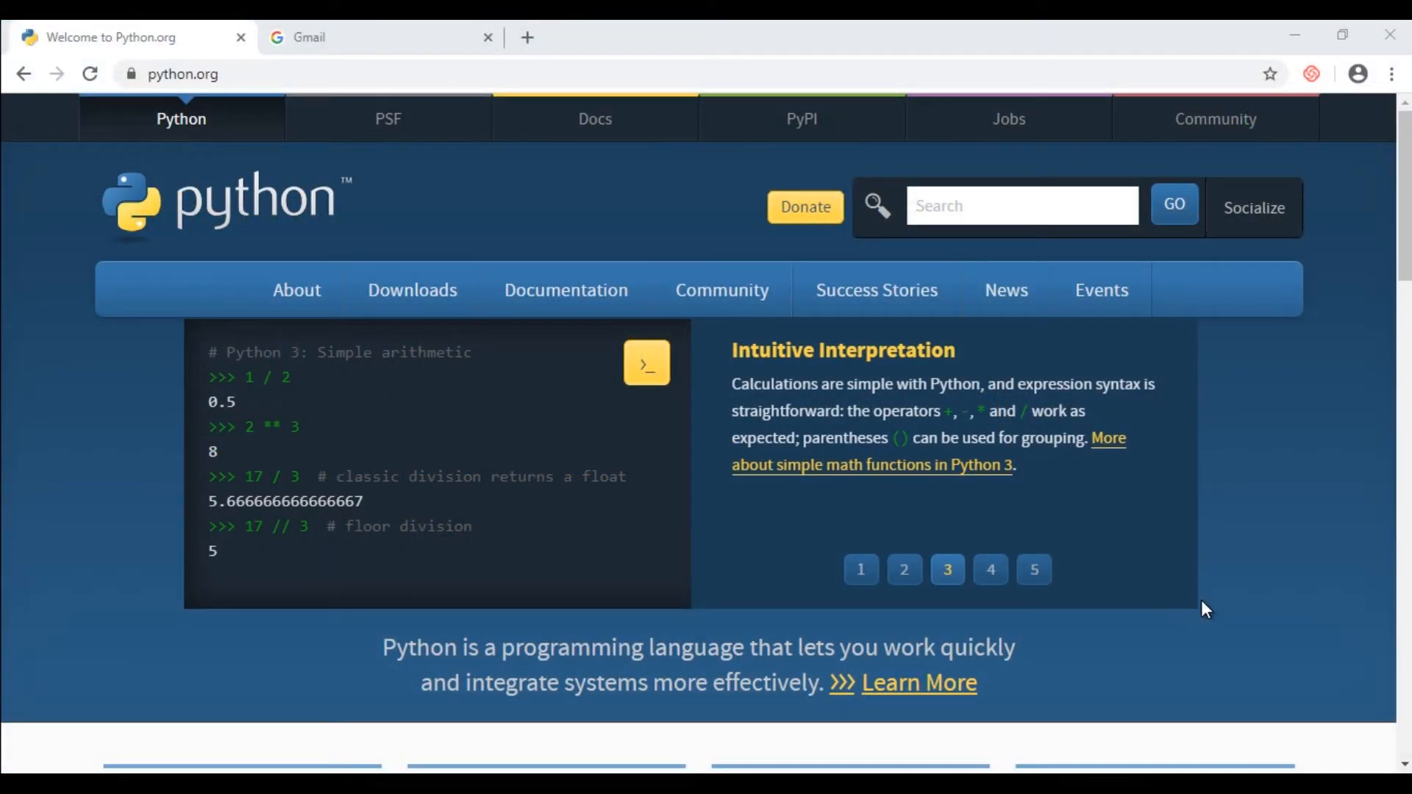
{"action": "mouse_move", "coordinate": [1247, 527]}
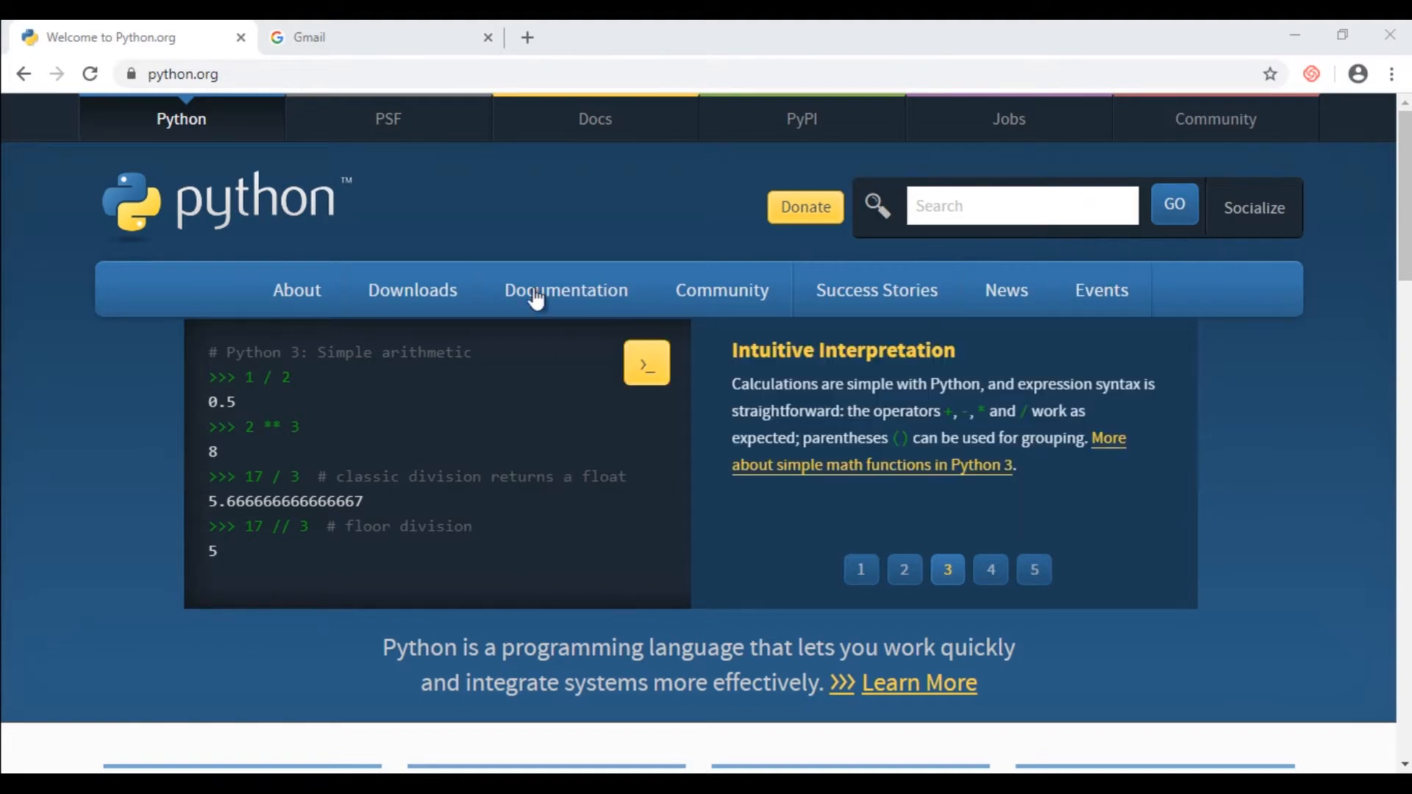
{"action": "mouse_move", "coordinate": [1258, 524]}
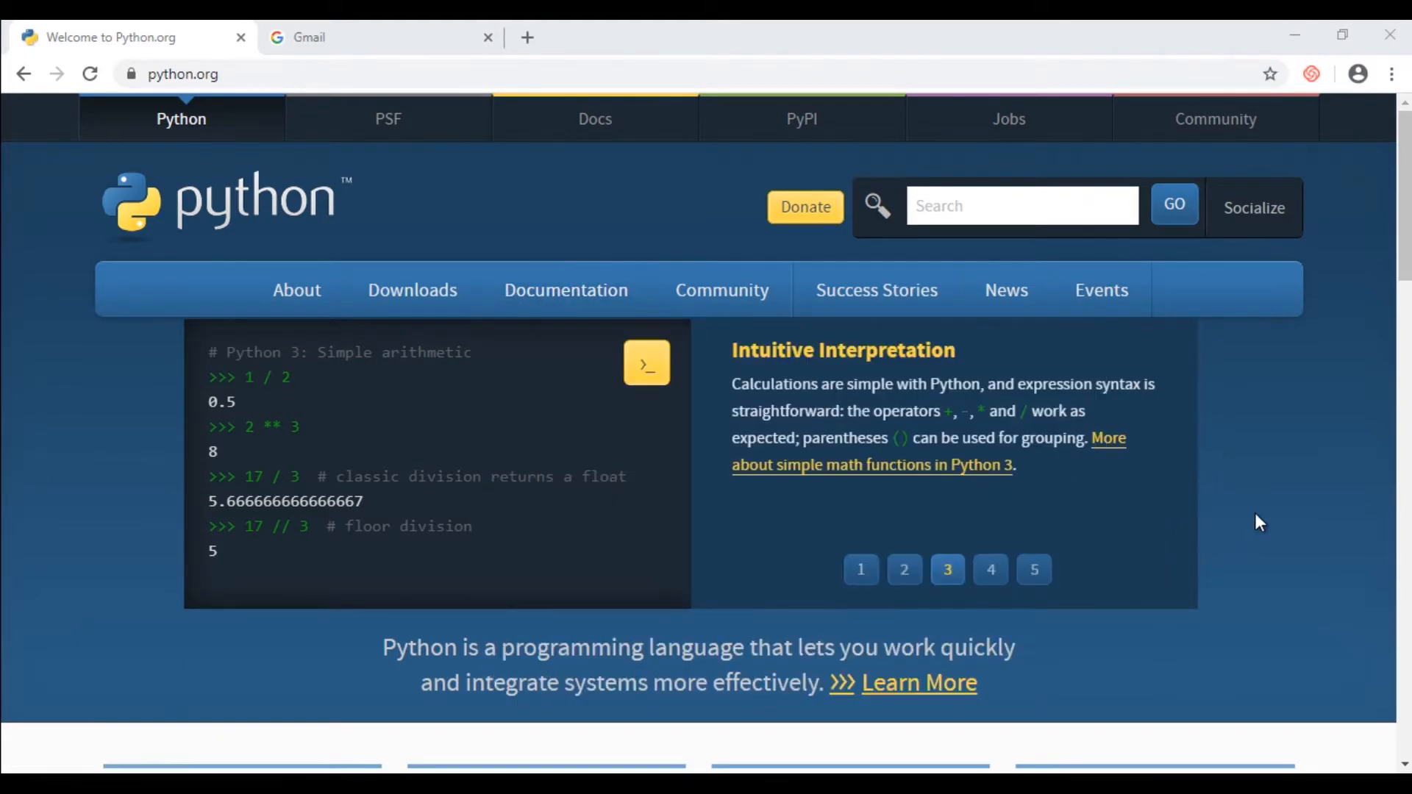
{"action": "mouse_move", "coordinate": [963, 216]}
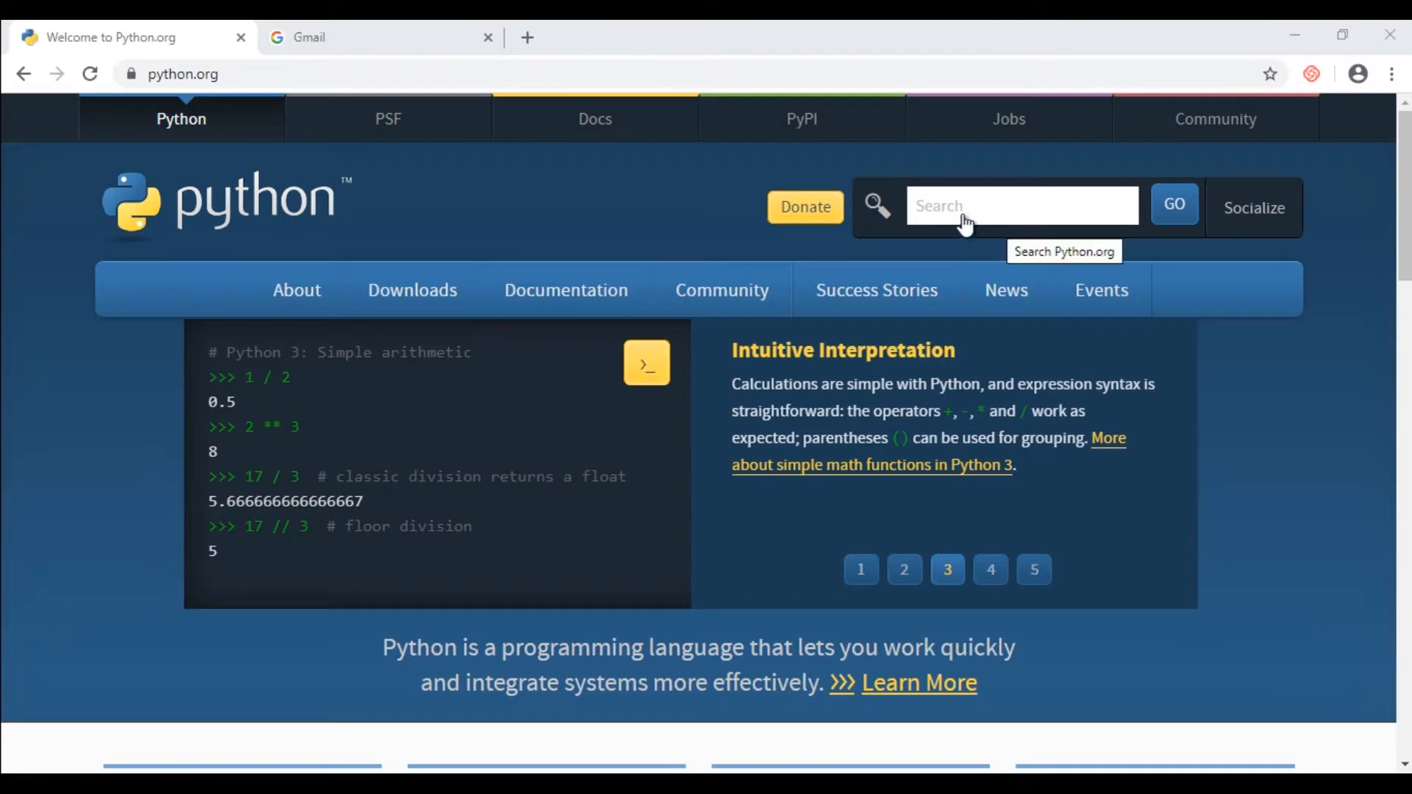
{"action": "mouse_move", "coordinate": [882, 214]}
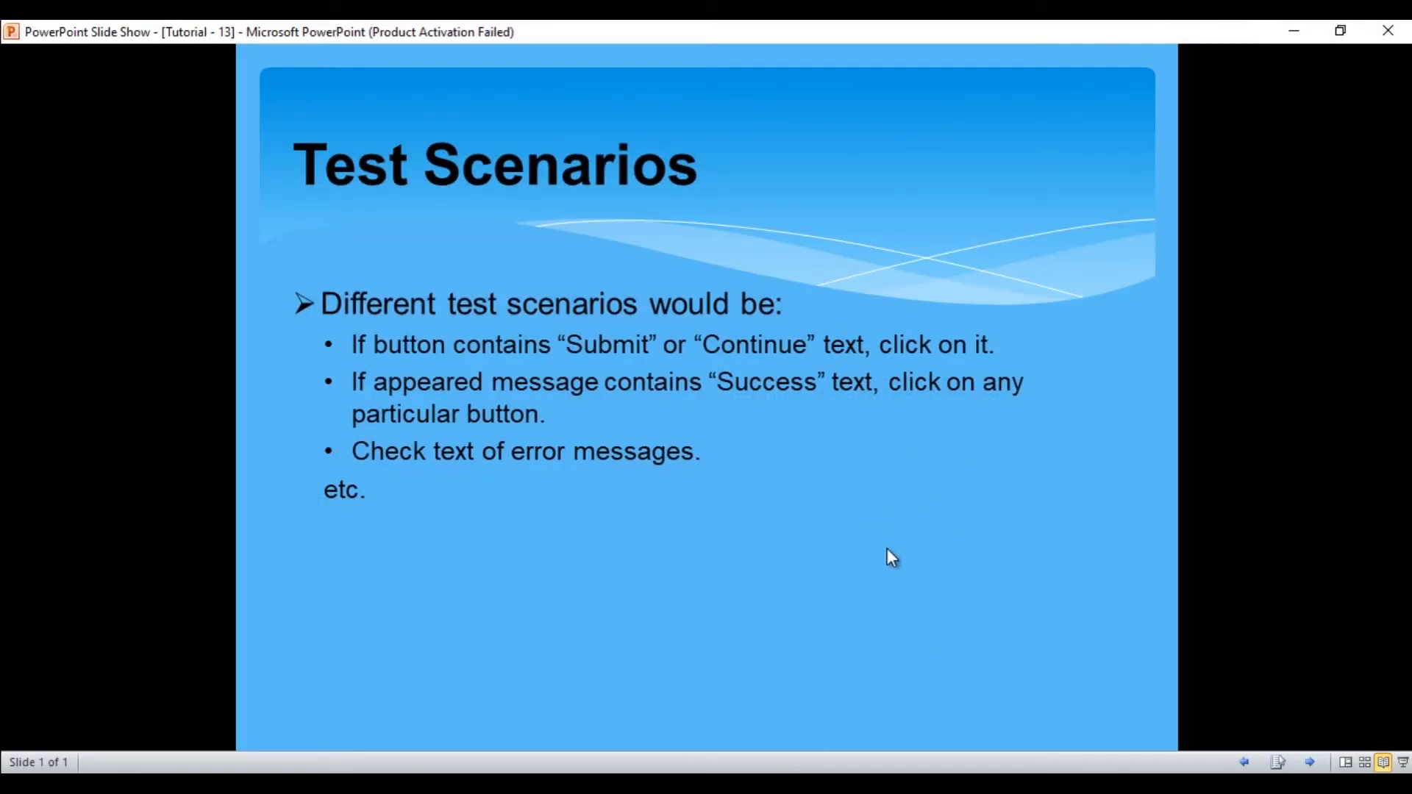
{"action": "mouse_move", "coordinate": [891, 551]}
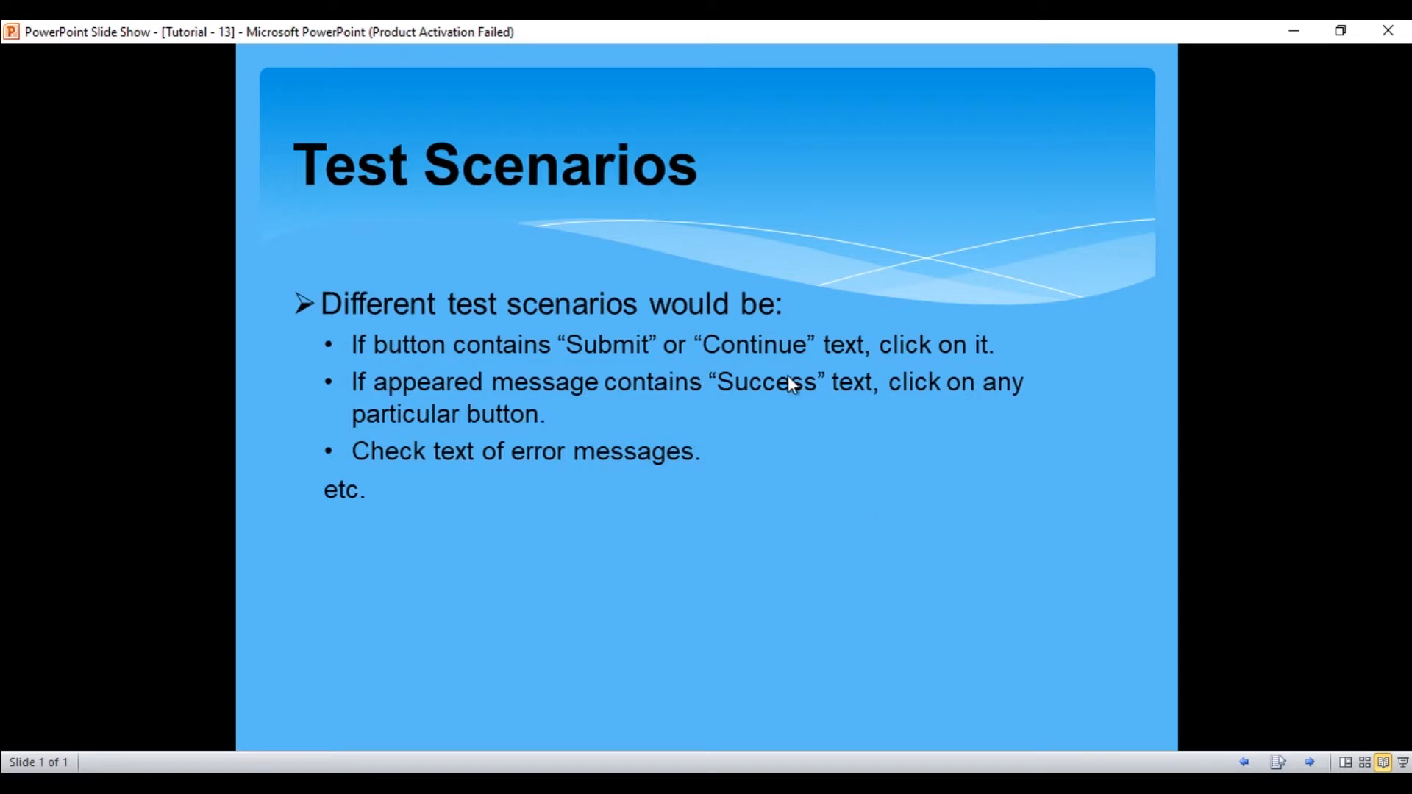
{"action": "mouse_move", "coordinate": [769, 387]}
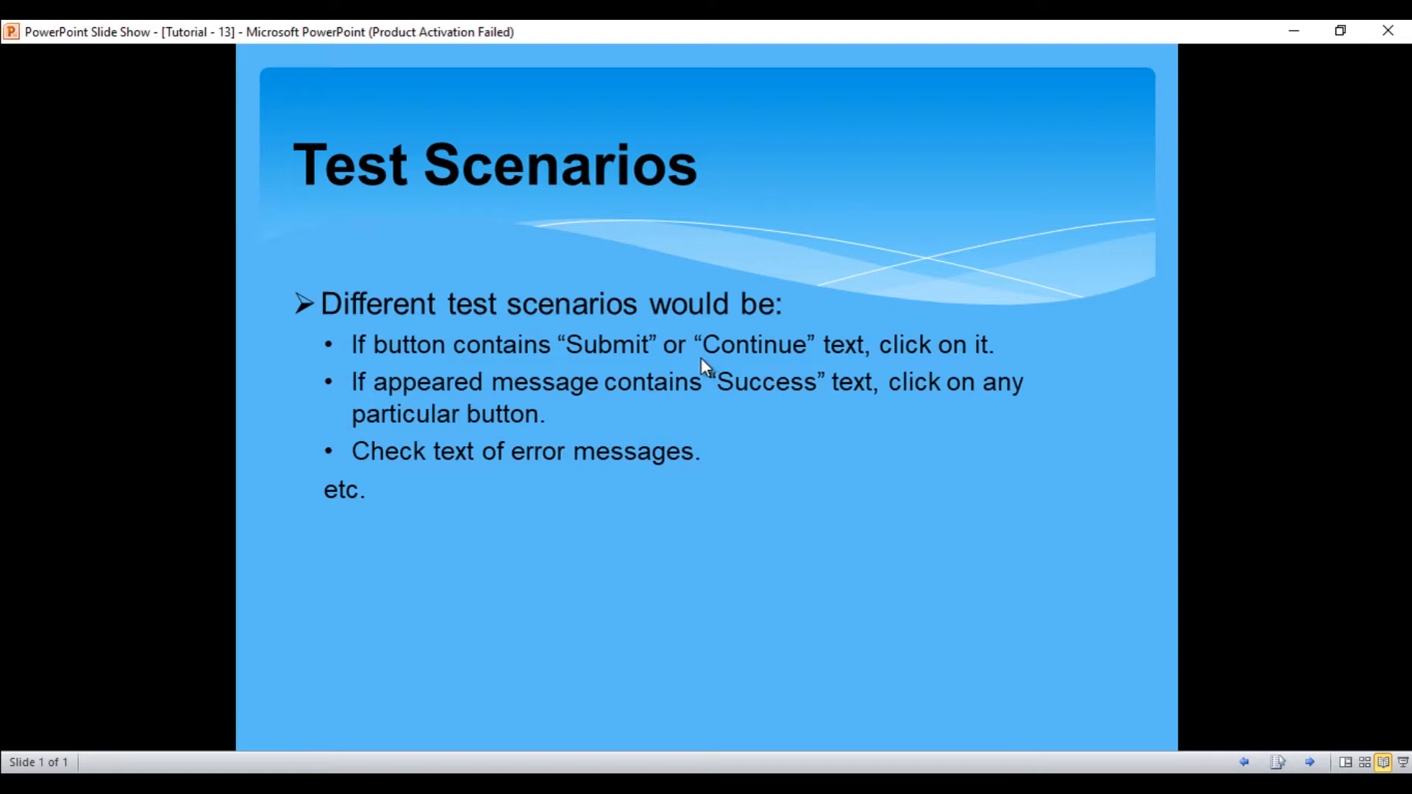
{"action": "mouse_move", "coordinate": [475, 435]}
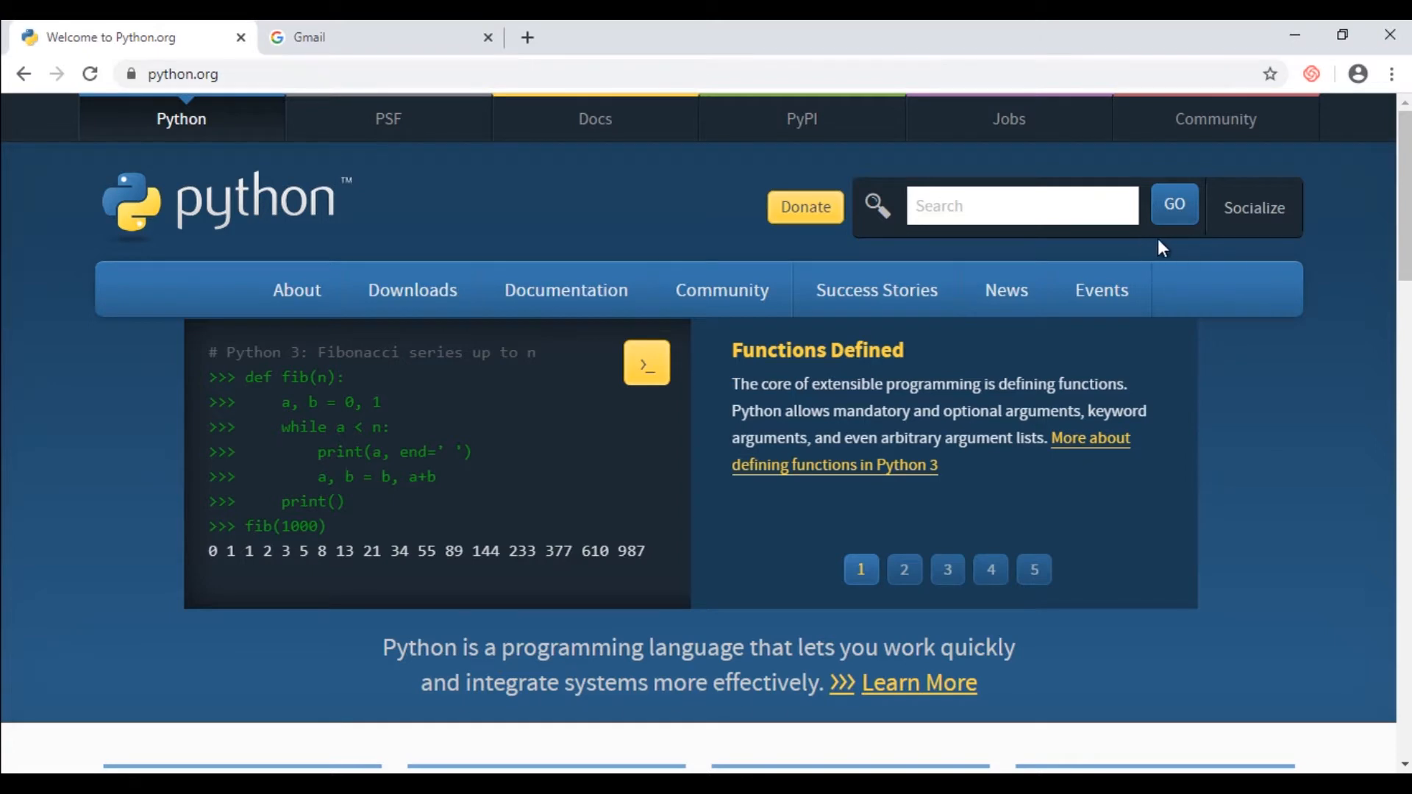
{"action": "mouse_move", "coordinate": [1181, 242]}
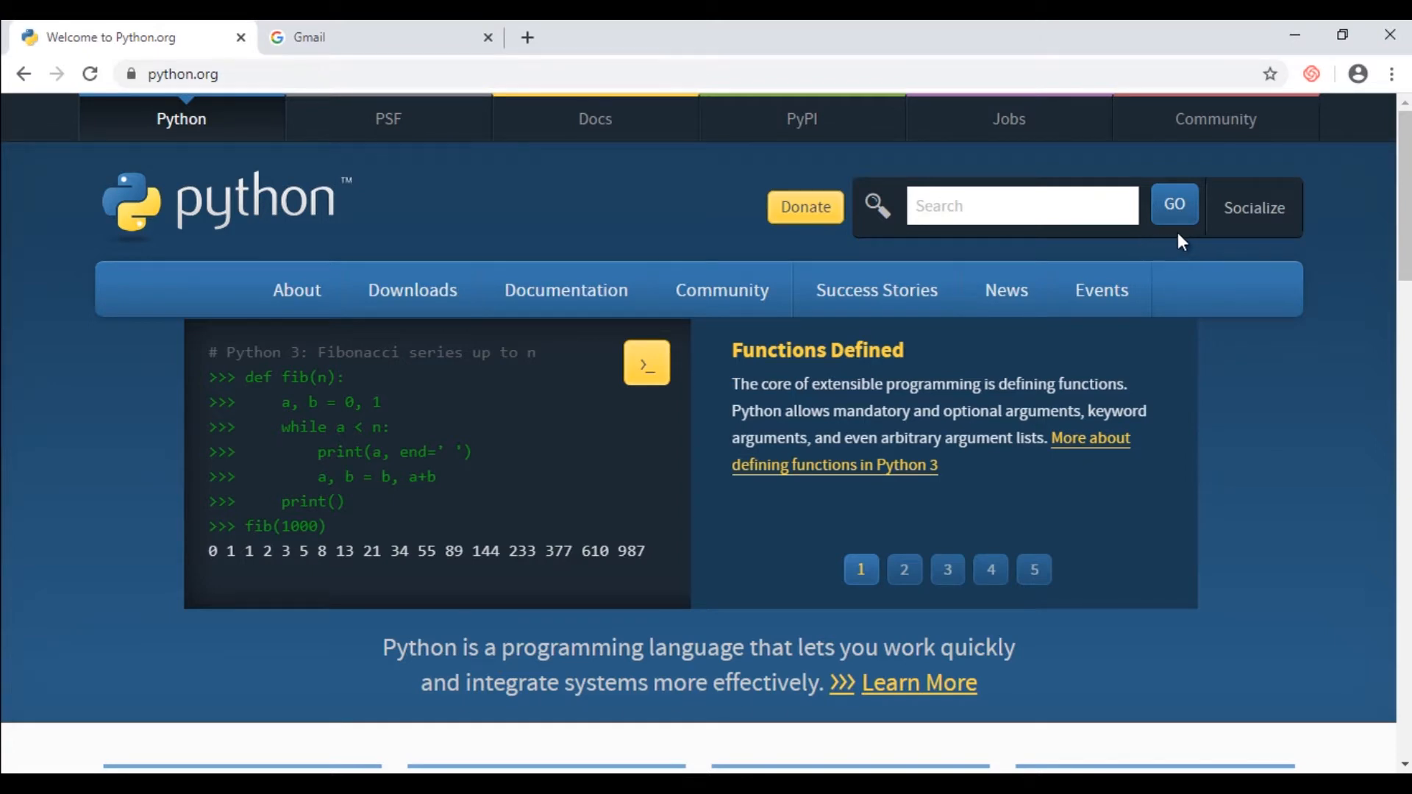
Bring up the python.org page's context menu to reach Inspect.
{"action": "left_click", "coordinate": [904, 569]}
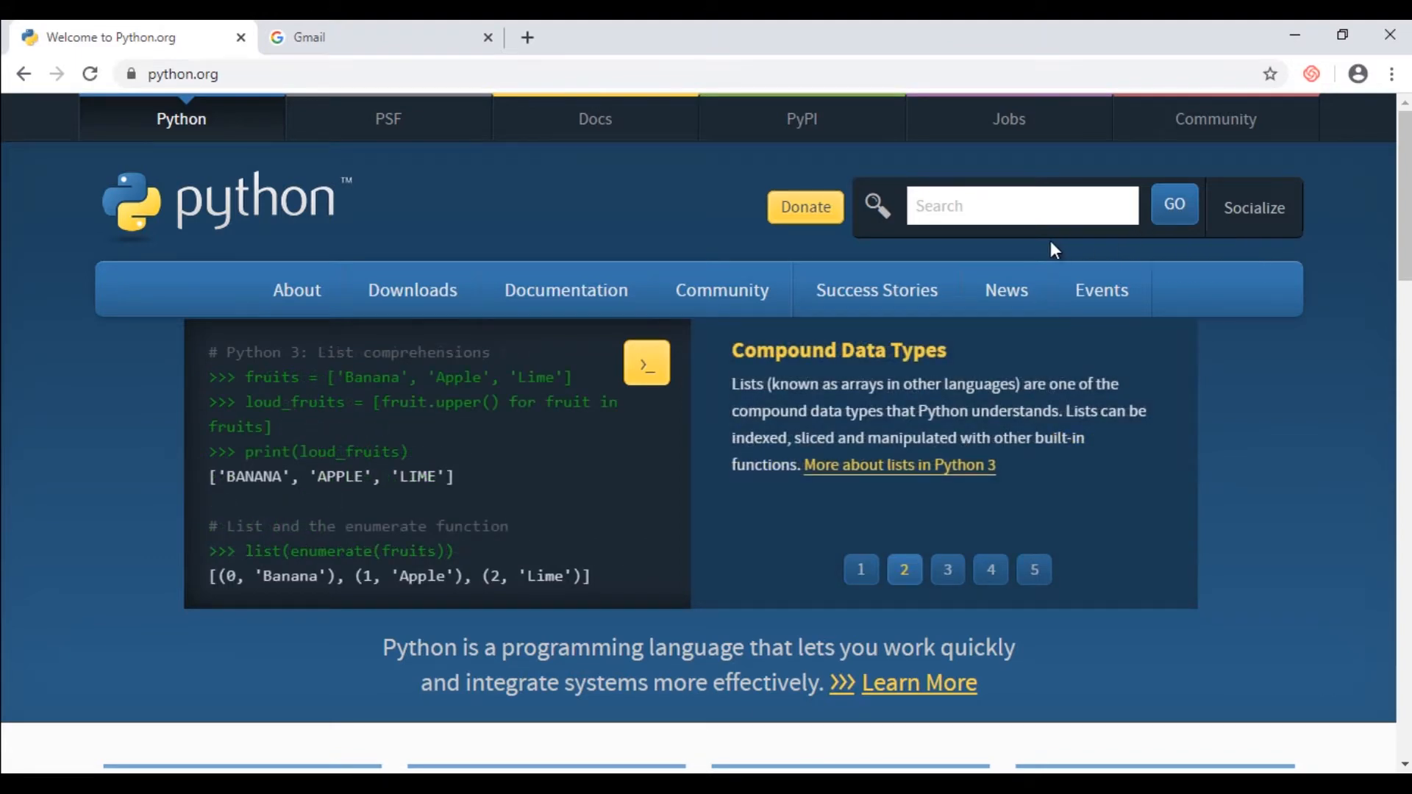
{"action": "mouse_move", "coordinate": [1188, 246]}
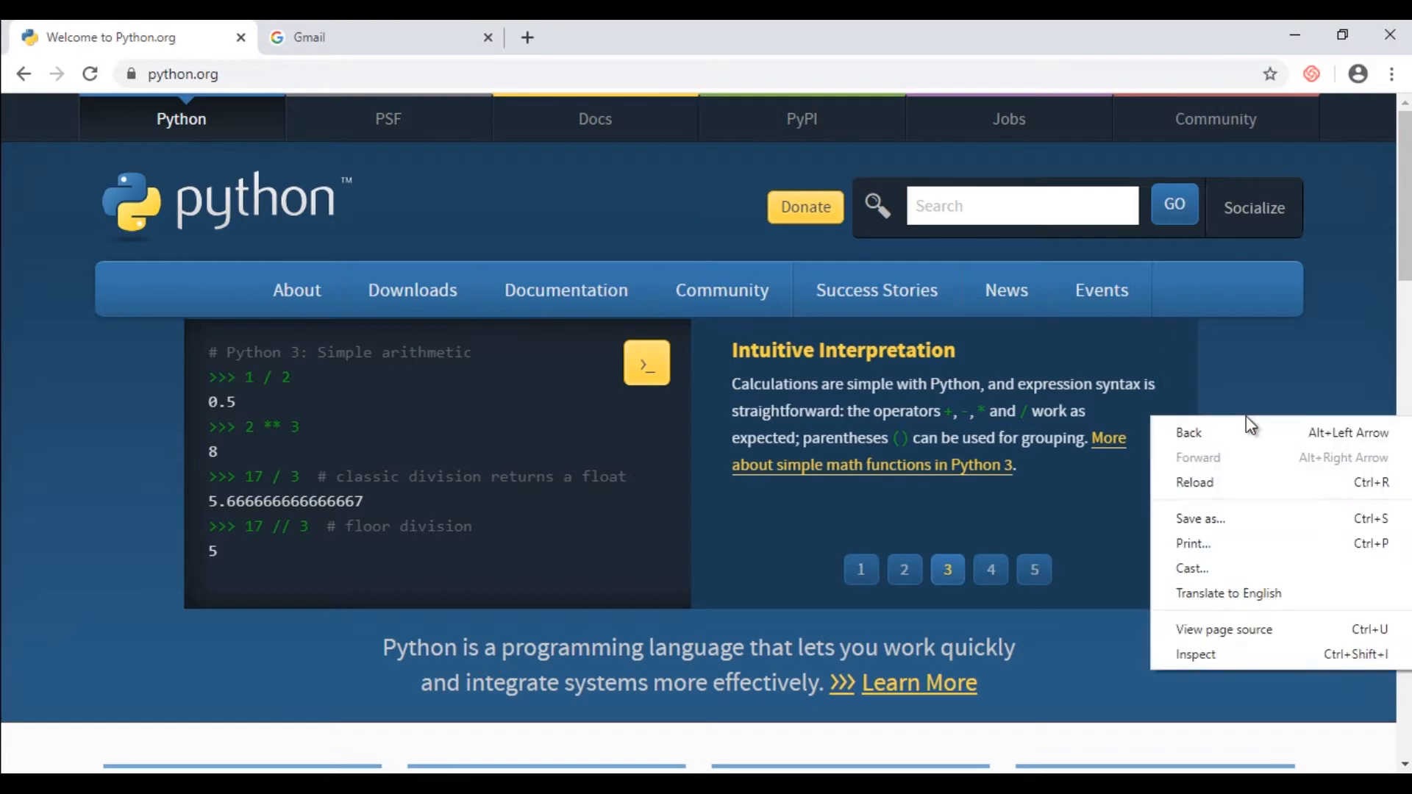
{"action": "mouse_move", "coordinate": [1194, 653]}
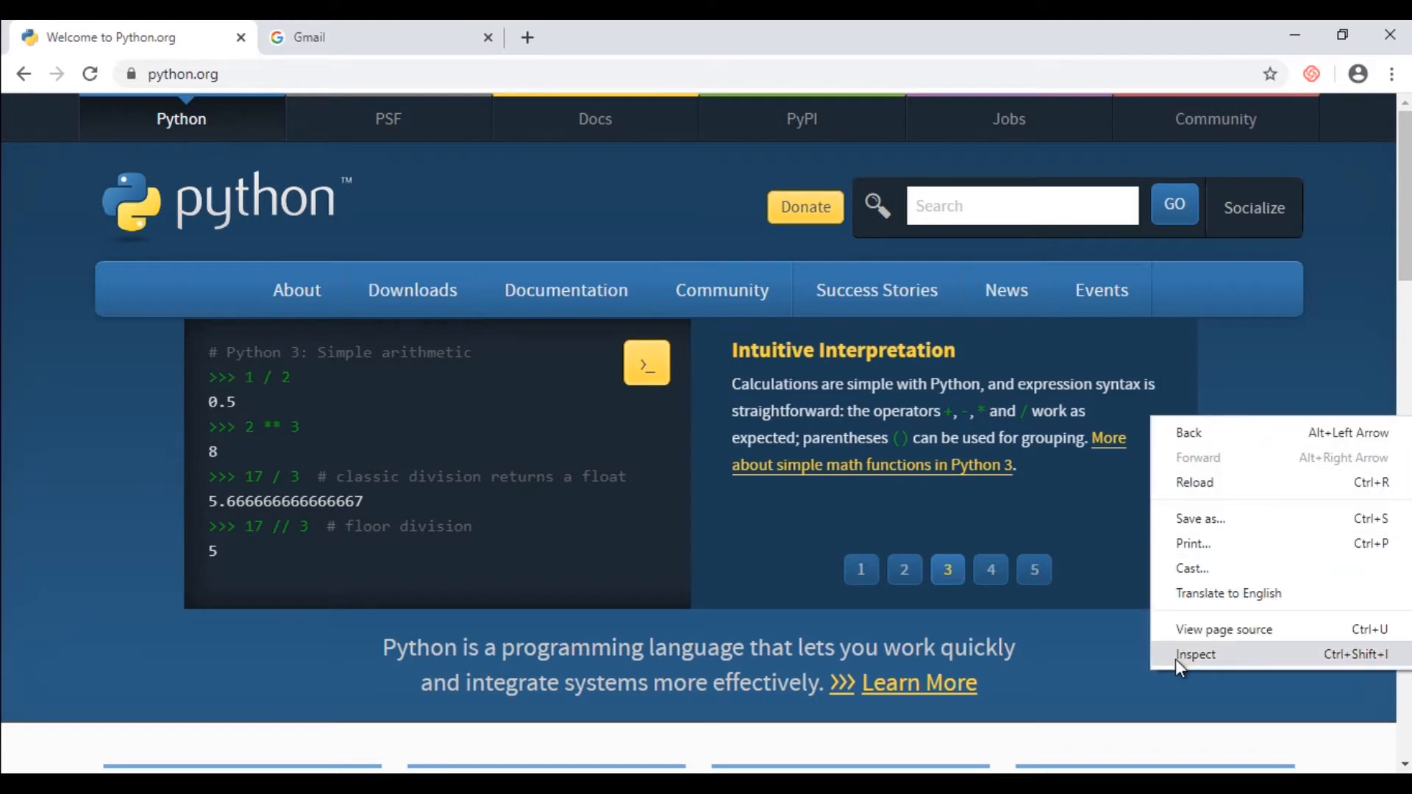
Choose Inspect so DevTools shows the GO search button's HTML.
{"action": "left_click", "coordinate": [1195, 653]}
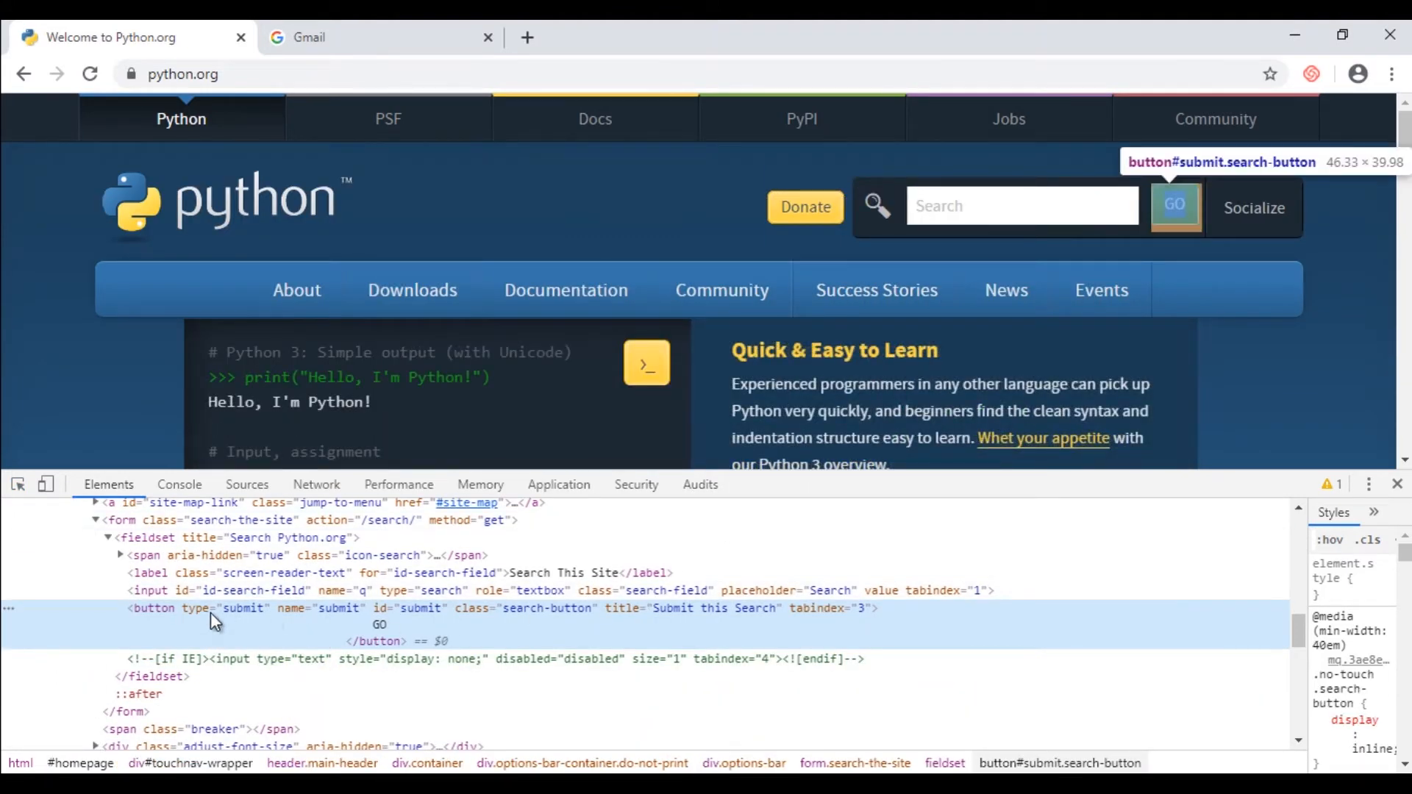
{"action": "mouse_move", "coordinate": [498, 641]}
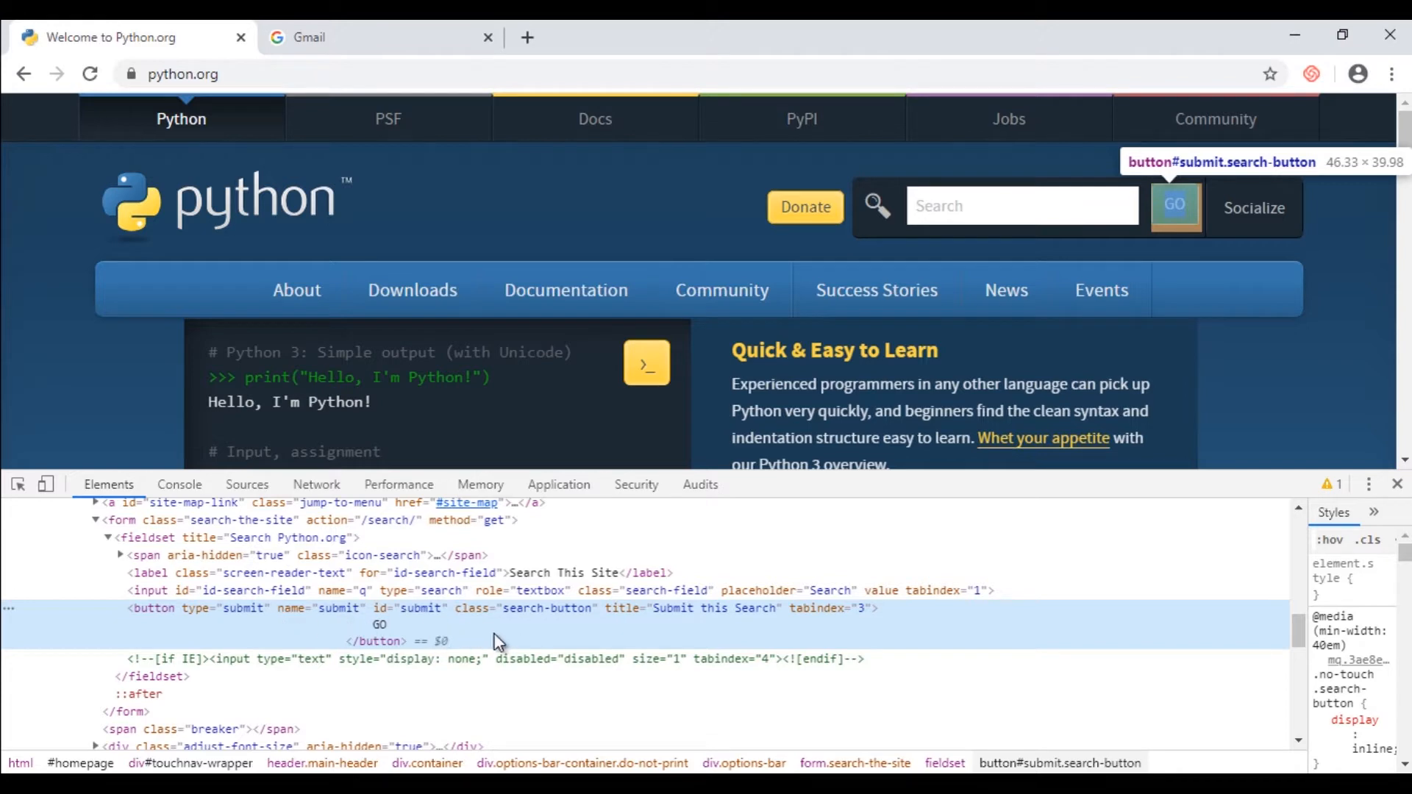
{"action": "mouse_move", "coordinate": [284, 628]}
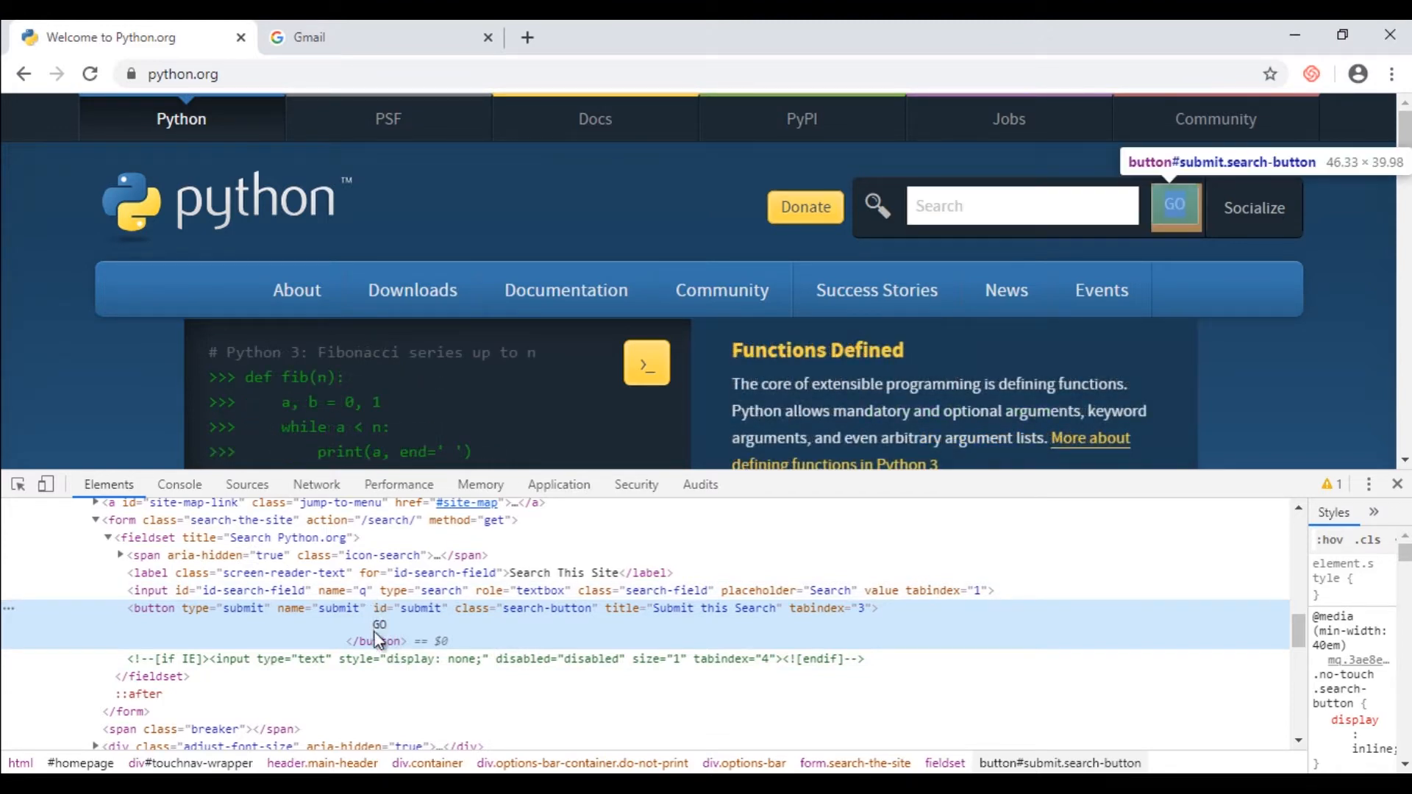
{"action": "mouse_move", "coordinate": [403, 635]}
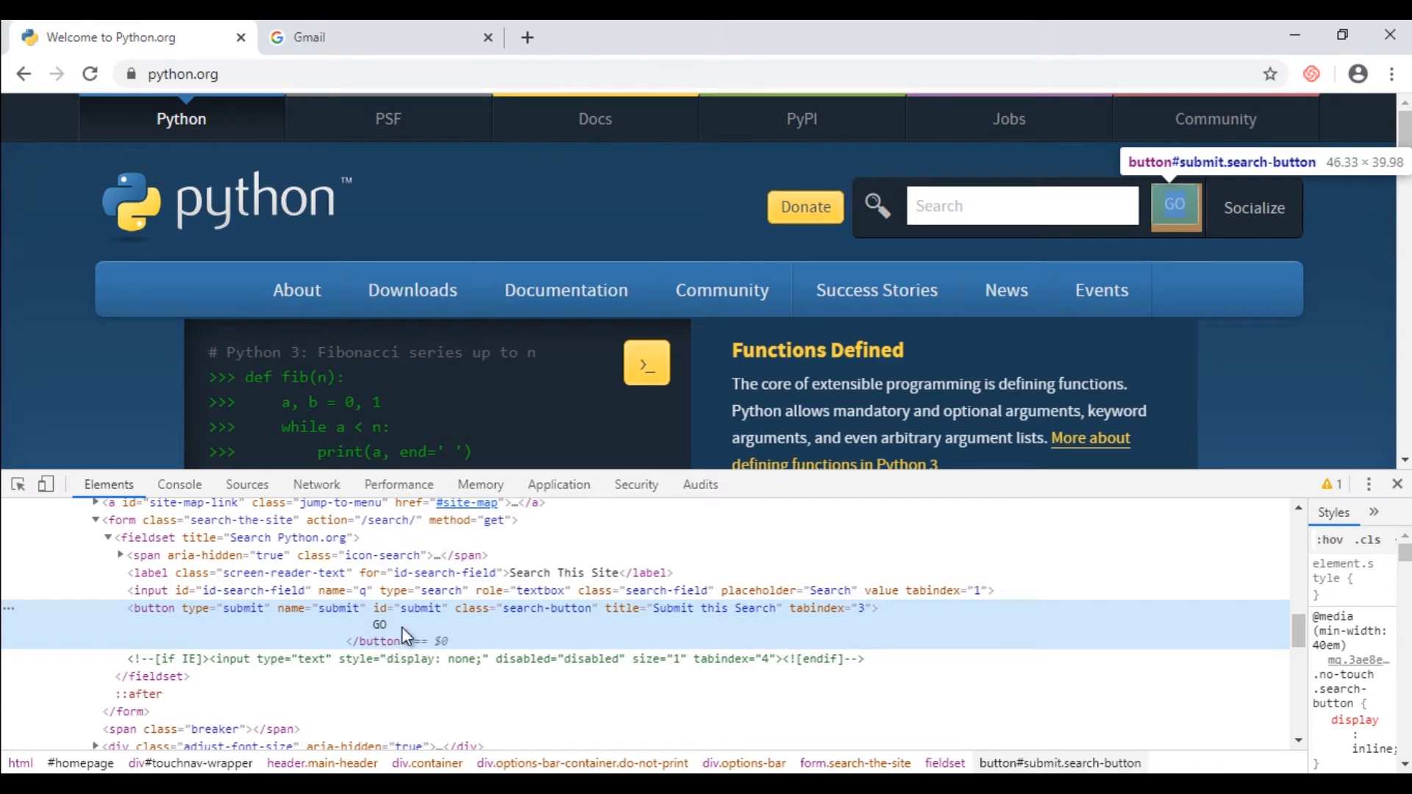
{"action": "mouse_move", "coordinate": [171, 626]}
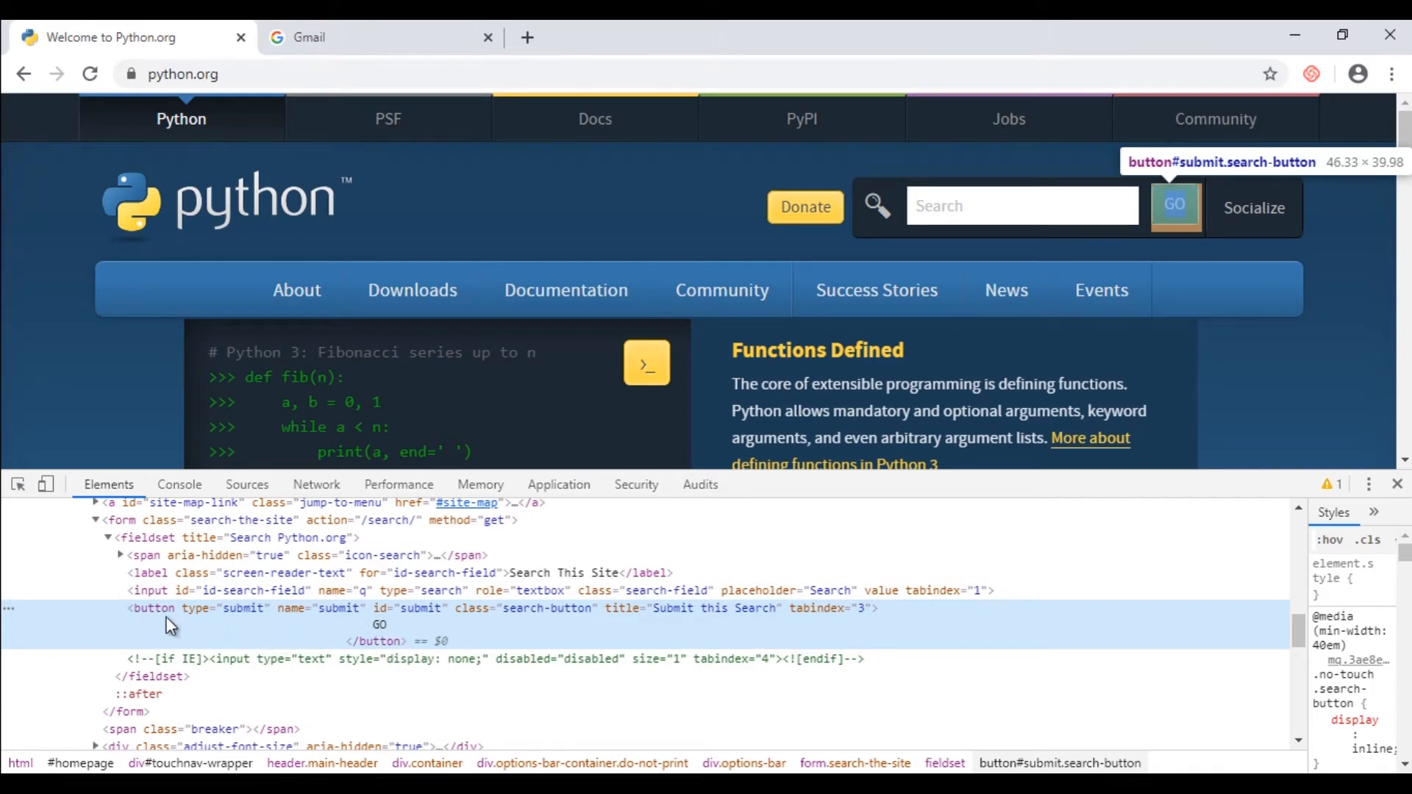
{"action": "mouse_move", "coordinate": [358, 653]}
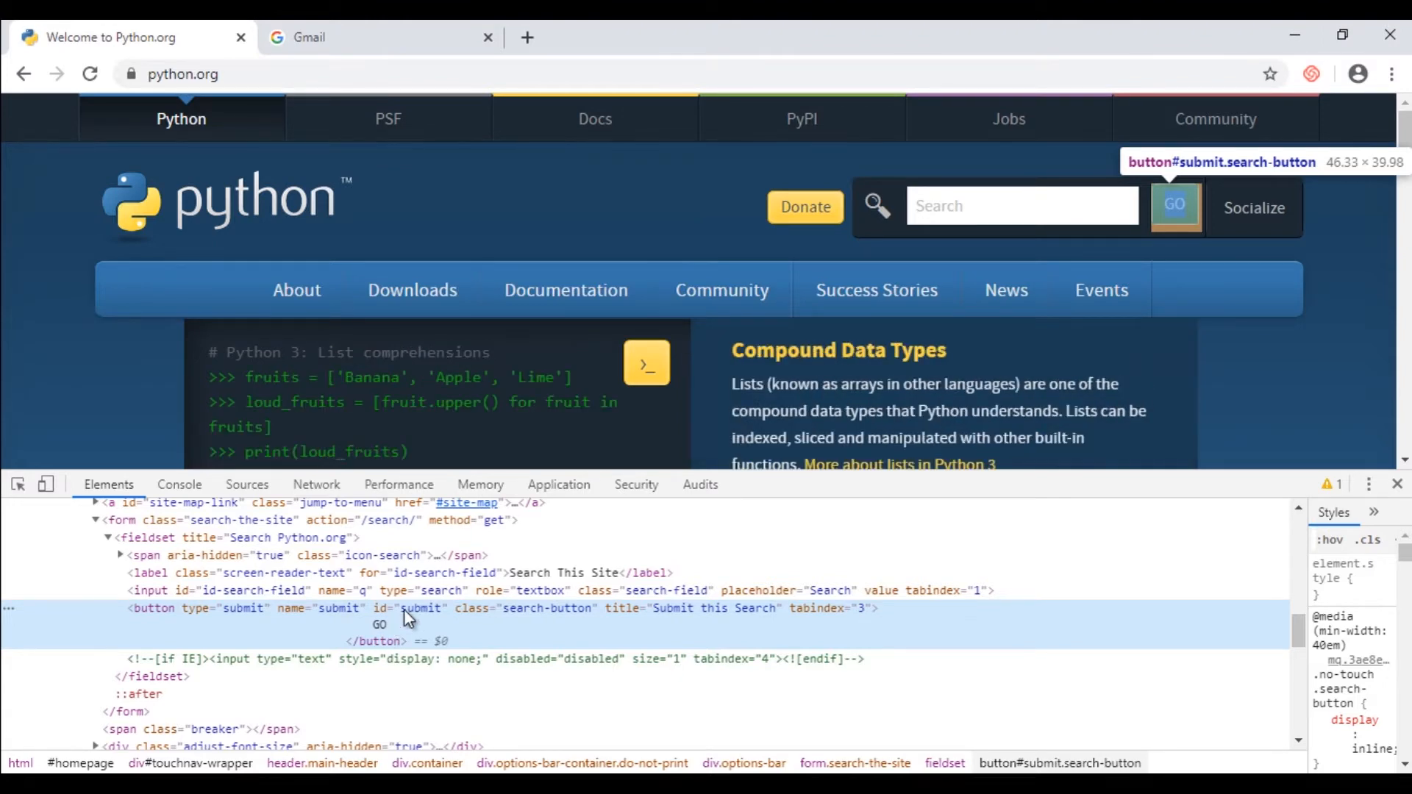
Scroll down and select the Python introduction paragraph with the DevTools element picker.
{"action": "scroll", "scroll_direction": "down", "scroll_amount": 3}
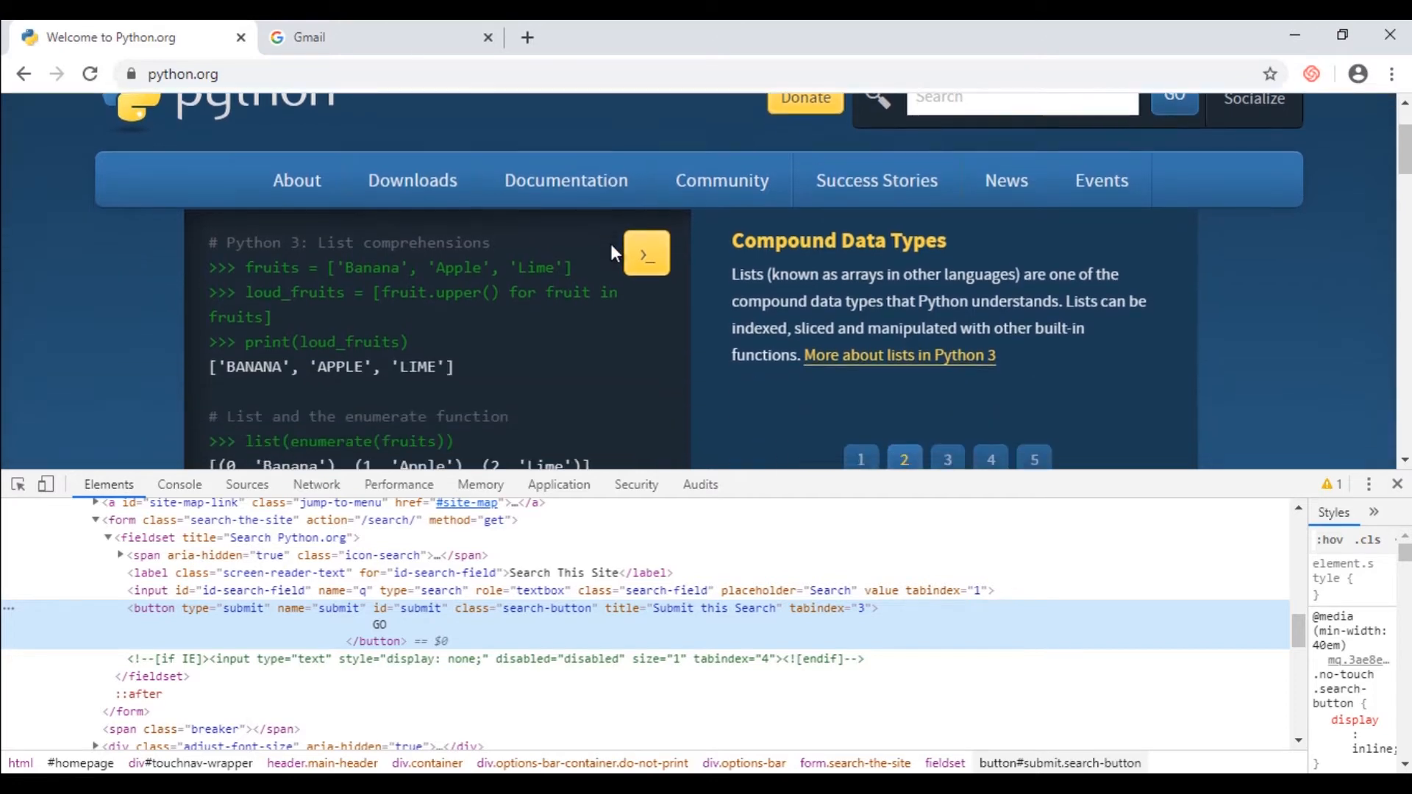
{"action": "scroll", "scroll_direction": "down", "scroll_amount": 3}
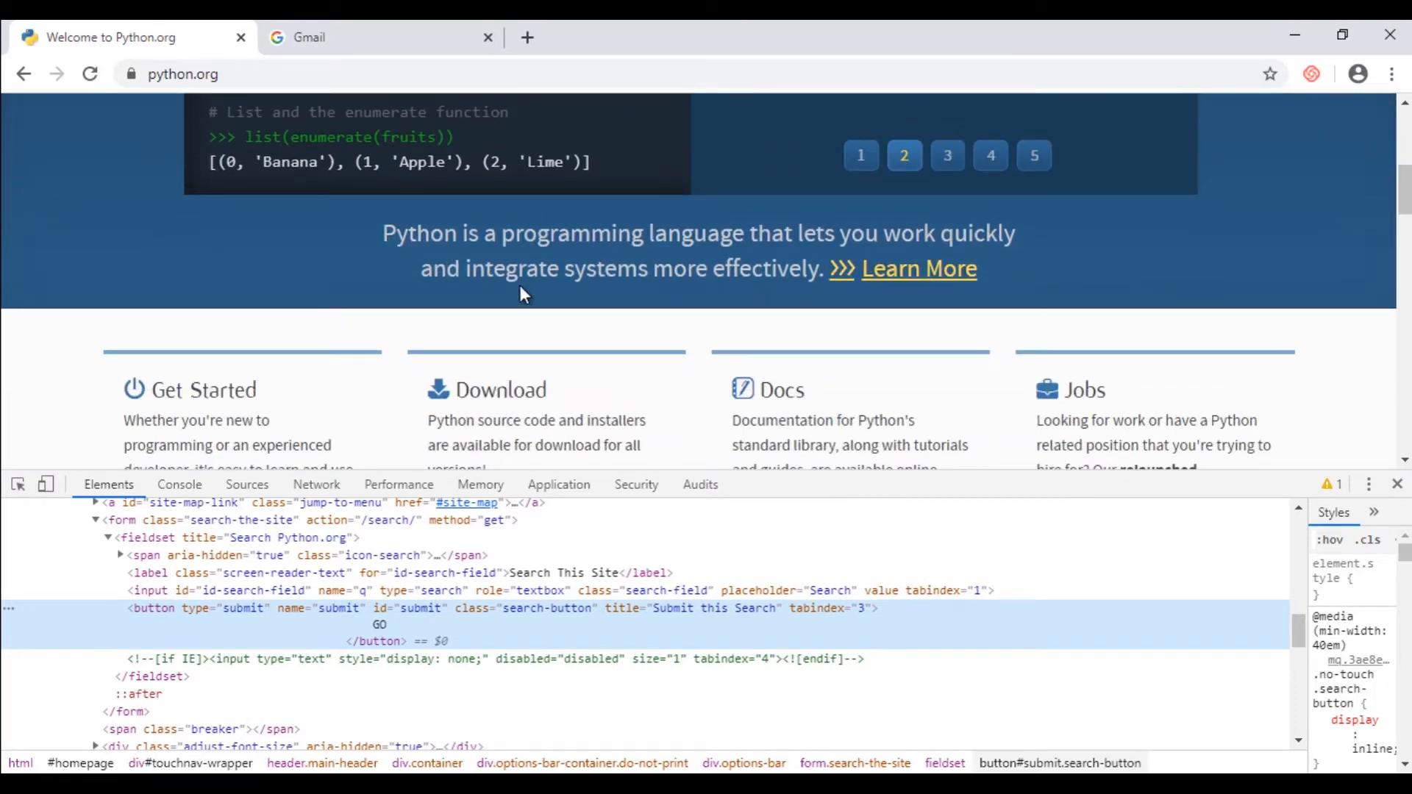
{"action": "mouse_move", "coordinate": [52, 459]}
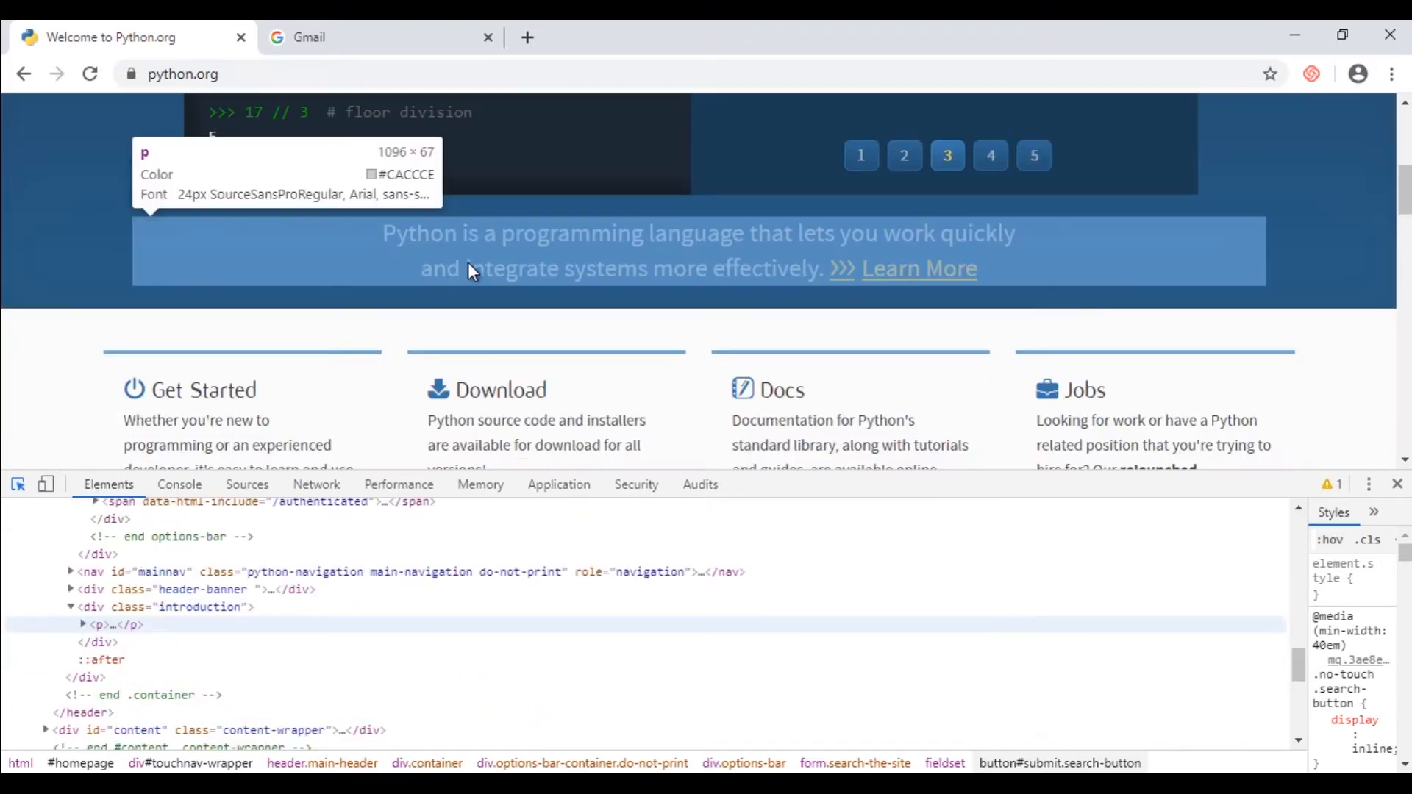
{"action": "left_click", "coordinate": [101, 625]}
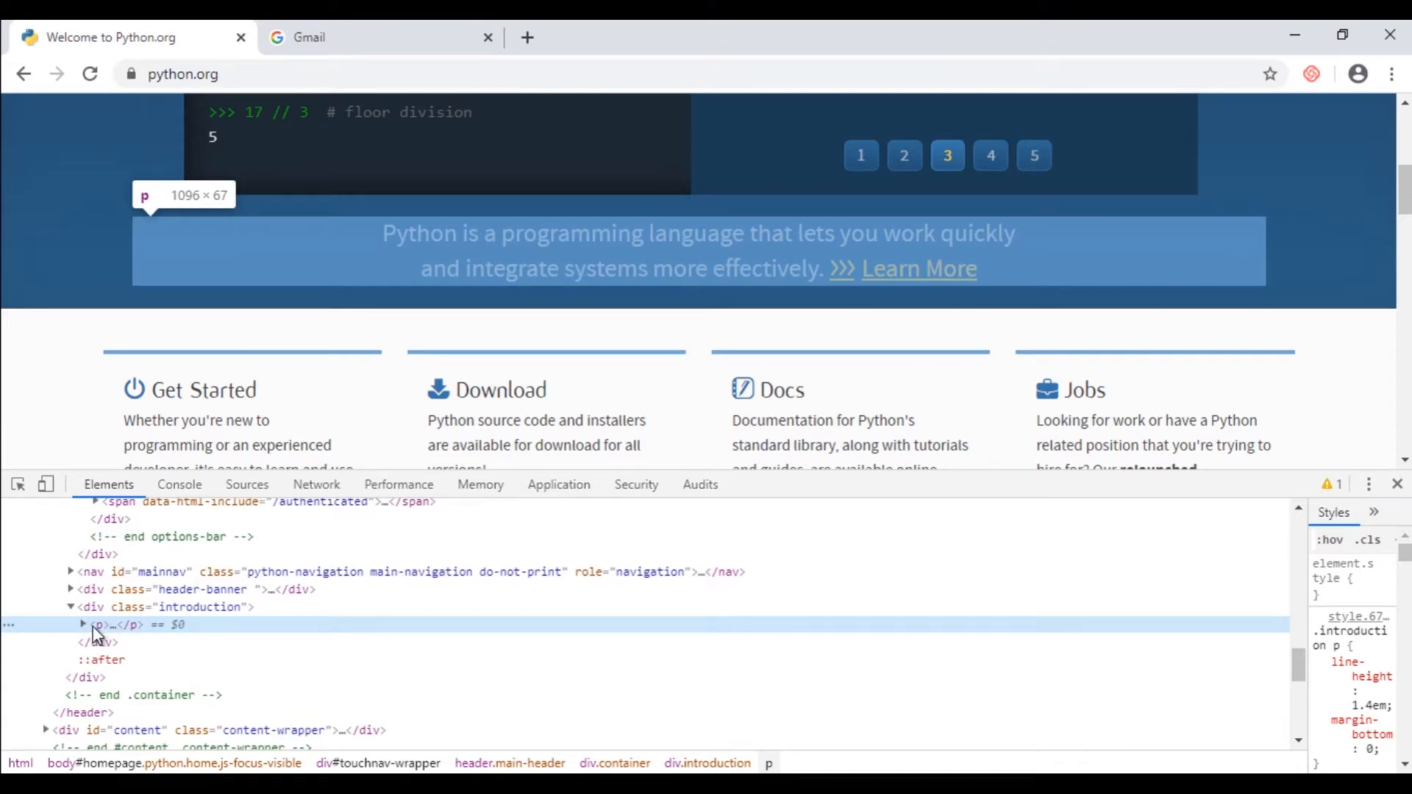
{"action": "mouse_move", "coordinate": [145, 632]}
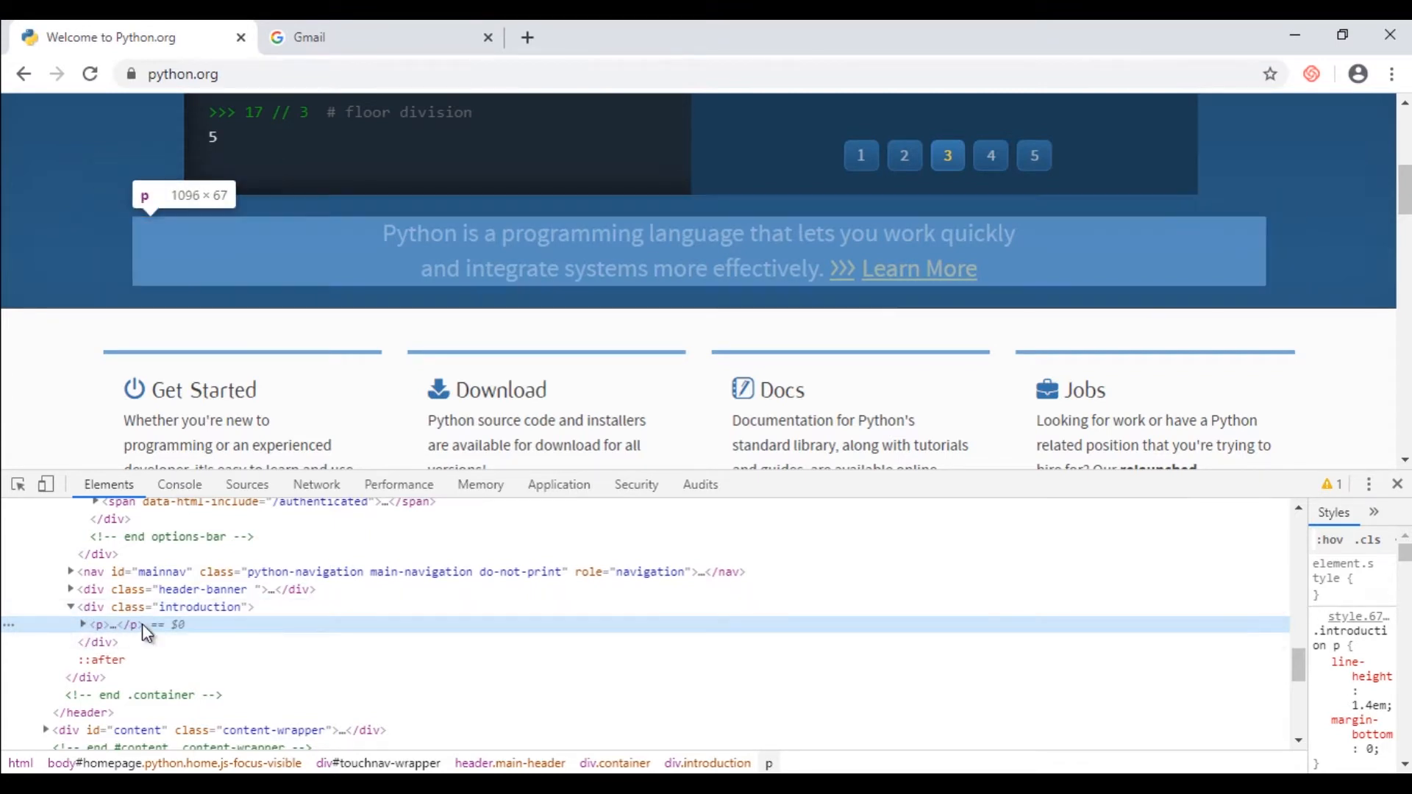
{"action": "left_click", "coordinate": [988, 154]}
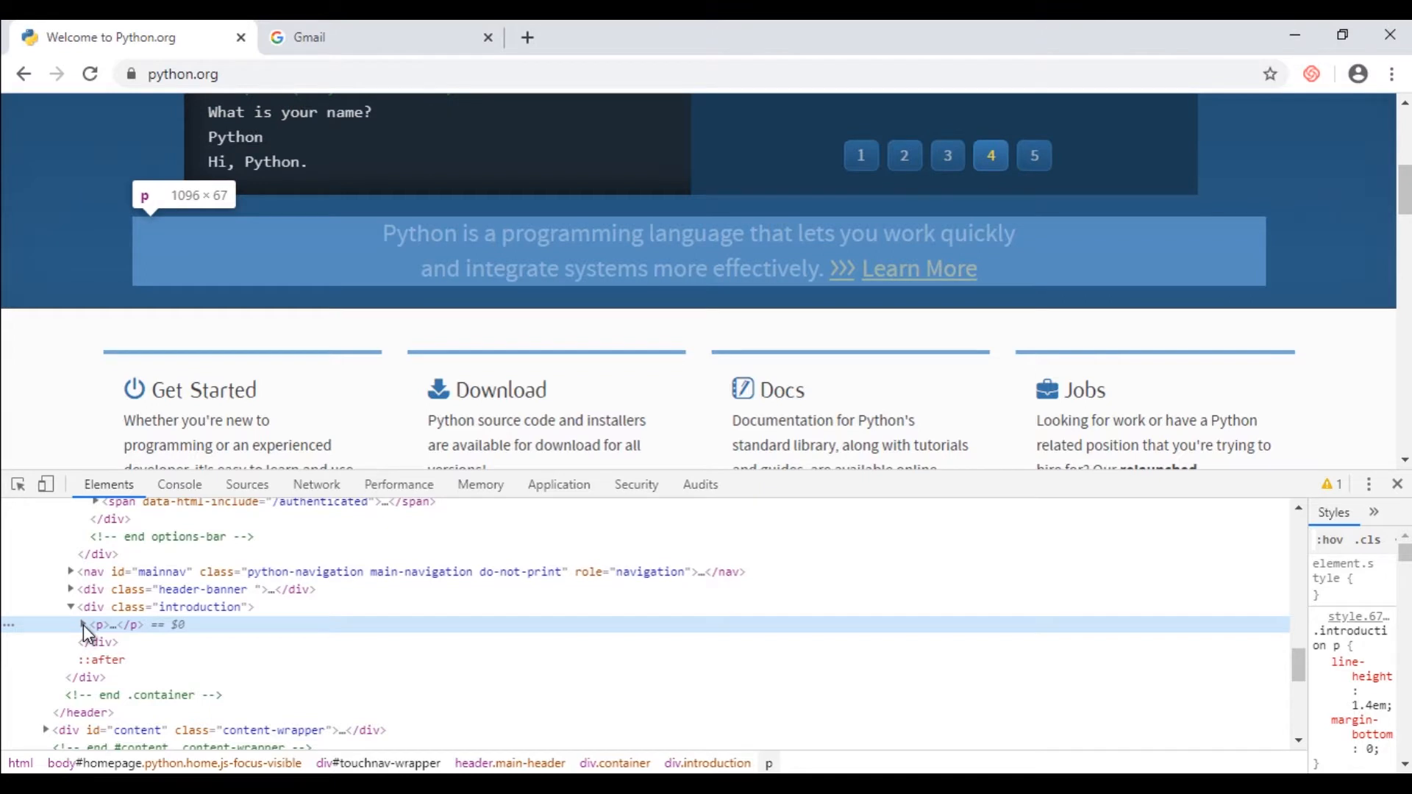
{"action": "left_click", "coordinate": [79, 624]}
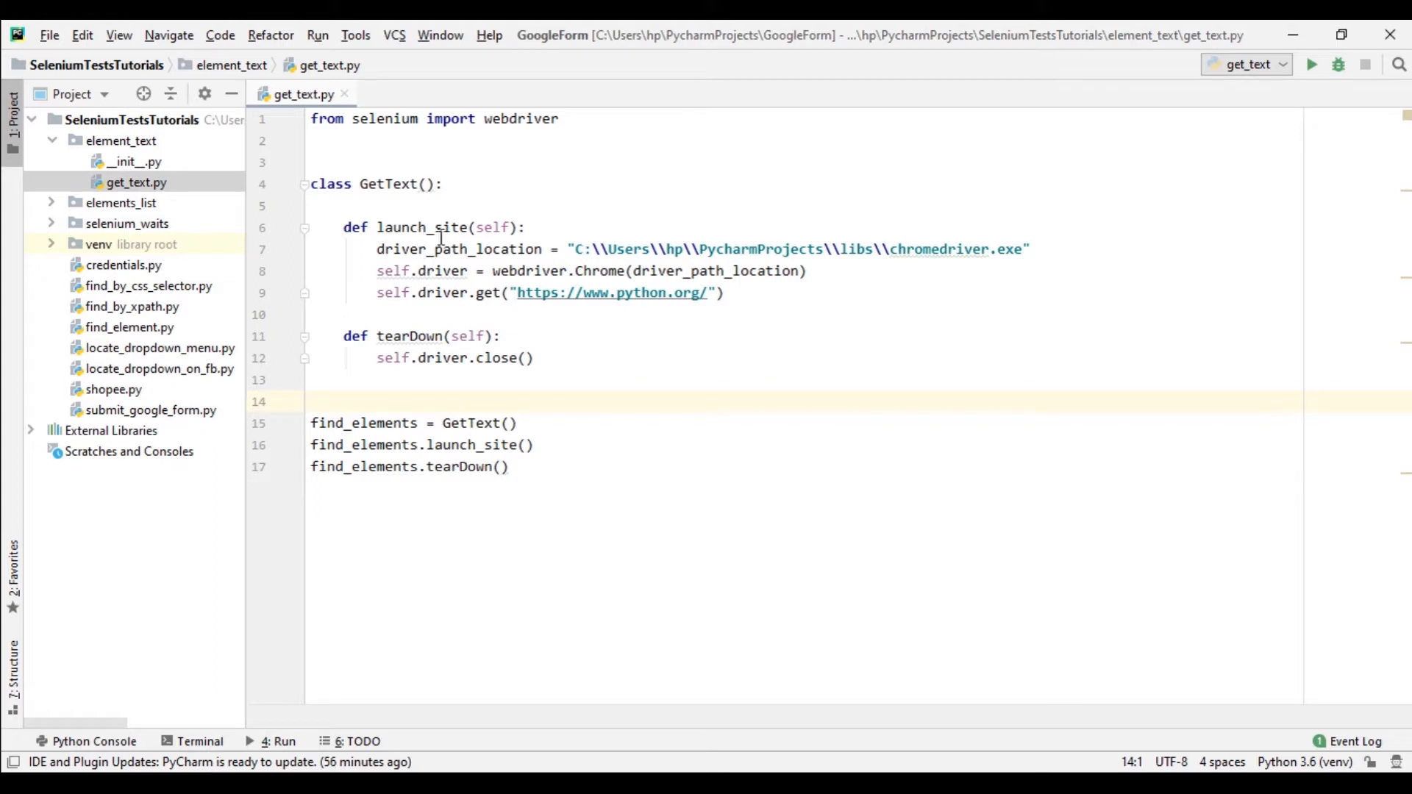
Insert blank lines inside launch_site after the python.org page-load line.
{"action": "double_click", "coordinate": [388, 184]}
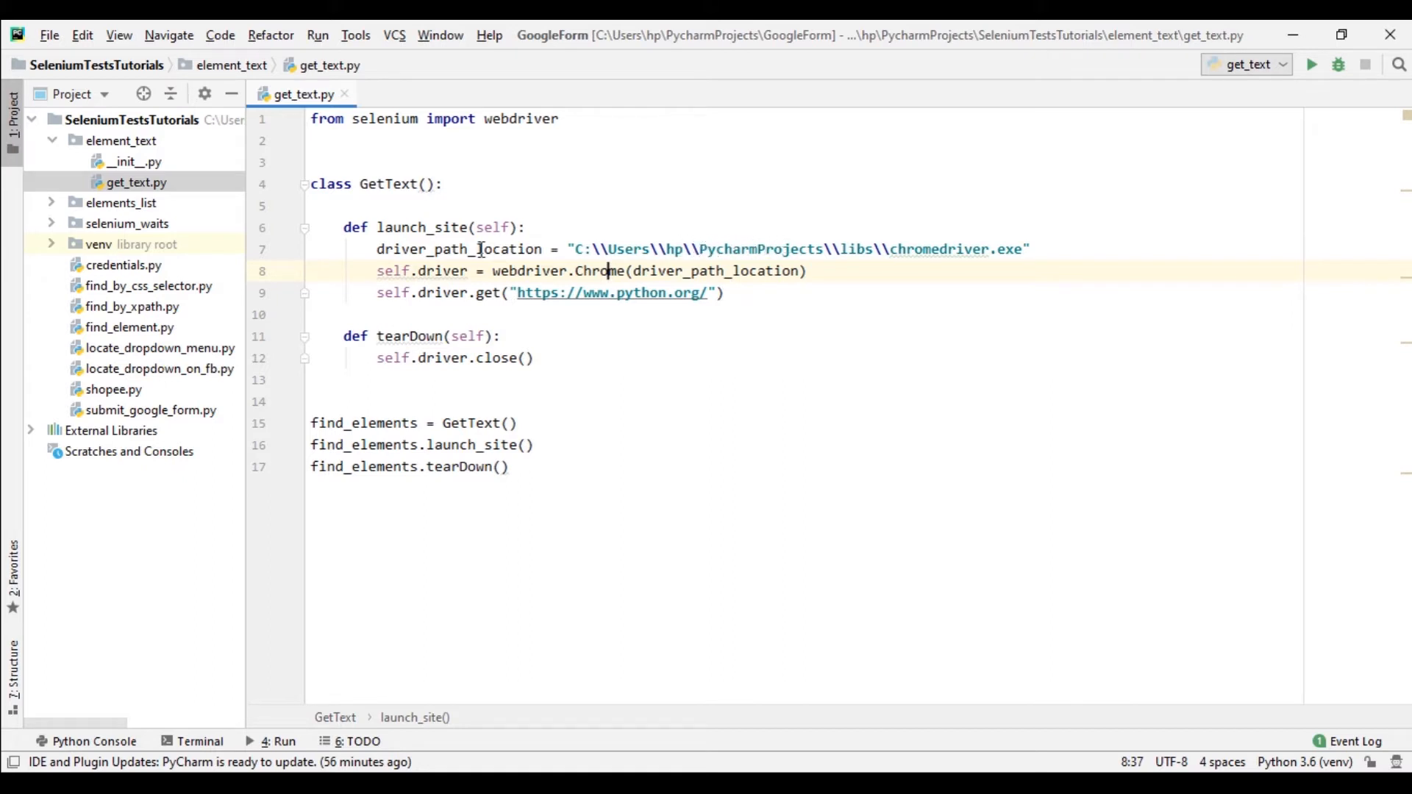
{"action": "mouse_move", "coordinate": [616, 287]}
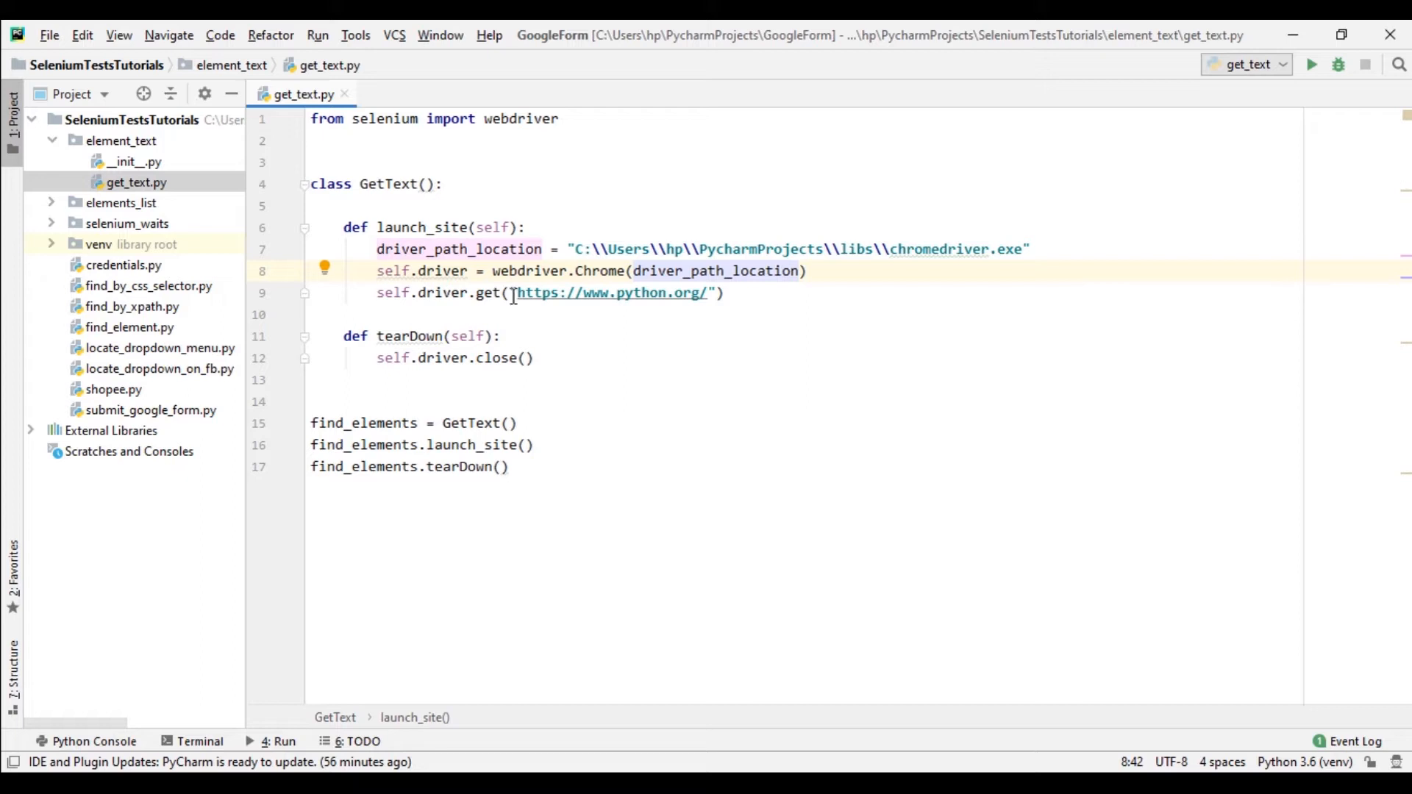
{"action": "mouse_move", "coordinate": [612, 293]}
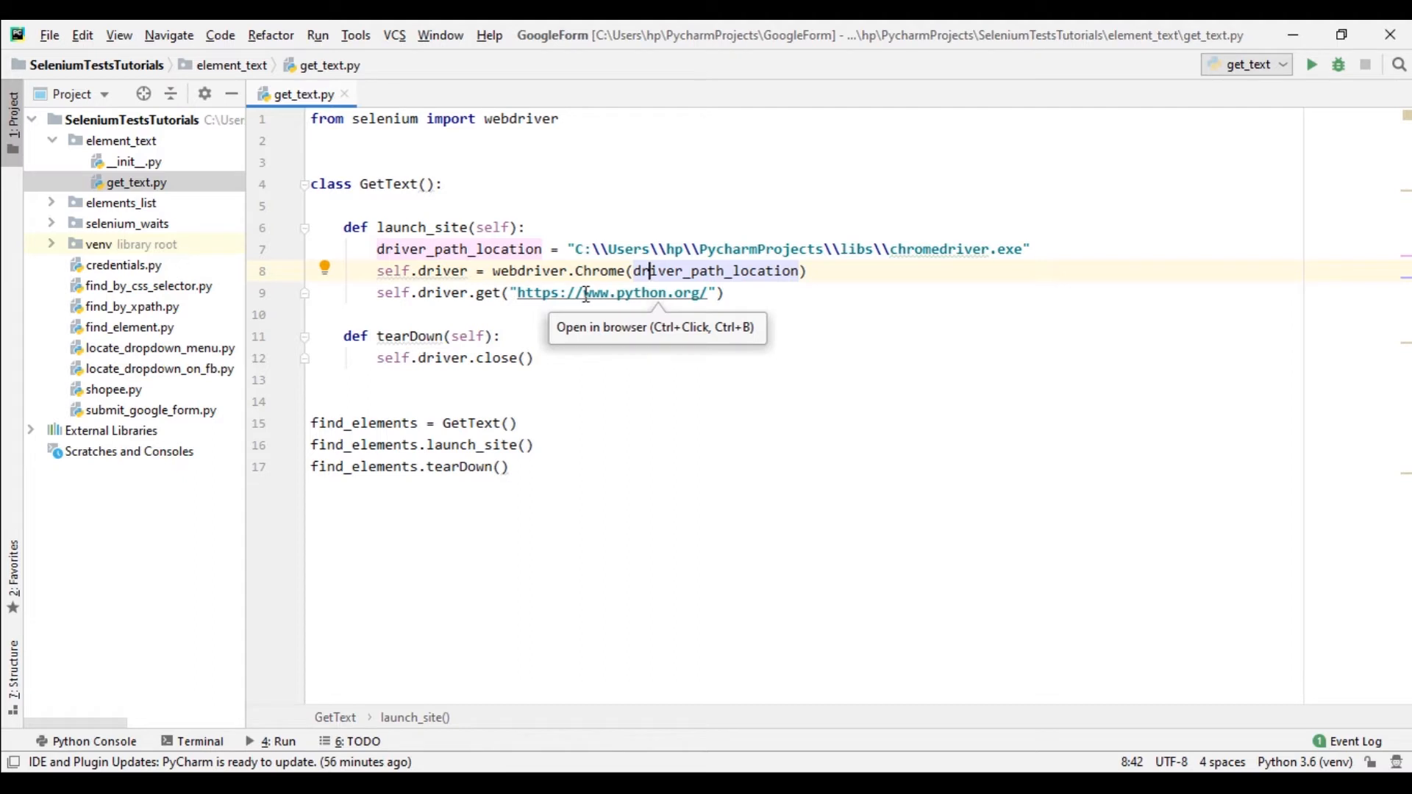
{"action": "mouse_move", "coordinate": [415, 347]}
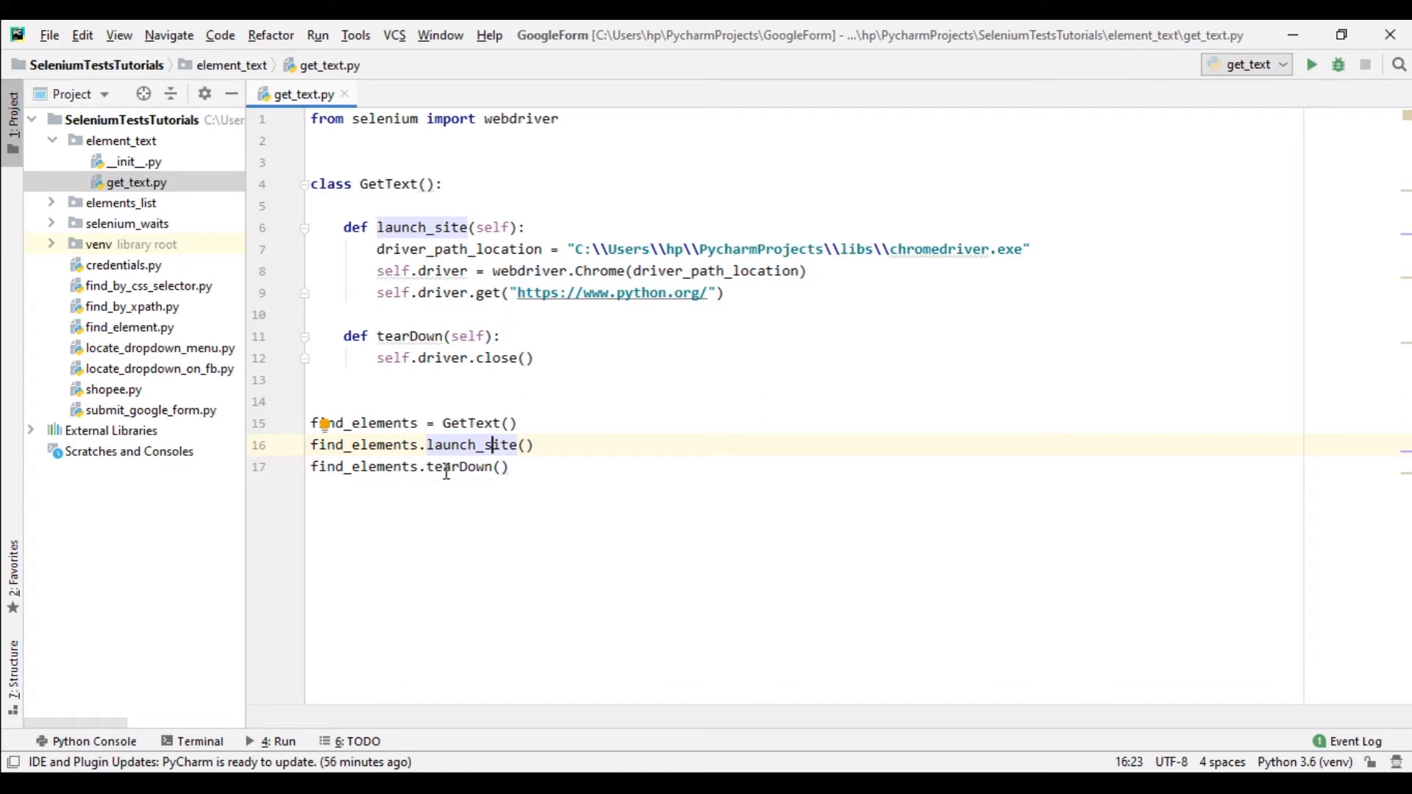
{"action": "left_click", "coordinate": [472, 466]}
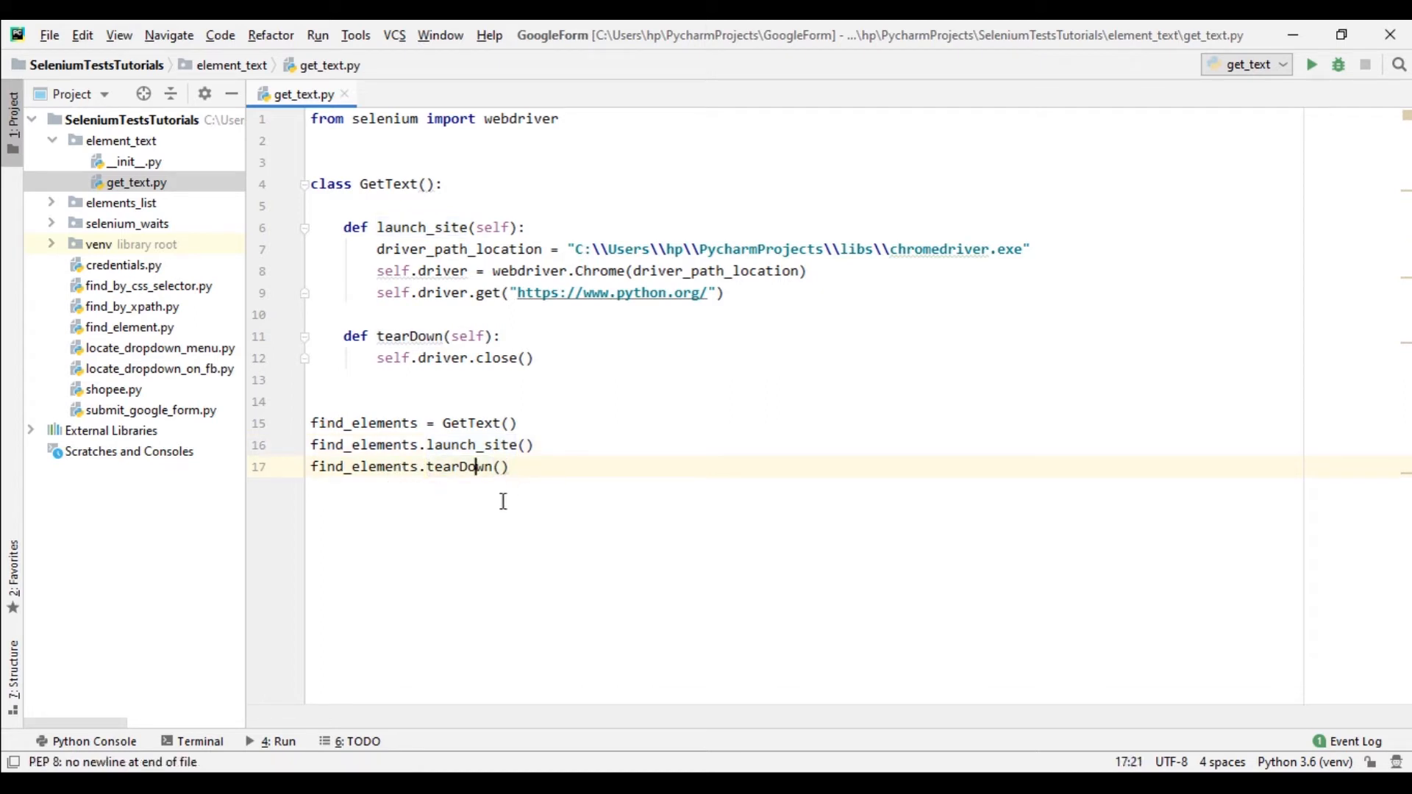
{"action": "key", "text": "enter"}
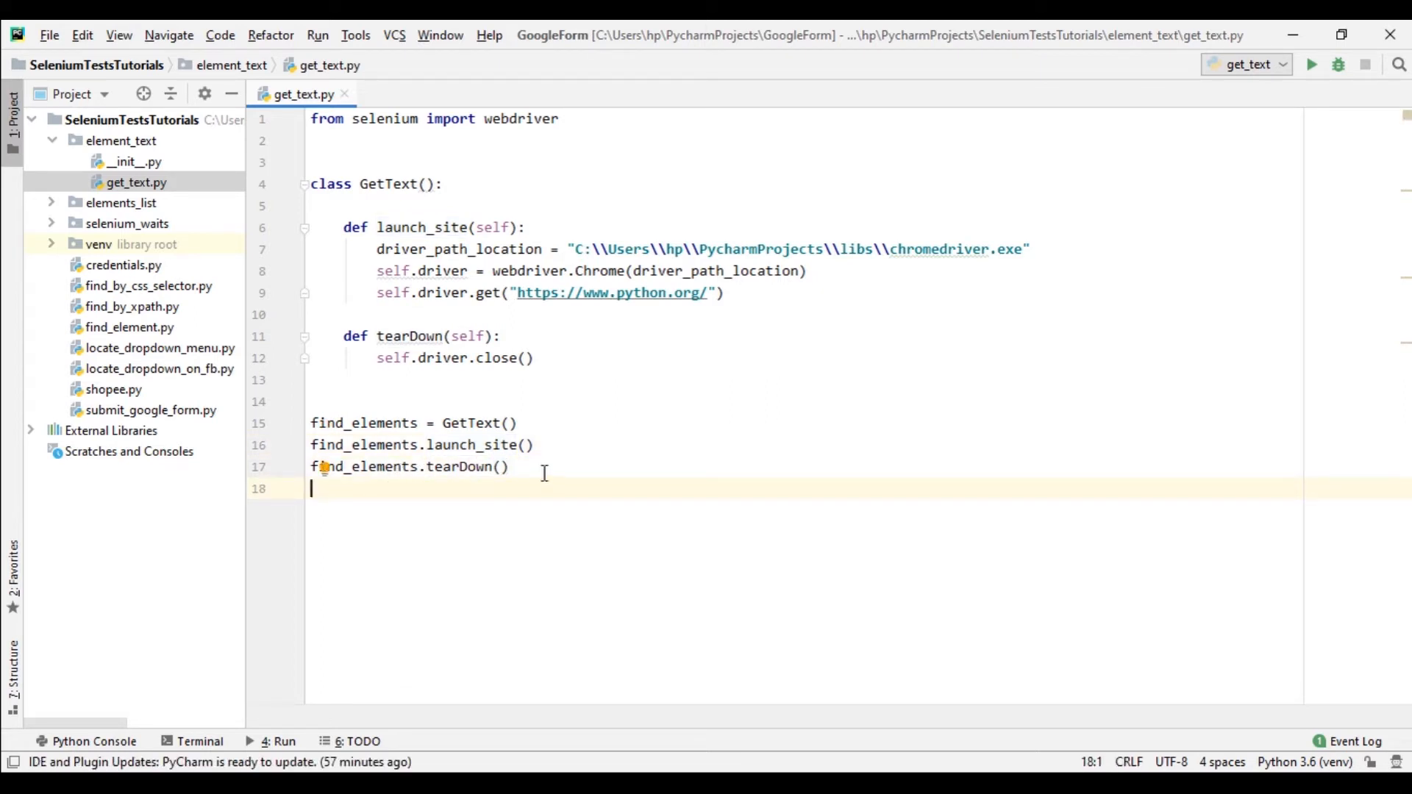
{"action": "left_click", "coordinate": [725, 291]}
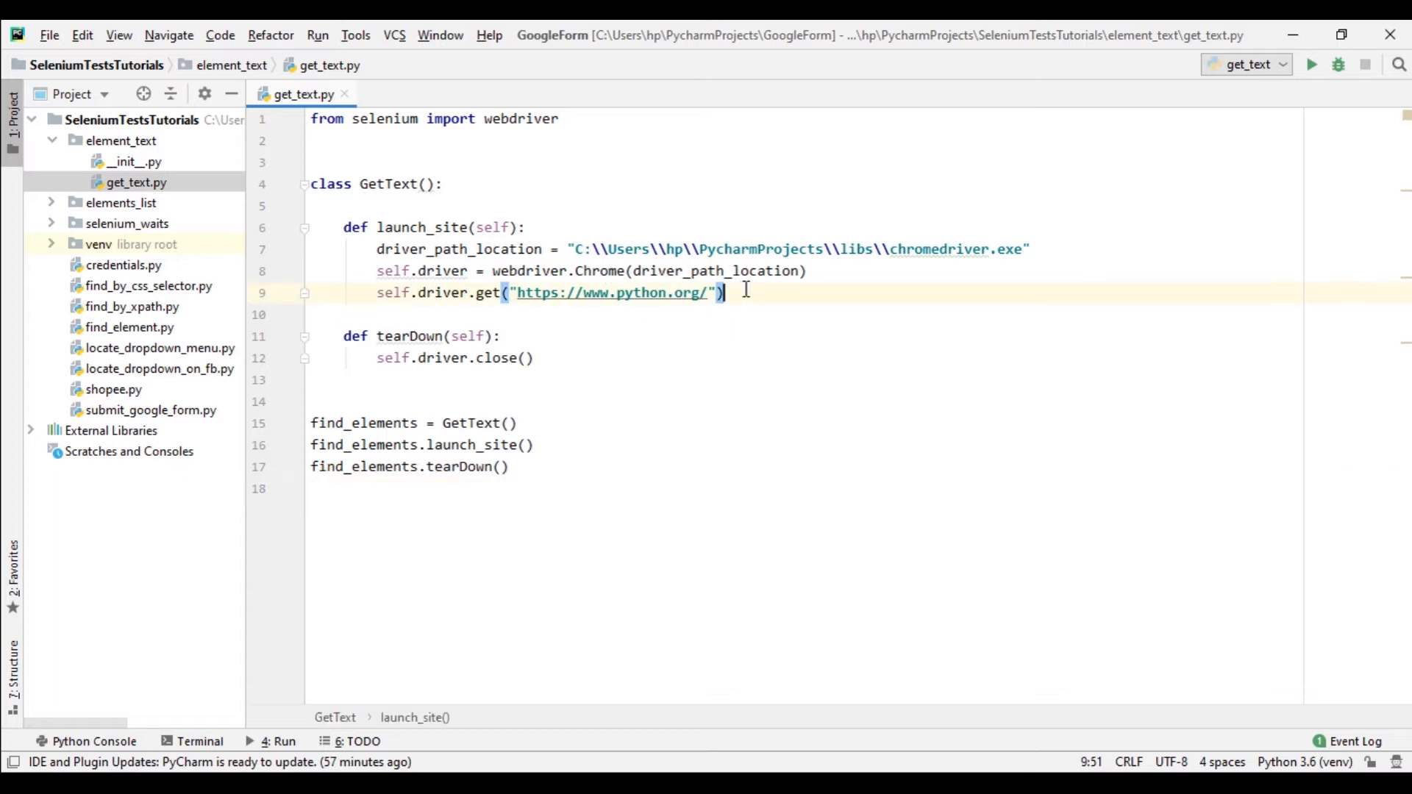
{"action": "key", "text": "enter"}
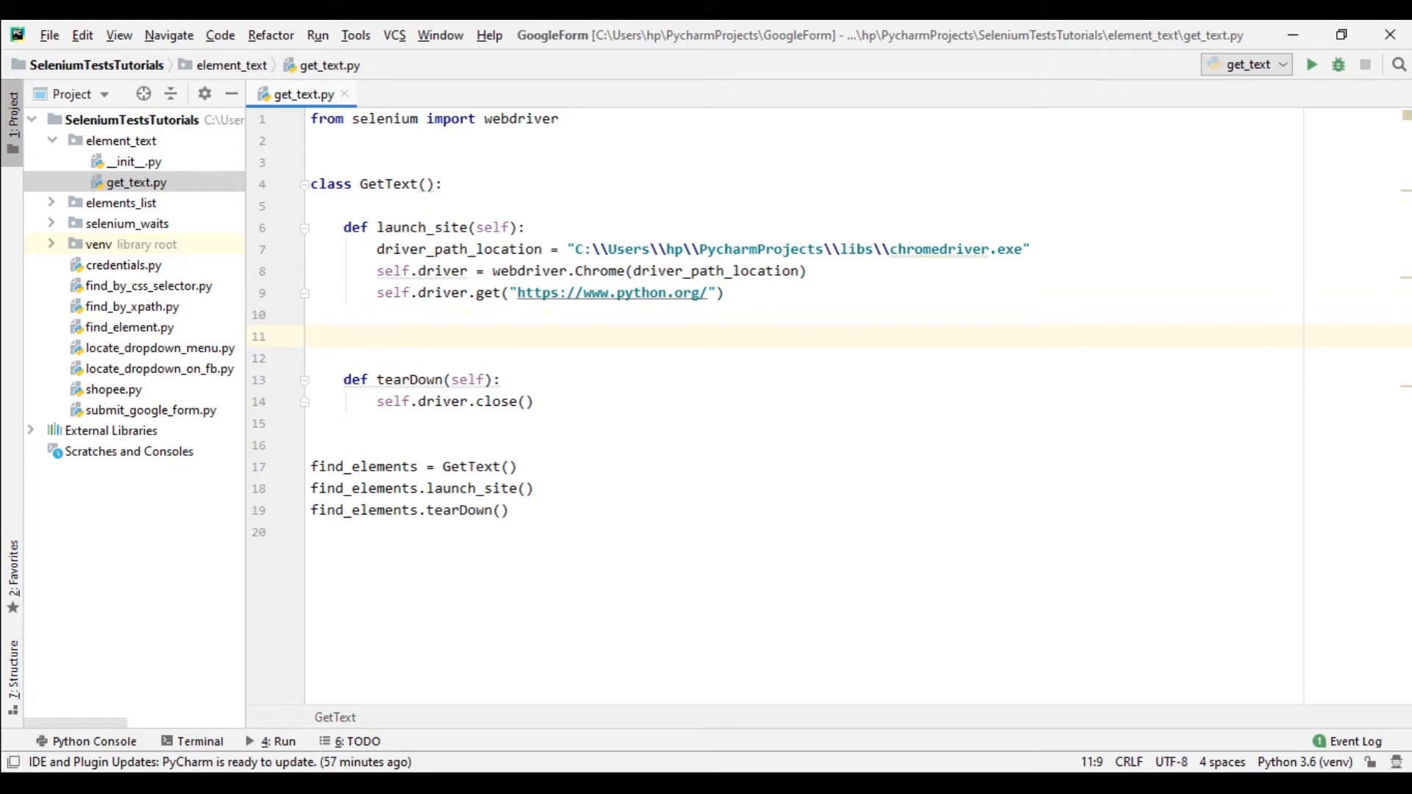
Write search_field = self.driver.find_element_by_css_selector('') in launch_site.
{"action": "type", "text": "search"}
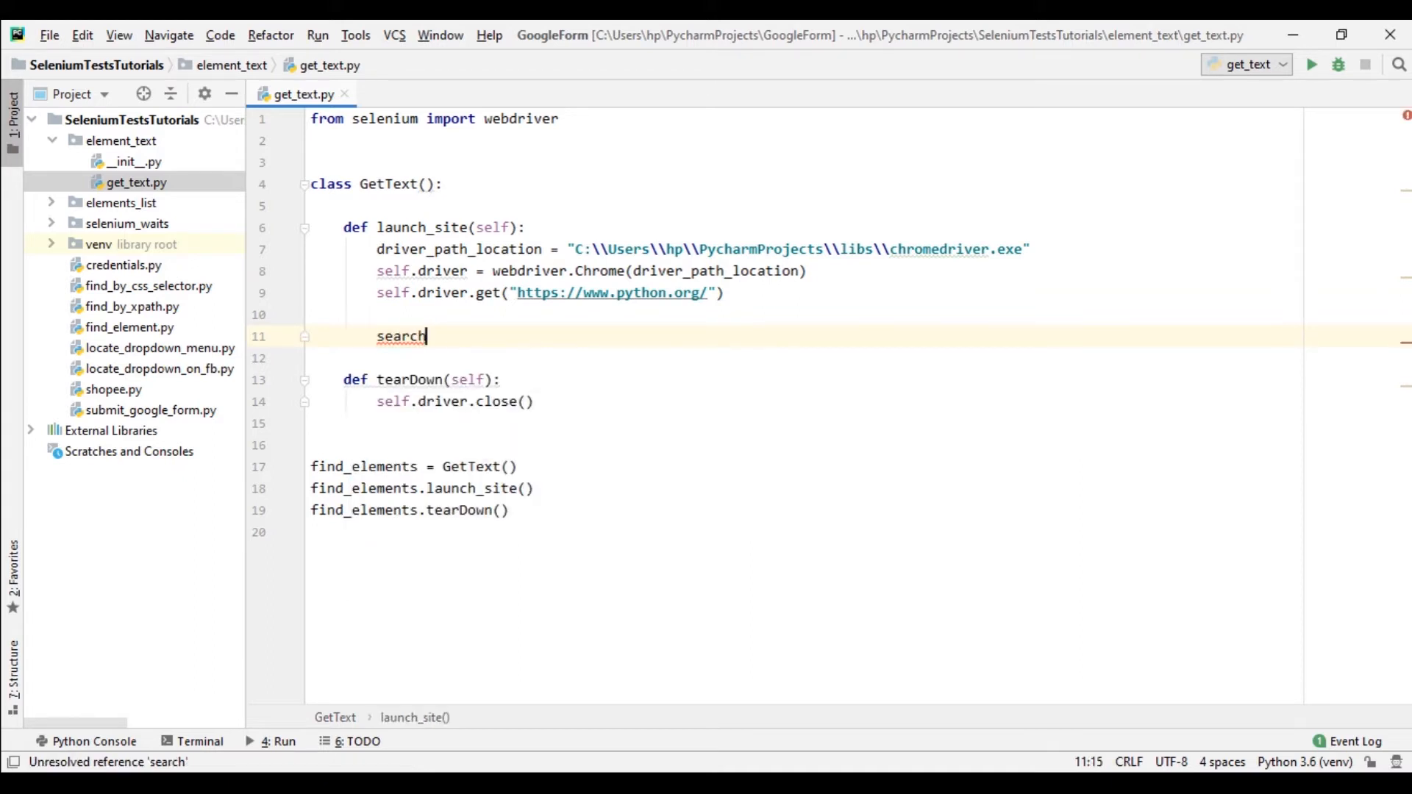
{"action": "type", "text": "_field"}
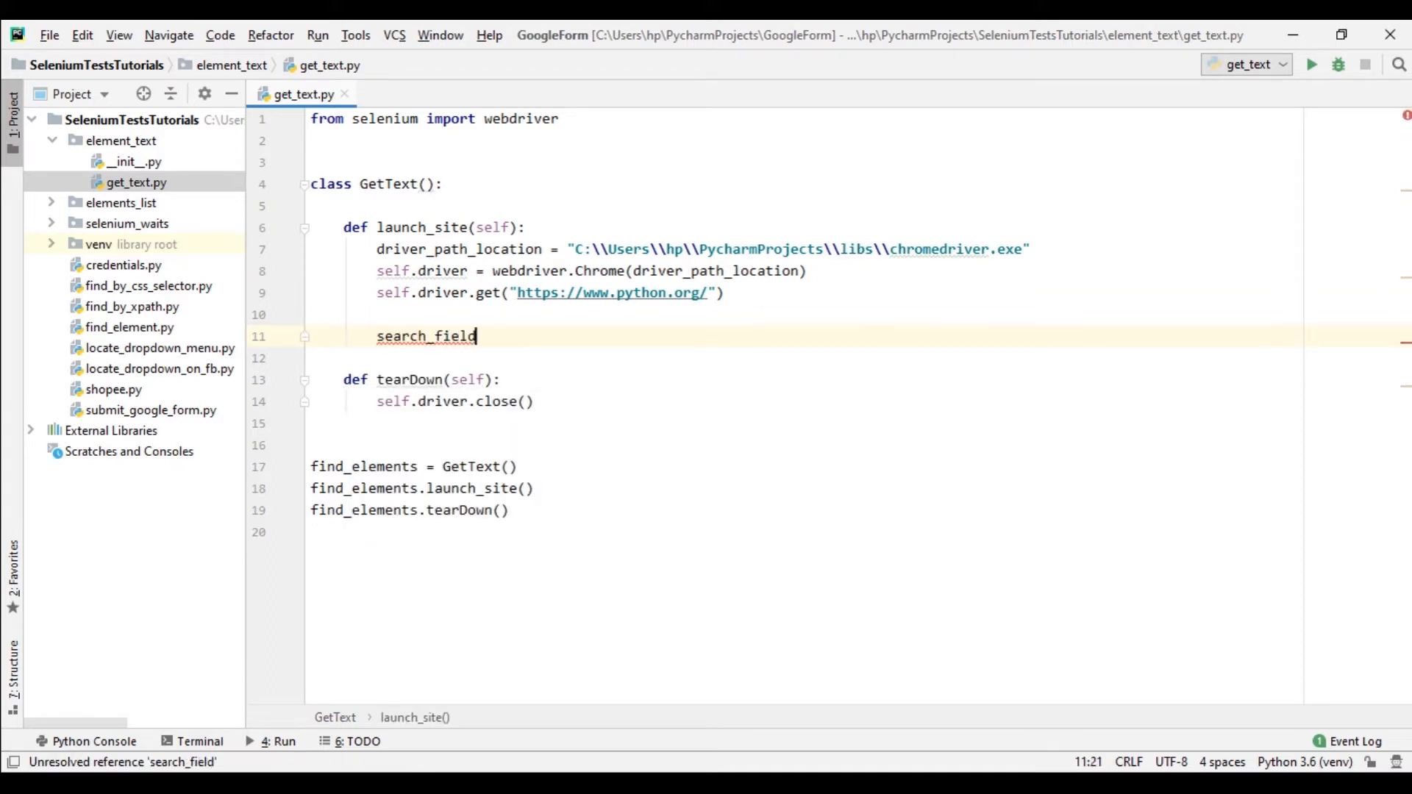
{"action": "type", "text": "="}
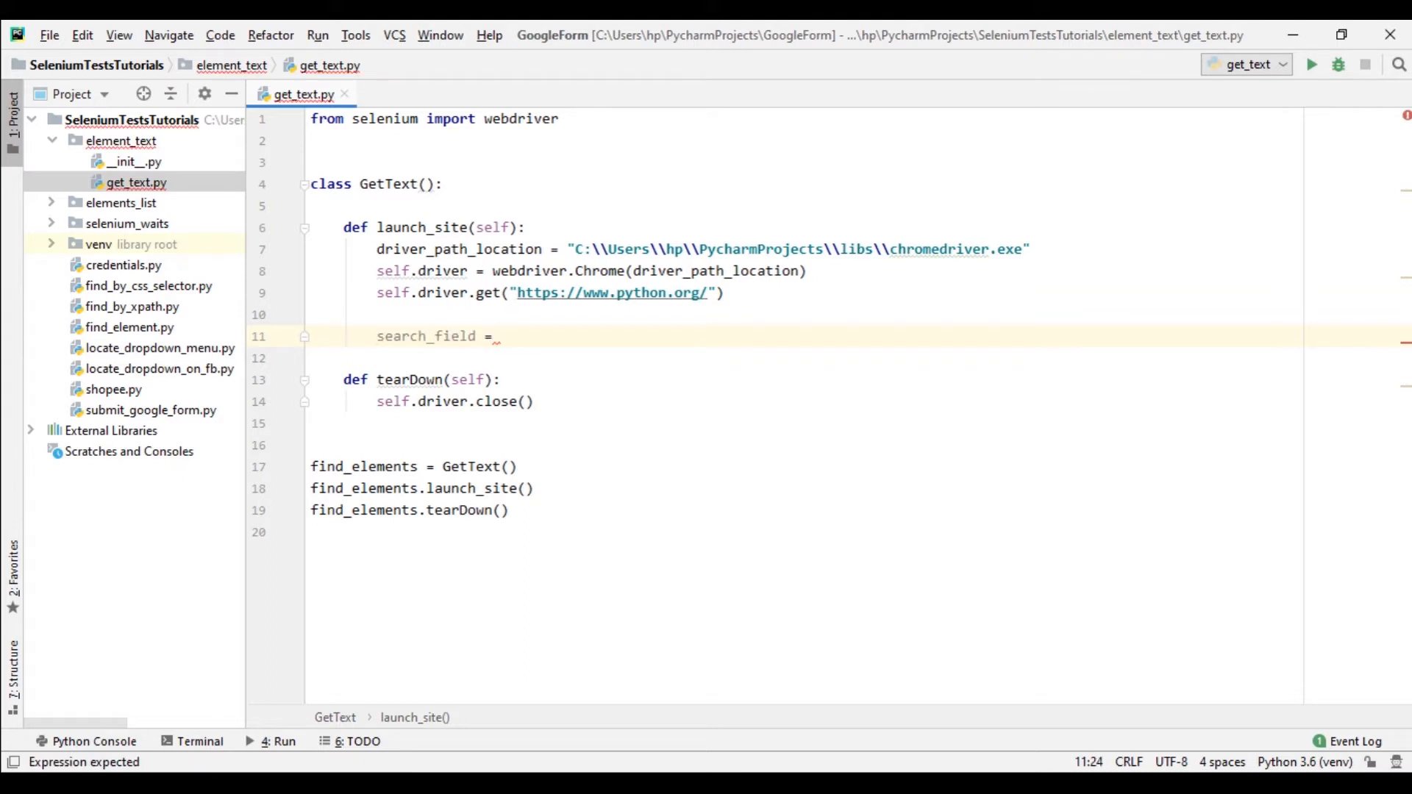
{"action": "type", "text": "driver.find_eleme"}
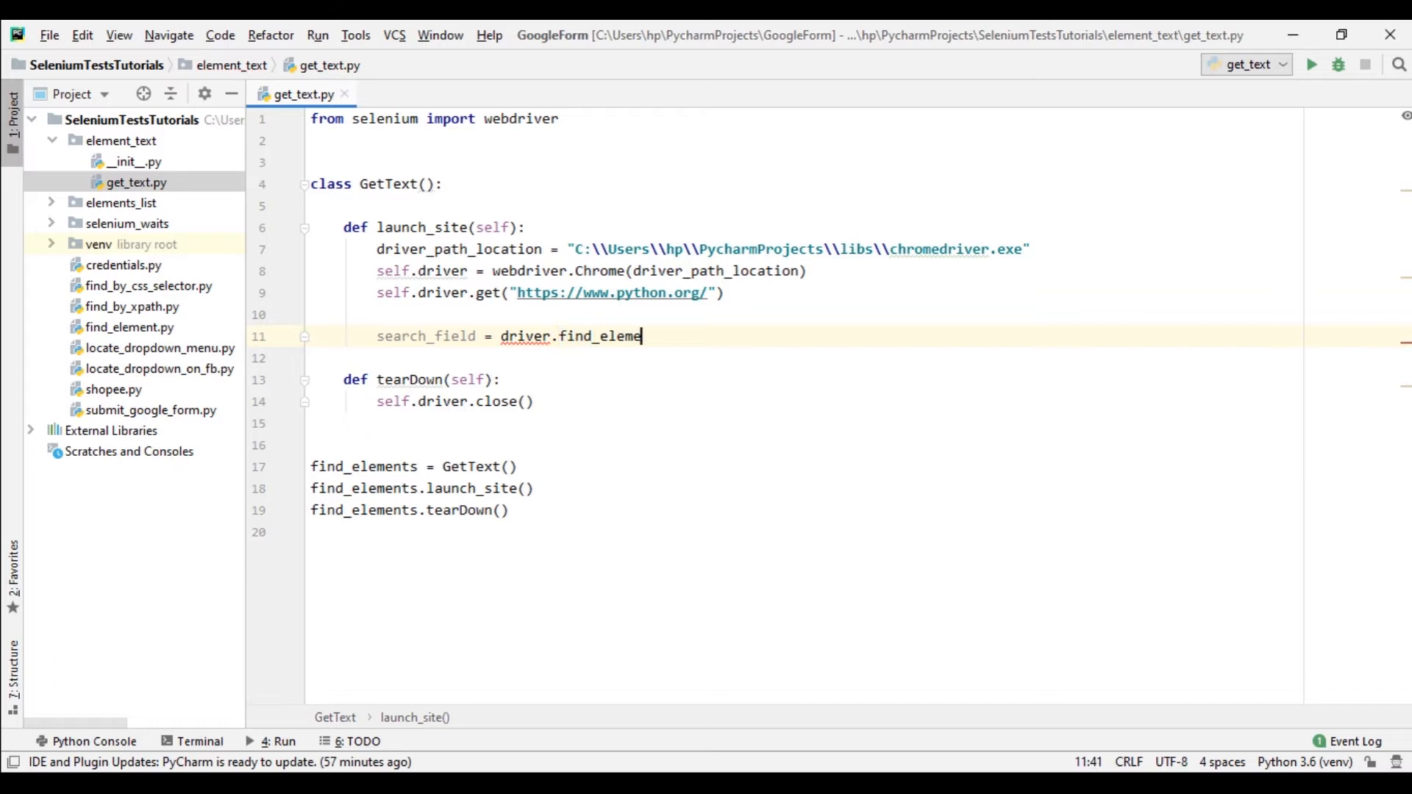
{"action": "type", "text": "nt_"}
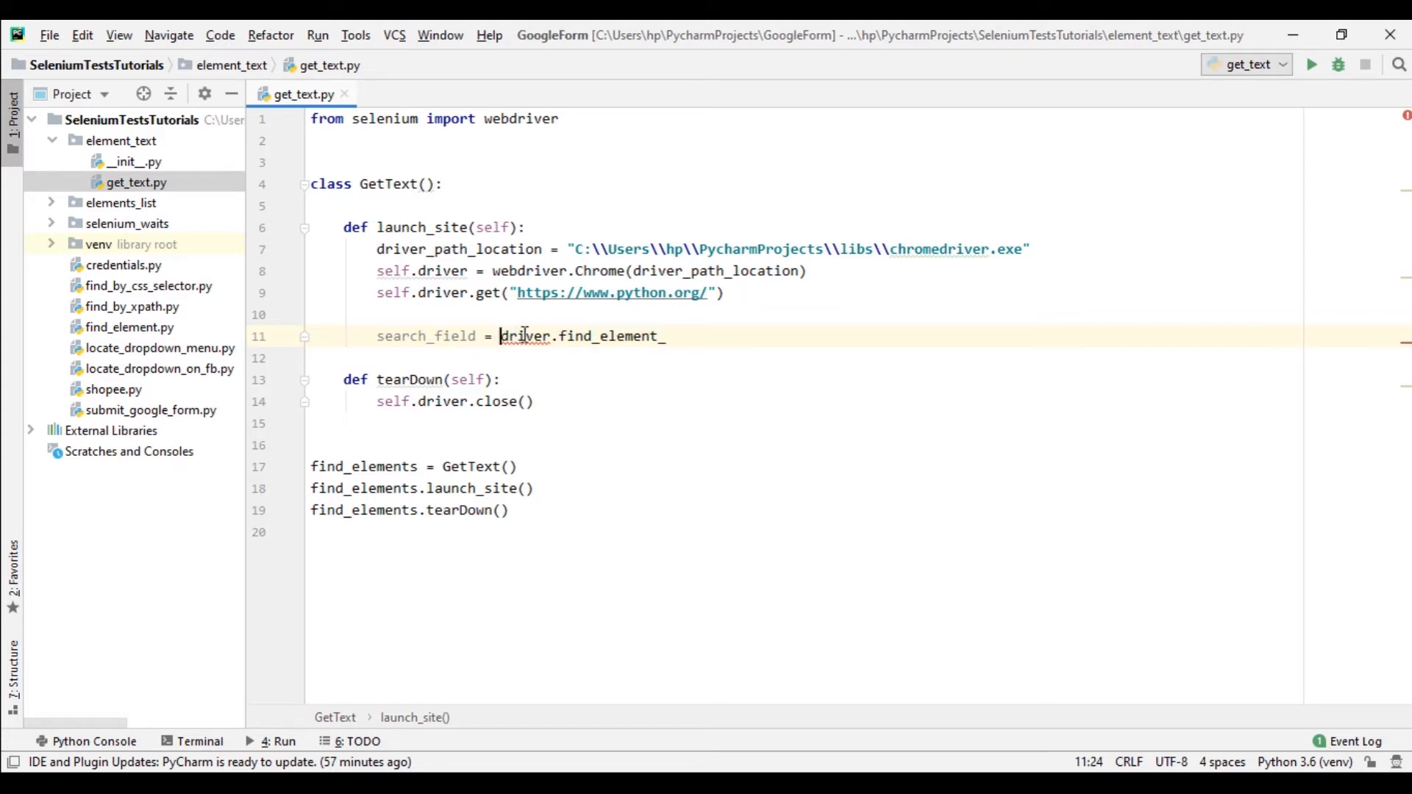
{"action": "type", "text": "self."}
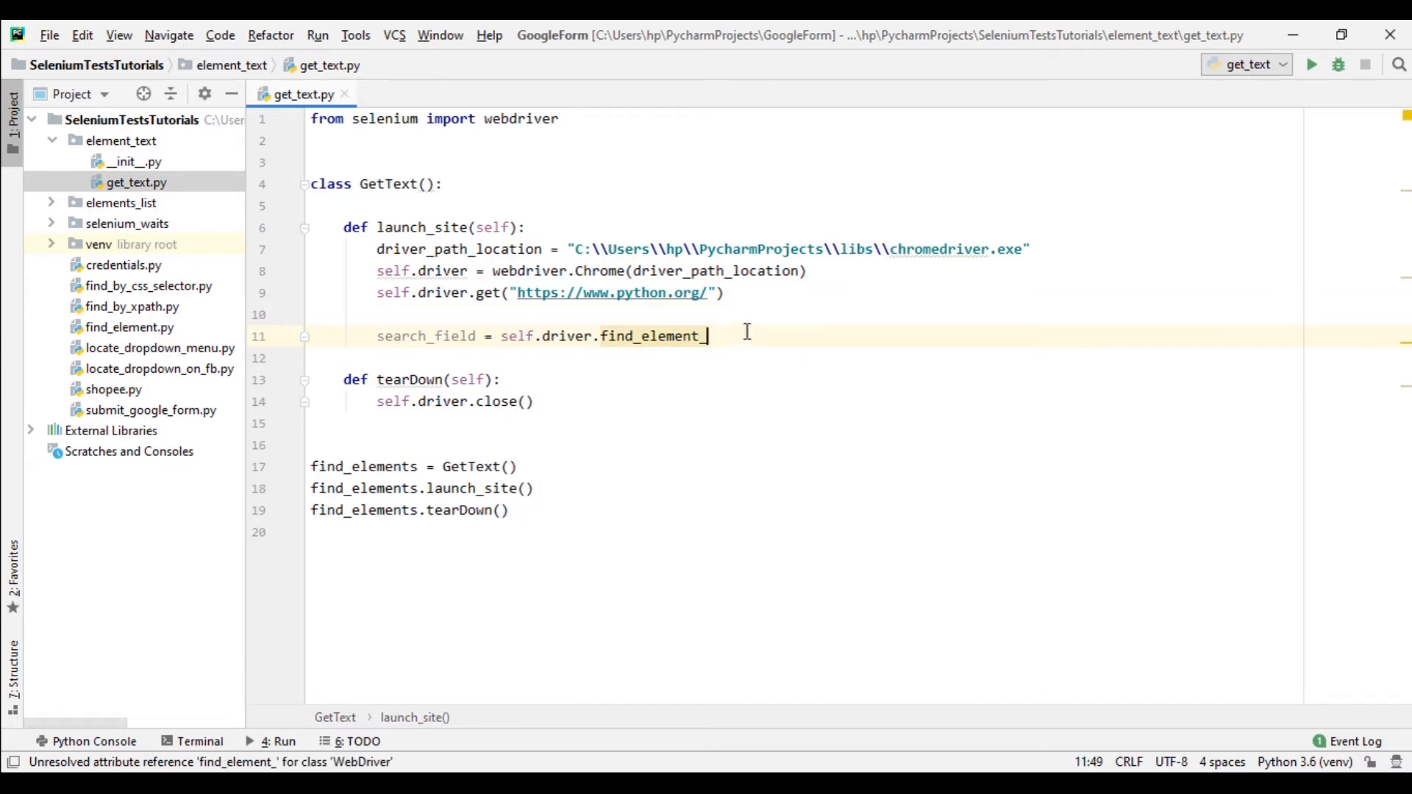
{"action": "type", "text": "by"}
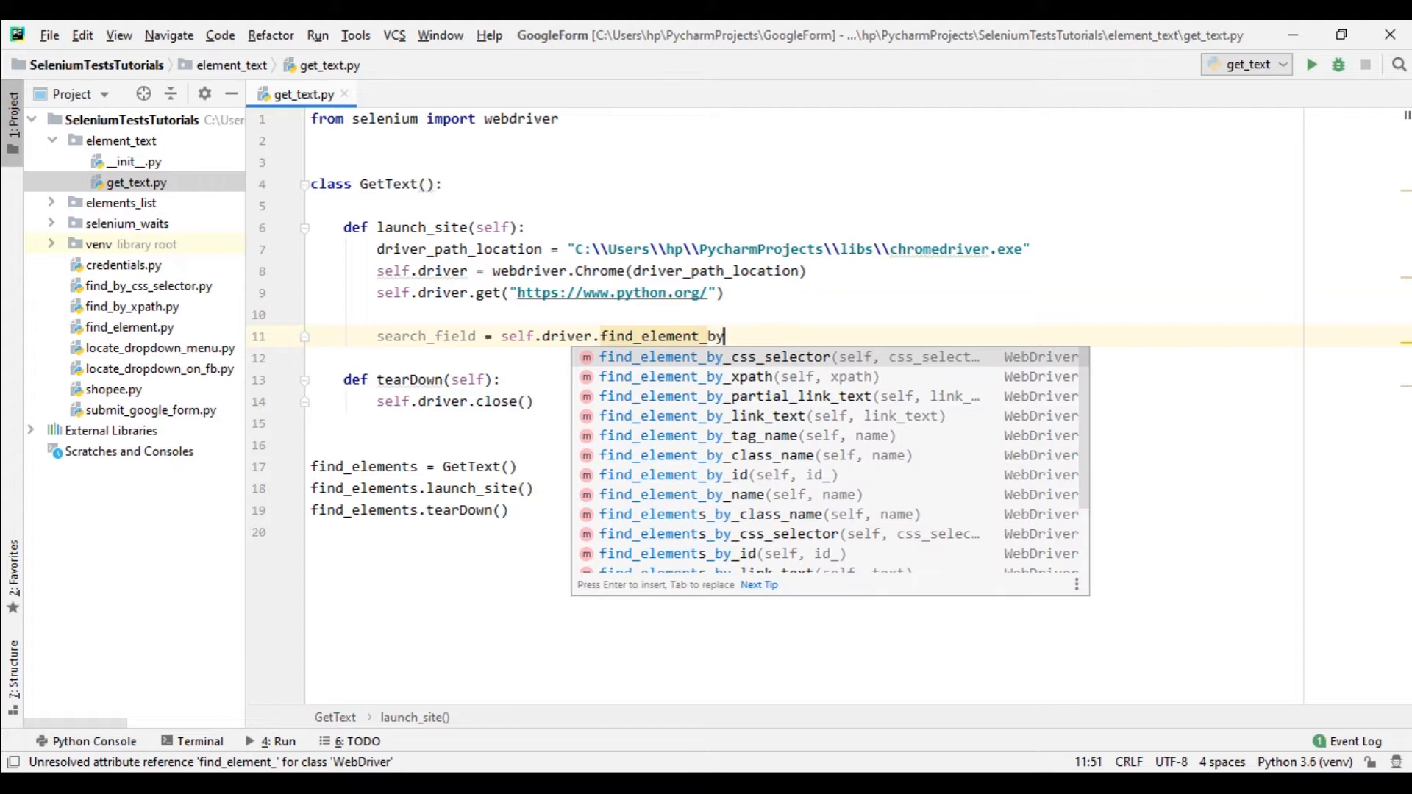
{"action": "left_click", "coordinate": [707, 356]}
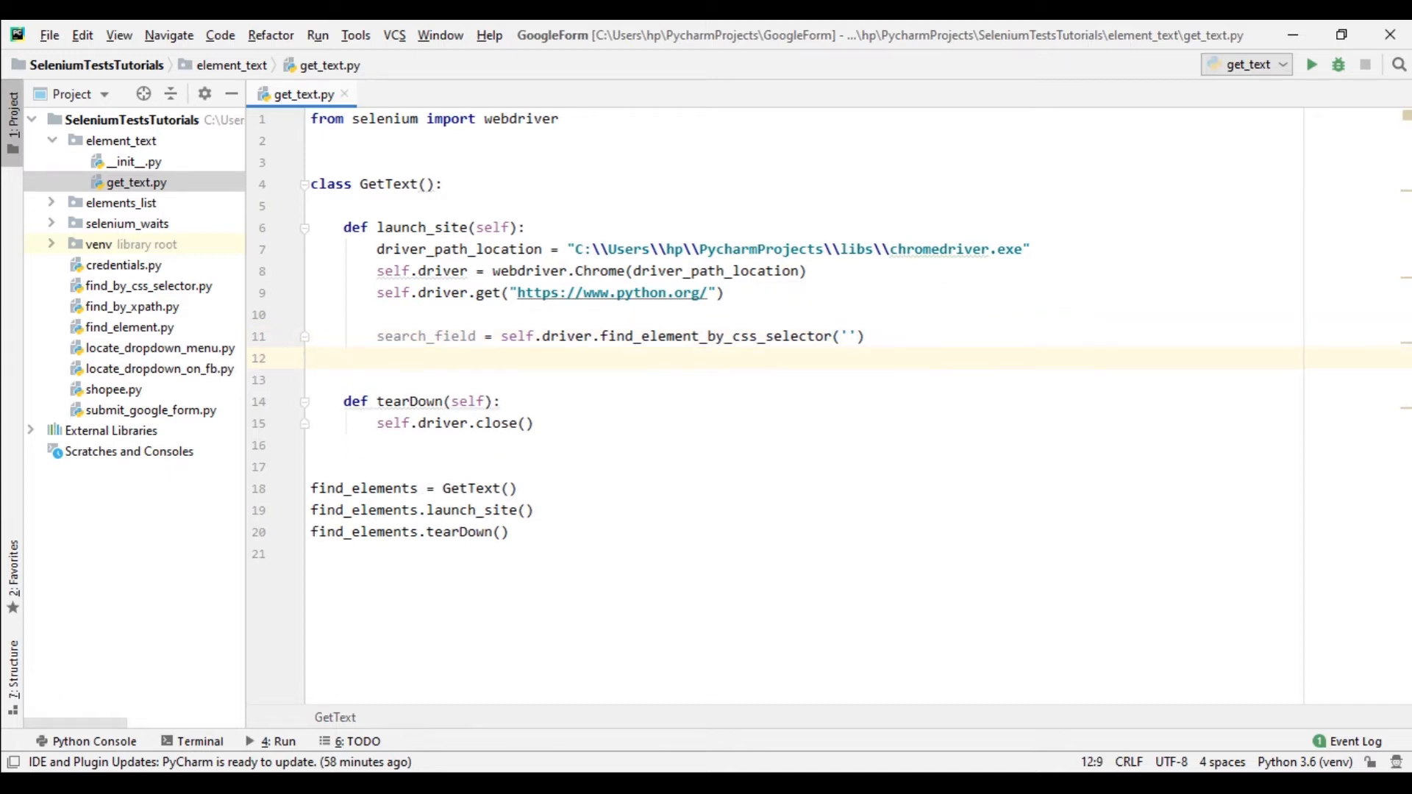
Send 'Python 3.6.4' to search_field and begin the go_btn = self.driver.find lookup.
{"action": "type", "text": "search_field"}
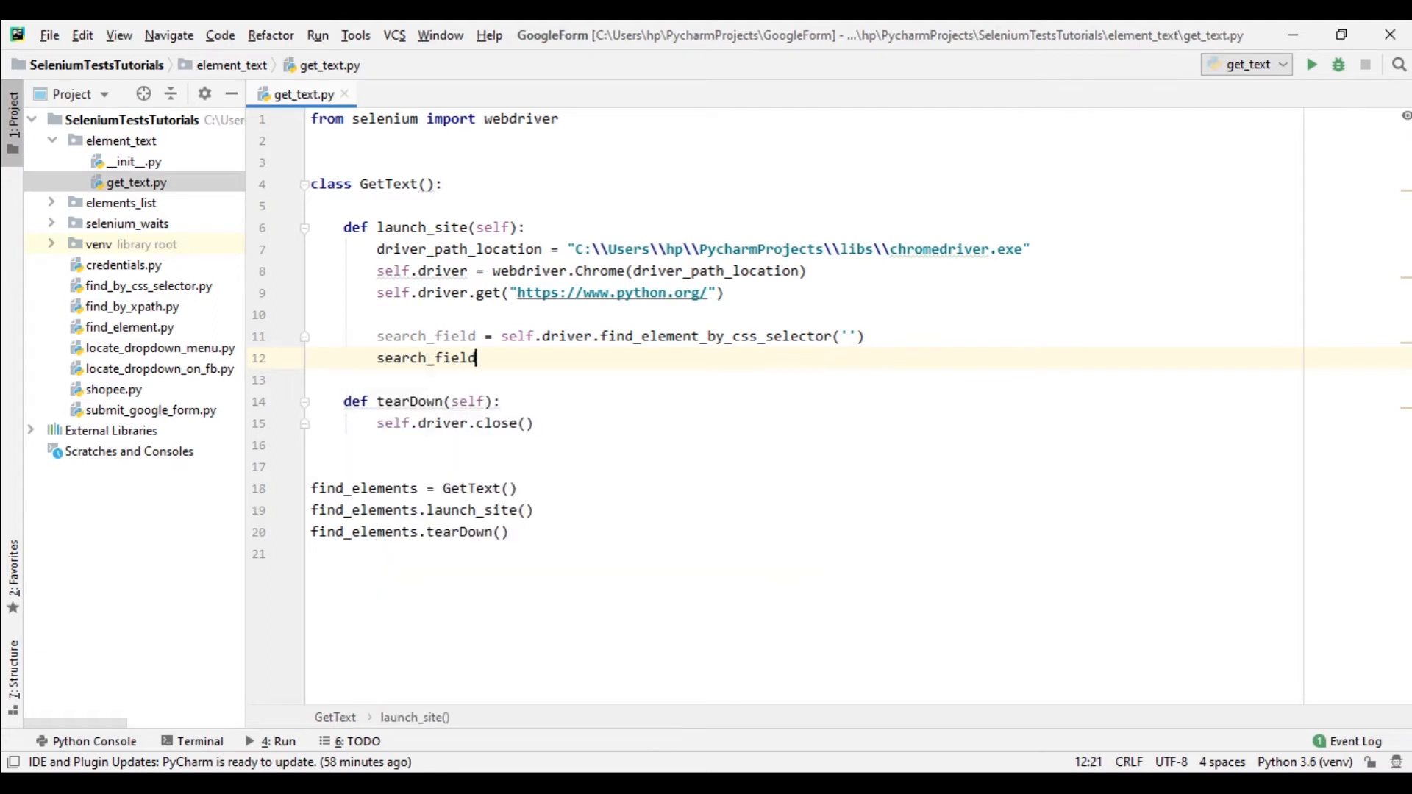
{"action": "type", "text": ".send_keys('"}
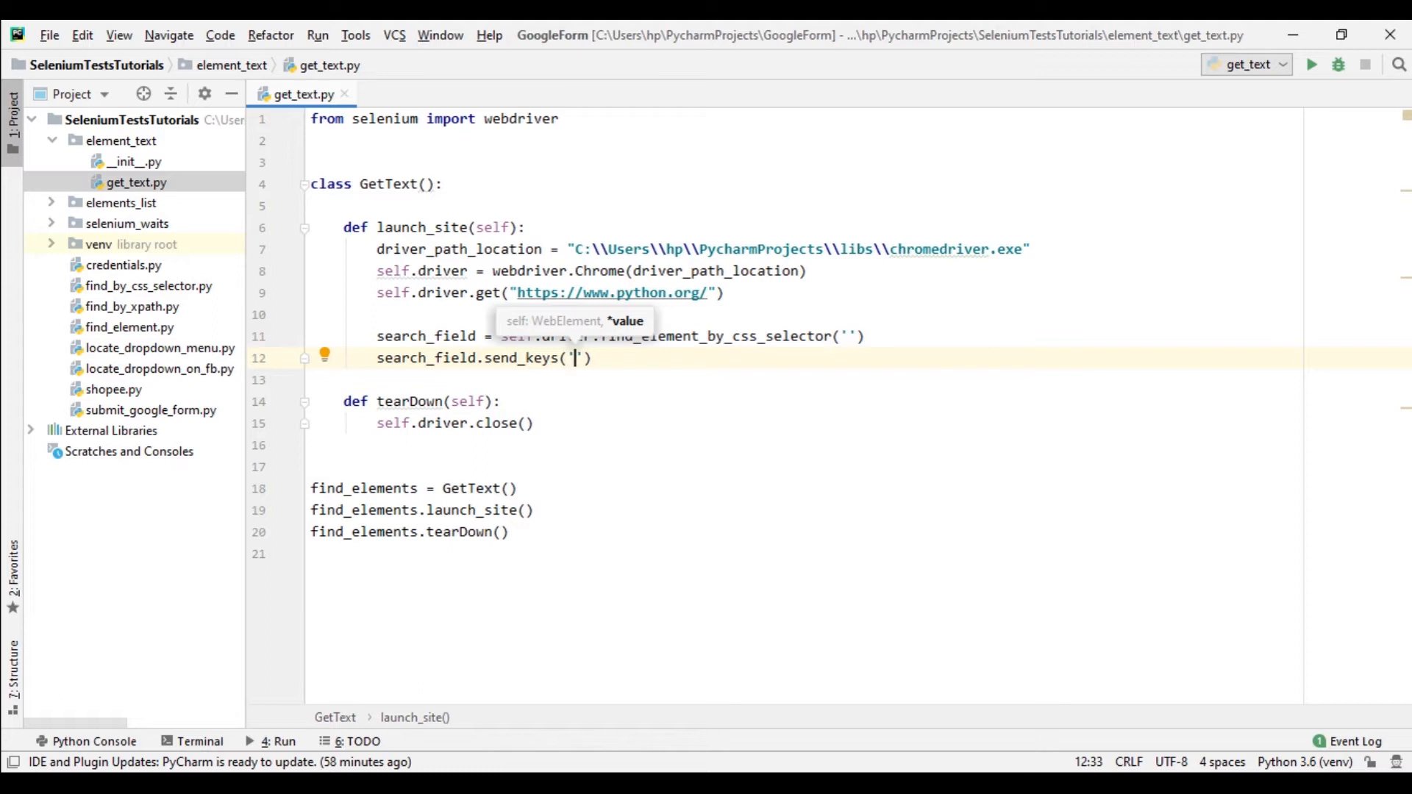
{"action": "type", "text": "Python 3.6."}
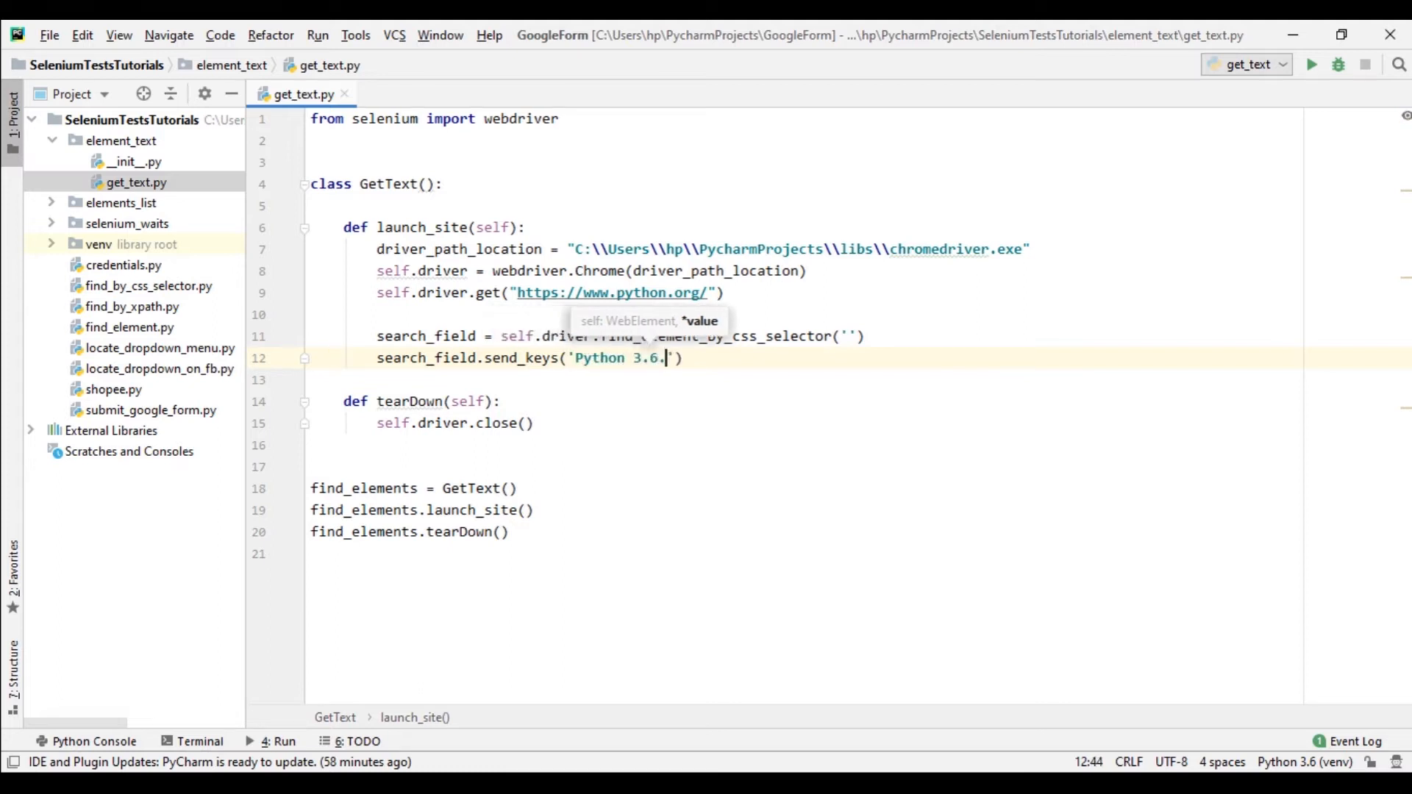
{"action": "type", "text": "4"}
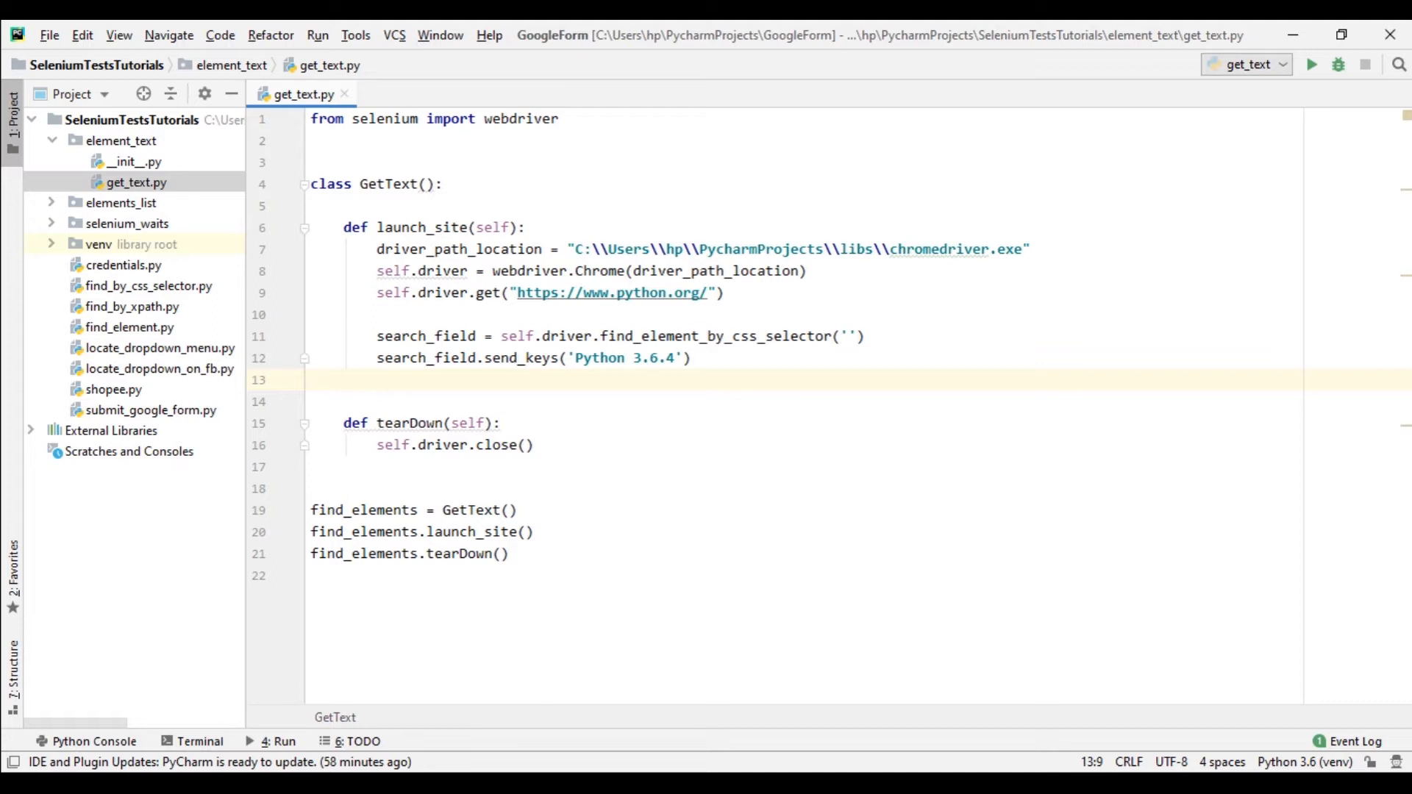
{"action": "key", "text": "enter"}
{"action": "type", "text": "go"}
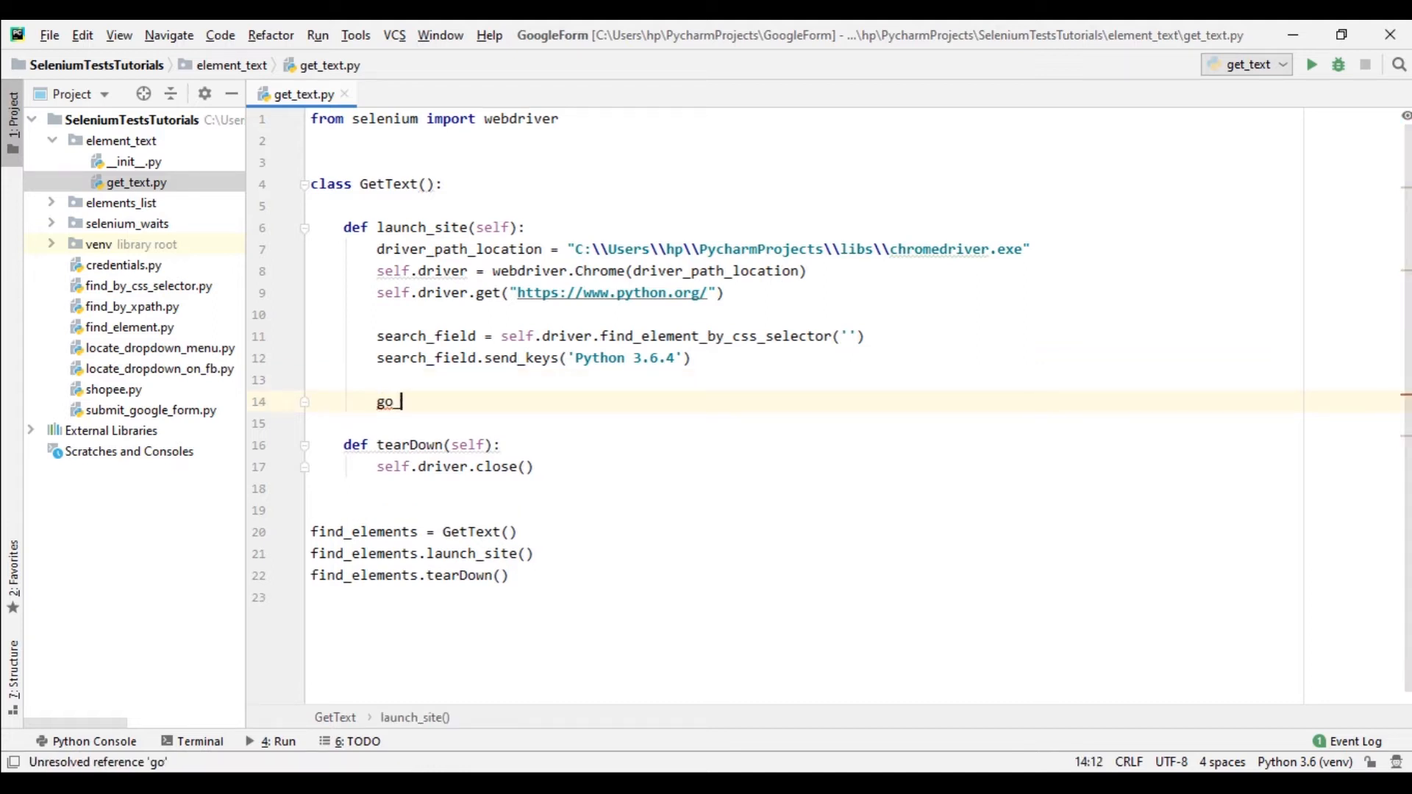
{"action": "type", "text": "_btn ="}
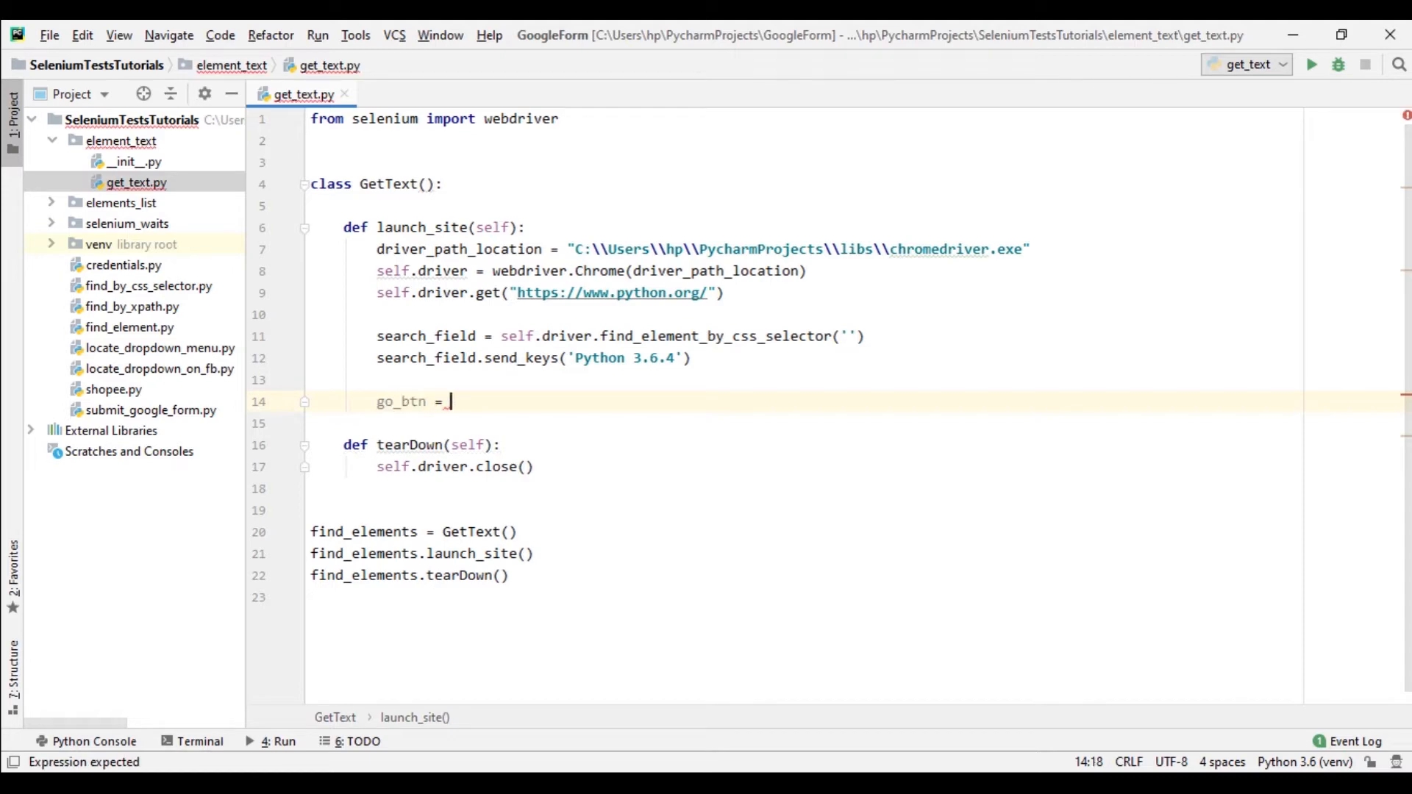
{"action": "type", "text": "self"}
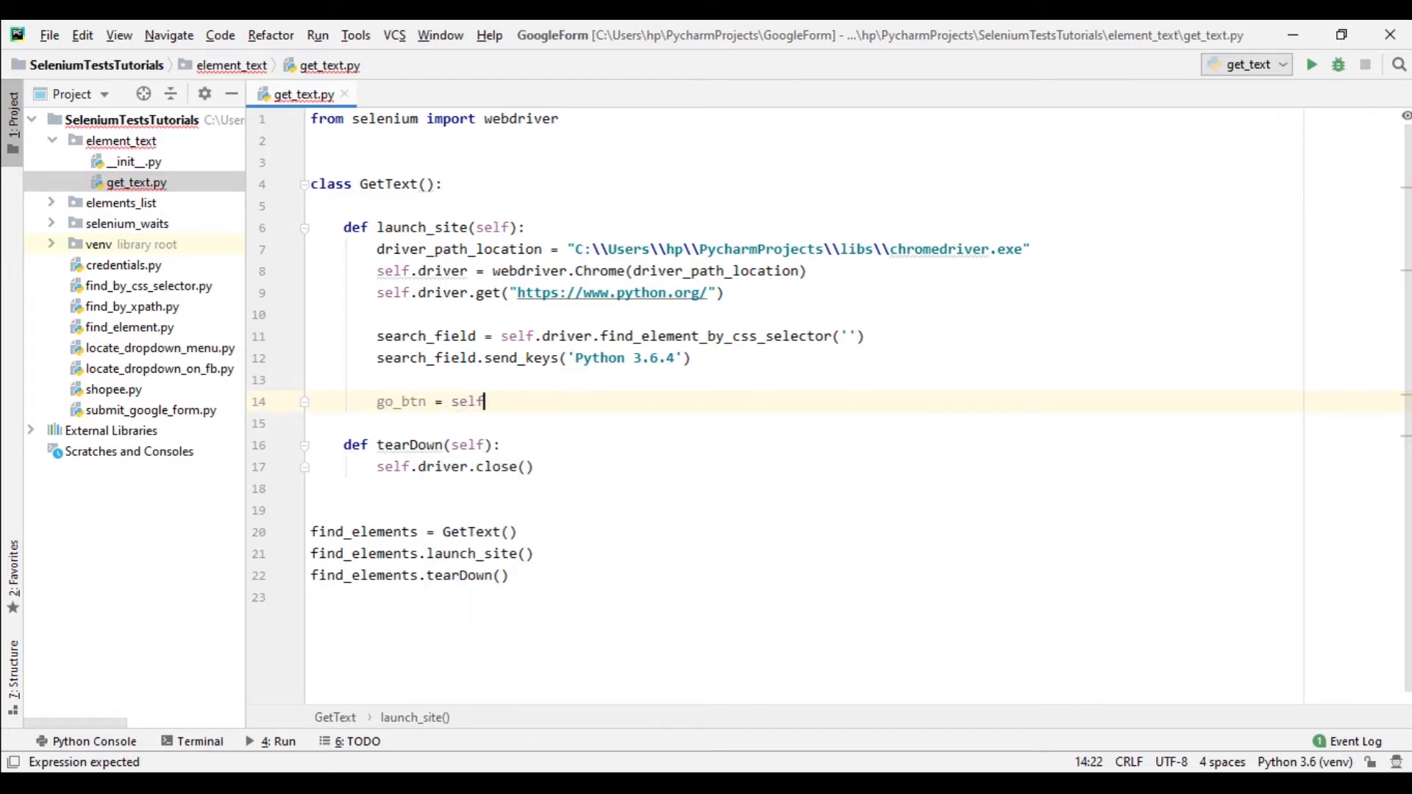
{"action": "type", "text": ".driver.fin"}
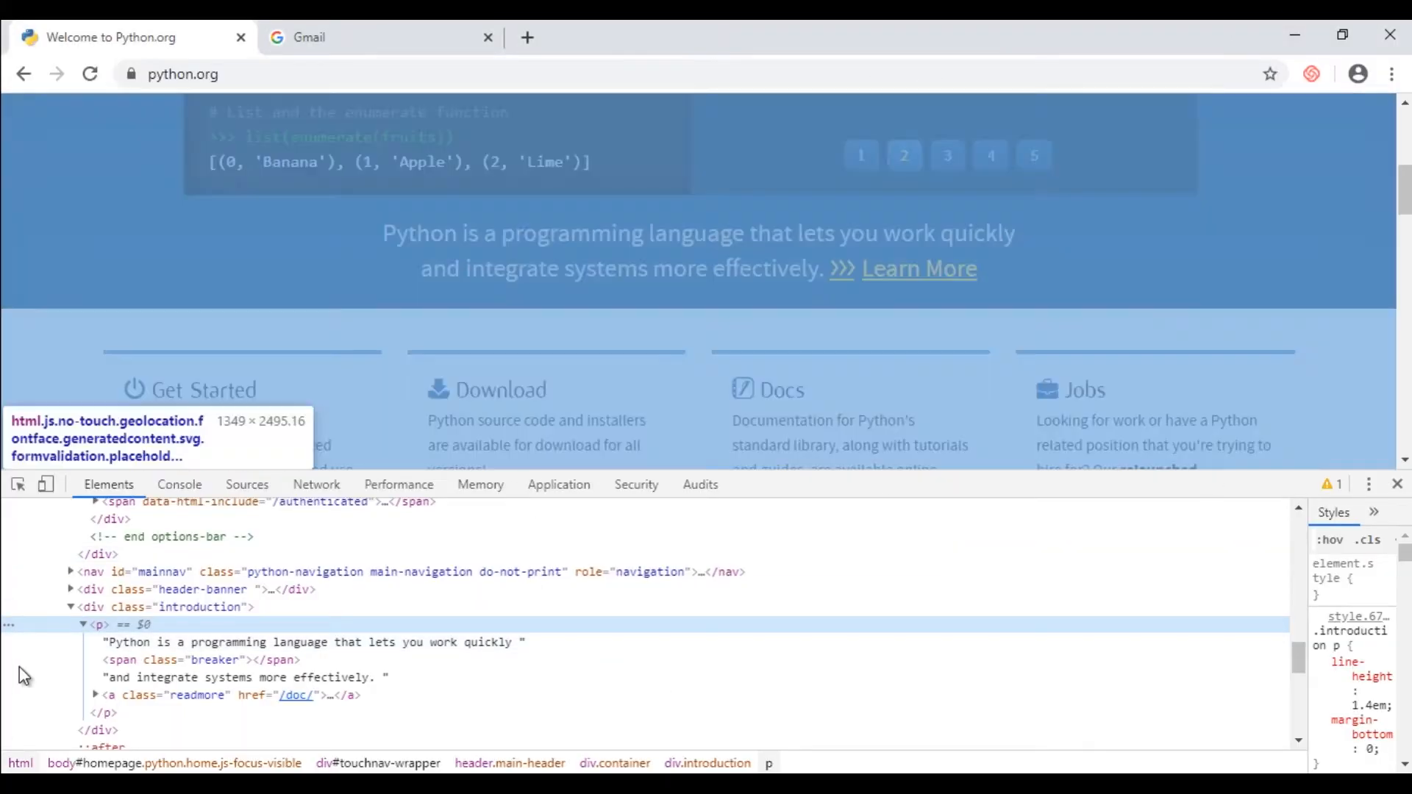
{"action": "mouse_move", "coordinate": [917, 267]}
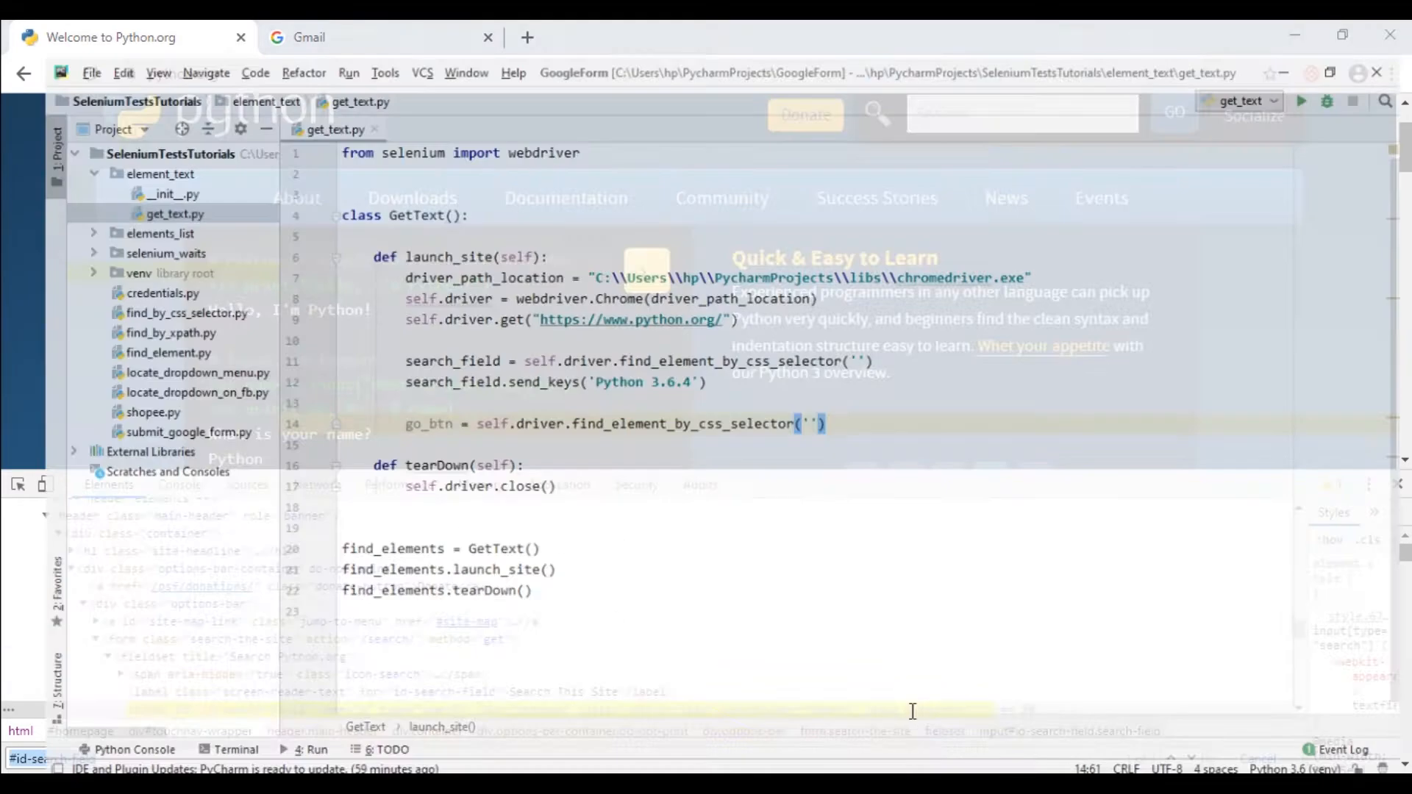
Fill the search_field CSS selector with #id-search-field.
{"action": "type", "text": "#id-search-field"}
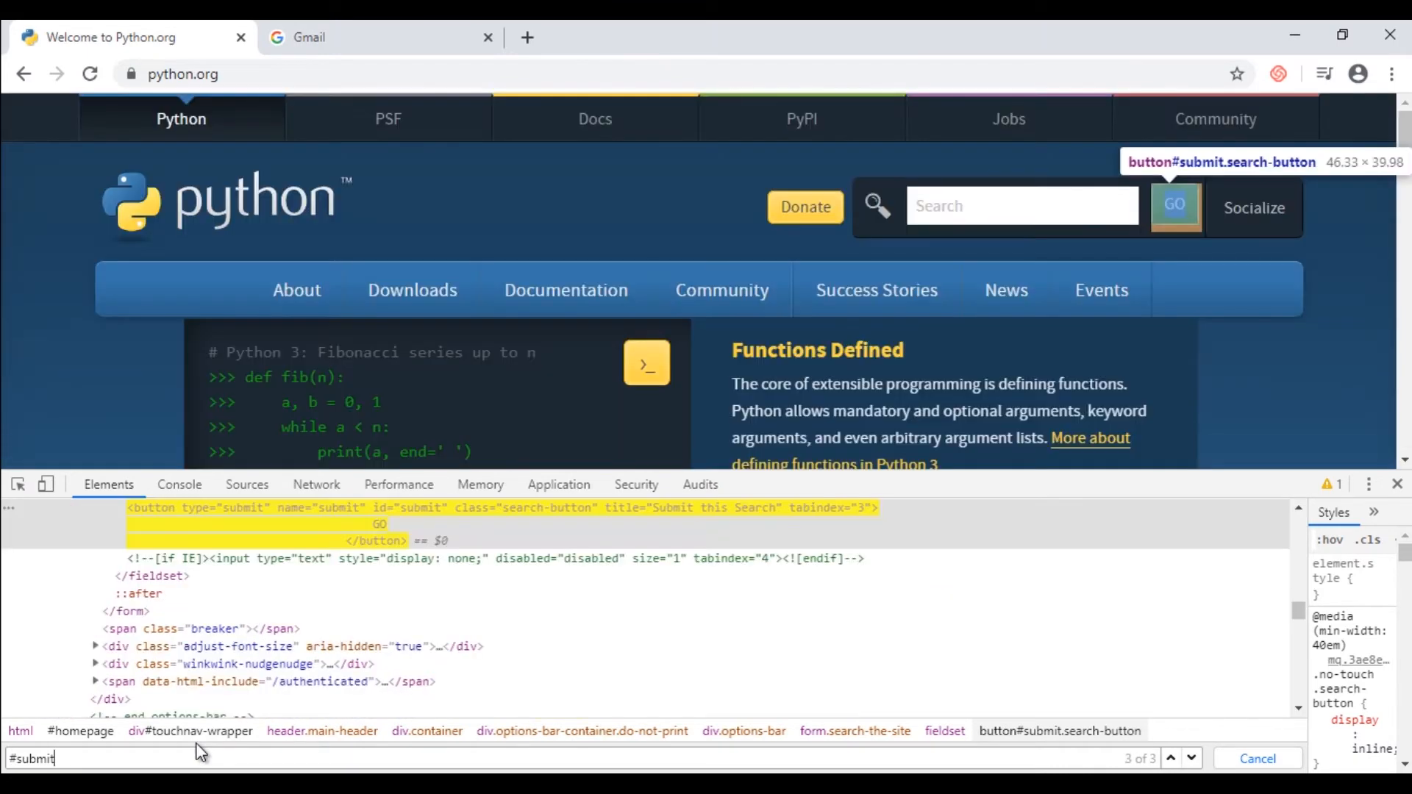
{"action": "mouse_move", "coordinate": [198, 752]}
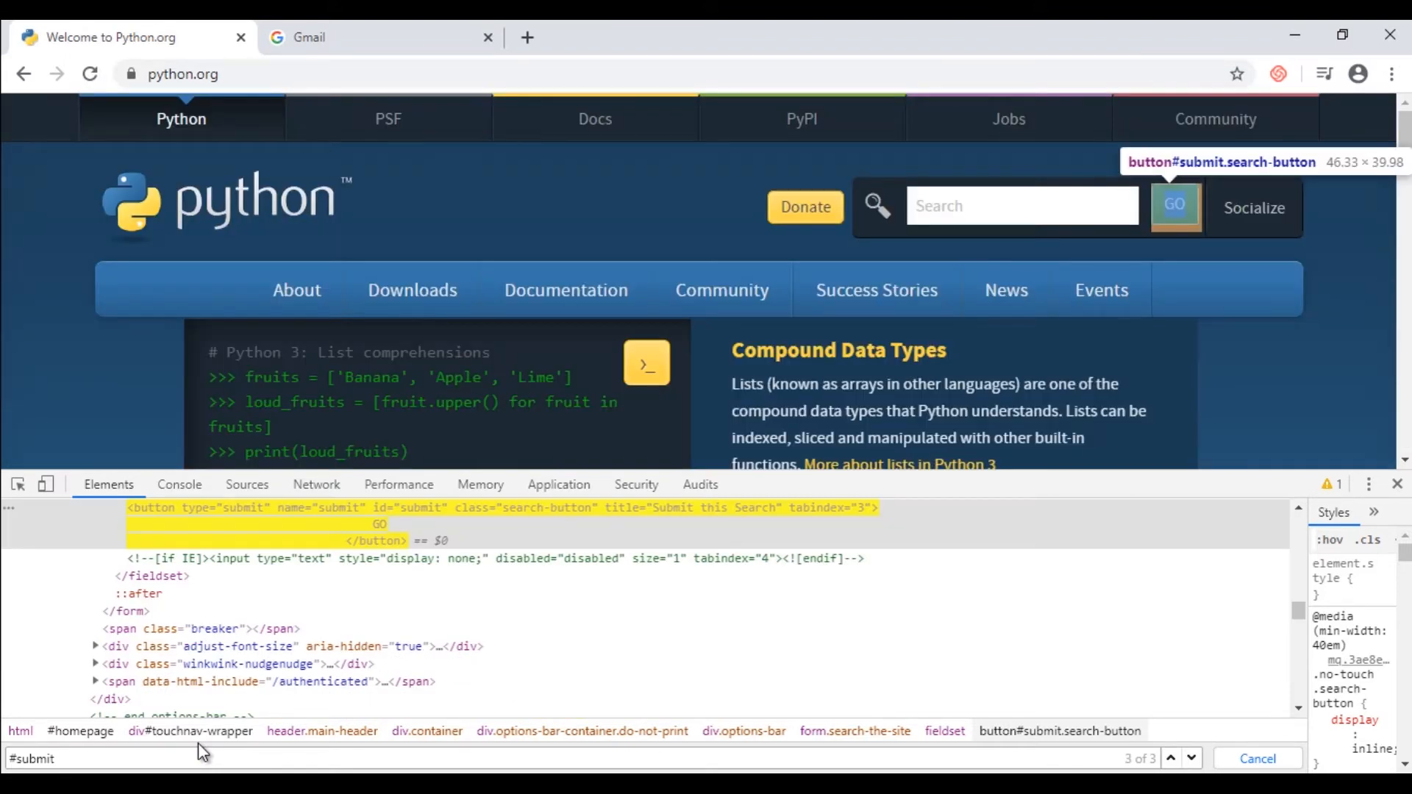
{"action": "mouse_move", "coordinate": [503, 662]}
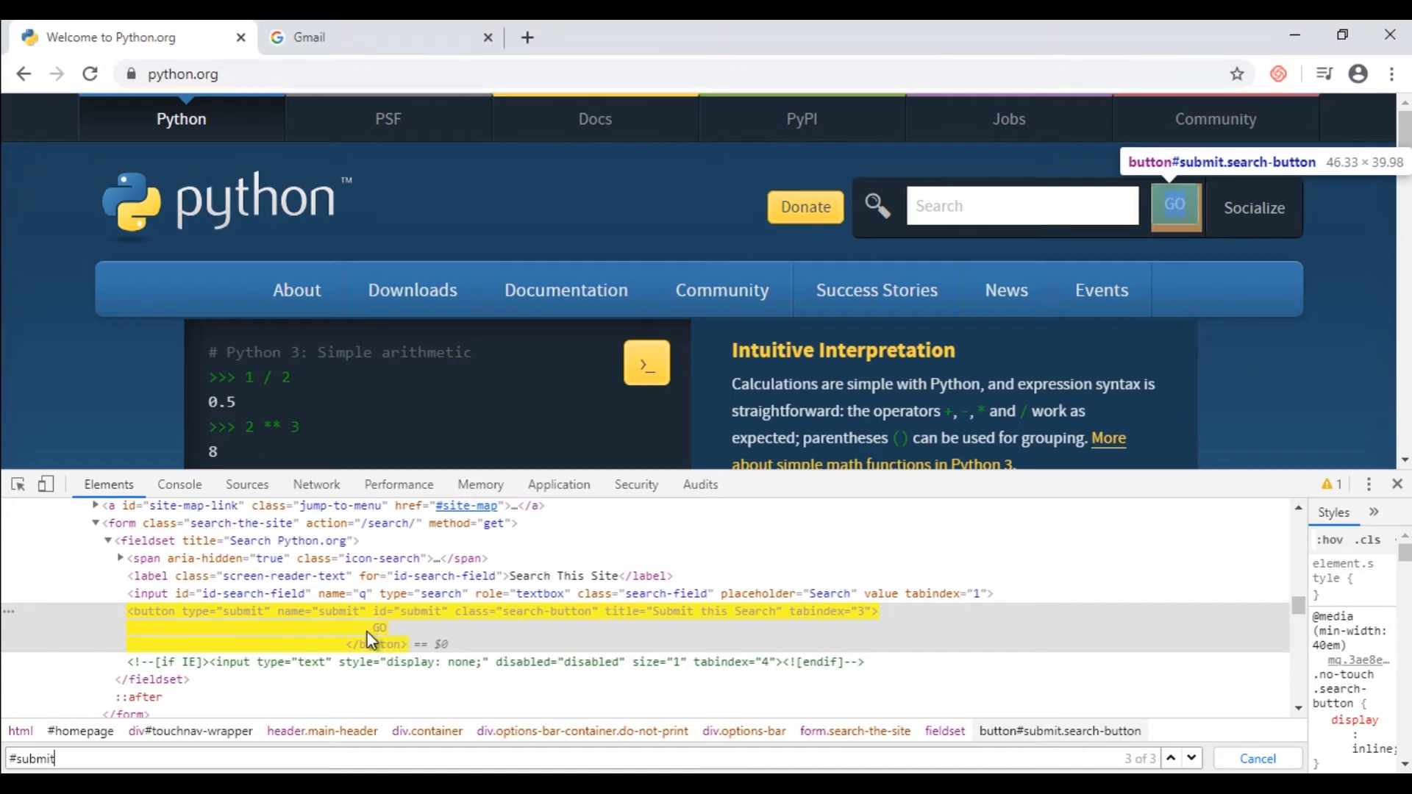
{"action": "mouse_move", "coordinate": [305, 621]}
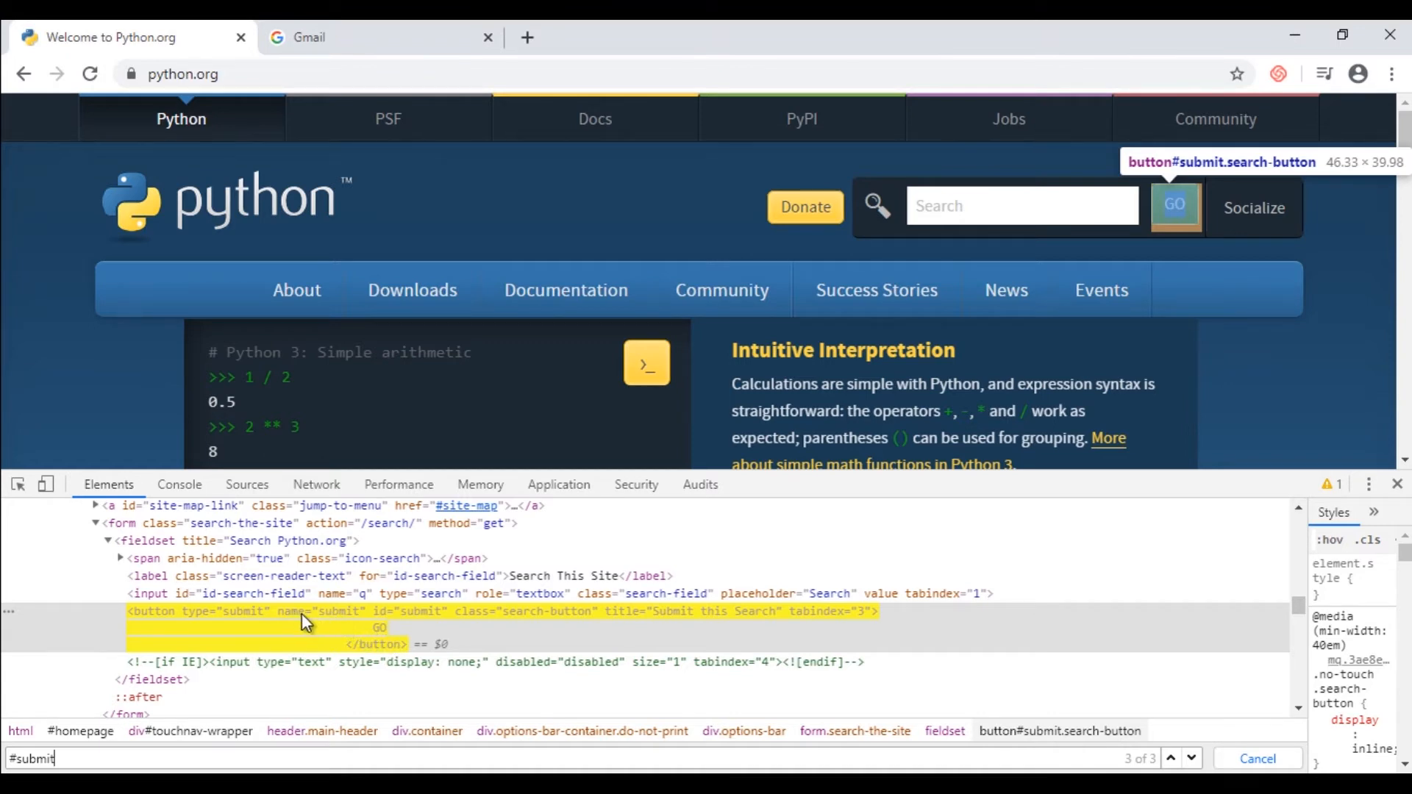
{"action": "mouse_move", "coordinate": [340, 628]}
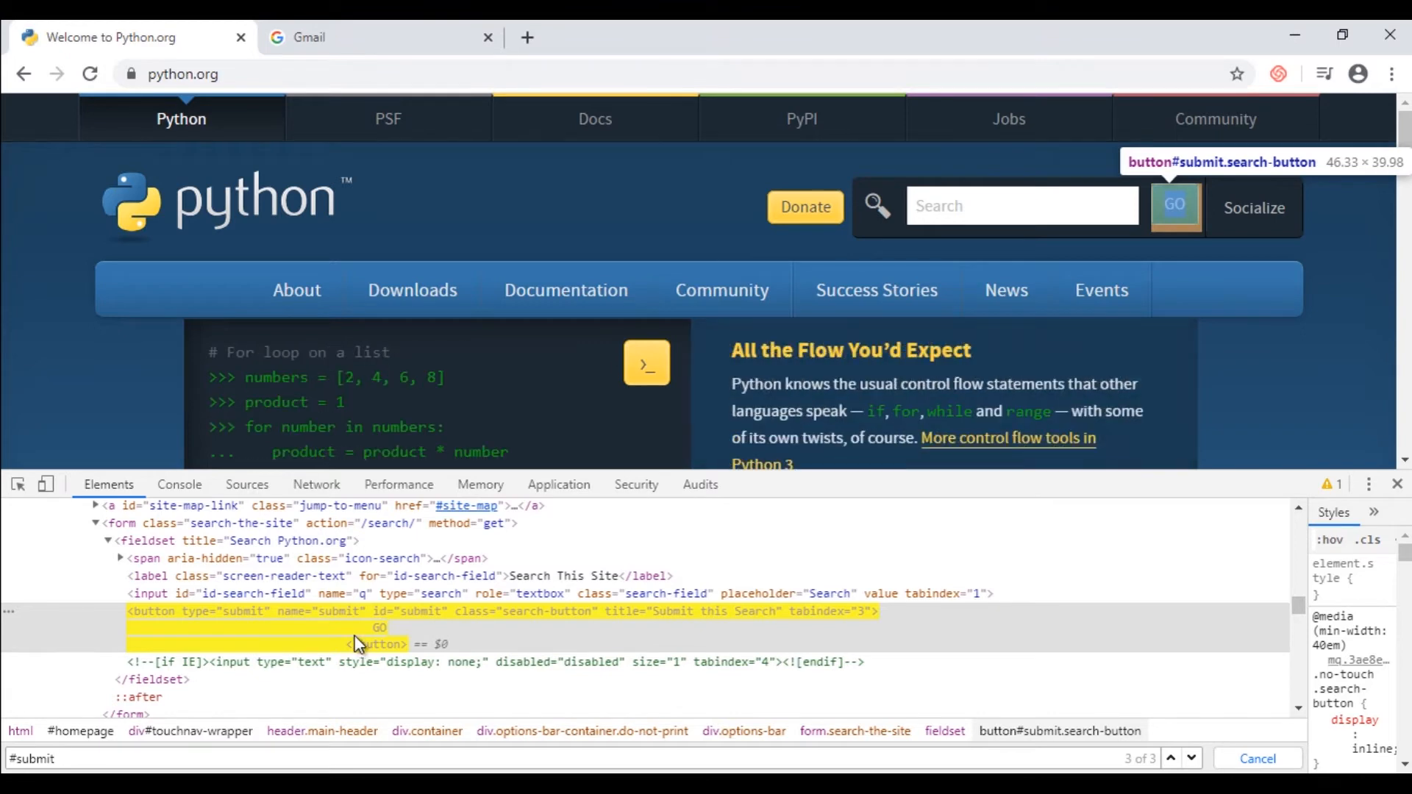
{"action": "mouse_move", "coordinate": [58, 757]}
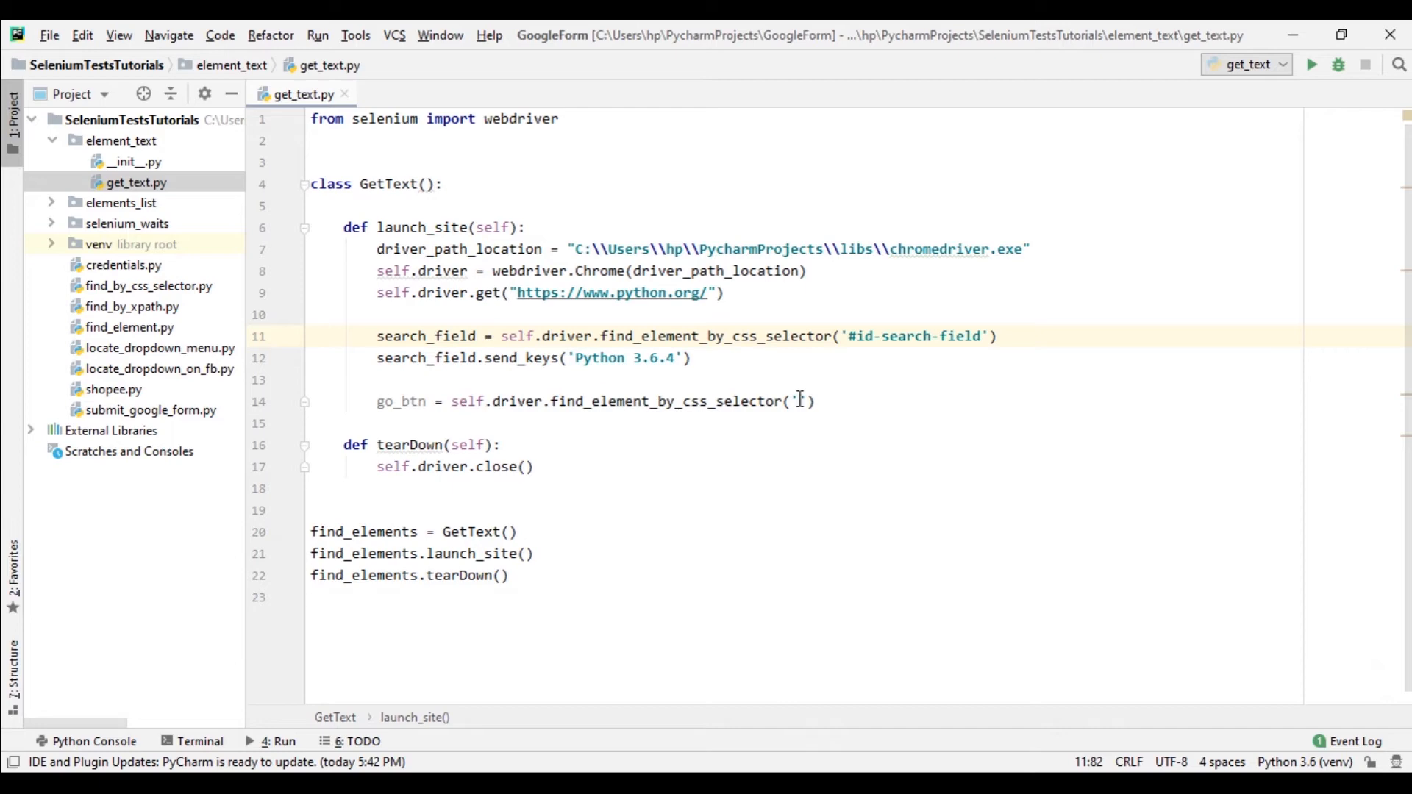
Give go_btn the '[type="submit"]' selector and assign go_btn.text to go_btn_text.
{"action": "type", "text": "[type=\"submit\"]"}
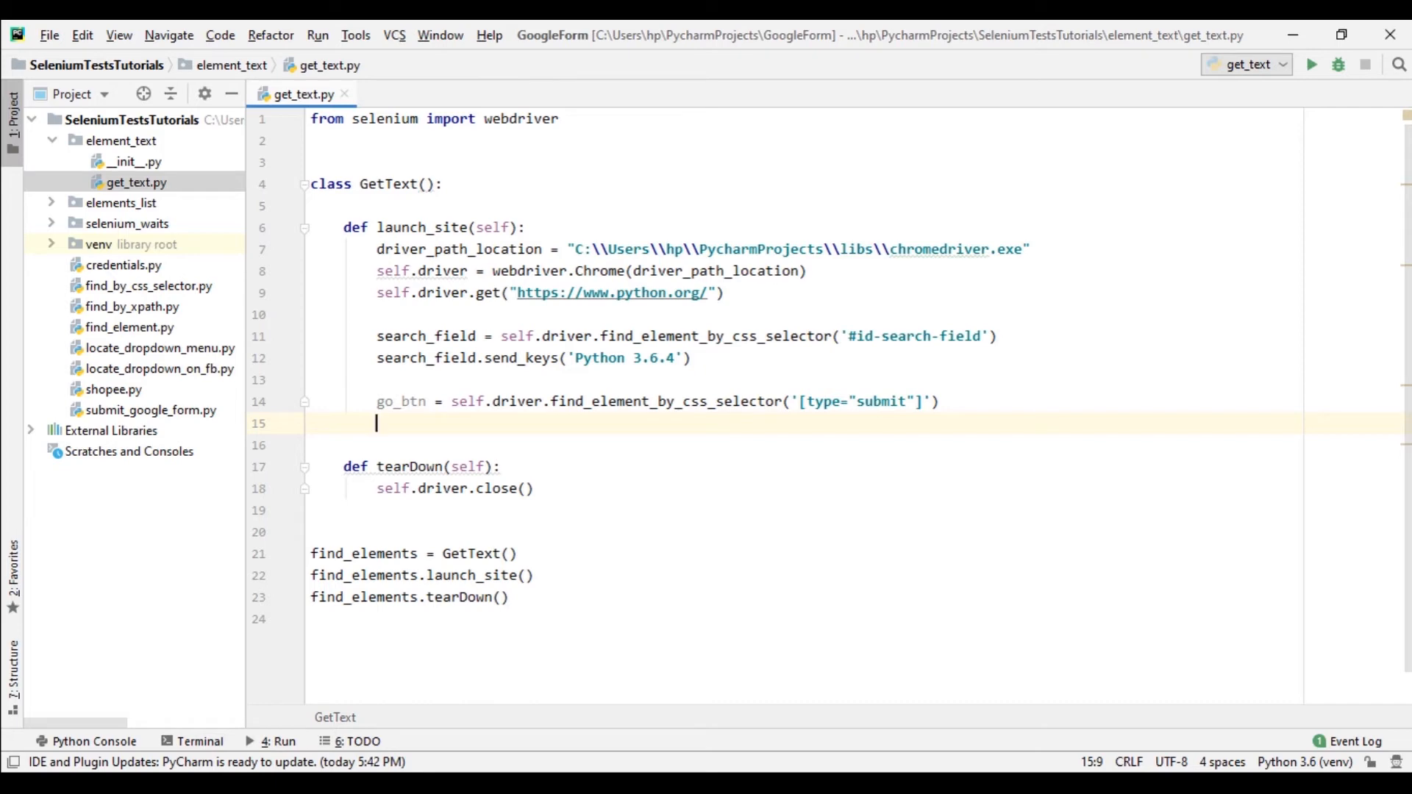
{"action": "type", "text": "go"}
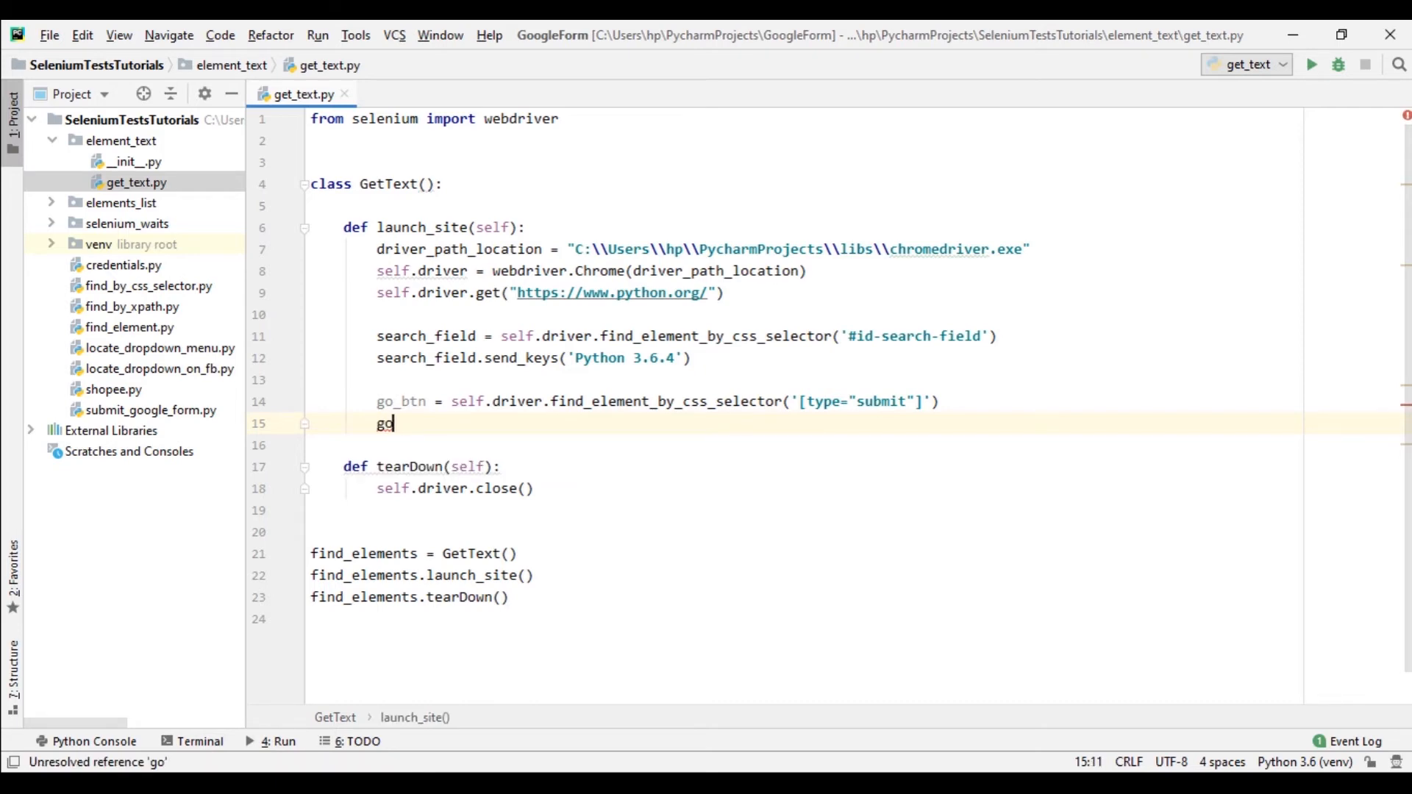
{"action": "type", "text": "_btn"}
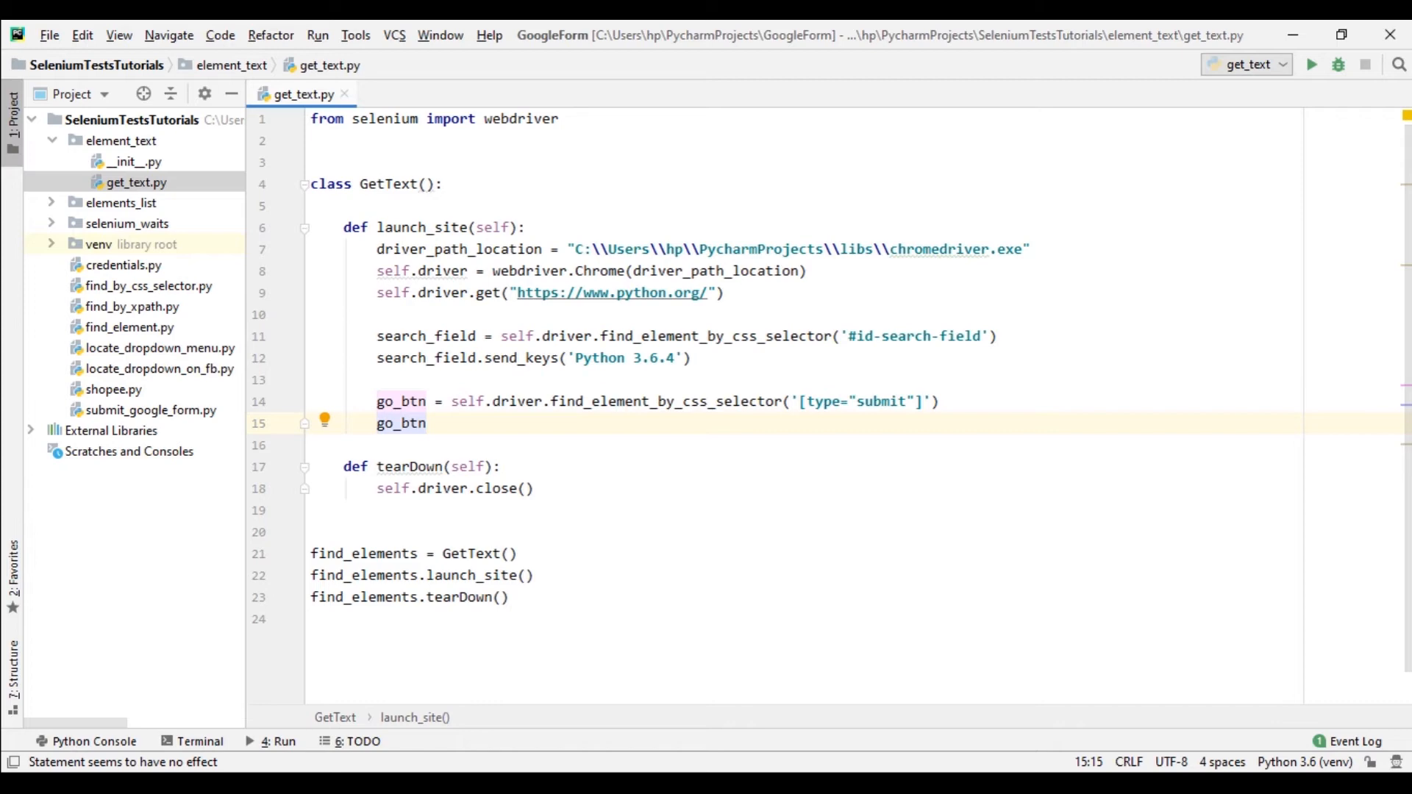
{"action": "type", "text": ".text"}
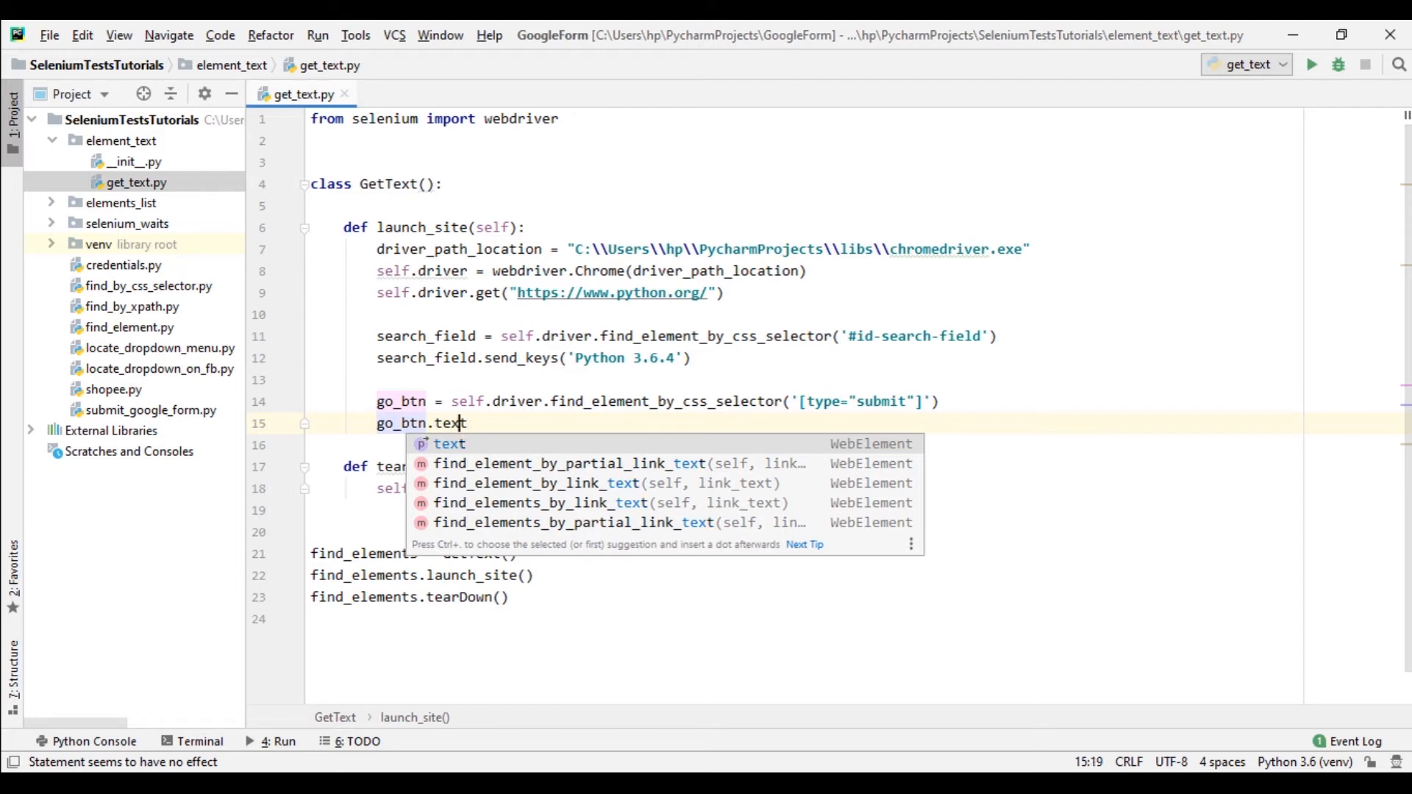
{"action": "key", "text": "Escape"}
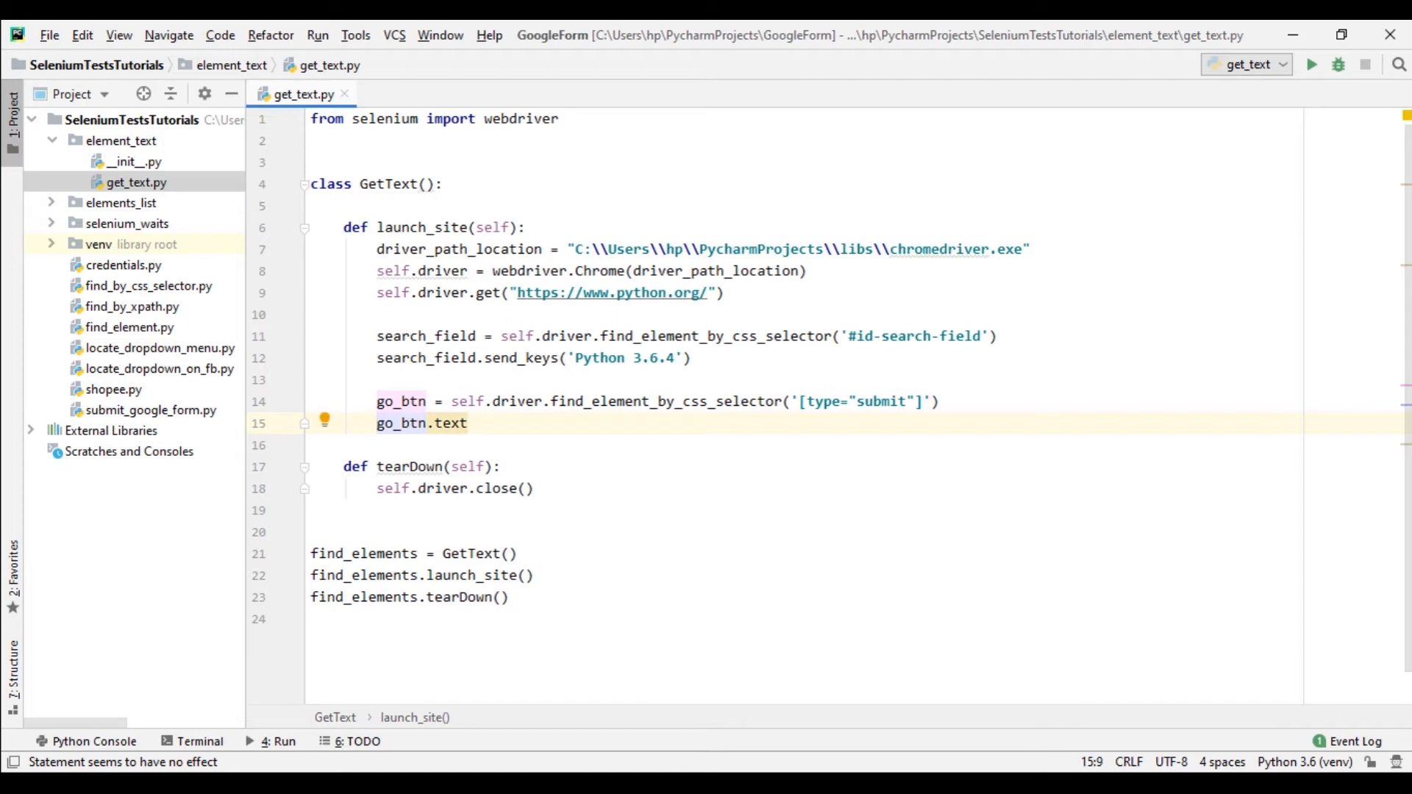
{"action": "type", "text": "go_bt"}
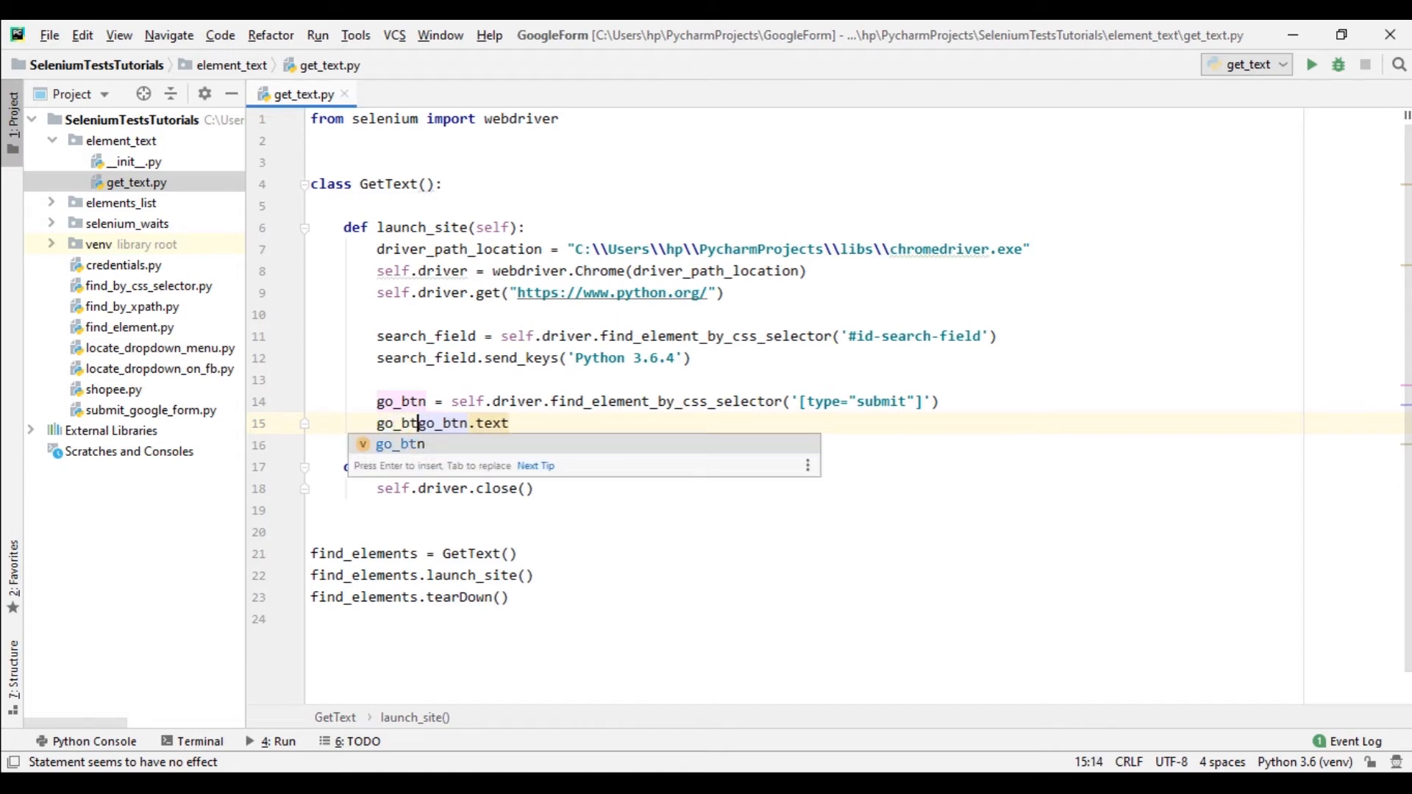
{"action": "type", "text": "_text ="}
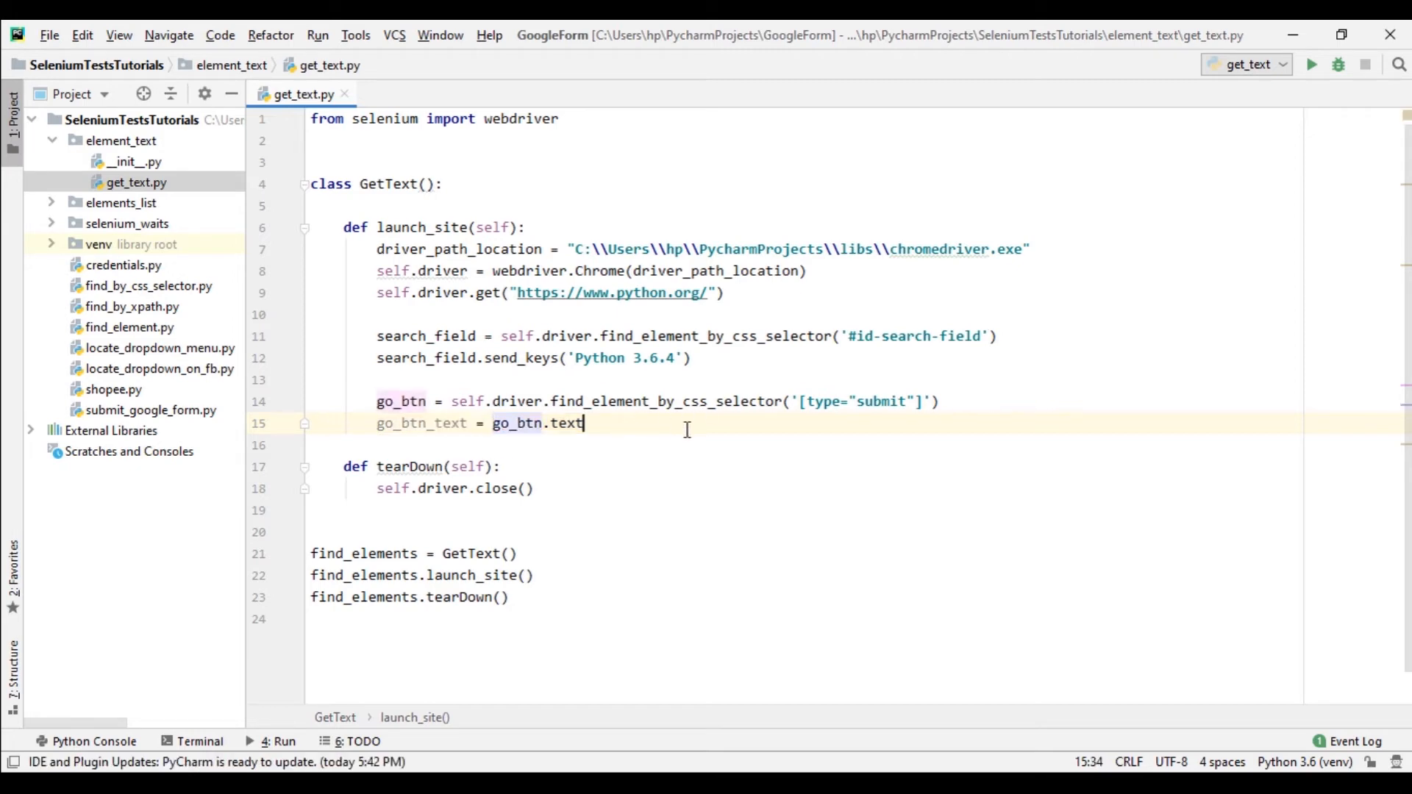
Add if go_btn_text == 'GO': with an indented go_btn.click() below it.
{"action": "key", "text": "enter"}
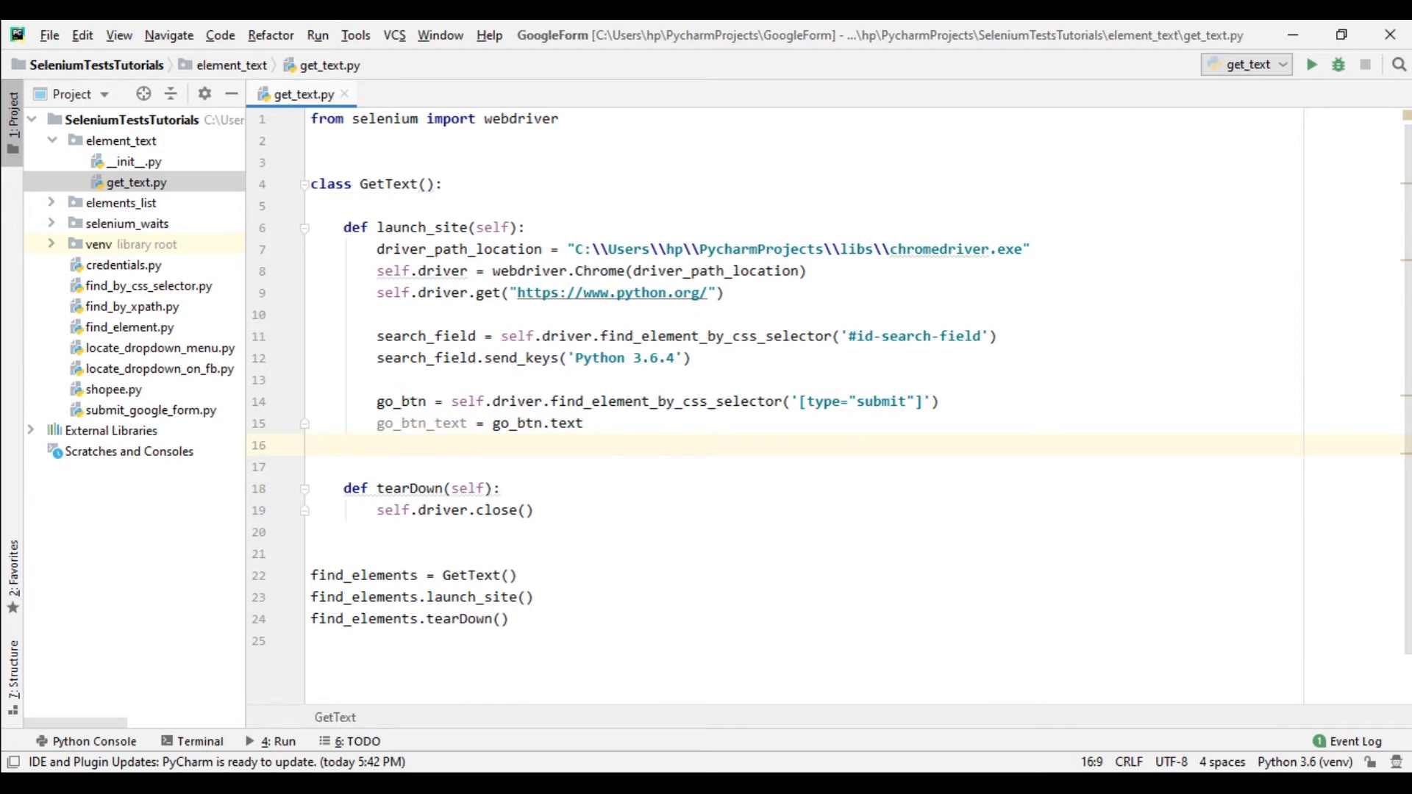
{"action": "type", "text": "if g"}
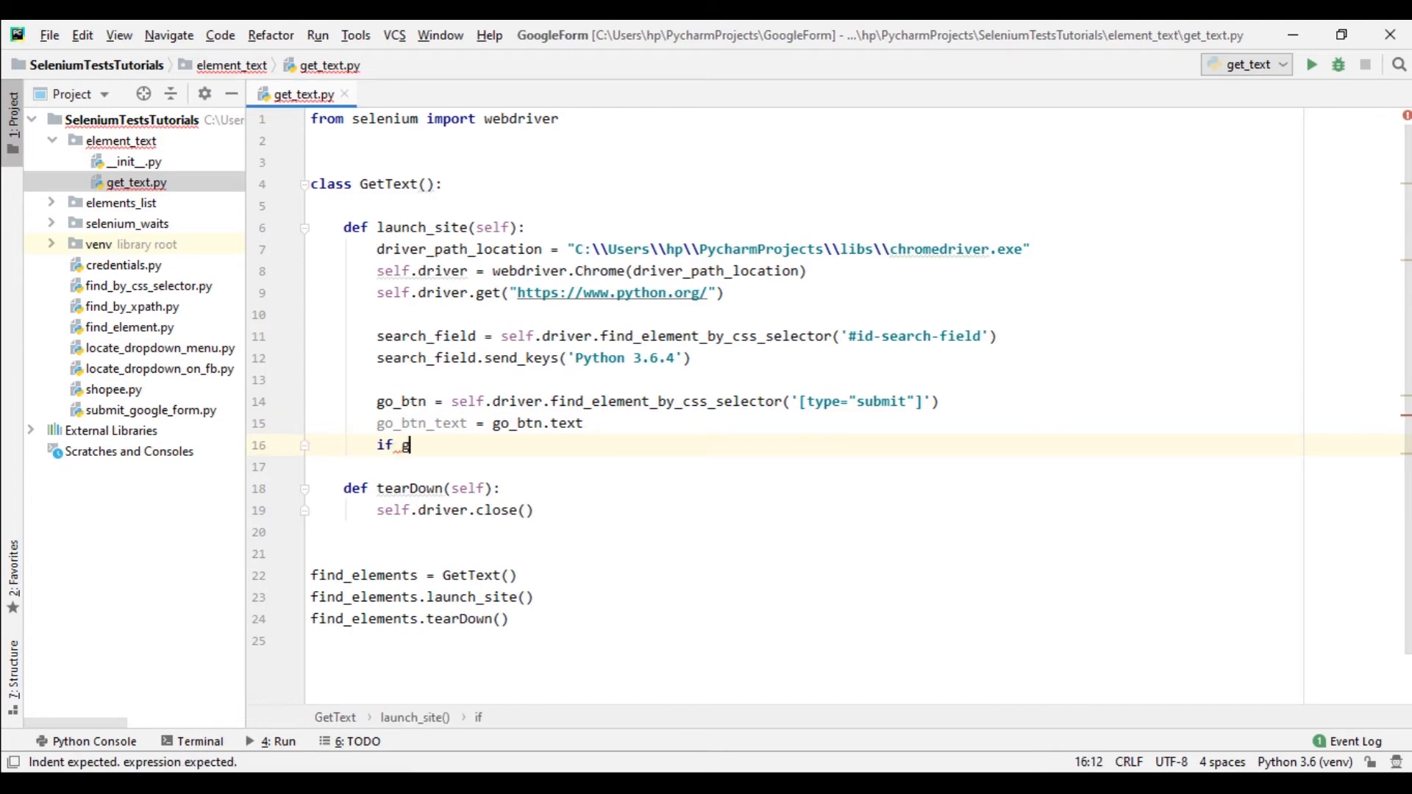
{"action": "type", "text": "o_btn_text"}
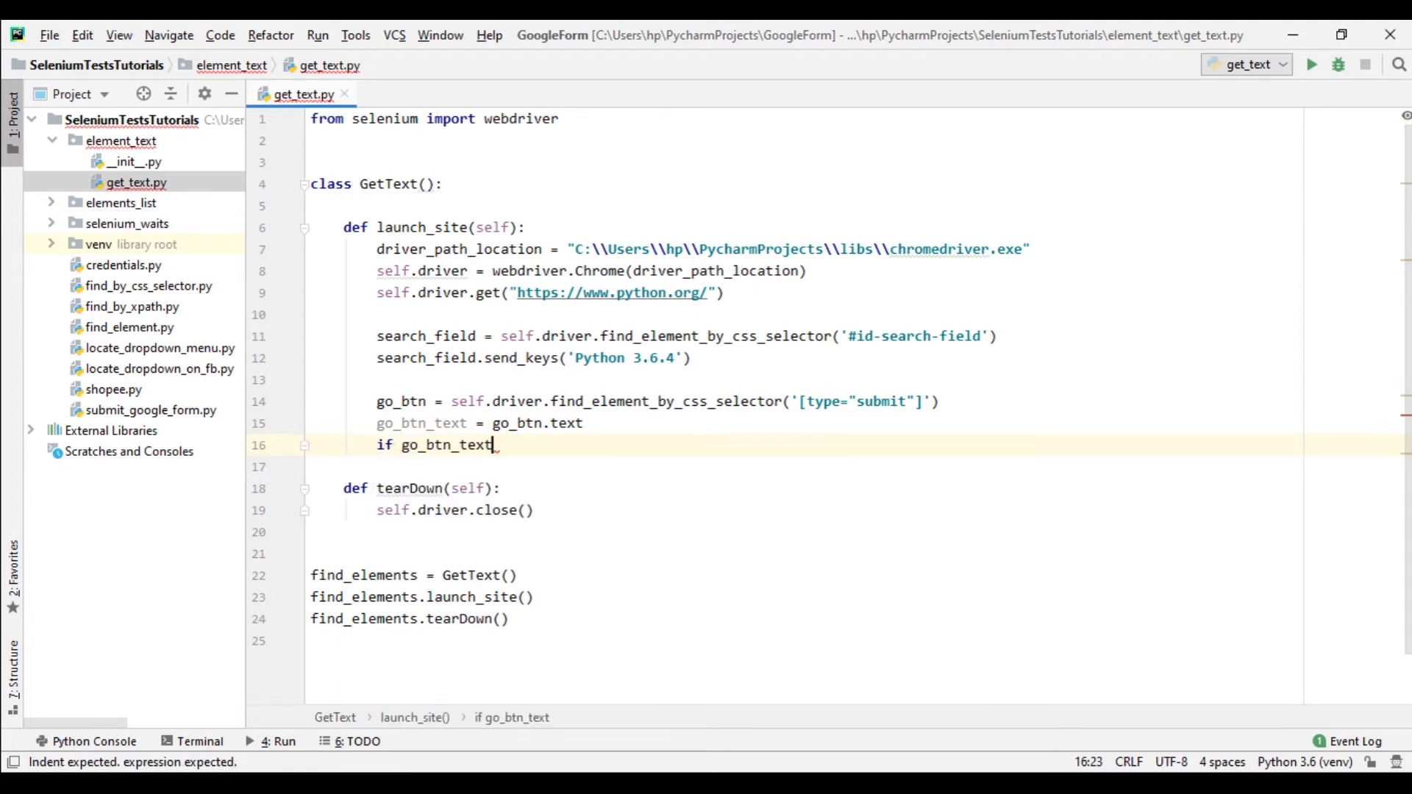
{"action": "type", "text": "=="}
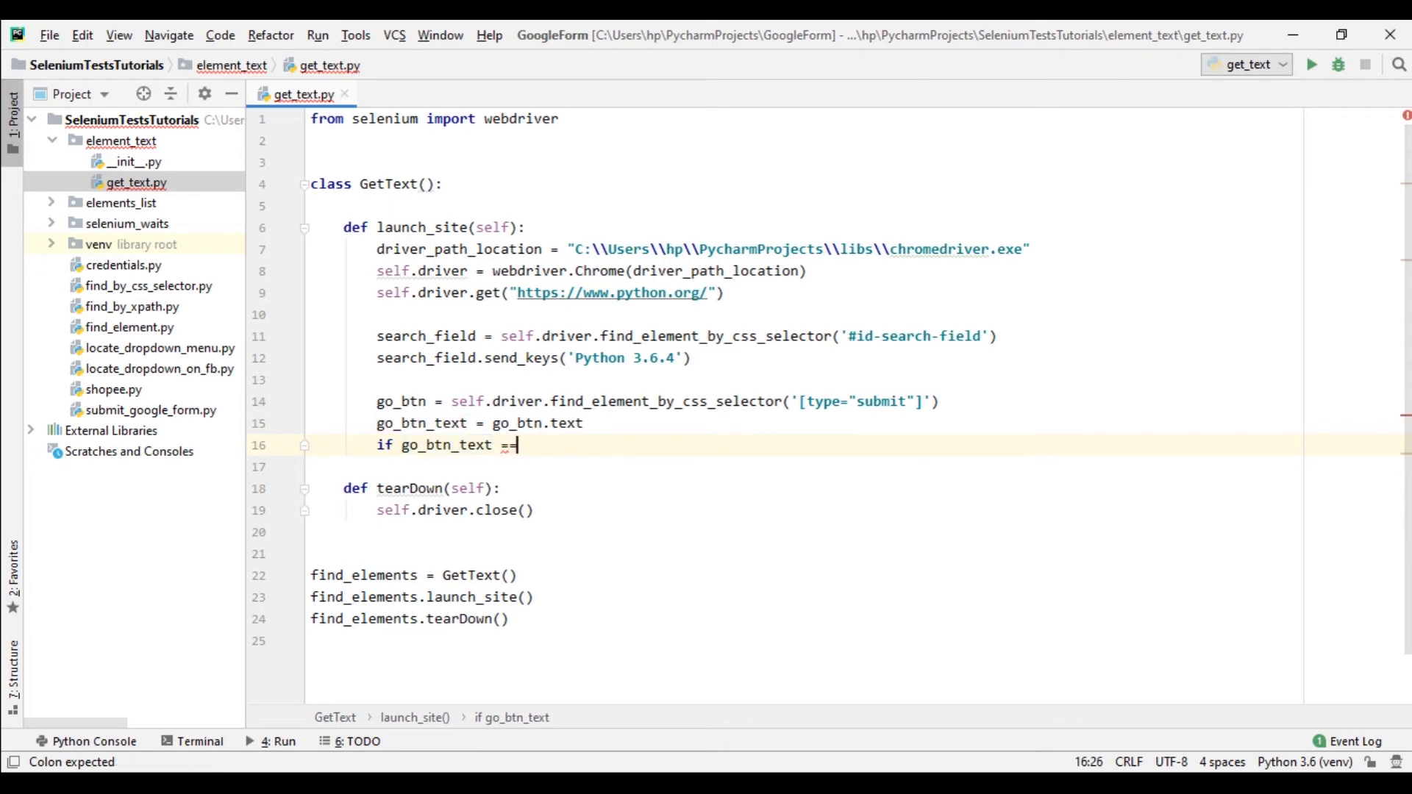
{"action": "type", "text": "'"}
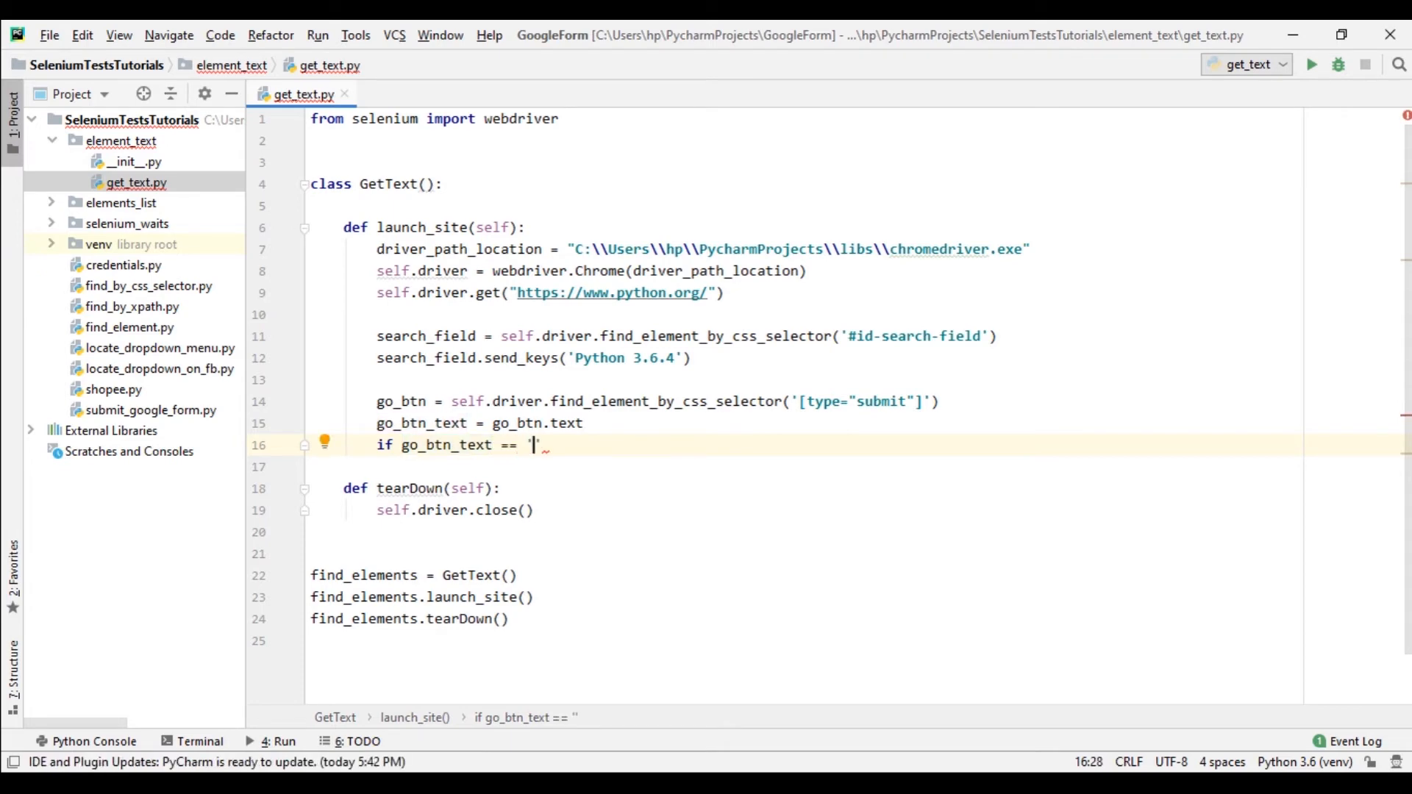
{"action": "type", "text": "Go"}
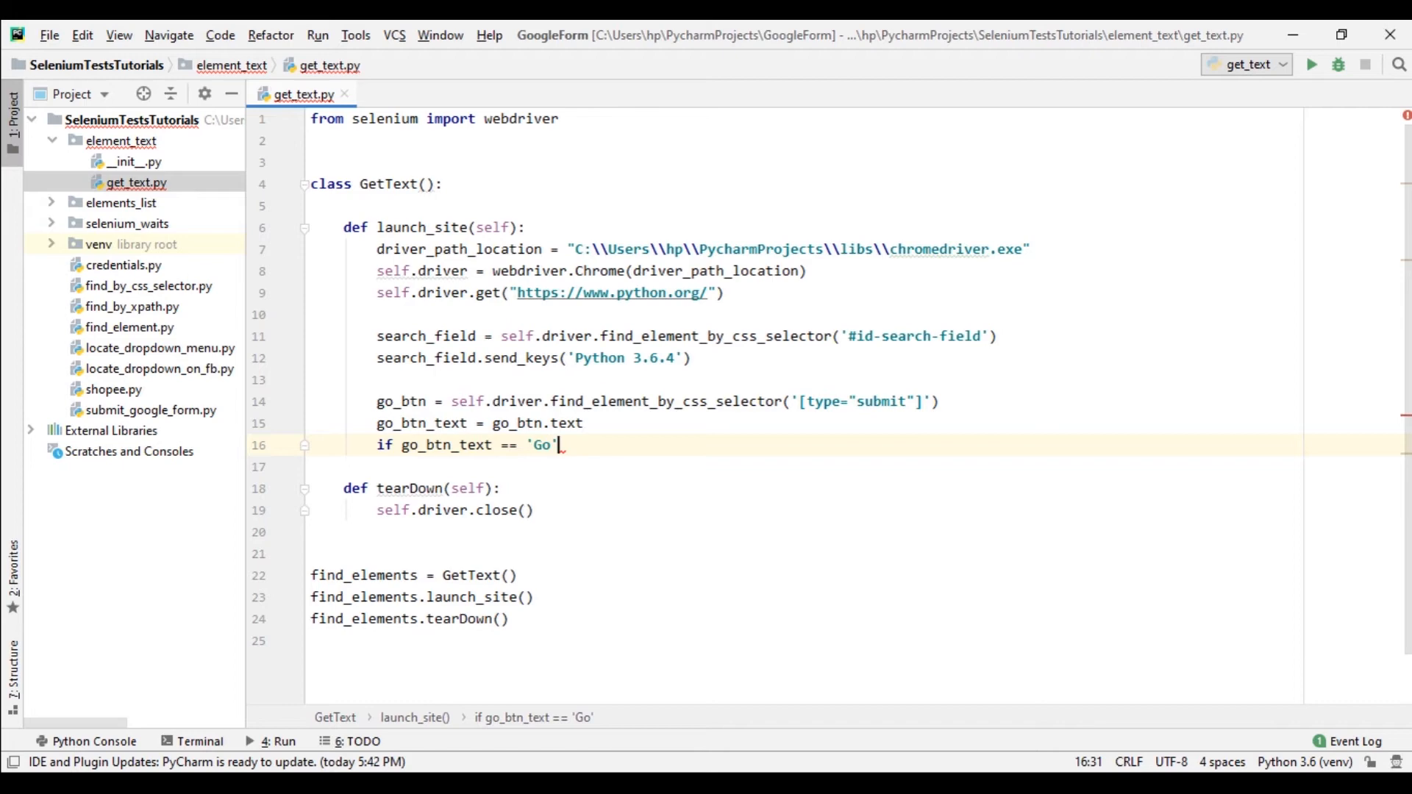
{"action": "type", "text": ":"}
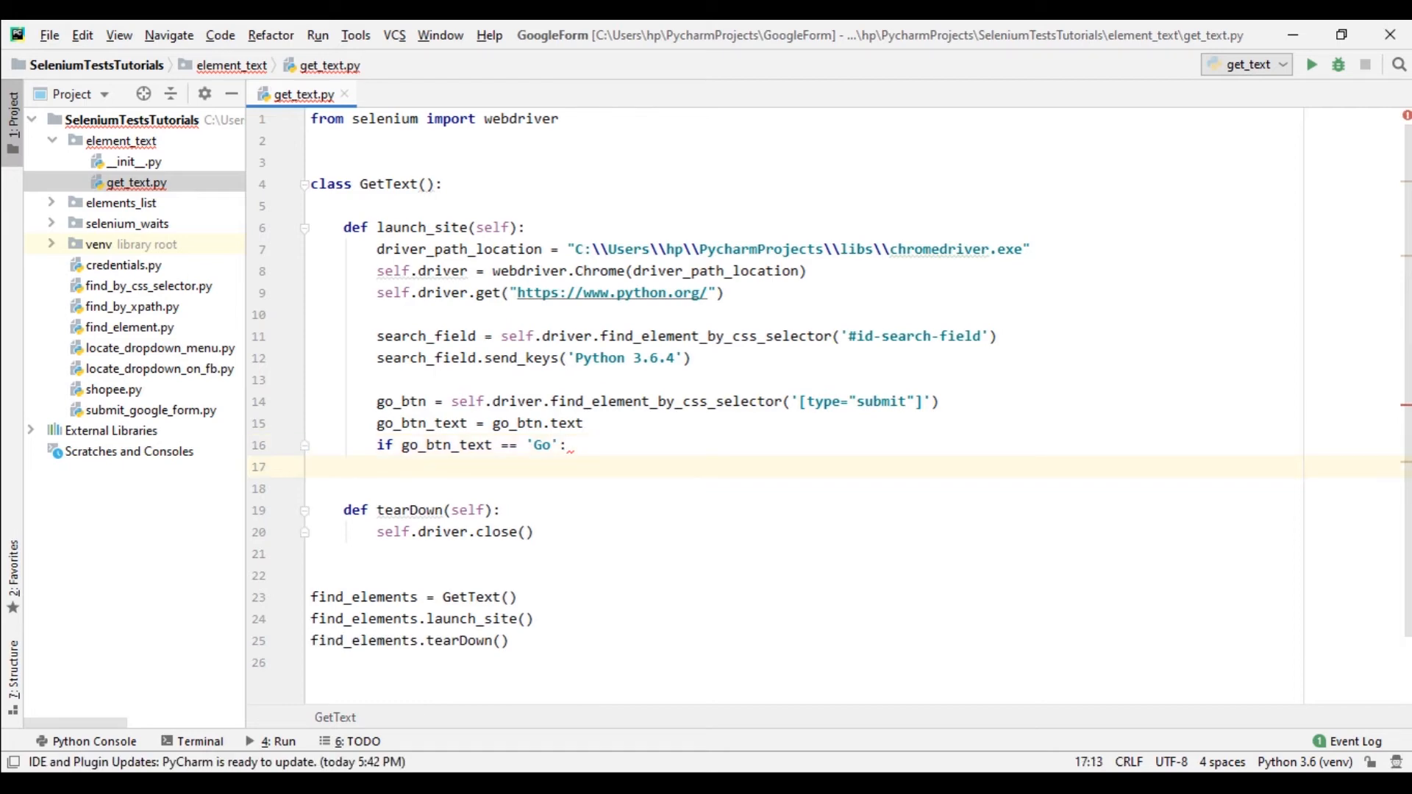
{"action": "type", "text": "go"}
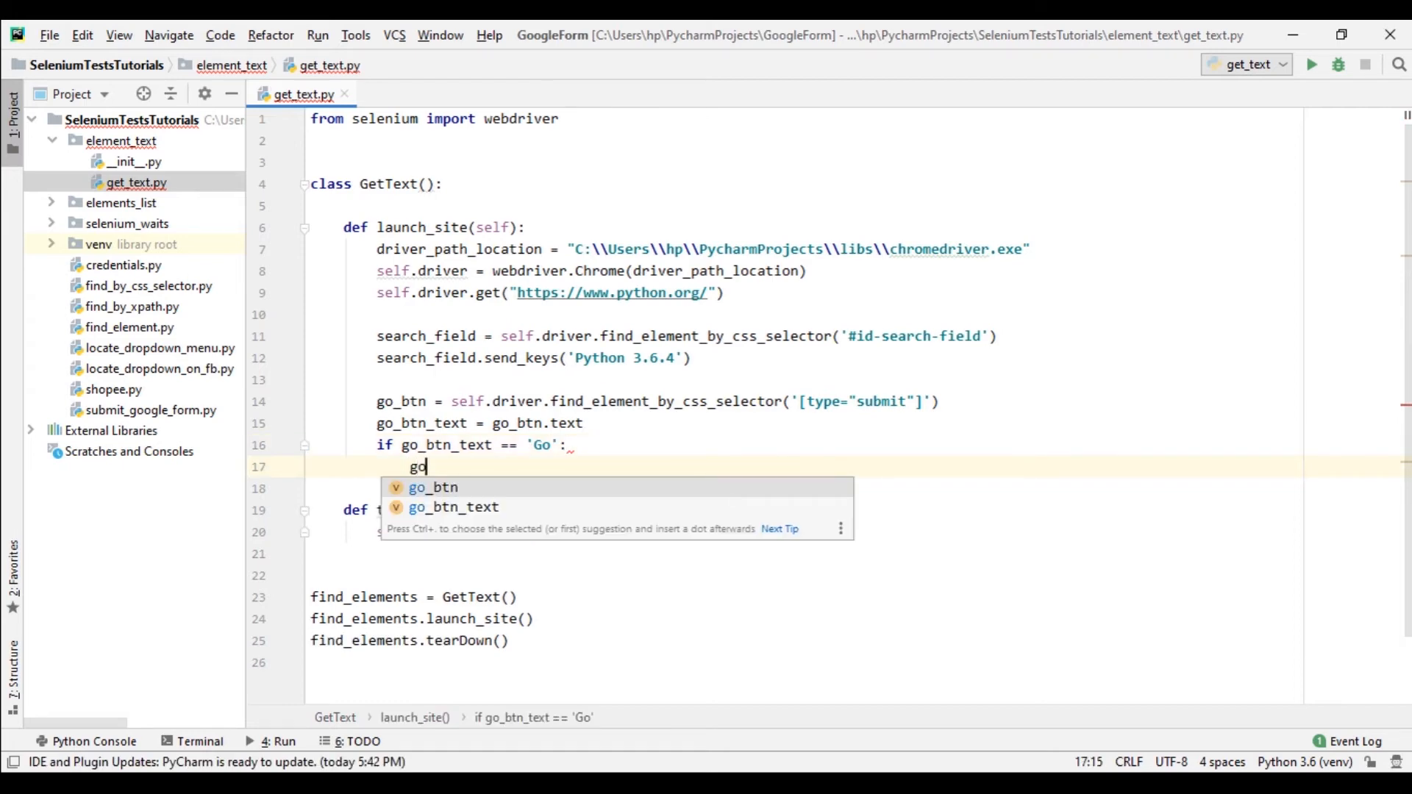
{"action": "key", "text": "Tab"}
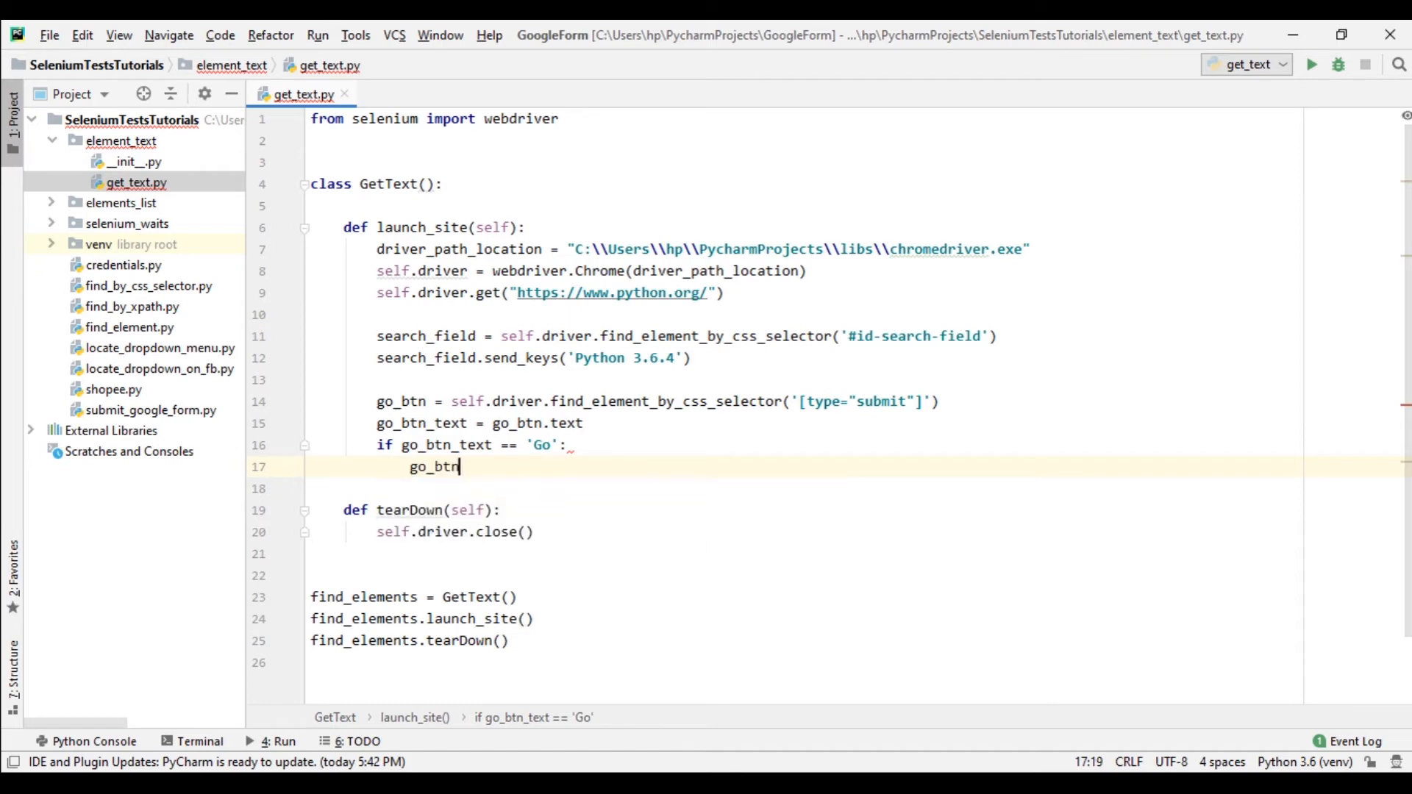
{"action": "type", "text": ".click()"}
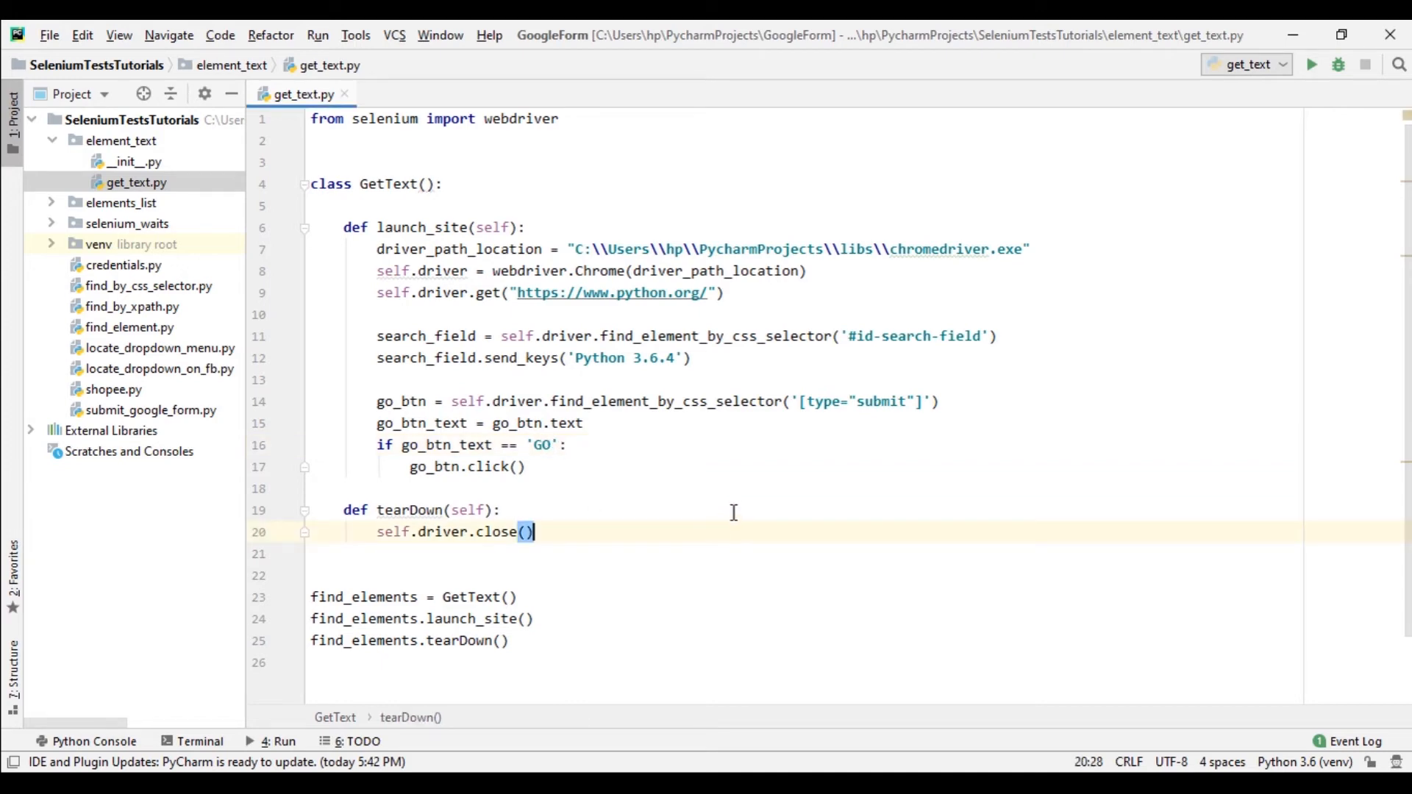
{"action": "mouse_move", "coordinate": [747, 437]}
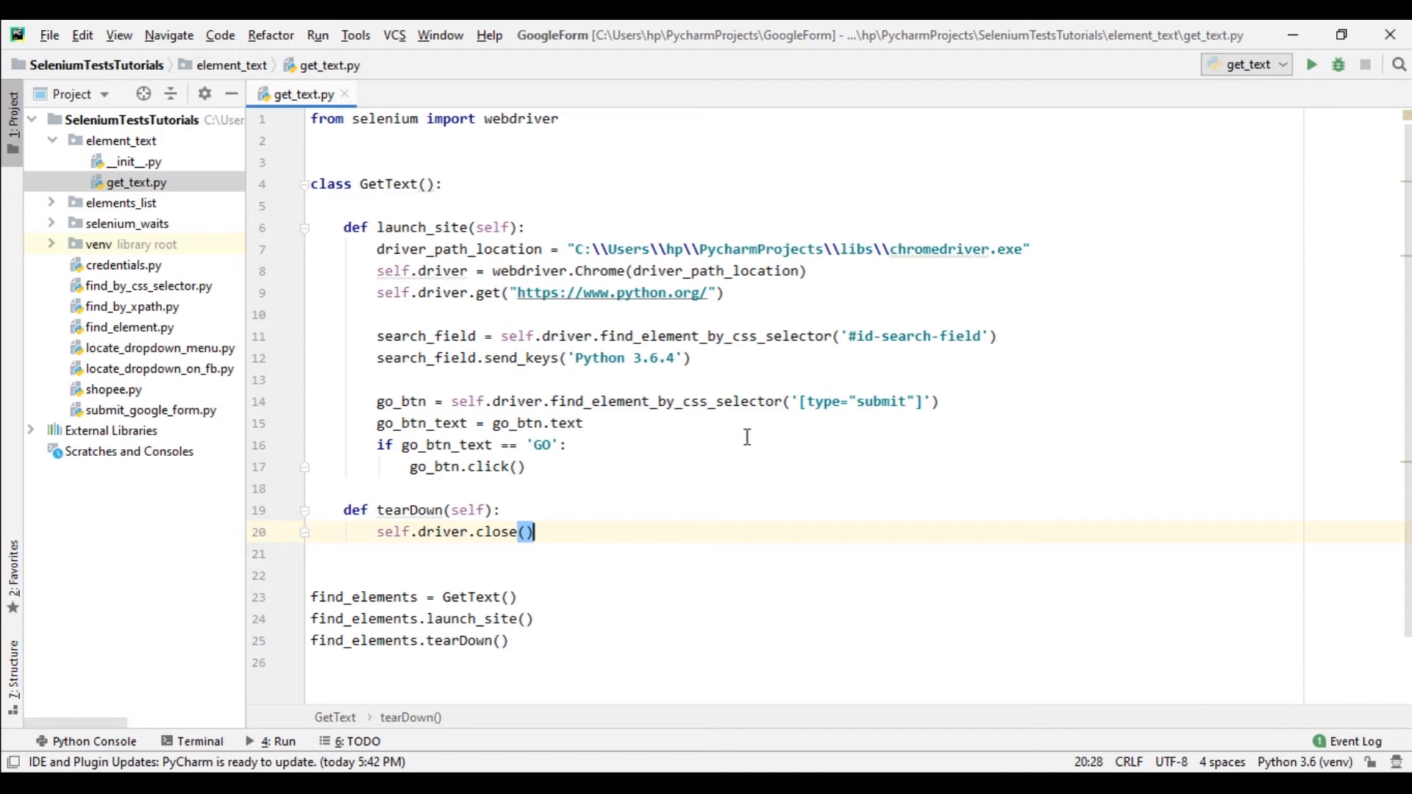
{"action": "mouse_move", "coordinate": [826, 424]}
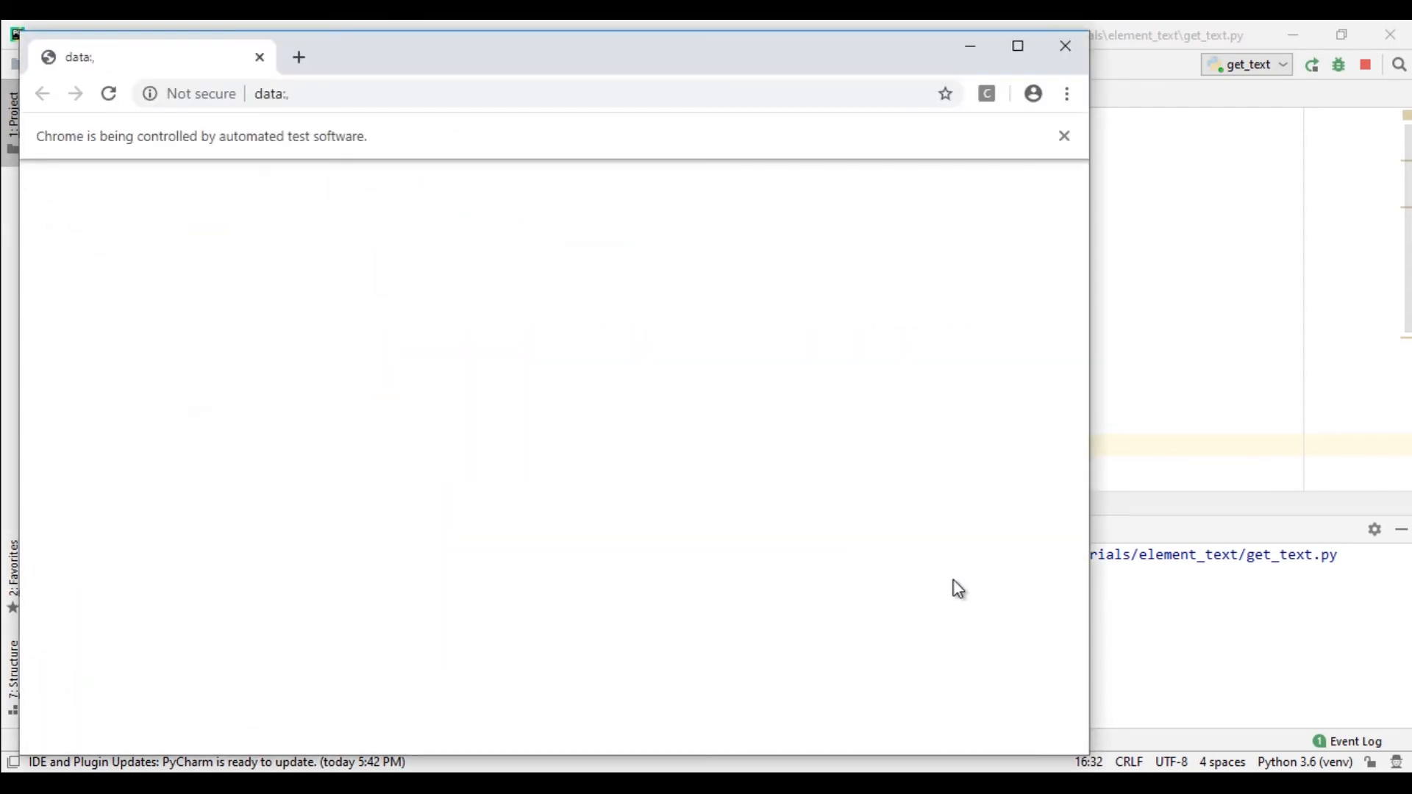
Run get_text.py so the automated Chrome opens python.org and searches Python 3.6.
{"action": "left_click", "coordinate": [108, 93]}
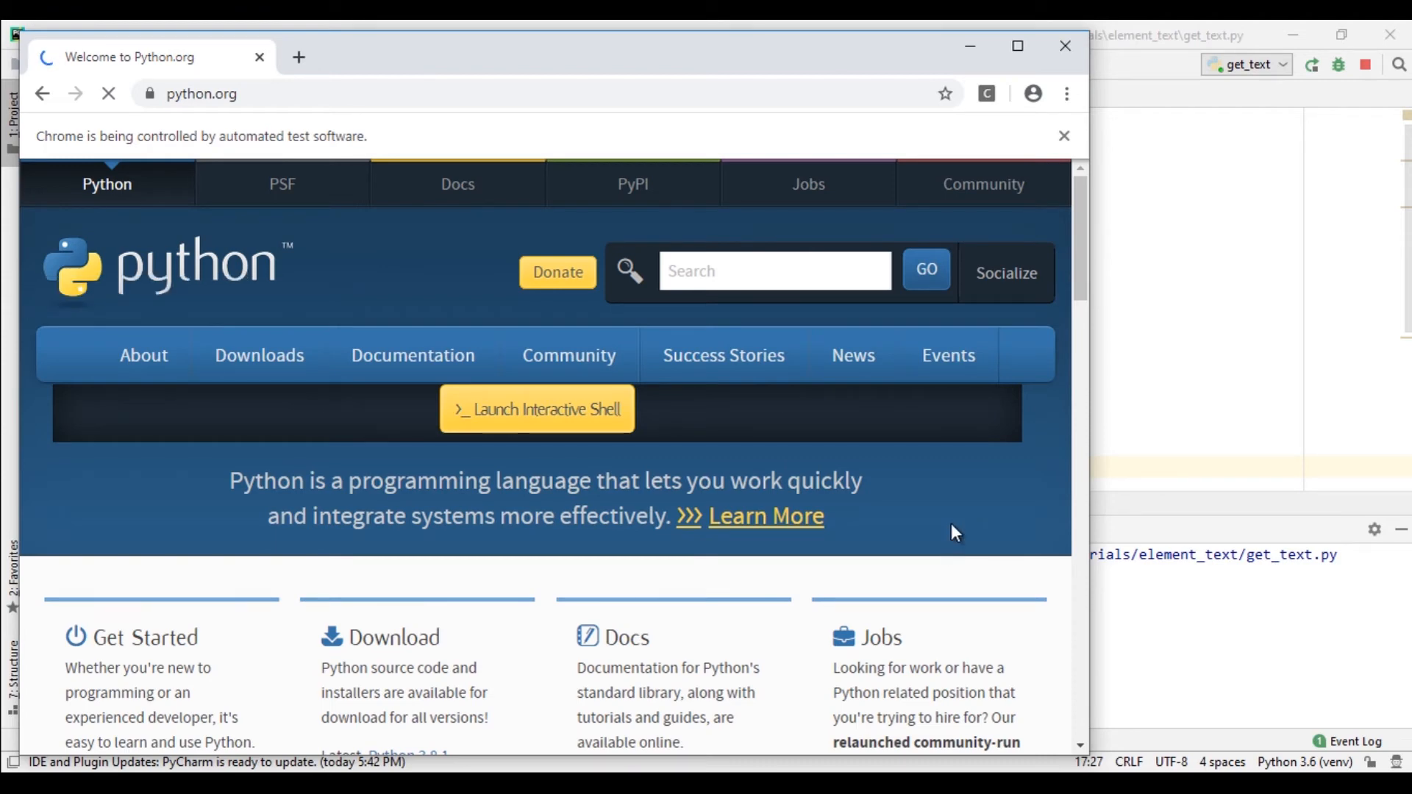
{"action": "type", "text": "Python 3.6"}
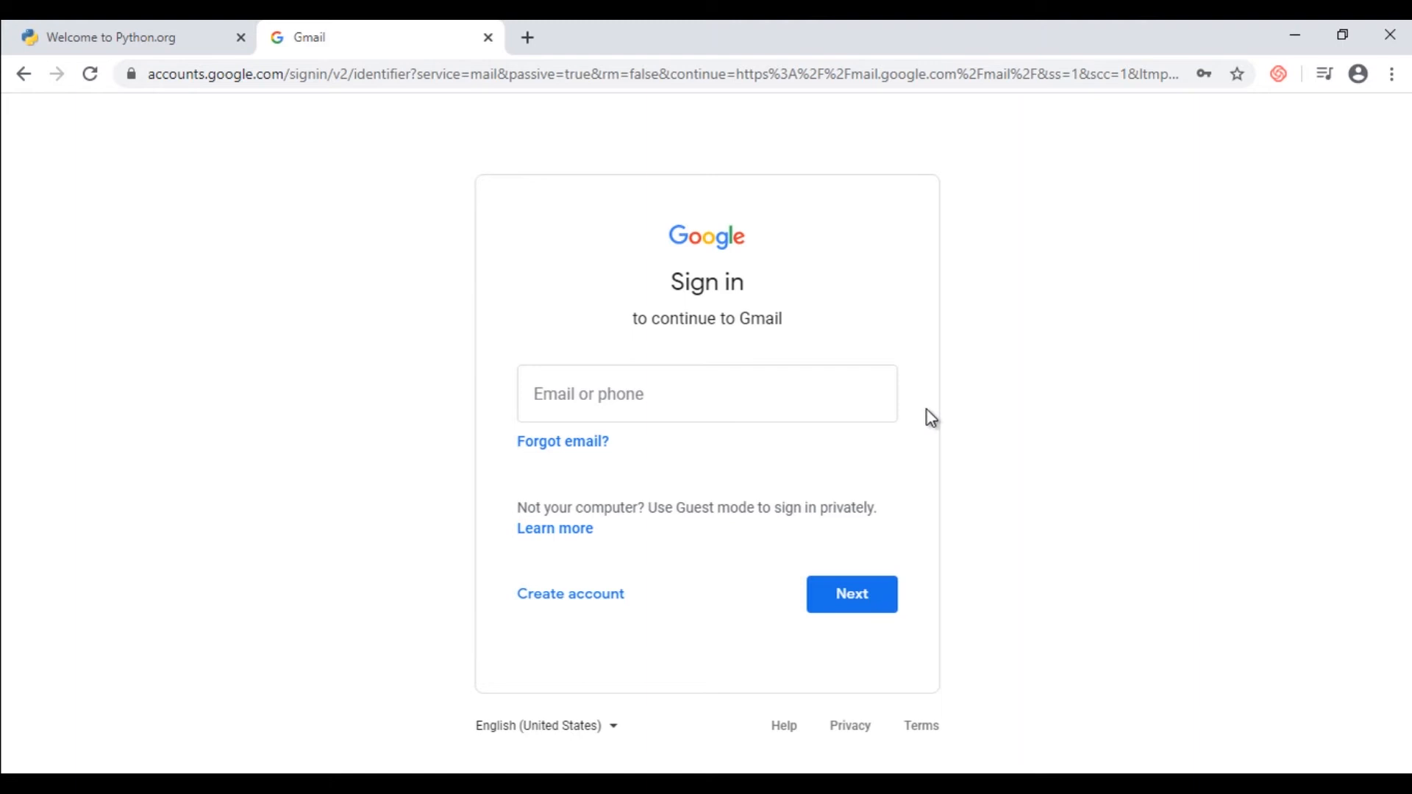
{"action": "mouse_move", "coordinate": [668, 443]}
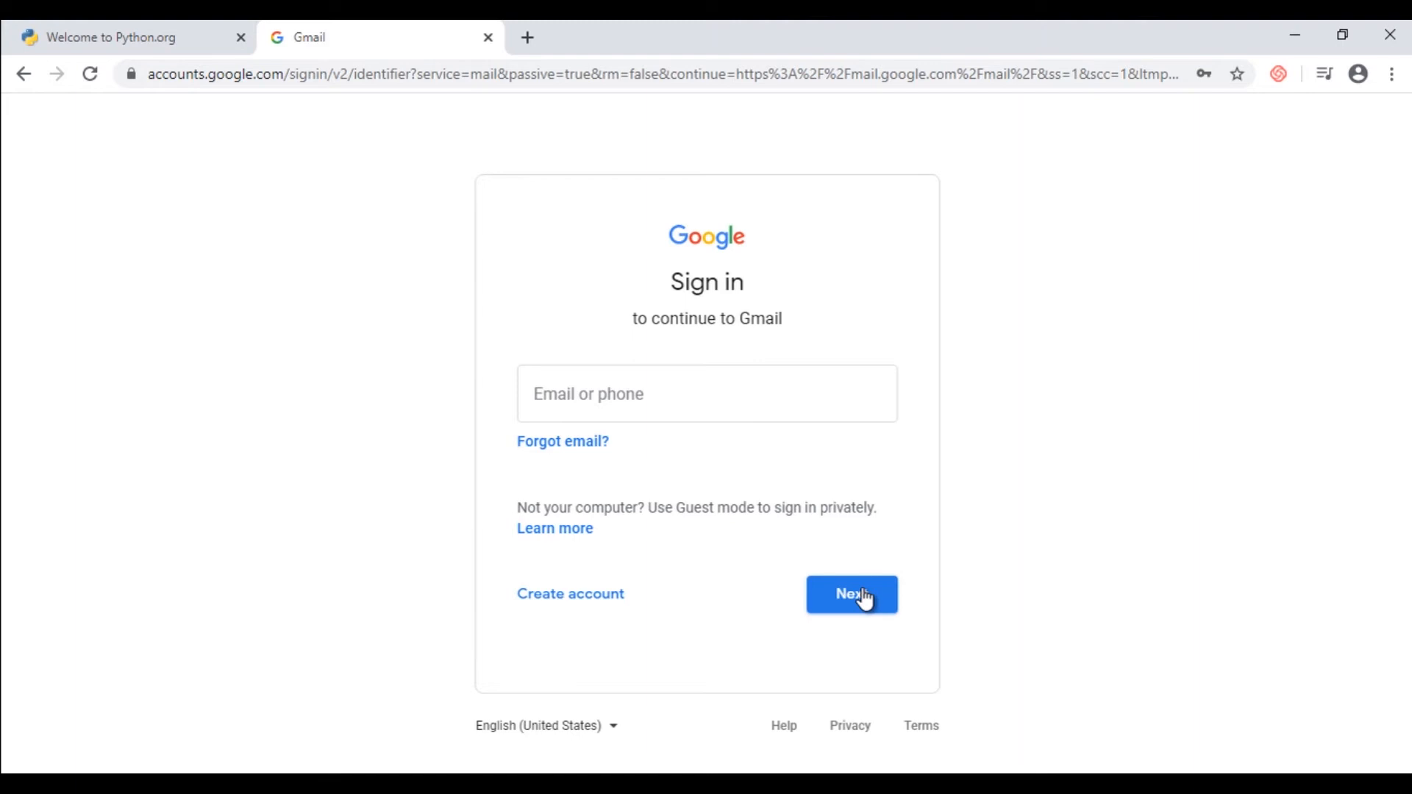
Submit the empty Gmail sign-in form and inspect the 'Enter an email or phone number' error.
{"action": "left_click", "coordinate": [850, 592]}
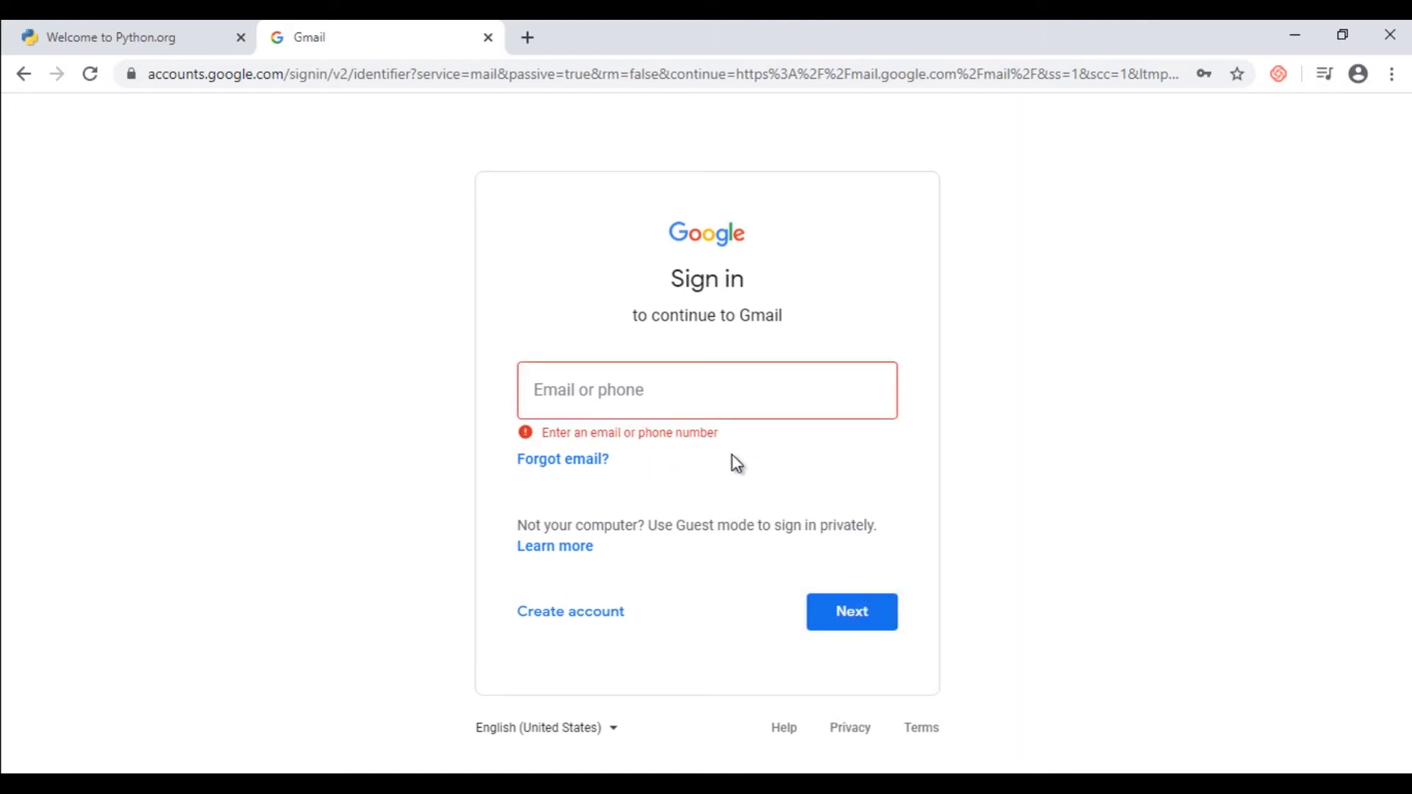
{"action": "mouse_move", "coordinate": [677, 441]}
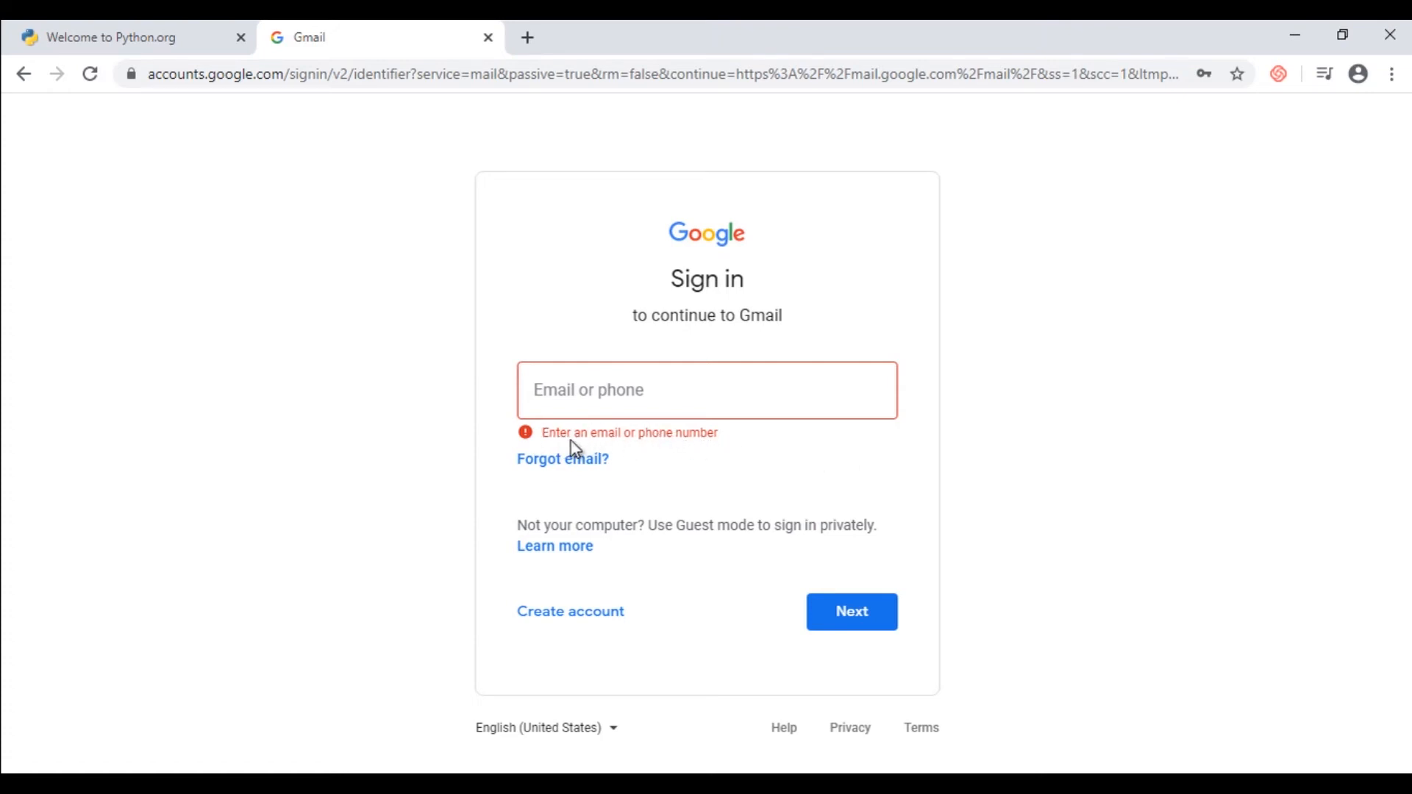
{"action": "mouse_move", "coordinate": [650, 441]}
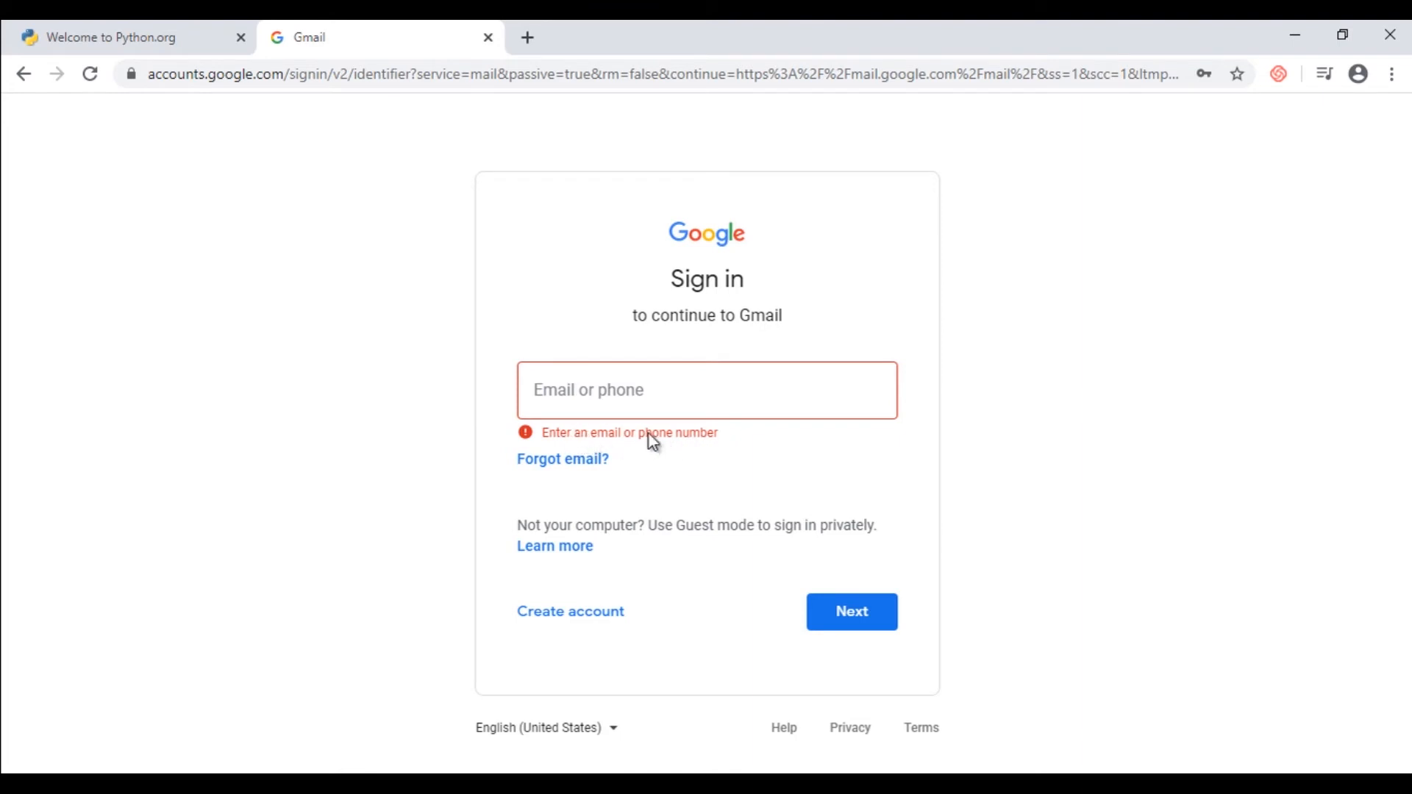
{"action": "mouse_move", "coordinate": [811, 294]}
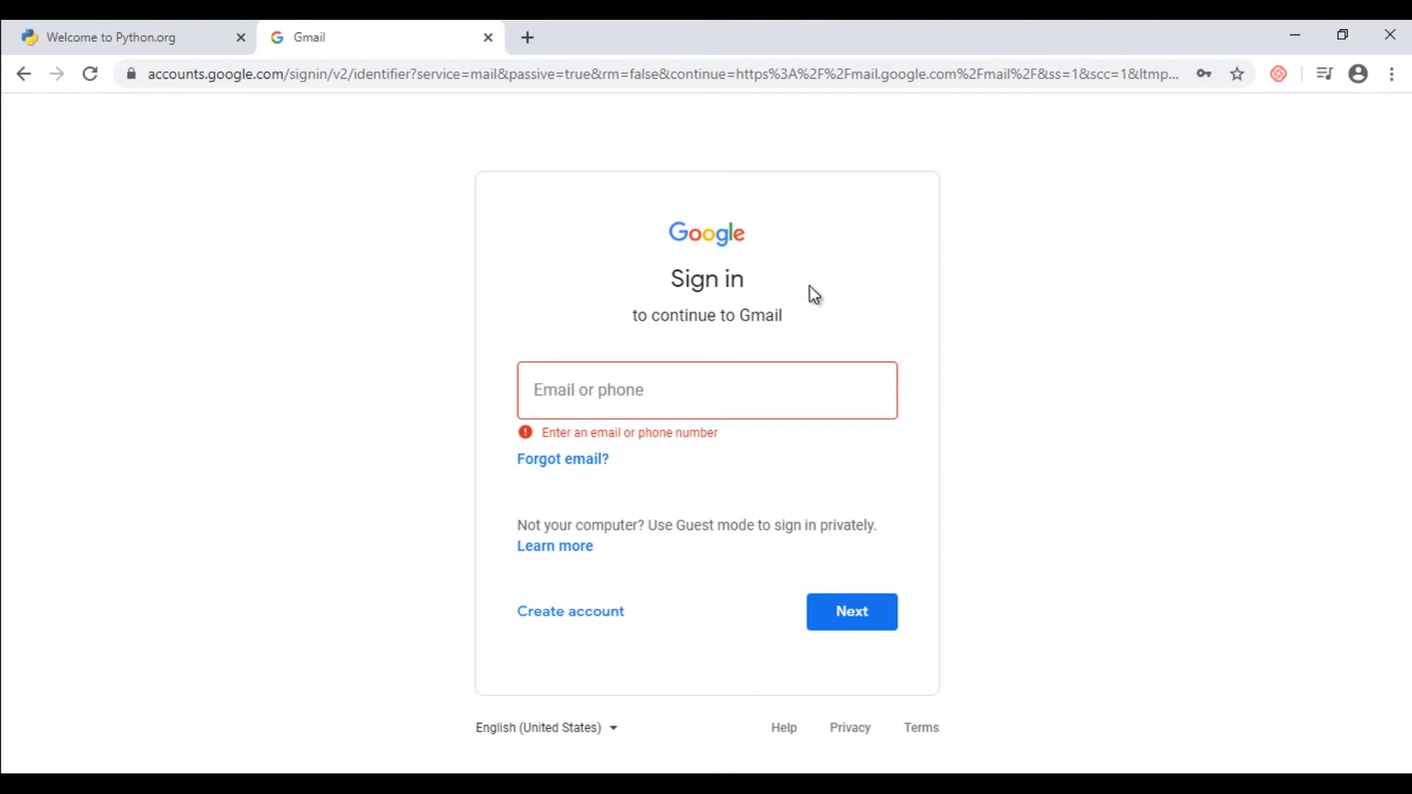
{"action": "right_click", "coordinate": [1137, 374]}
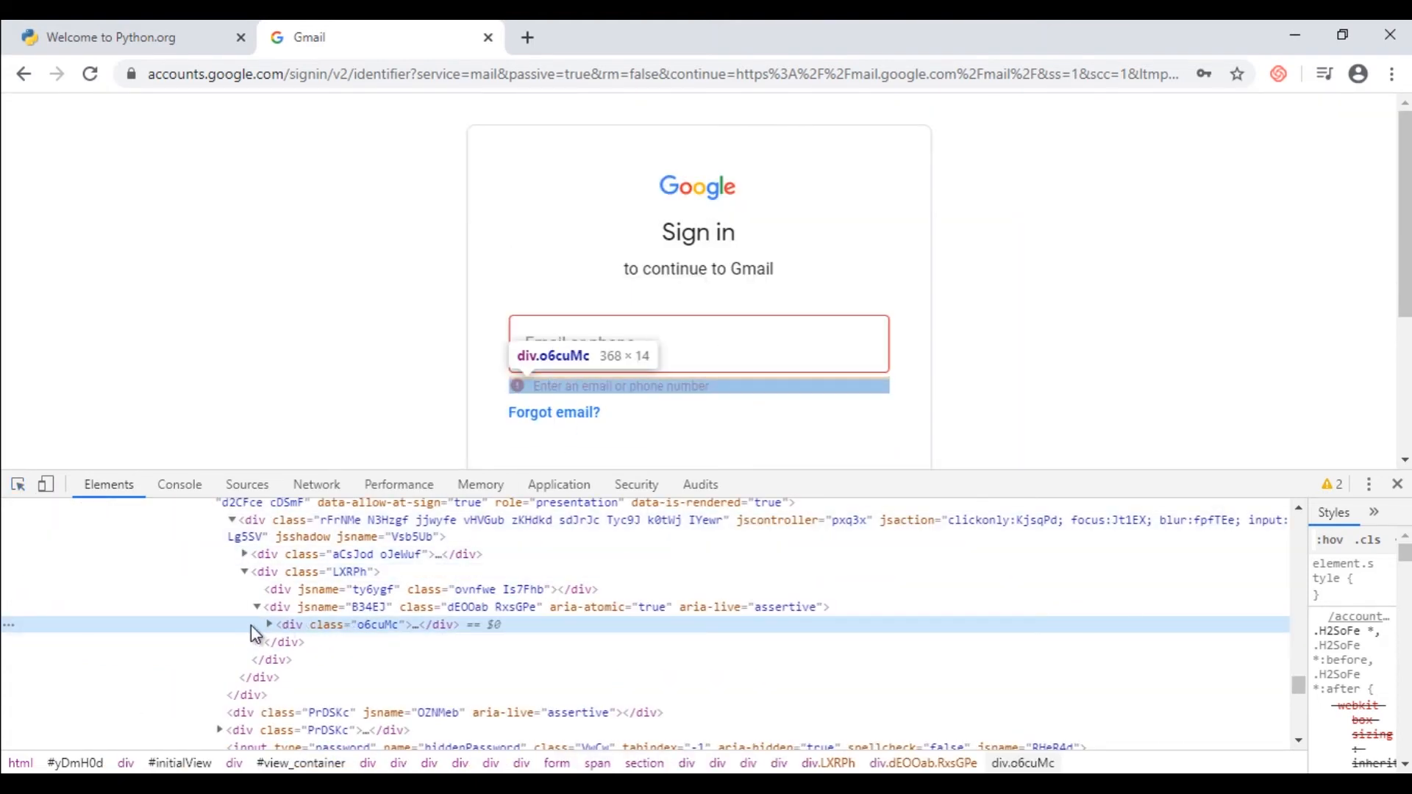
Expand the error message div in DevTools to reveal its 'Enter an email or phone number' text node.
{"action": "left_click", "coordinate": [268, 623]}
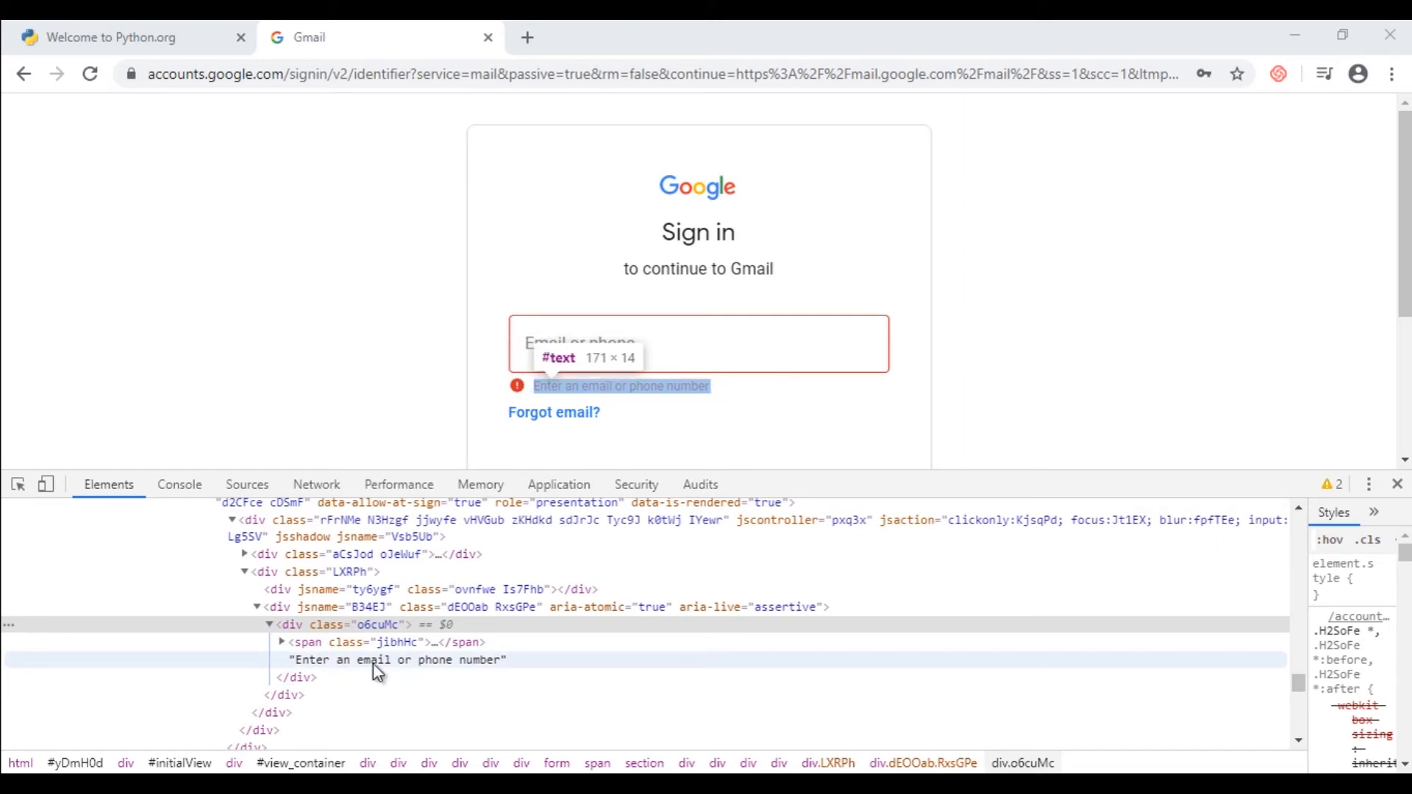
{"action": "mouse_move", "coordinate": [328, 670]}
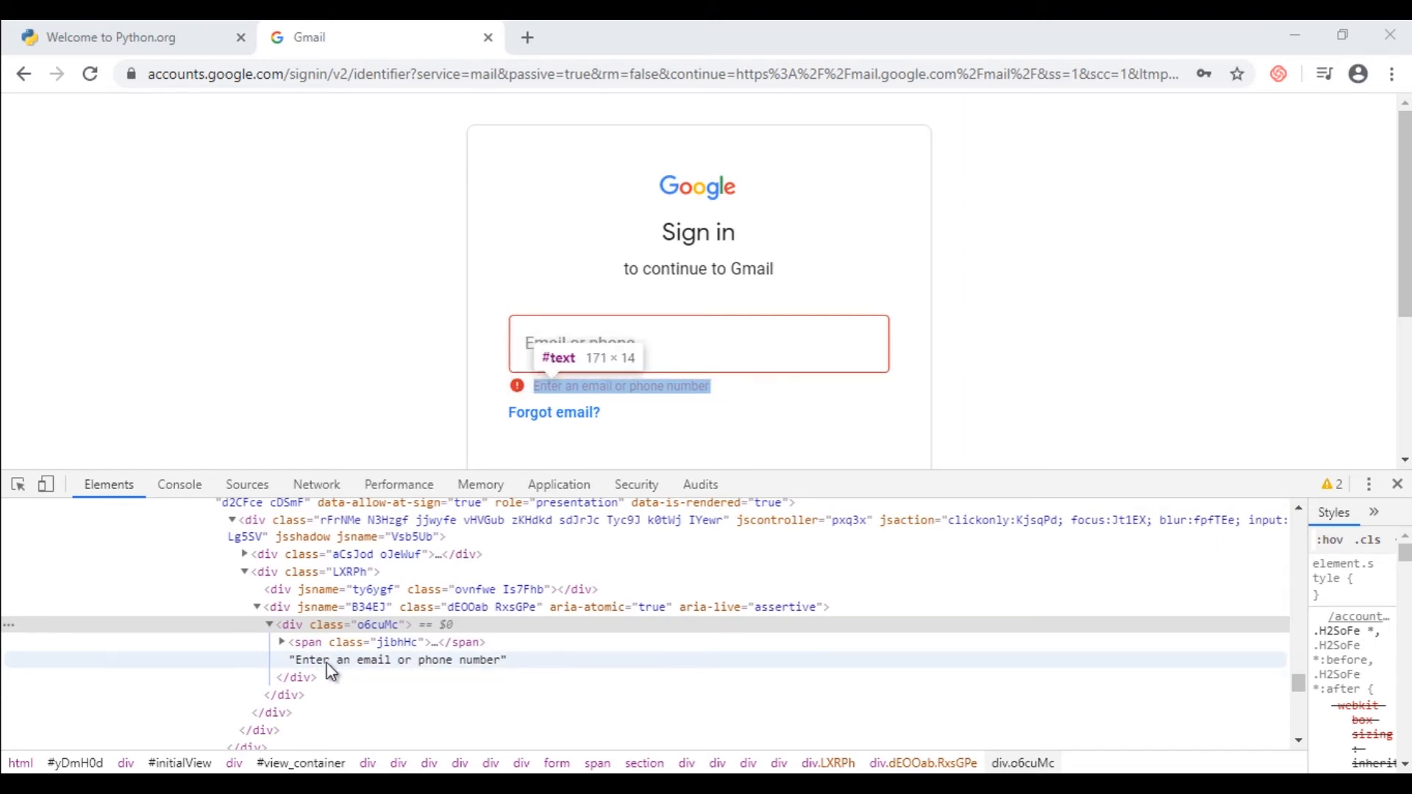
{"action": "mouse_move", "coordinate": [359, 667]}
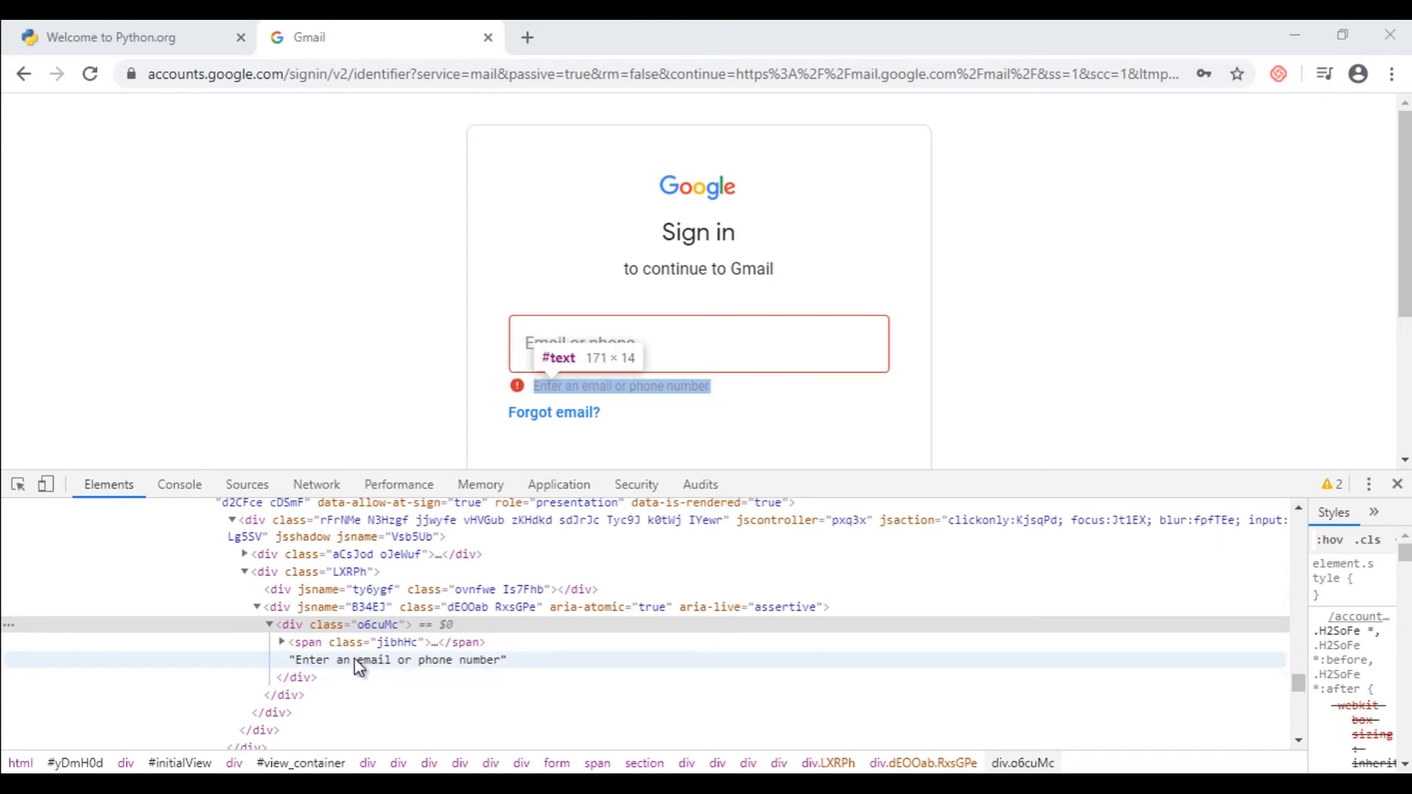
{"action": "mouse_move", "coordinate": [313, 671]}
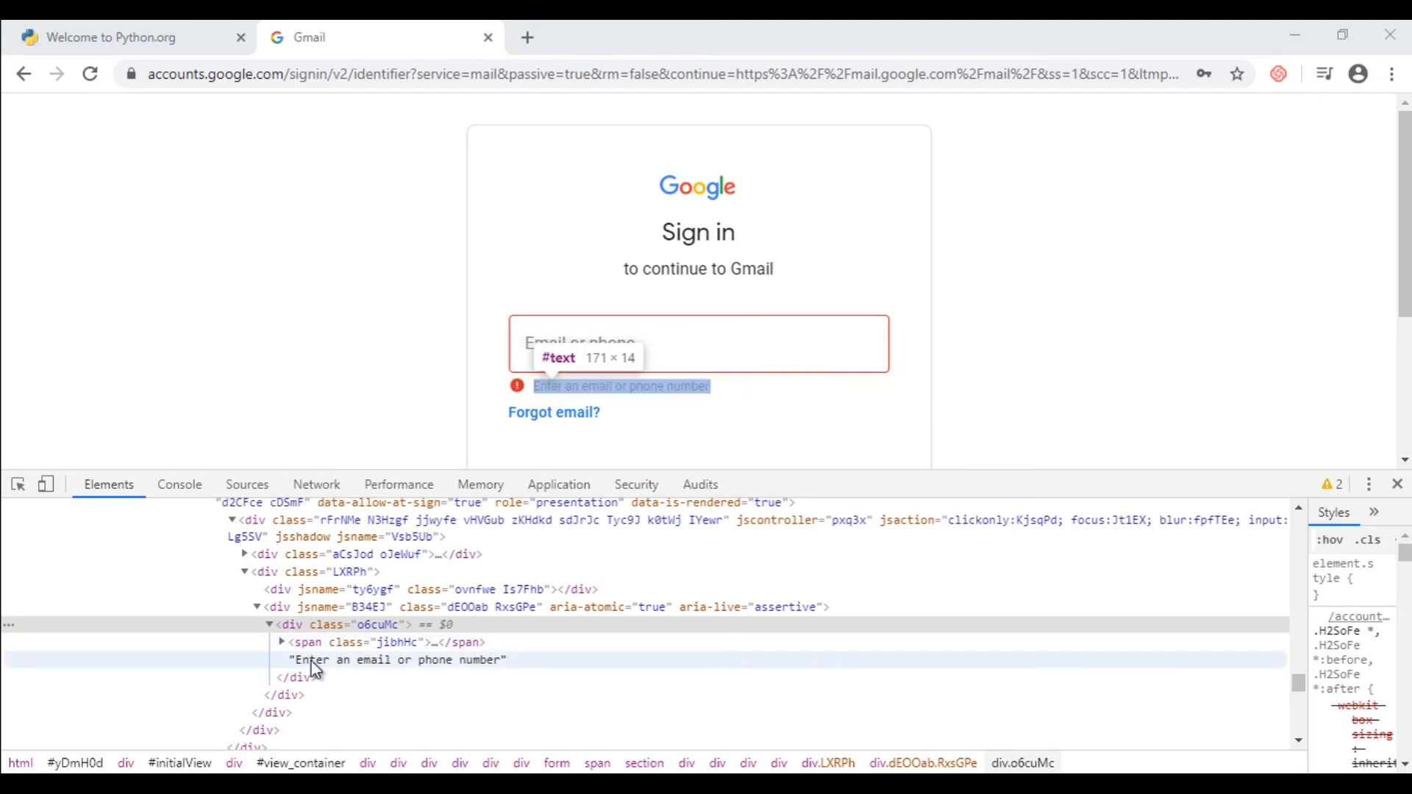
{"action": "mouse_move", "coordinate": [329, 669]}
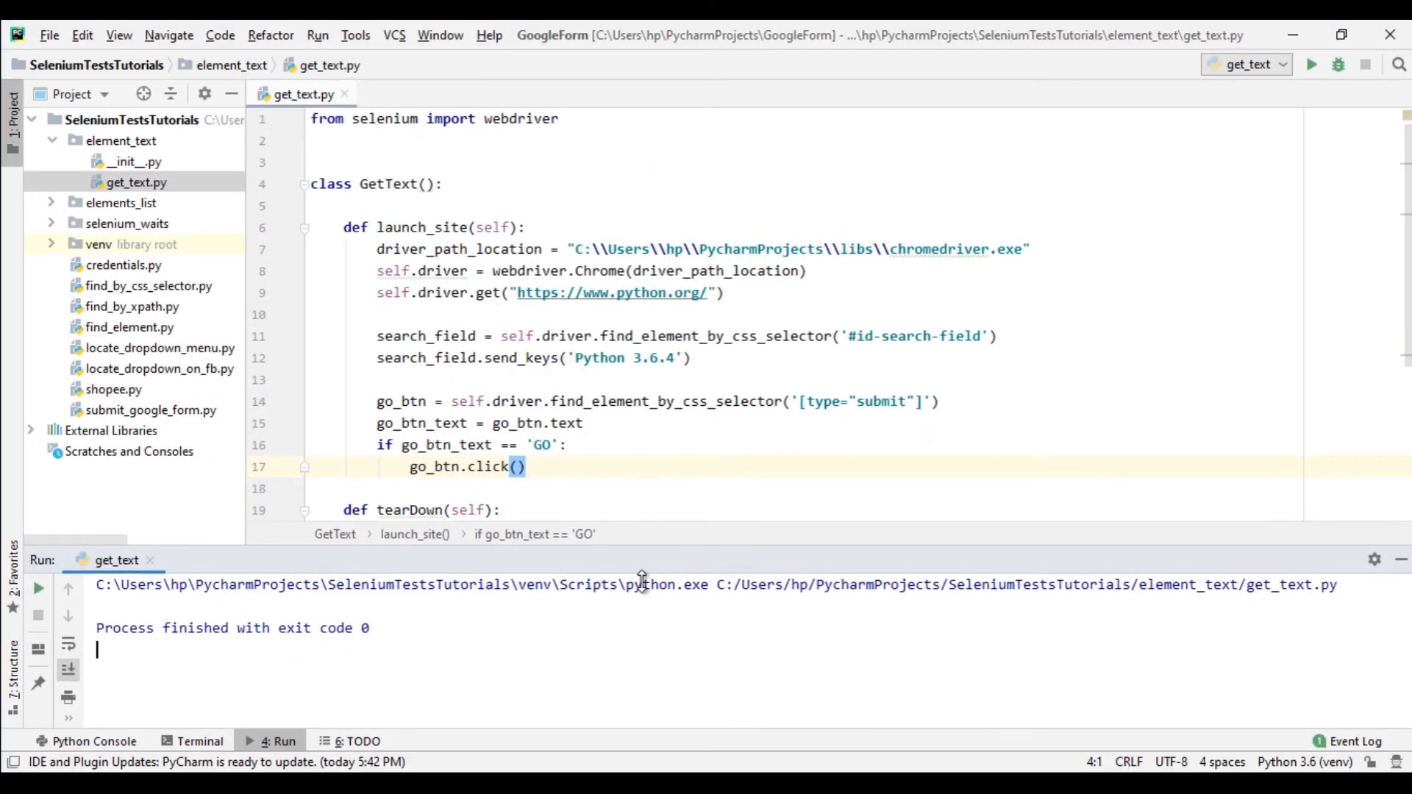
Comment out the old python.org search and GO button code, keeping self.driver.close().
{"action": "type", "text": "self.driver.close()"}
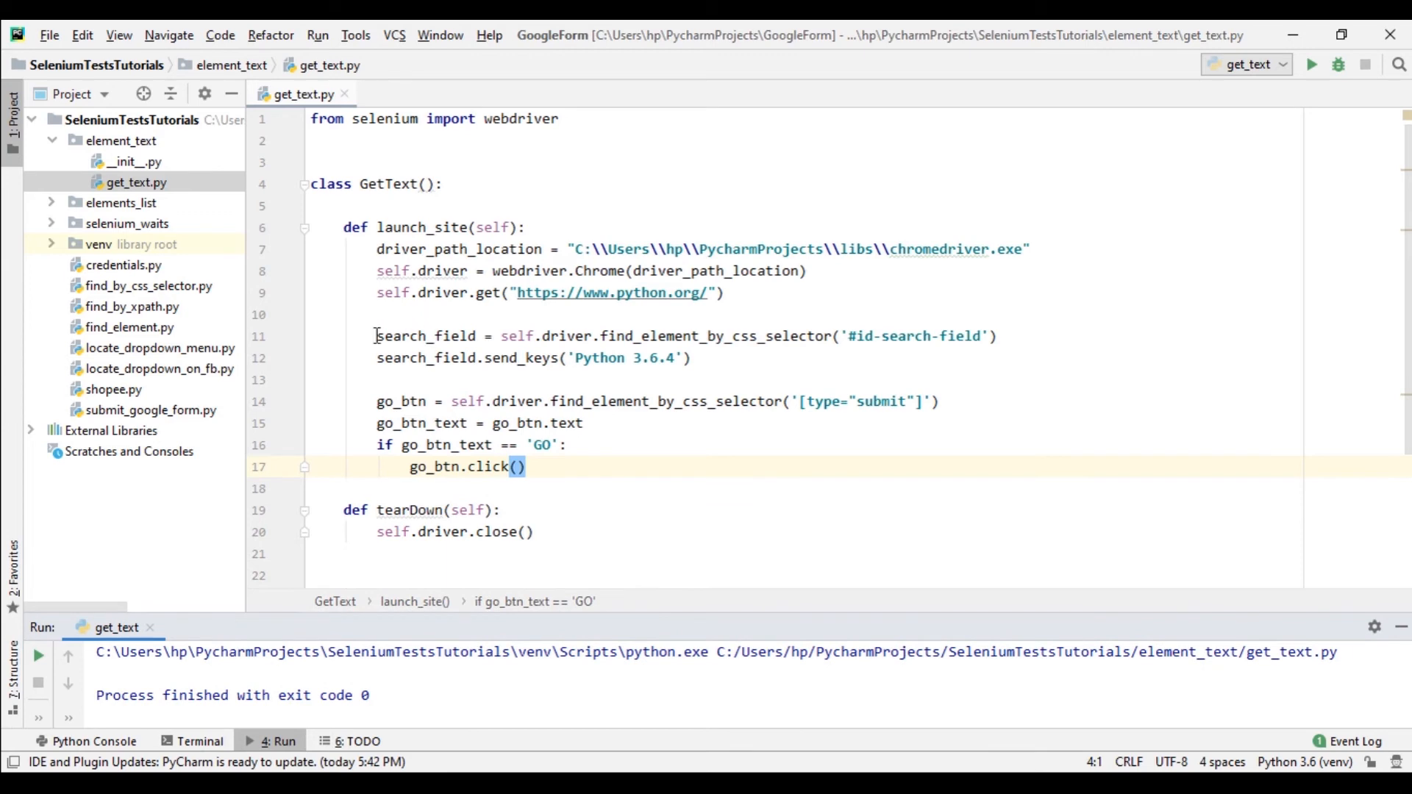
{"action": "left_click_drag", "start_coordinate": [376, 336], "coordinate": [525, 466]}
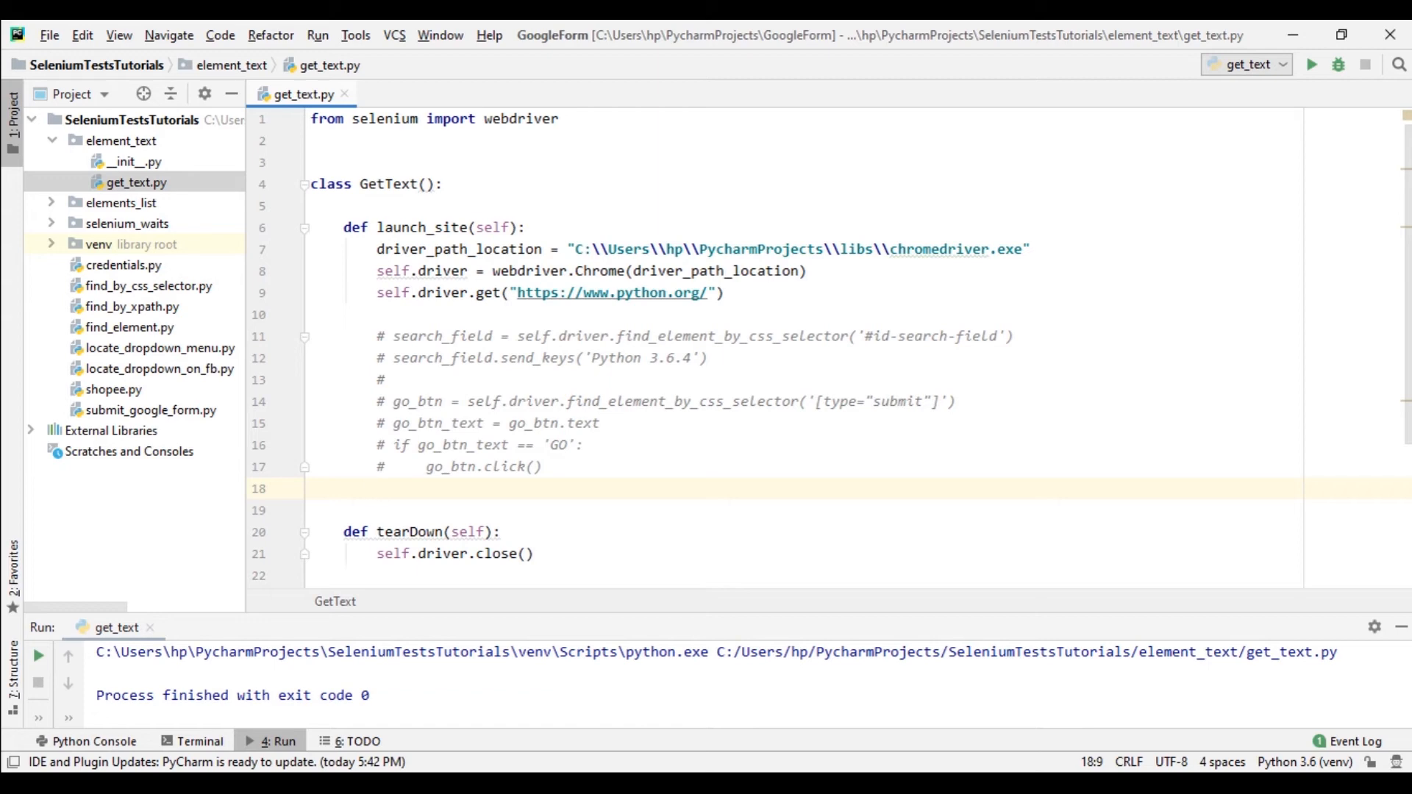
Add next_btn = self.driver.find_element_by_css_selector('') followed by next_btn.click().
{"action": "type", "text": "next"}
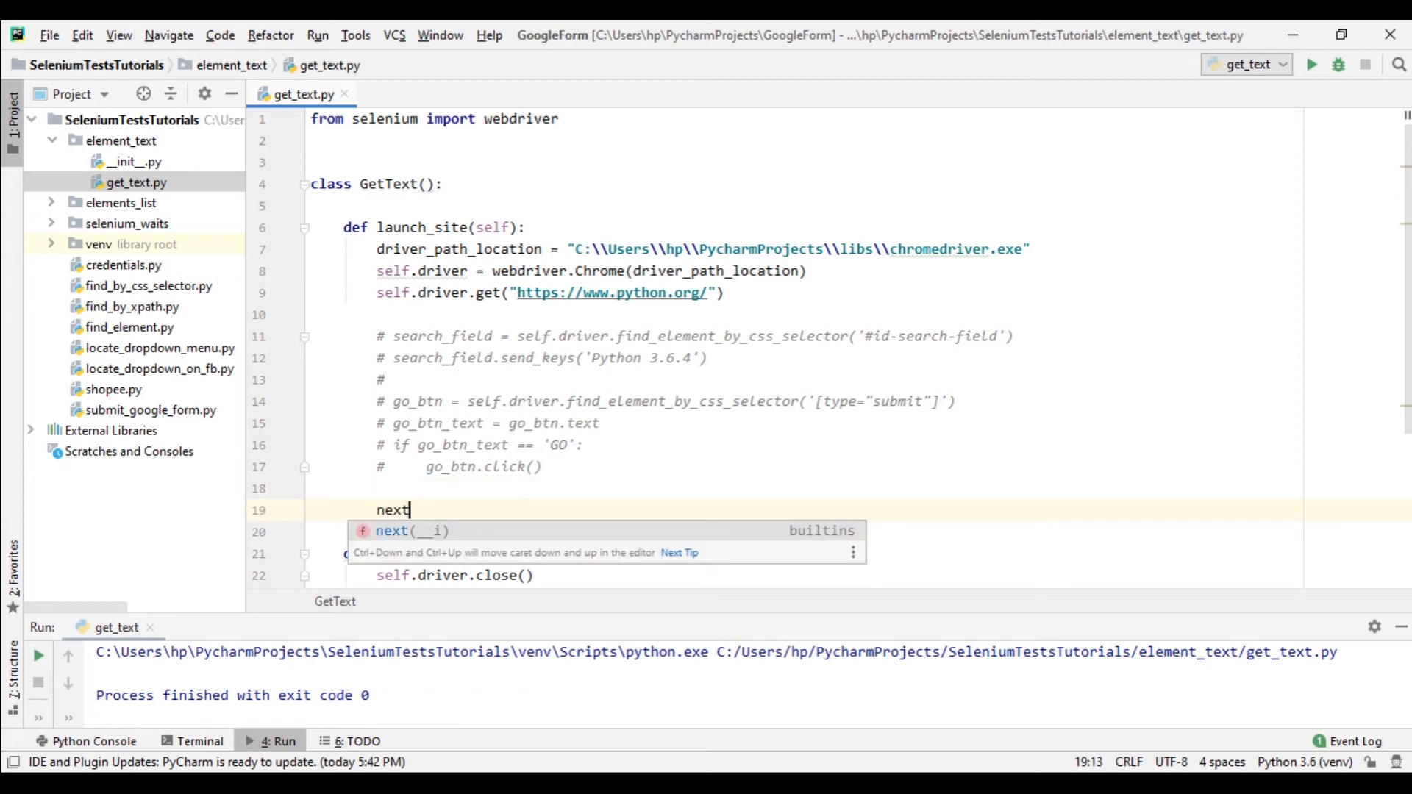
{"action": "type", "text": "_btn ="}
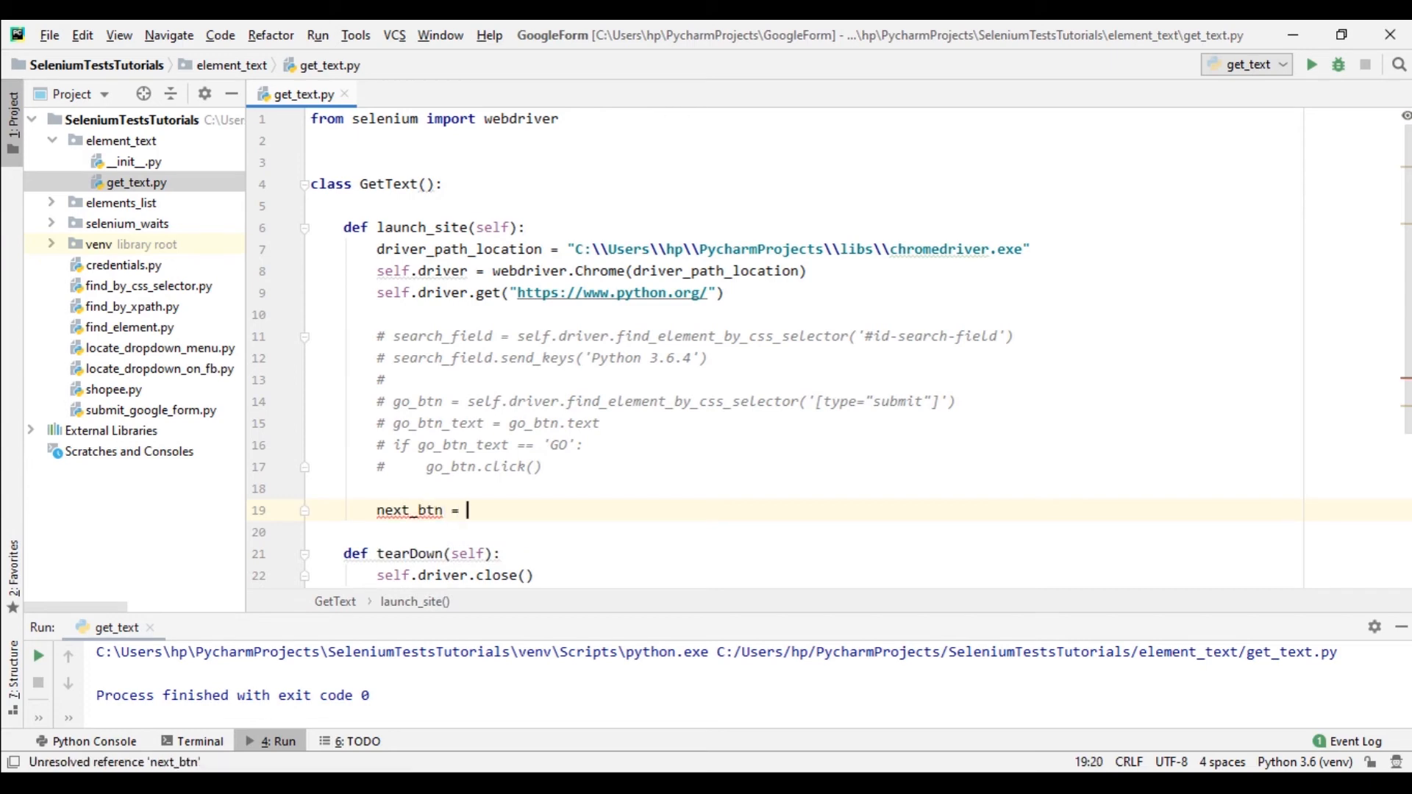
{"action": "type", "text": "self"}
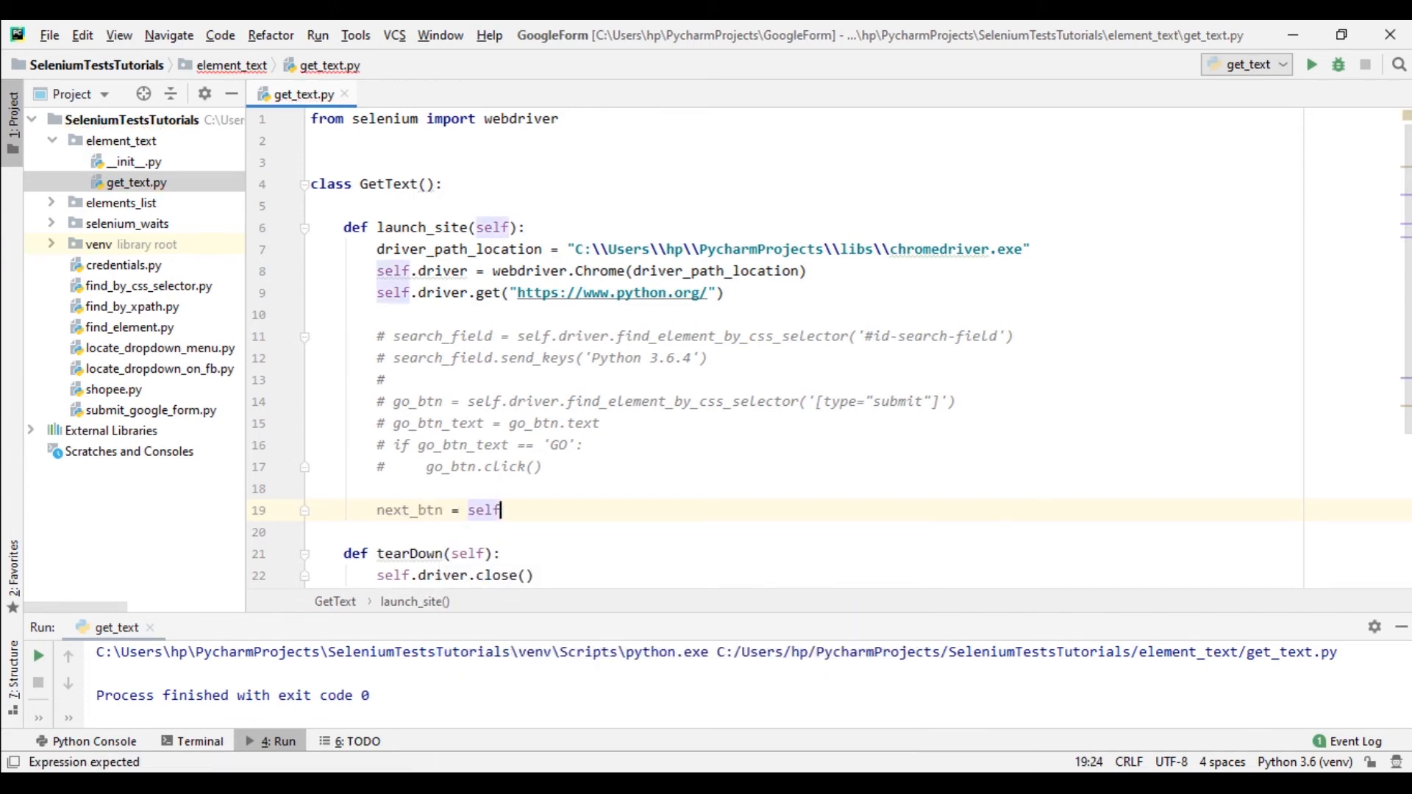
{"action": "type", "text": ".driver.find_element_by_css_selector("}
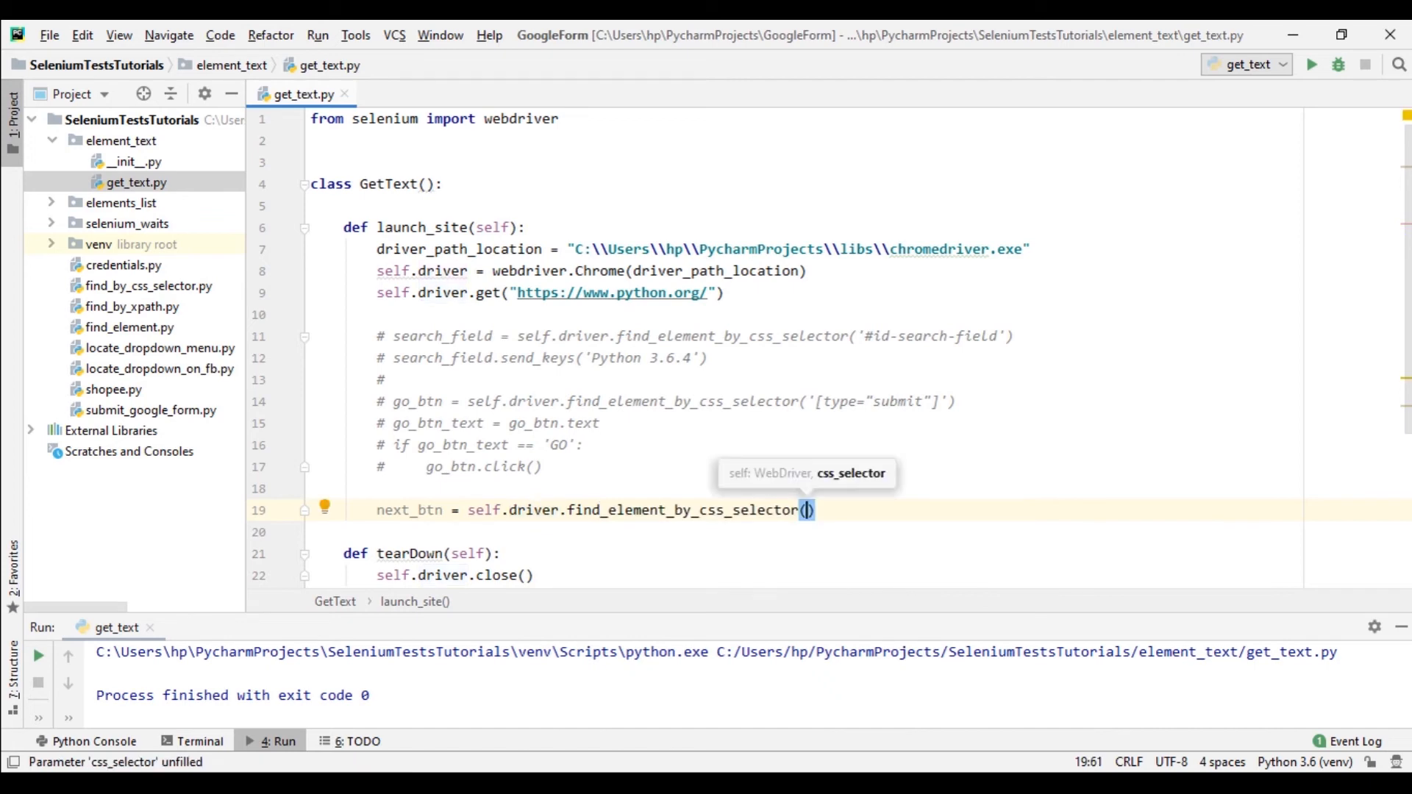
{"action": "type", "text": "''"}
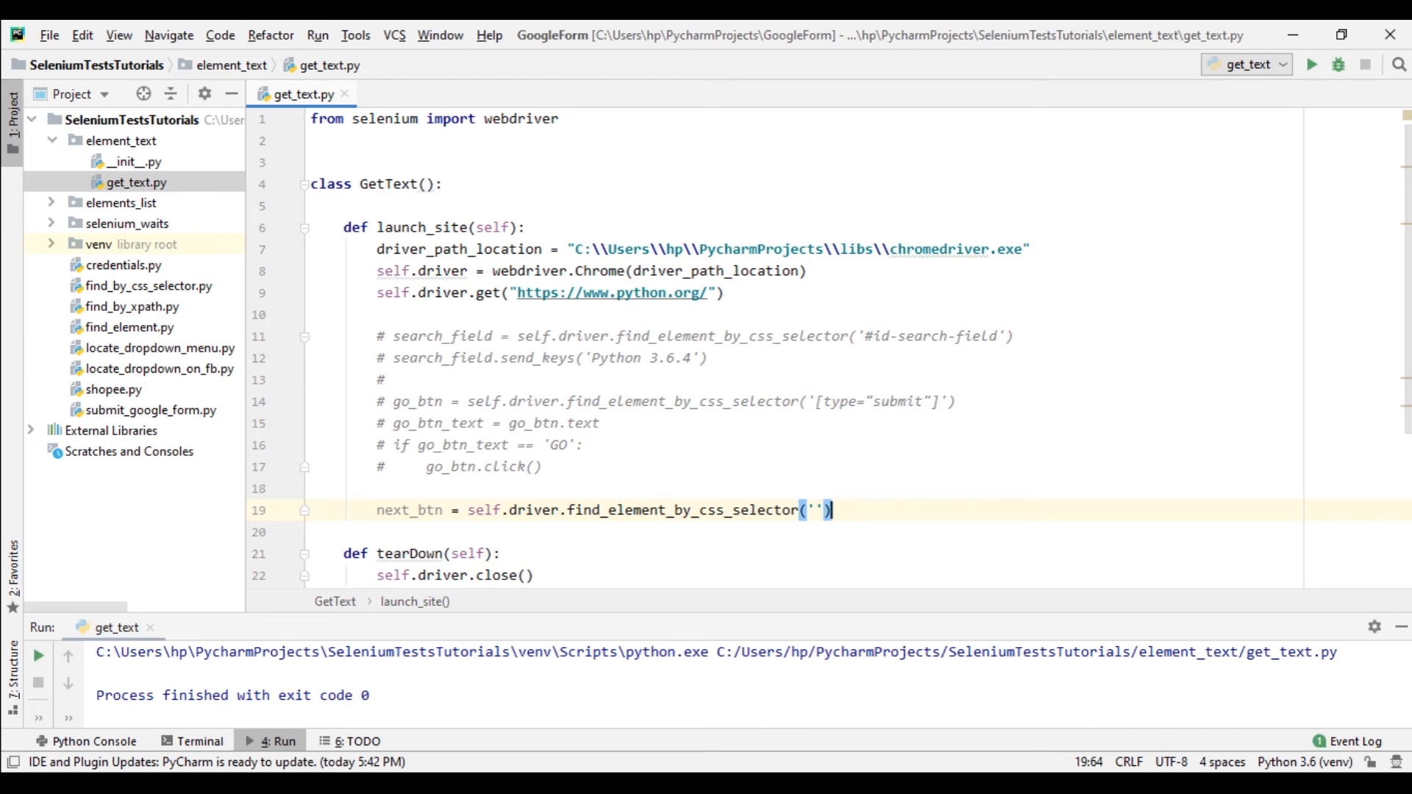
{"action": "type", "text": "n"}
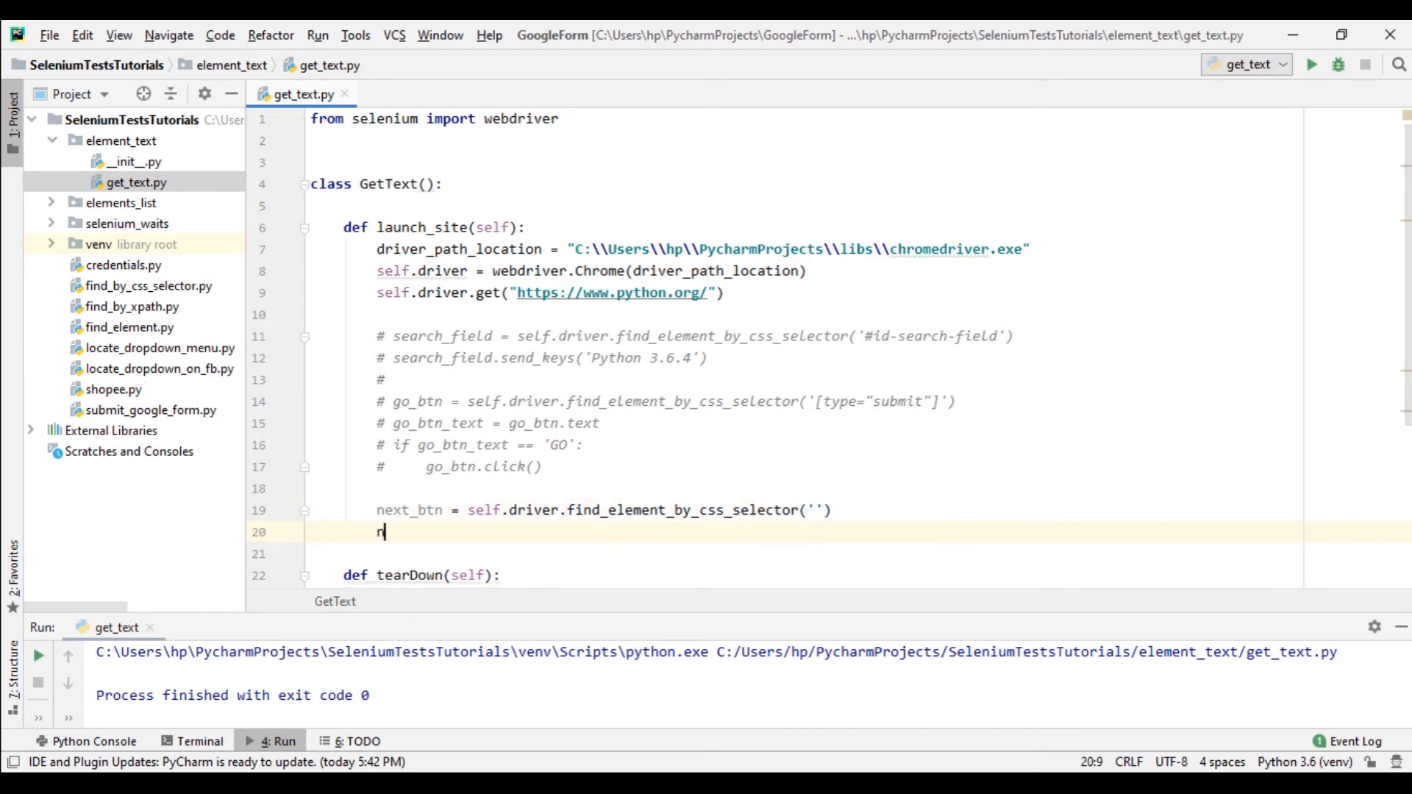
{"action": "type", "text": "ext"}
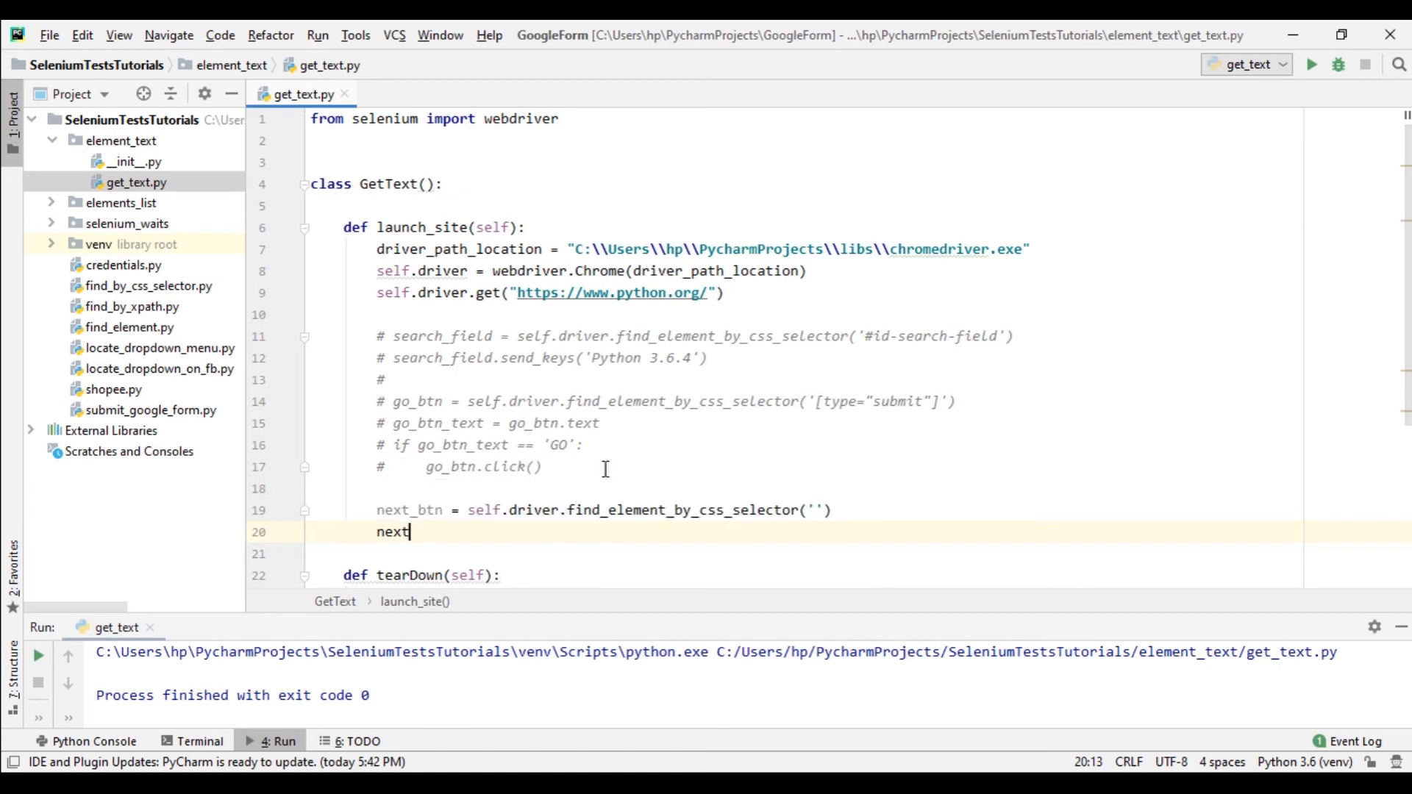
{"action": "type", "text": "_btn.click("}
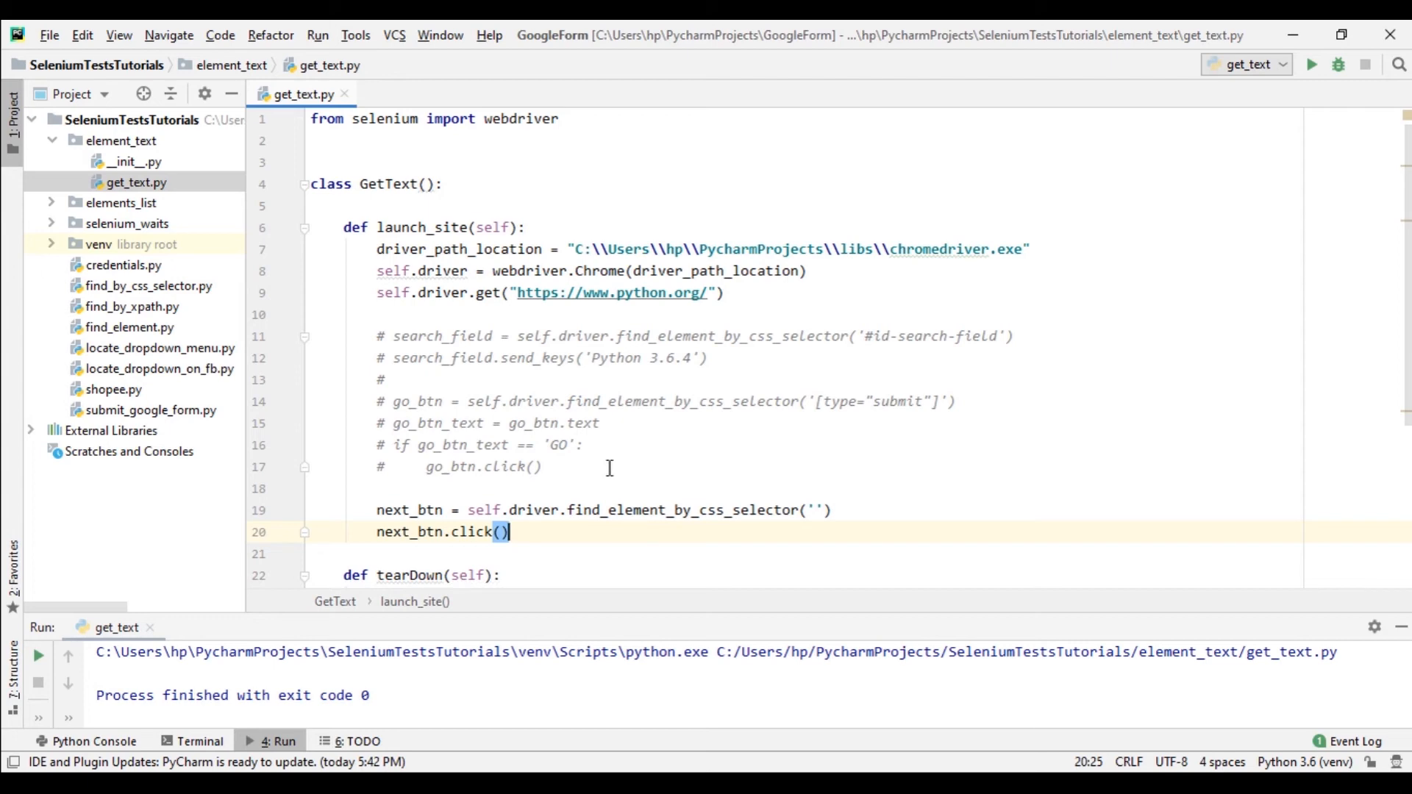
{"action": "mouse_move", "coordinate": [616, 415]}
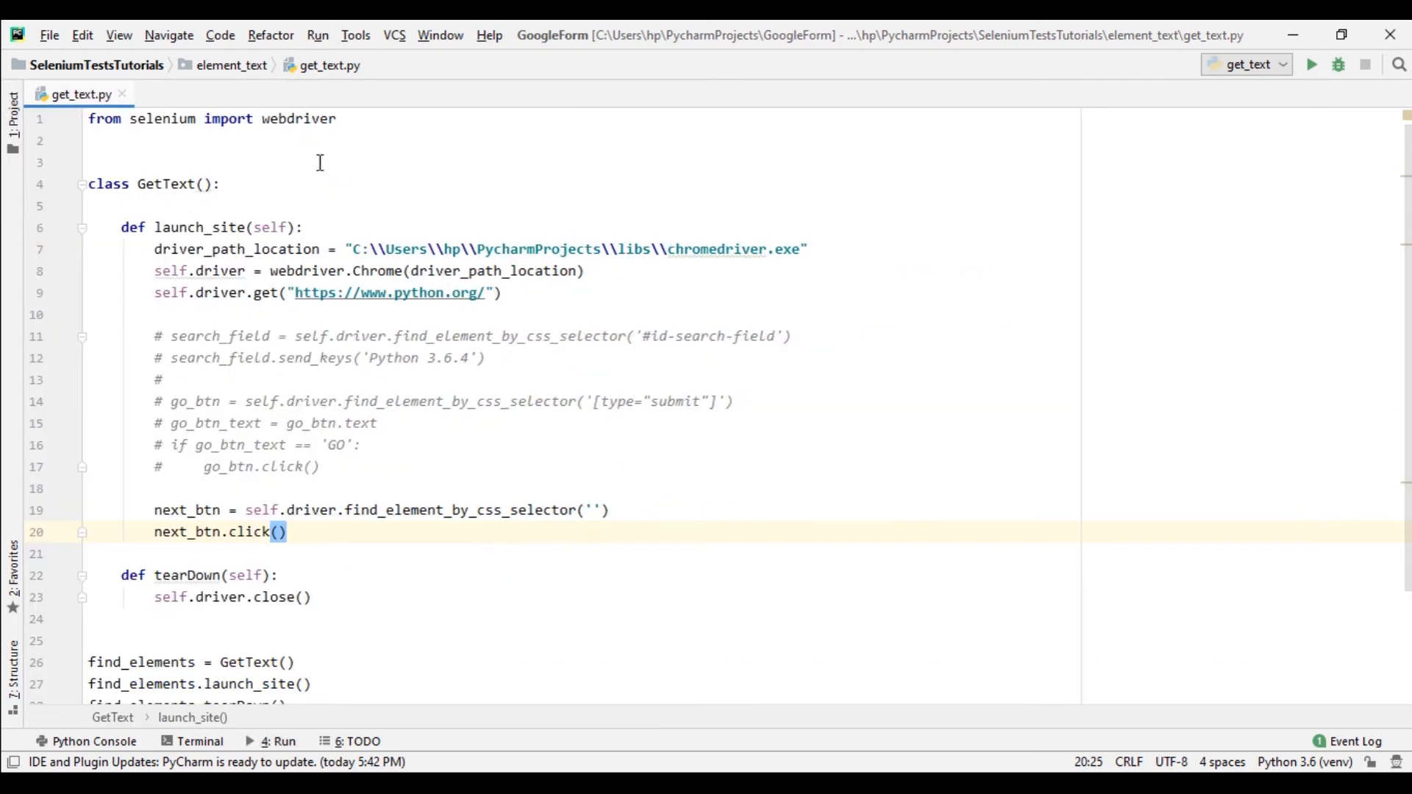
Search the Elements panel for #identifierNext to confirm the Next button id matches one element.
{"action": "scroll", "scroll_direction": "down", "scroll_amount": 3}
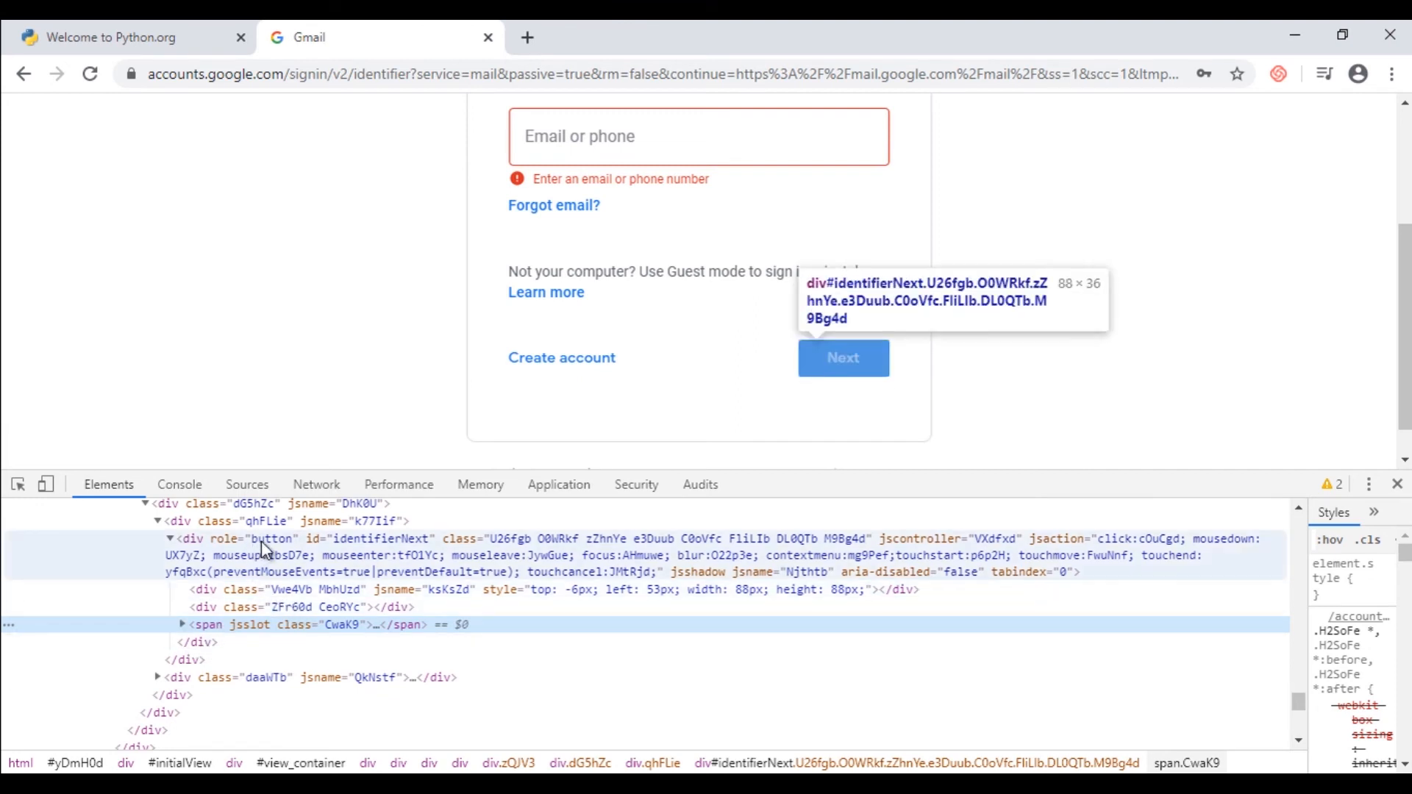
{"action": "mouse_move", "coordinate": [386, 544]}
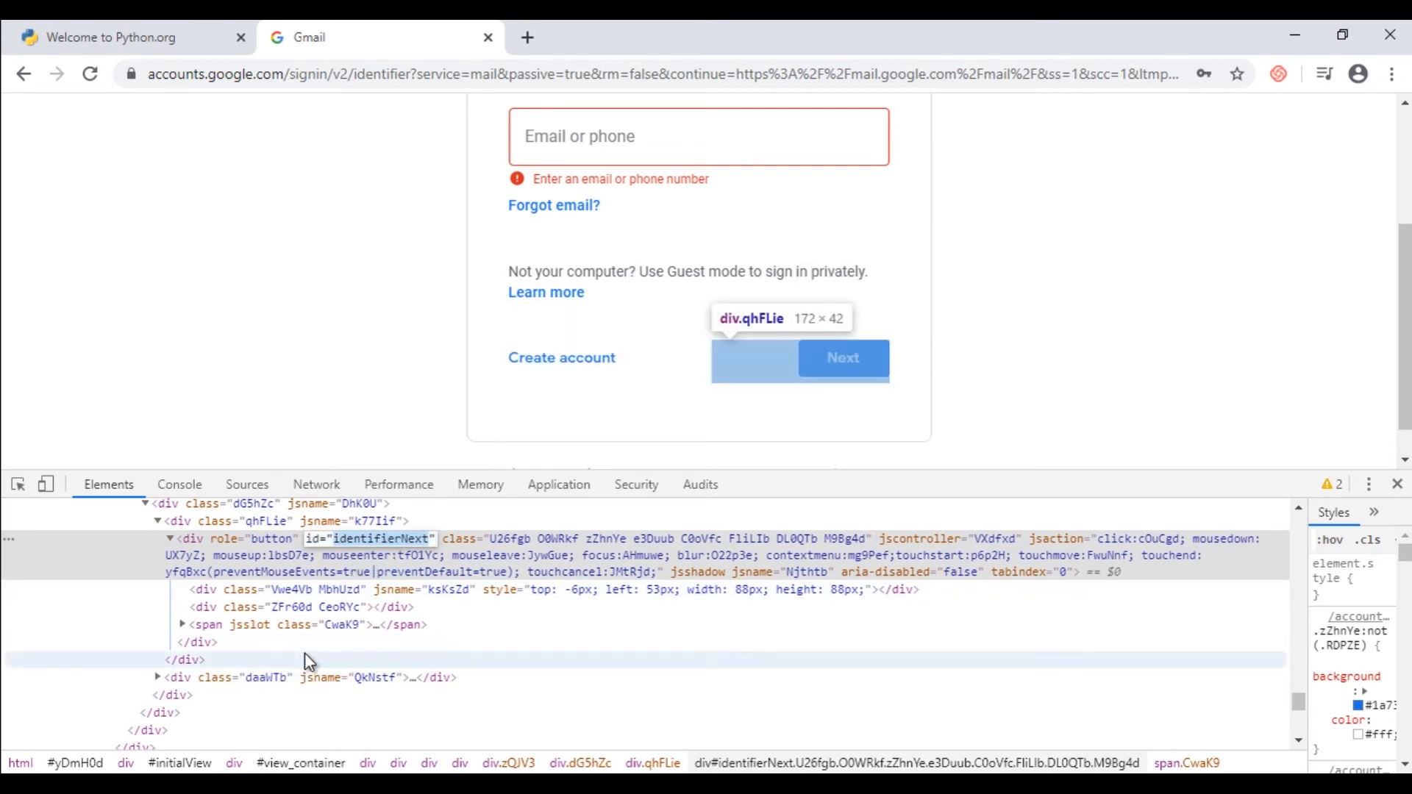
{"action": "type", "text": "identifierNext"}
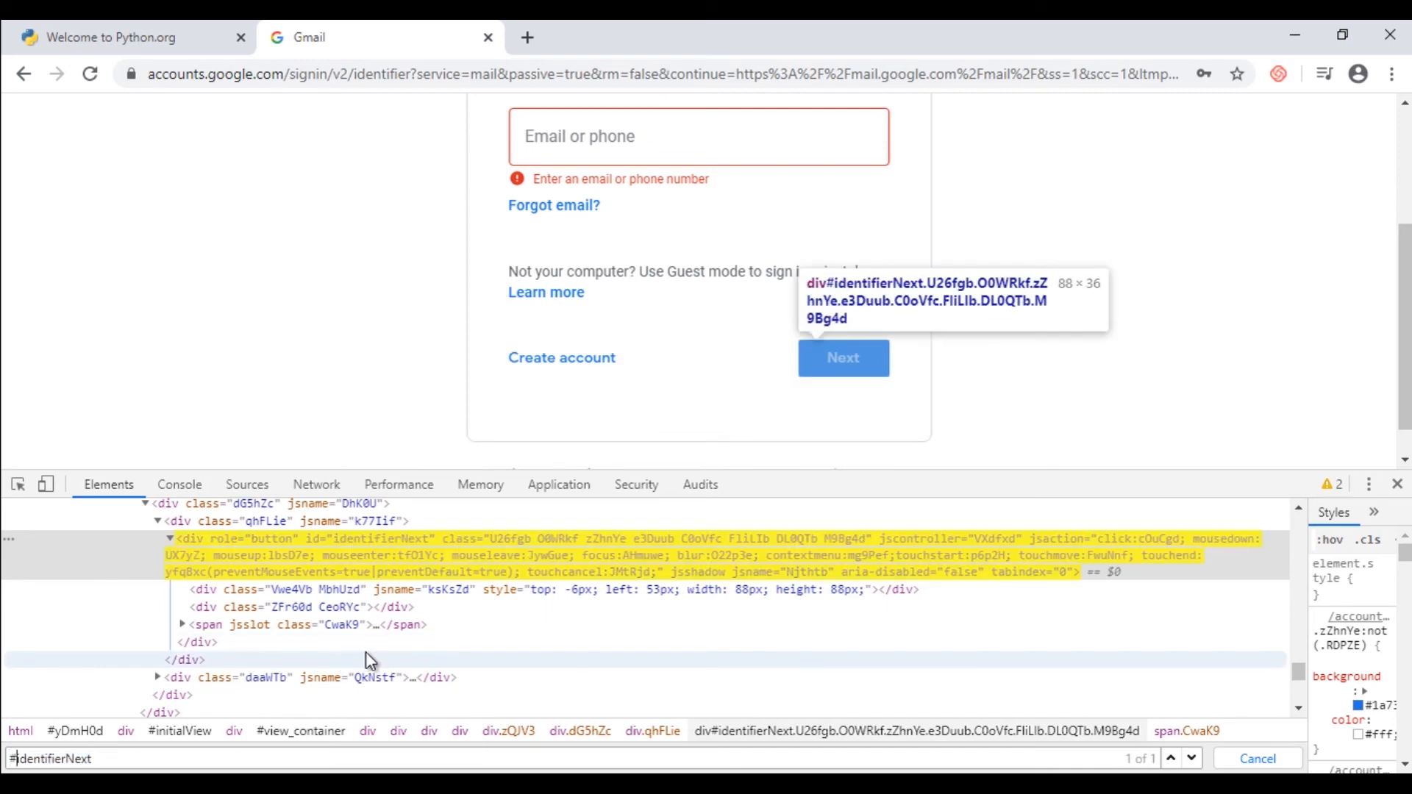
{"action": "mouse_move", "coordinate": [754, 639]}
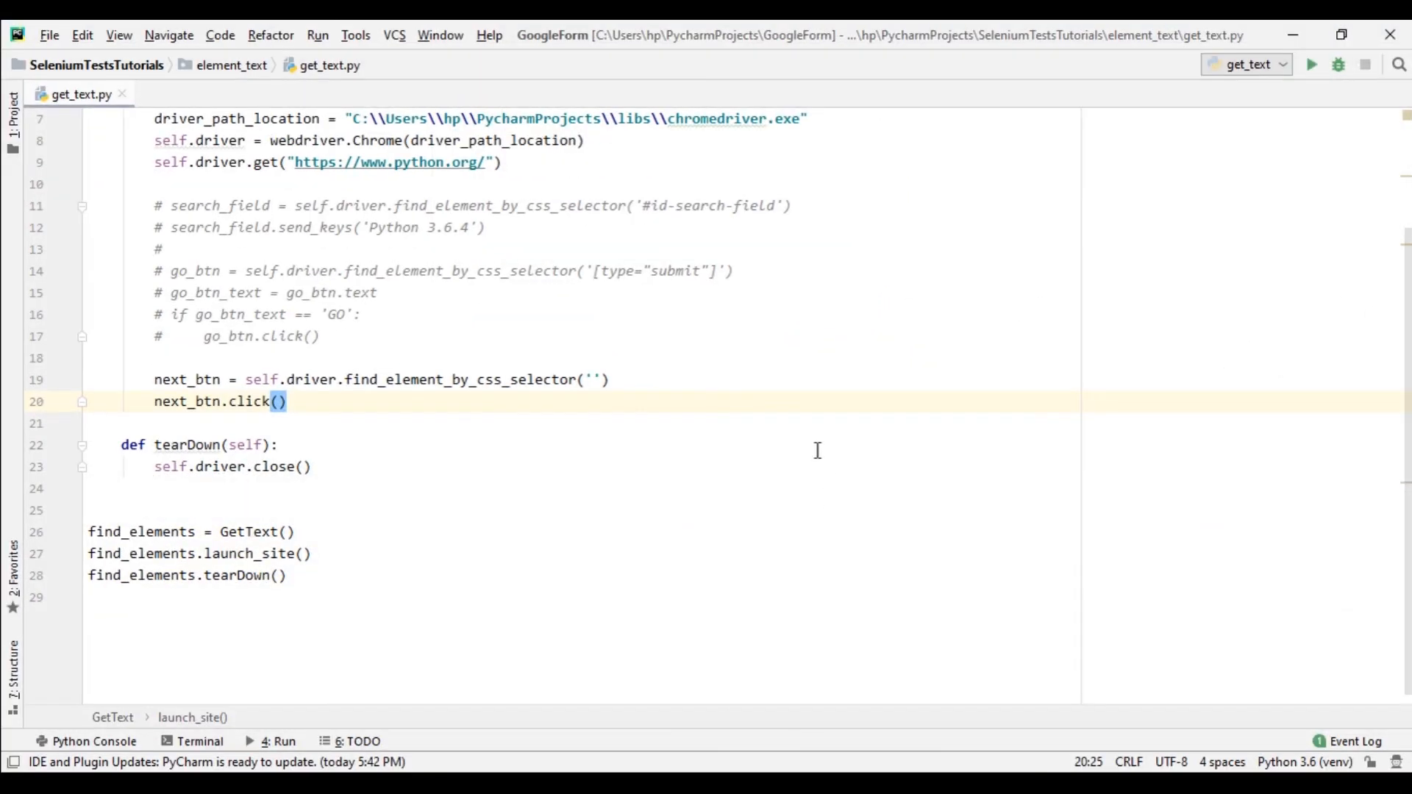
Fill the selector '#identifierNext', add time.sleep(1) after the click and import time.
{"action": "type", "text": "#identifierNext"}
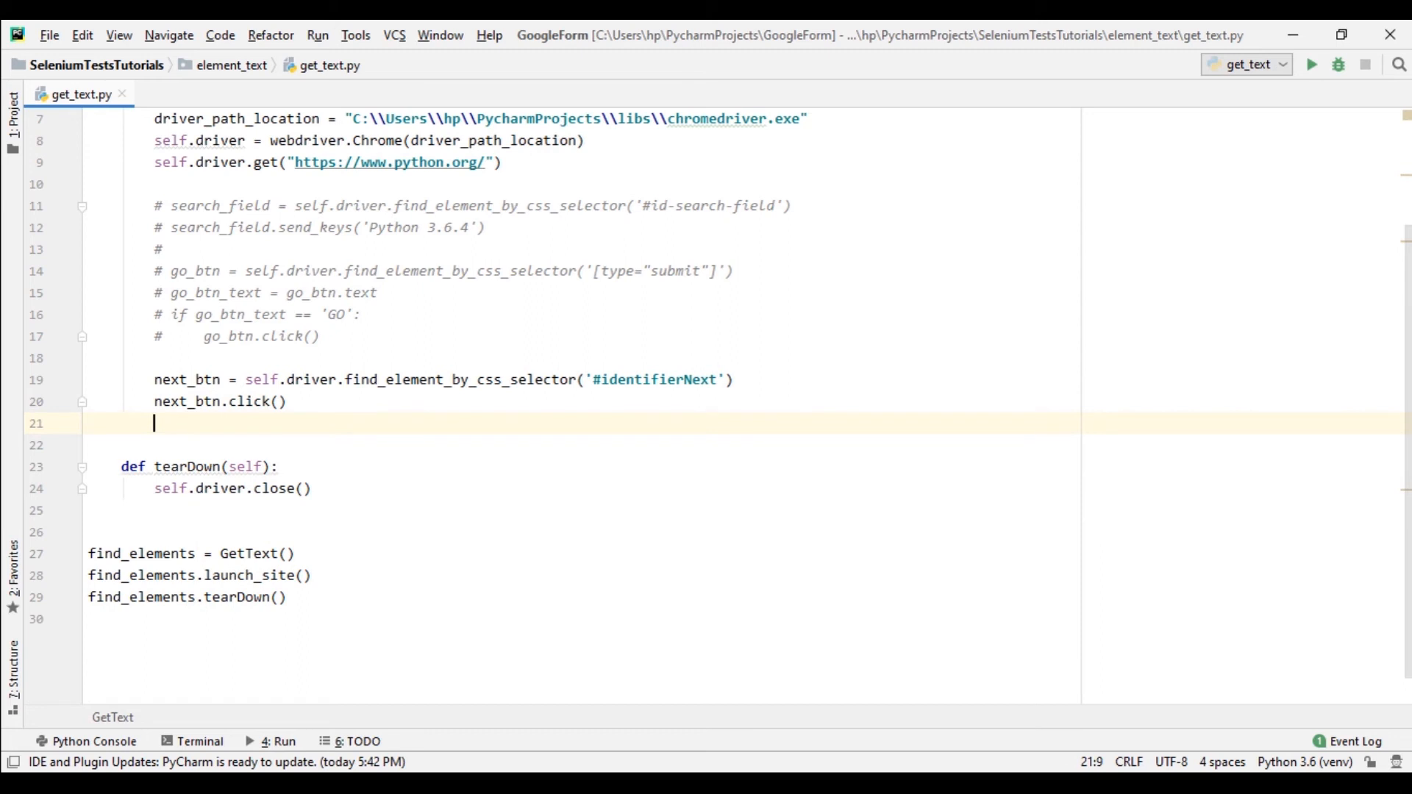
{"action": "key", "text": "enter"}
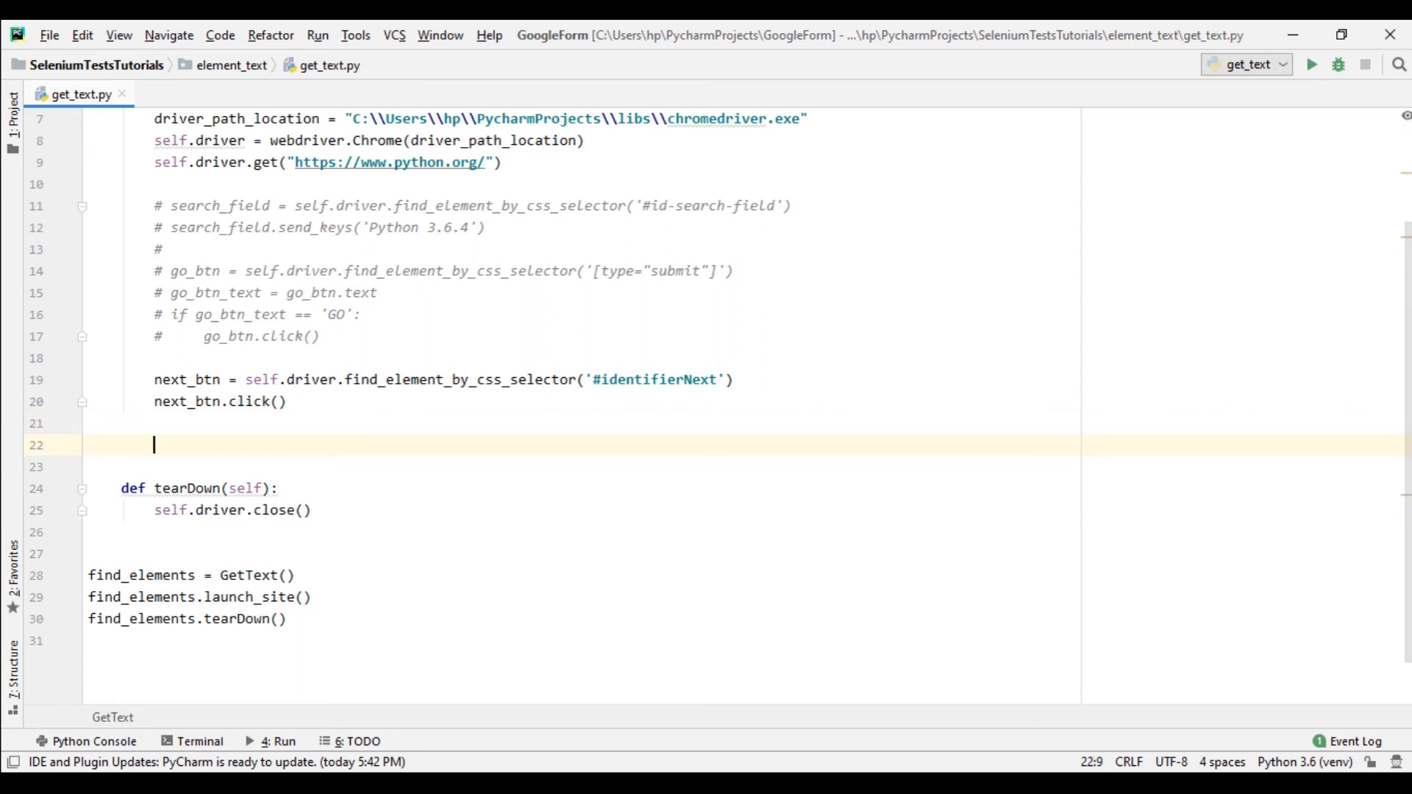
{"action": "mouse_move", "coordinate": [765, 469]}
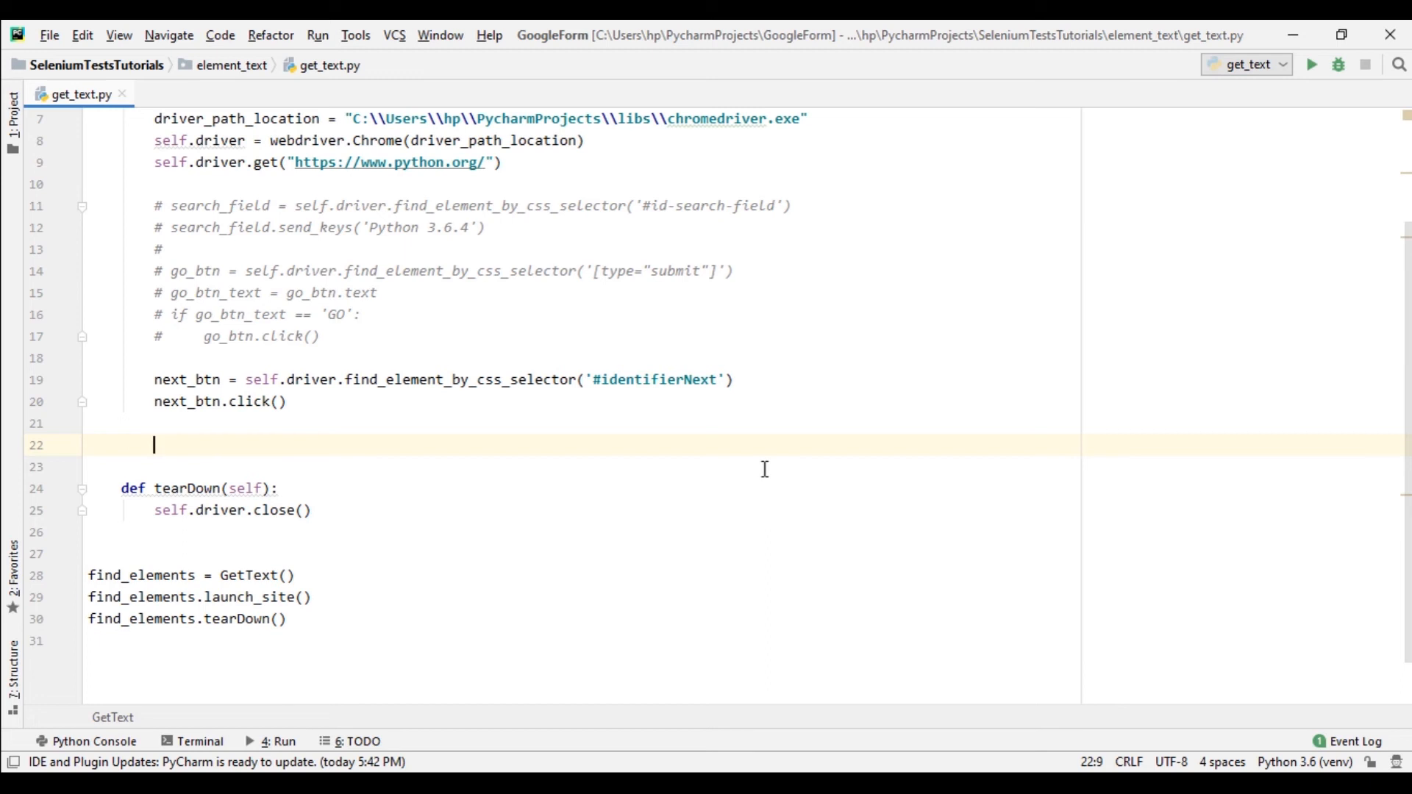
{"action": "type", "text": "time"}
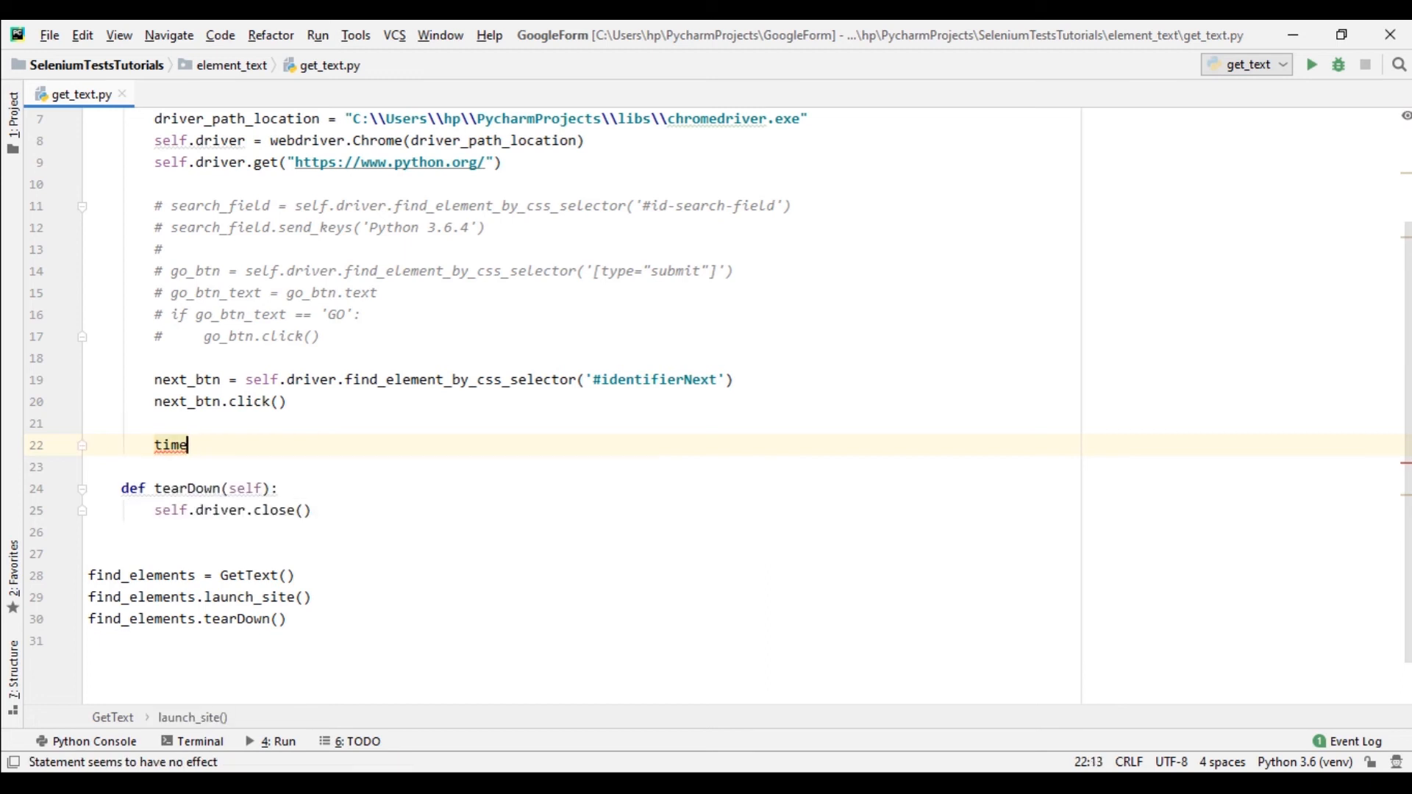
{"action": "type", "text": ".sleep()"}
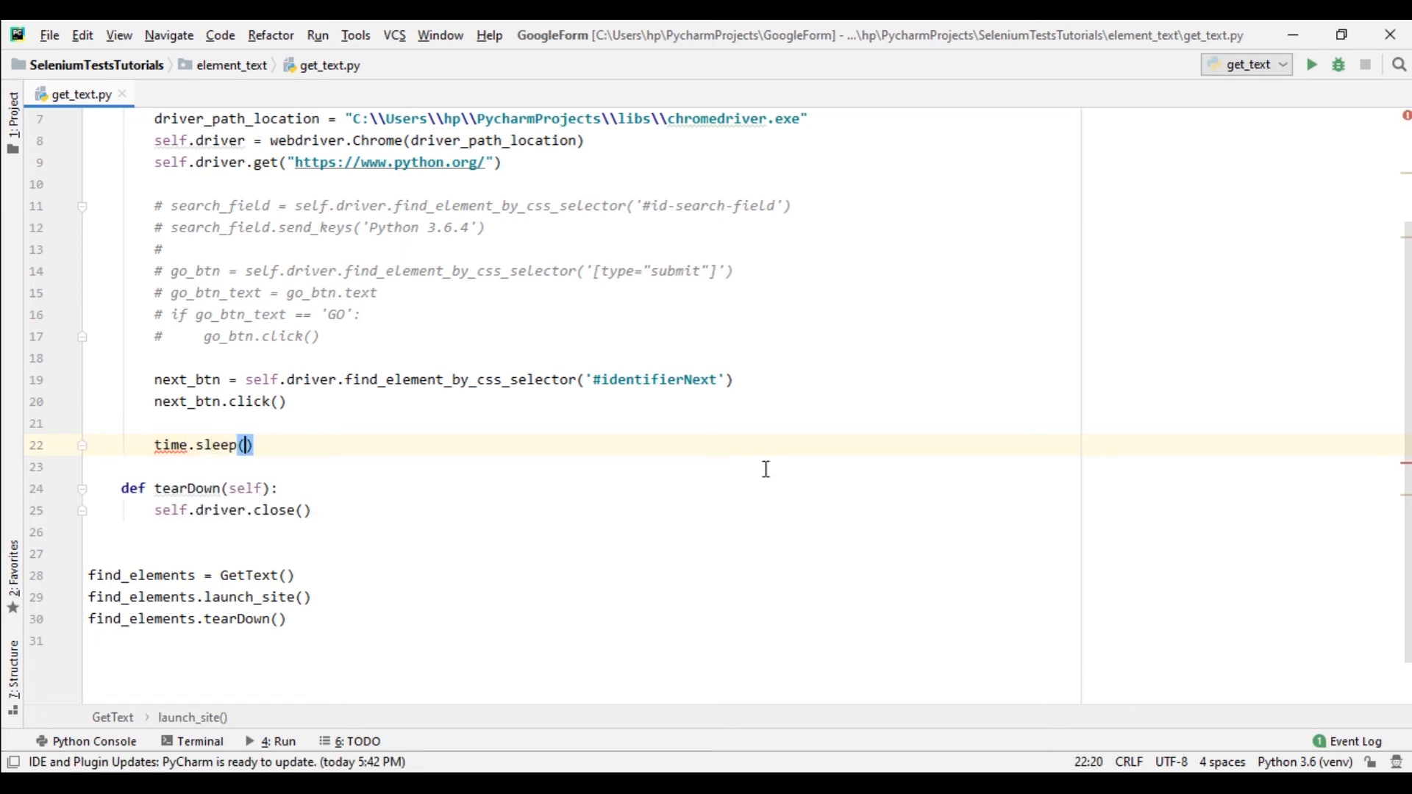
{"action": "type", "text": "1"}
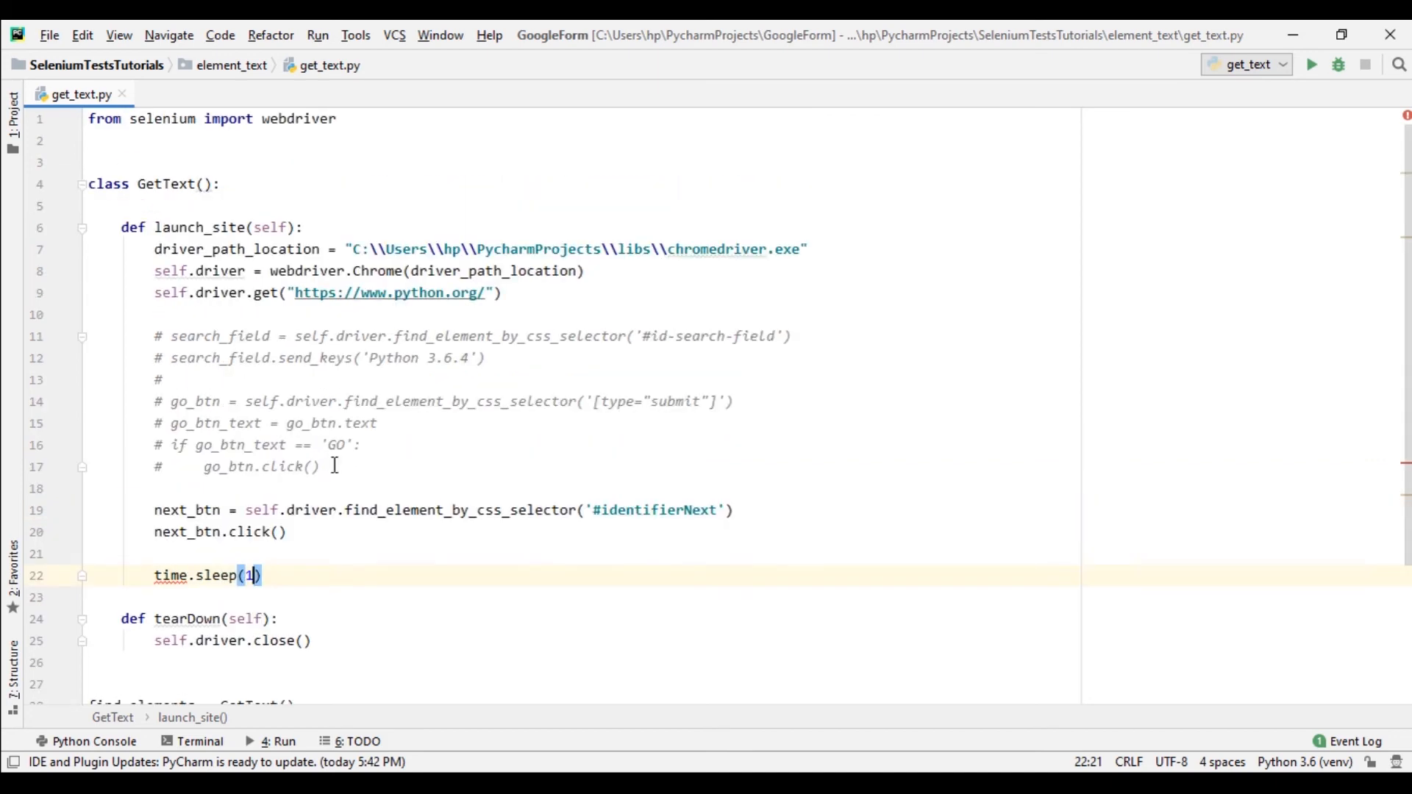
{"action": "type", "text": "im"}
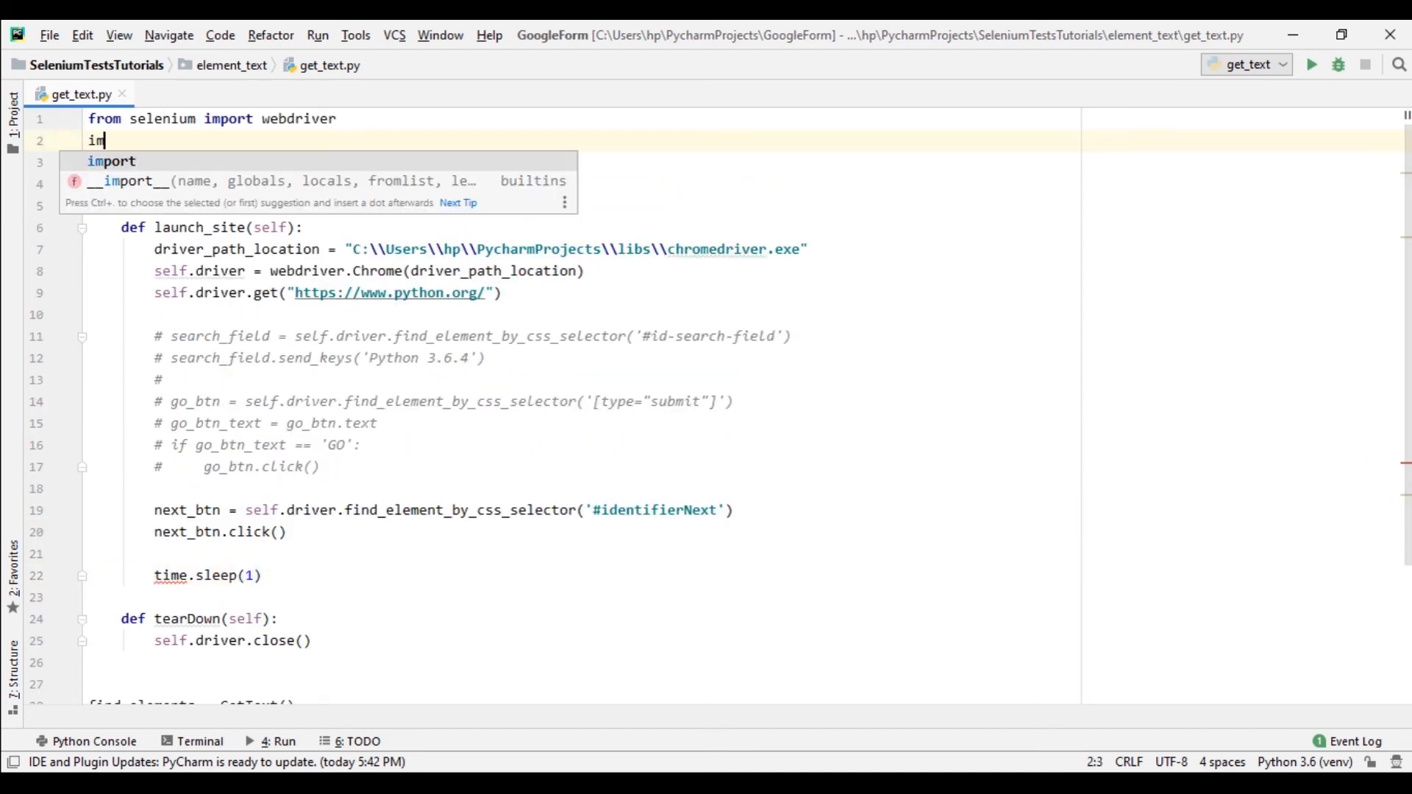
{"action": "type", "text": "port time"}
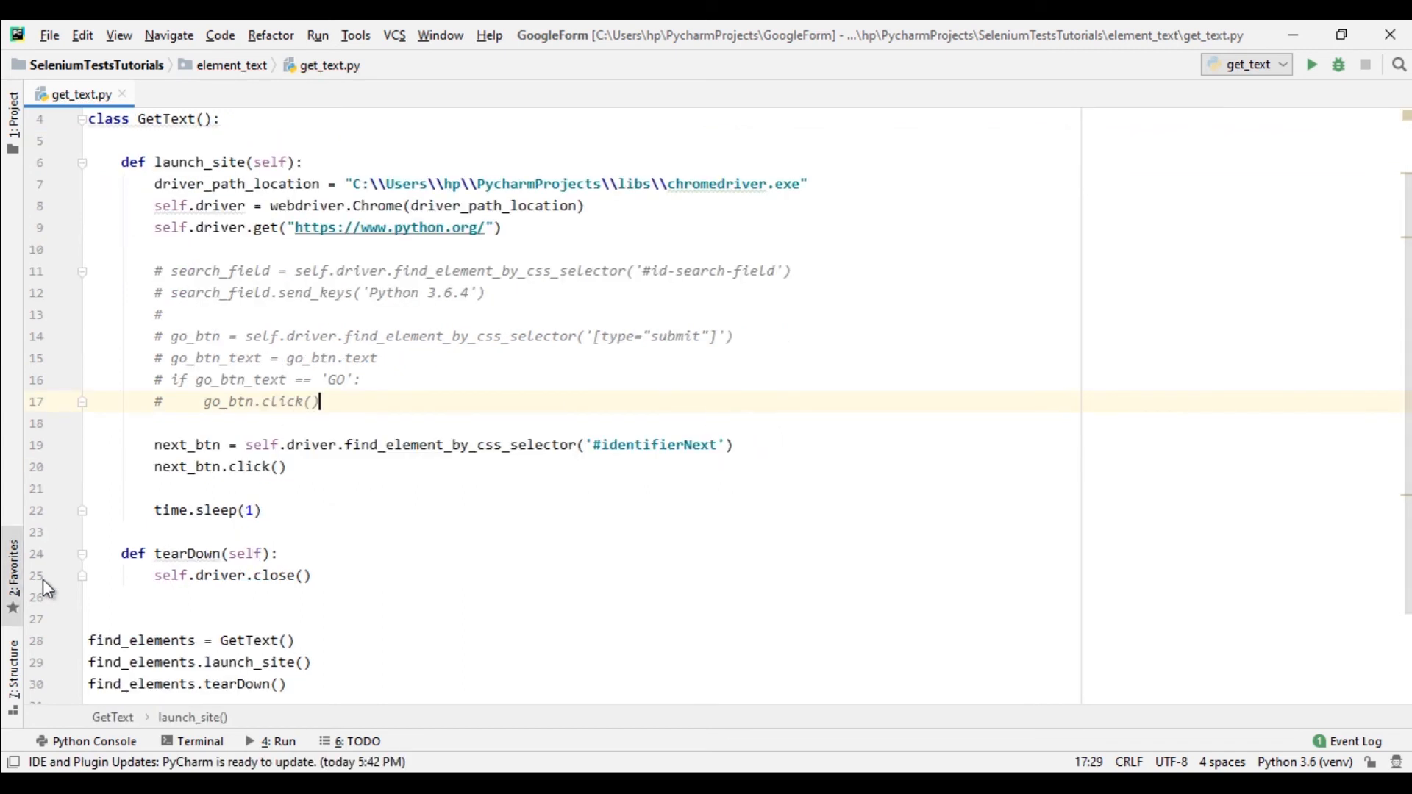
Start a new line assigning error from self.driver's find_element methods.
{"action": "left_click", "coordinate": [266, 510]}
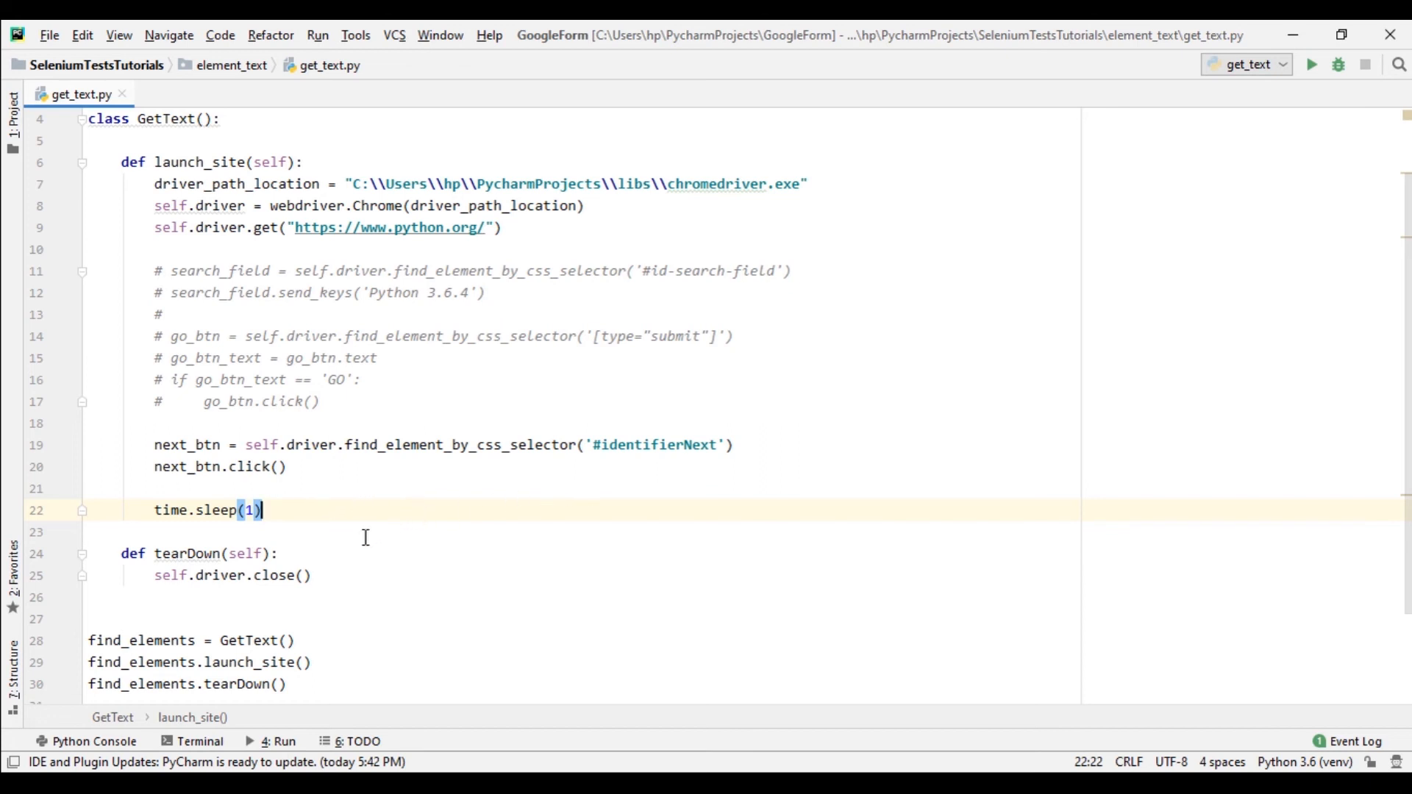
{"action": "type", "text": "e"}
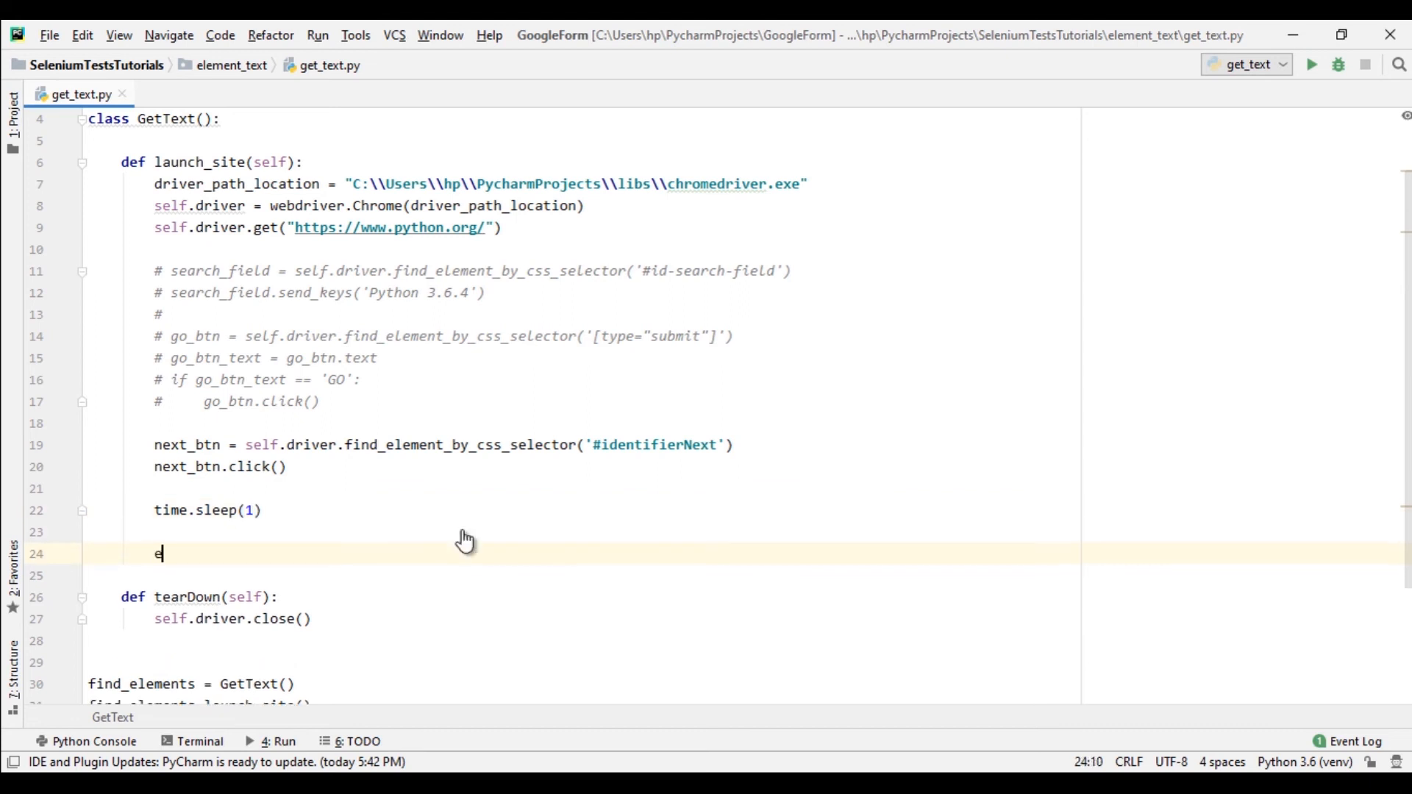
{"action": "type", "text": "rror ="}
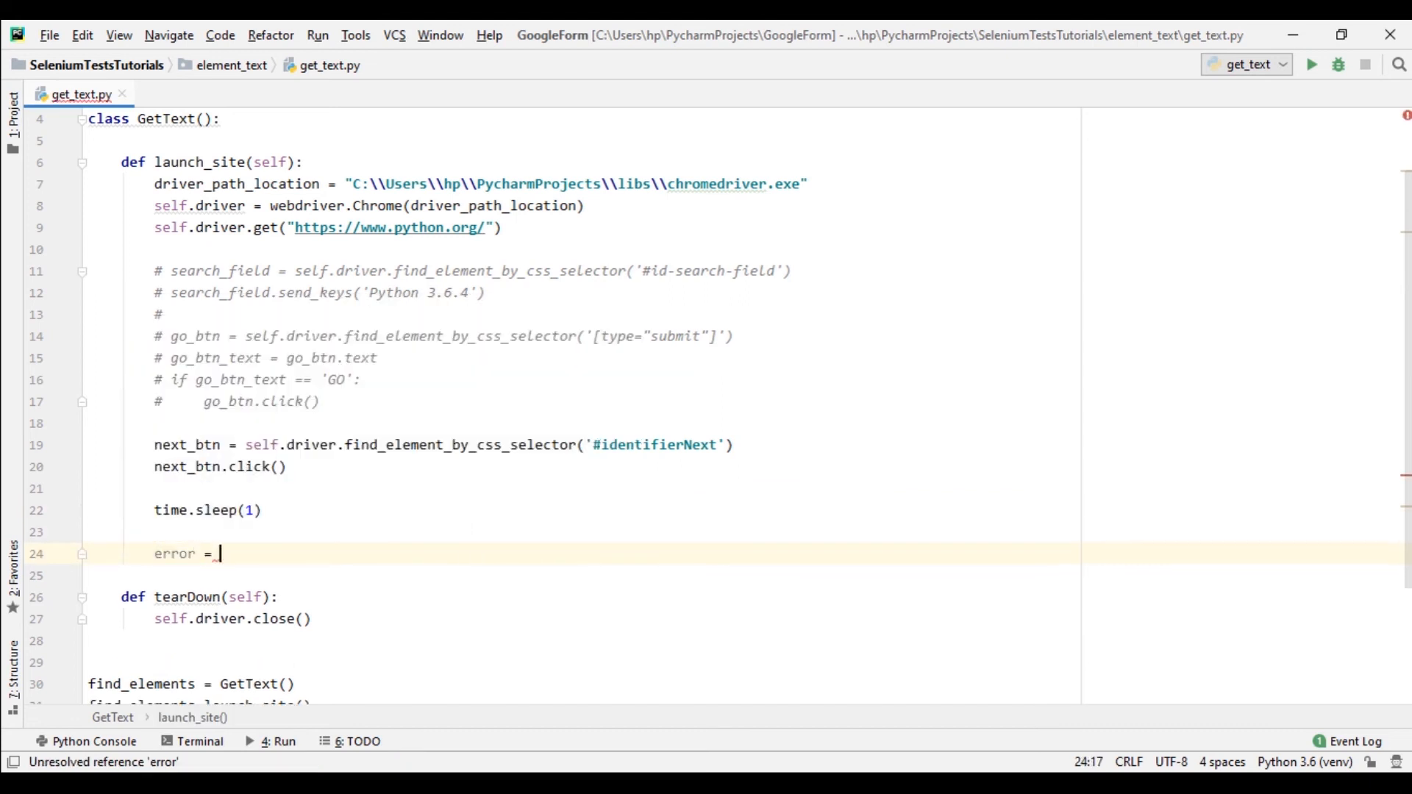
{"action": "type", "text": "self"}
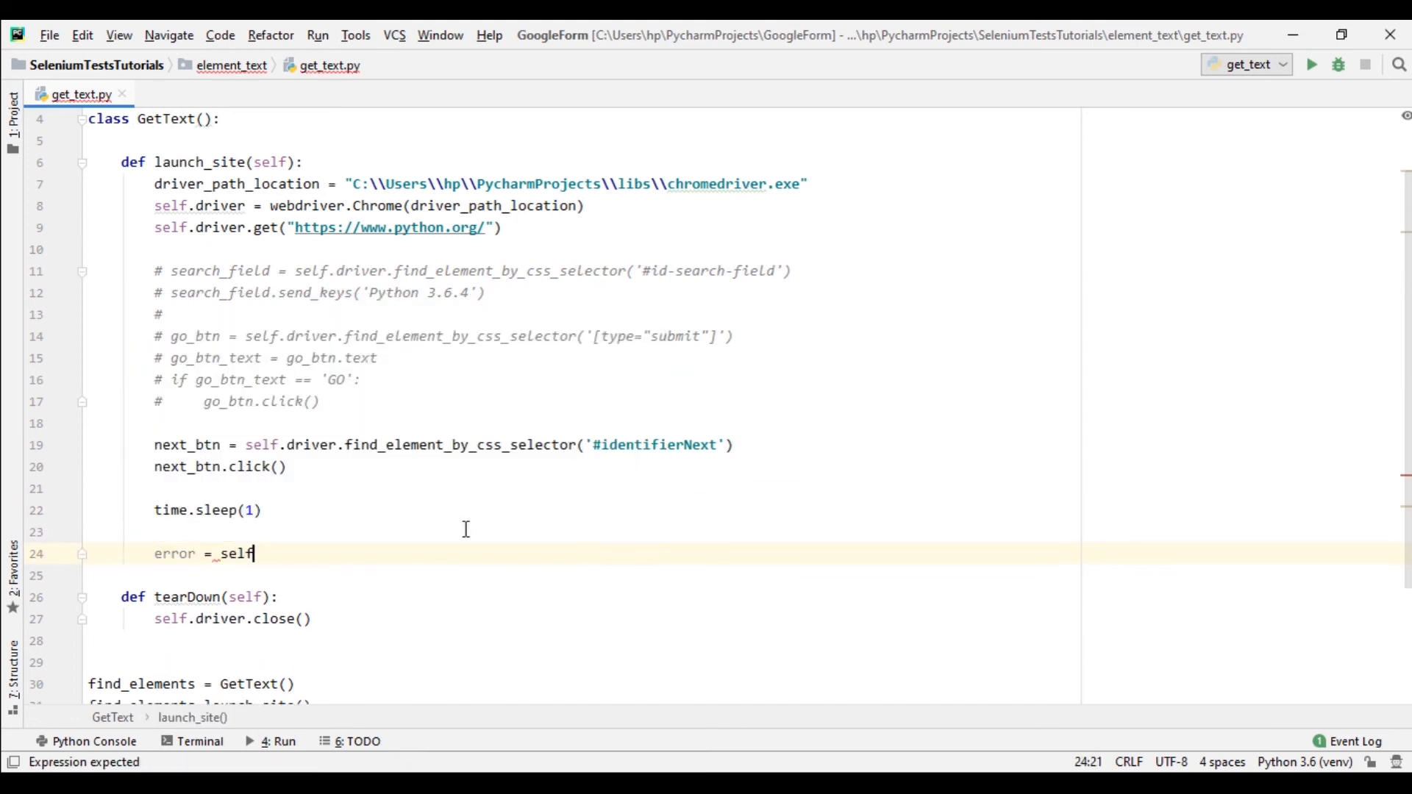
{"action": "type", "text": ".driver.fi"}
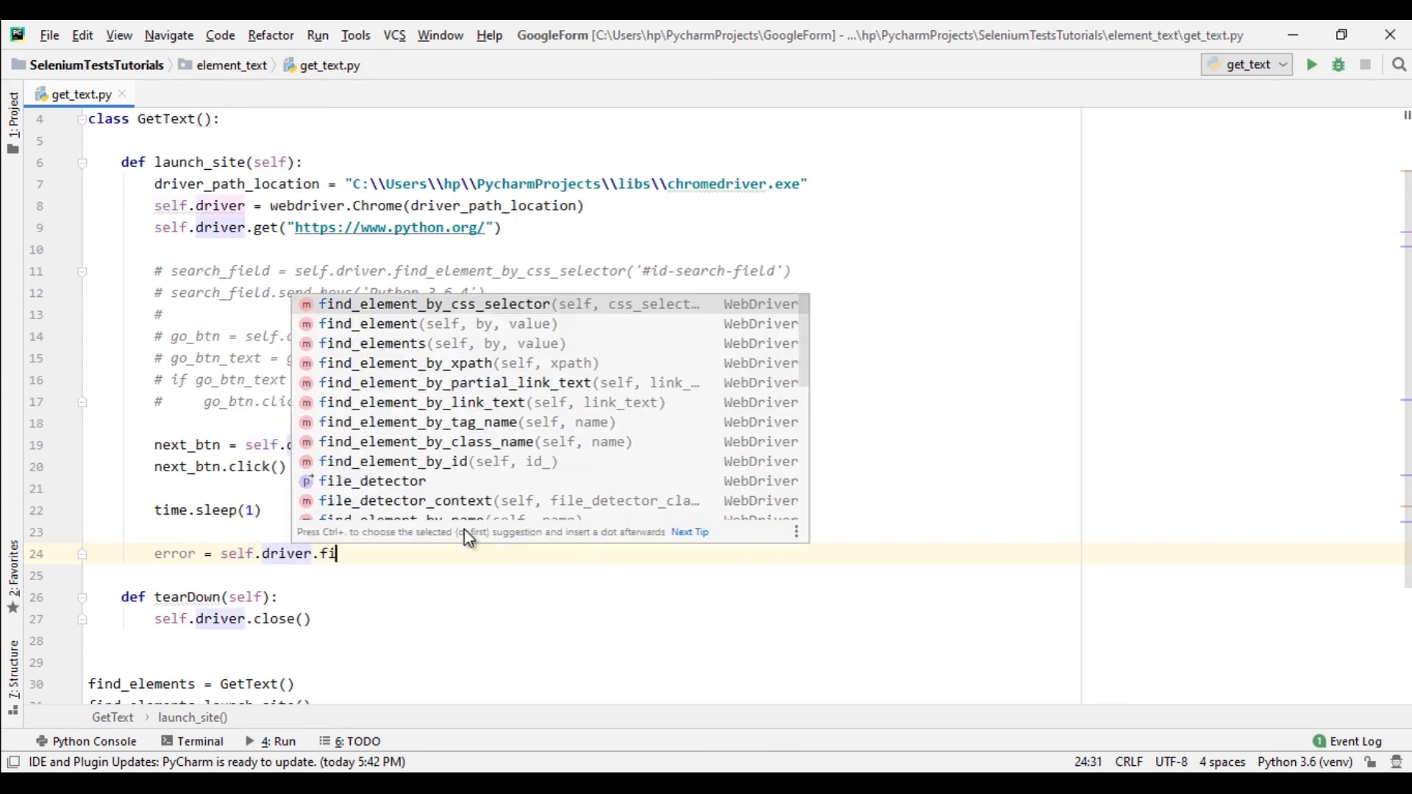
Choose find_element_by_css_selector, then search DevTools for '.o6cuMc' to check its matches.
{"action": "left_click", "coordinate": [437, 303]}
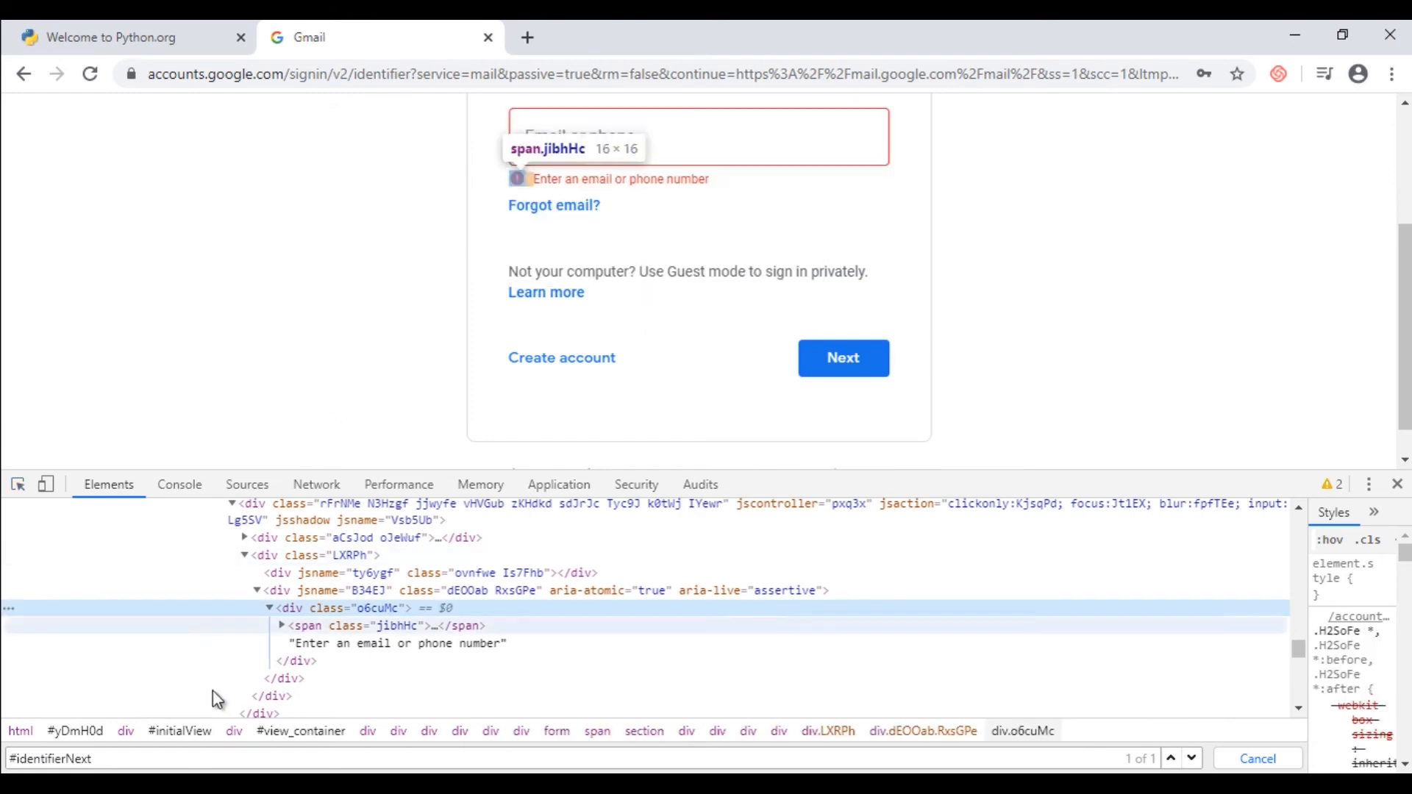
{"action": "mouse_move", "coordinate": [376, 619]}
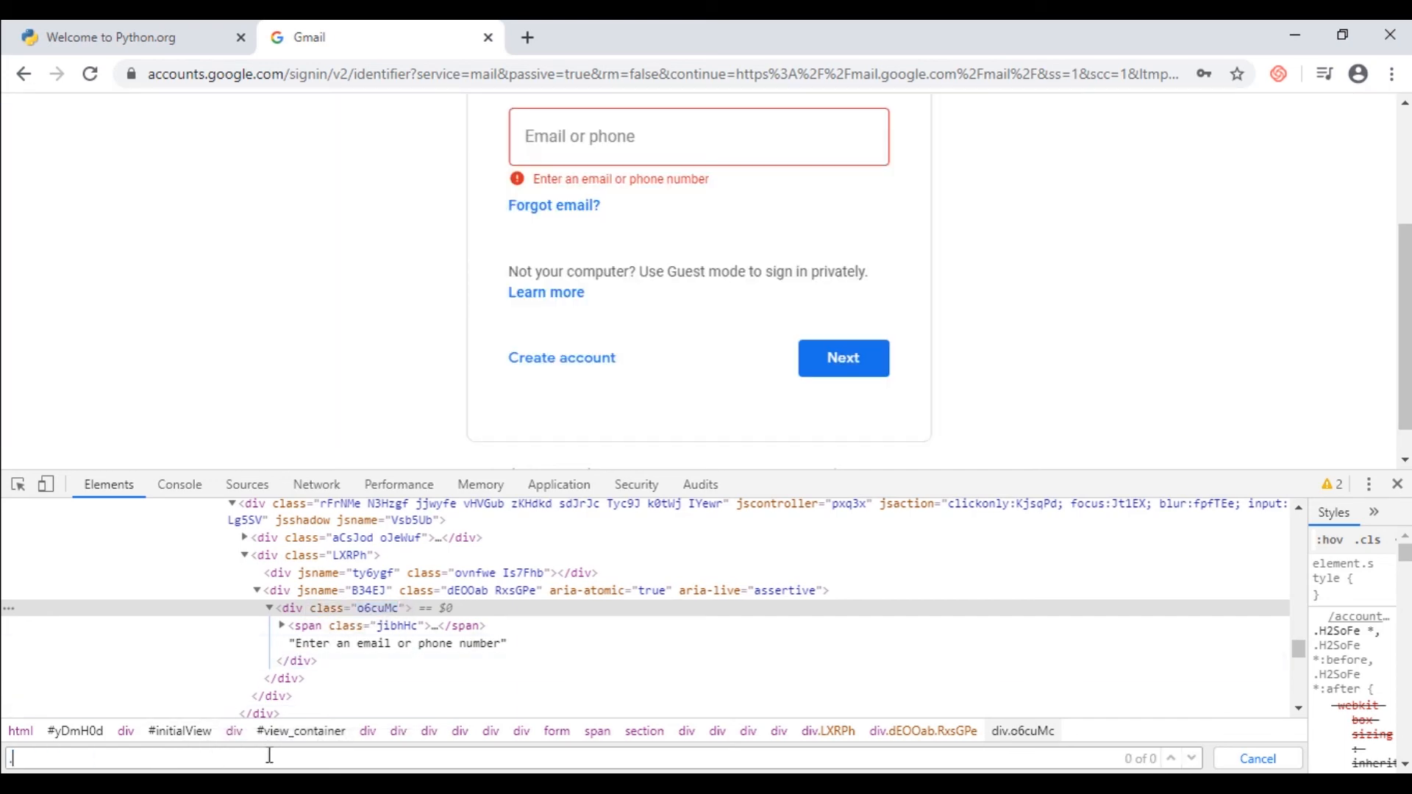
{"action": "type", "text": ".o6cuMc"}
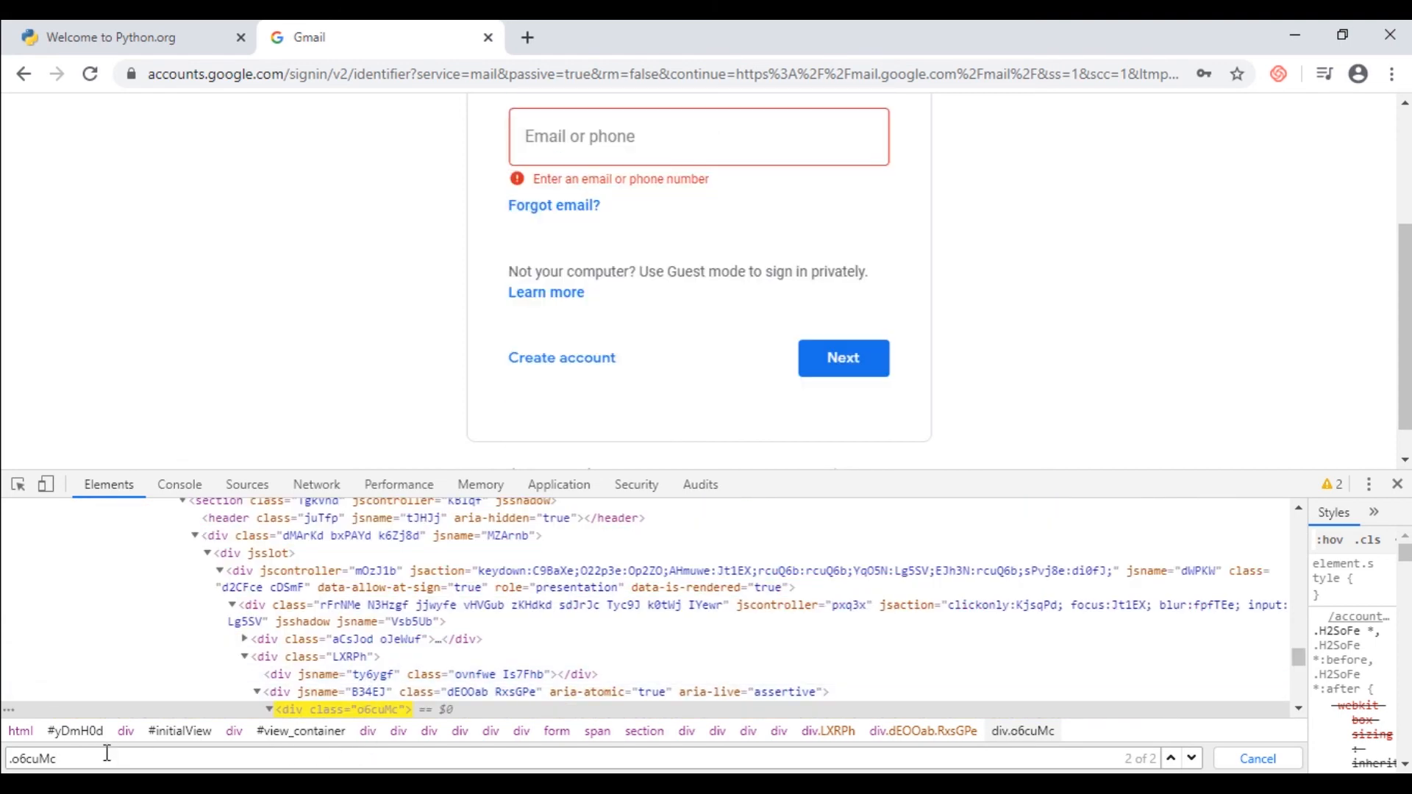
{"action": "mouse_move", "coordinate": [324, 709]}
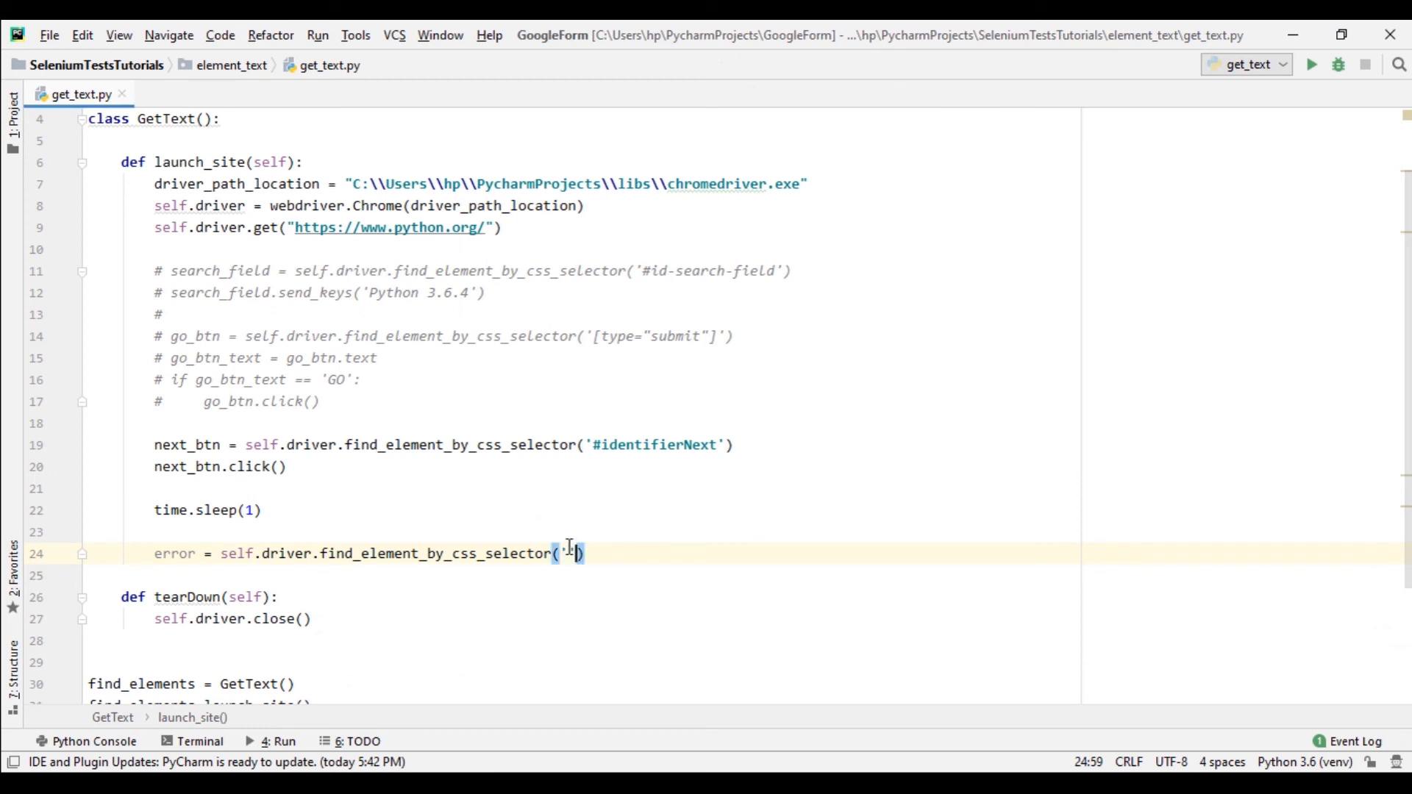
Use selector '.dEOOab .o6cuMc' for the error element and add error_text = error.text.
{"action": "type", "text": ".dEOOab .o6cuMc"}
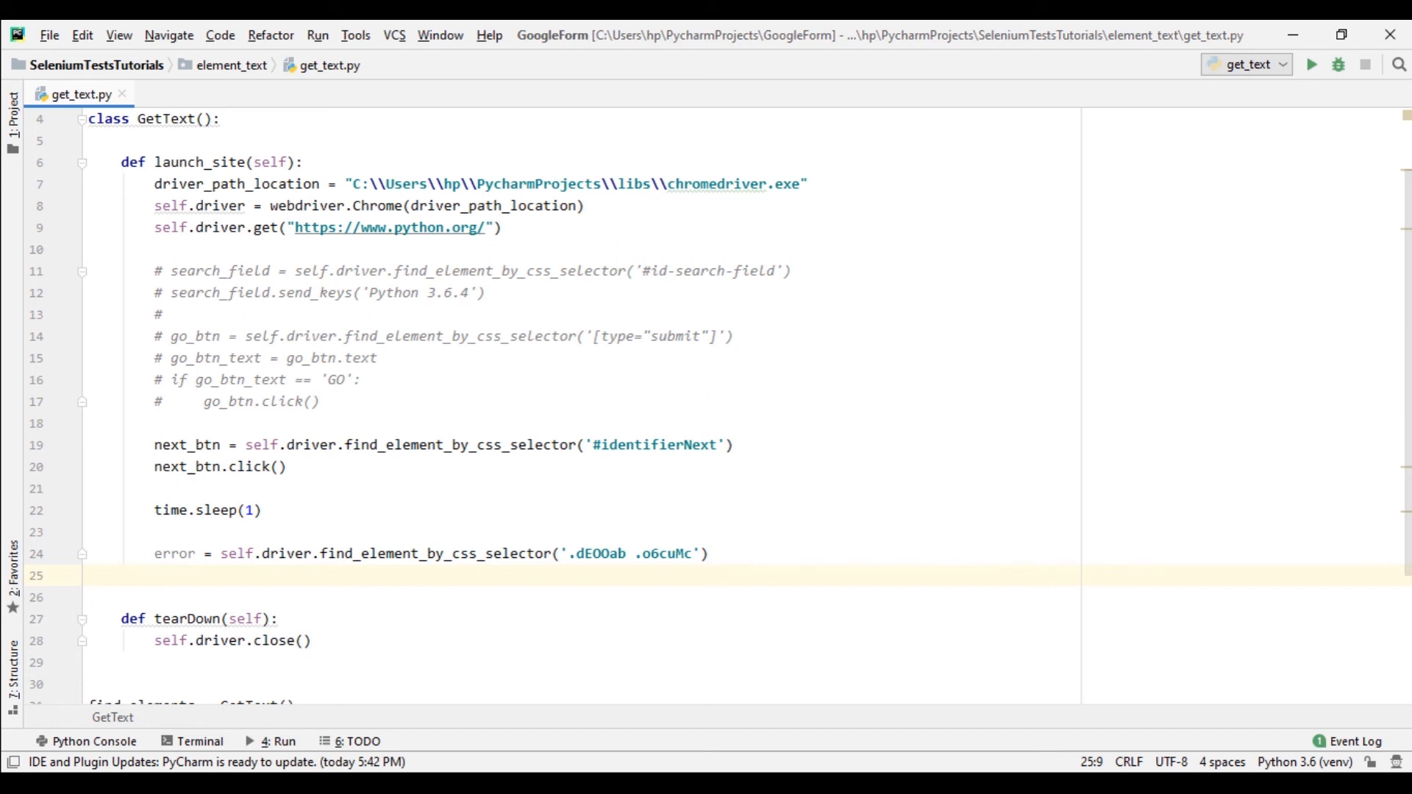
{"action": "type", "text": "error_text"}
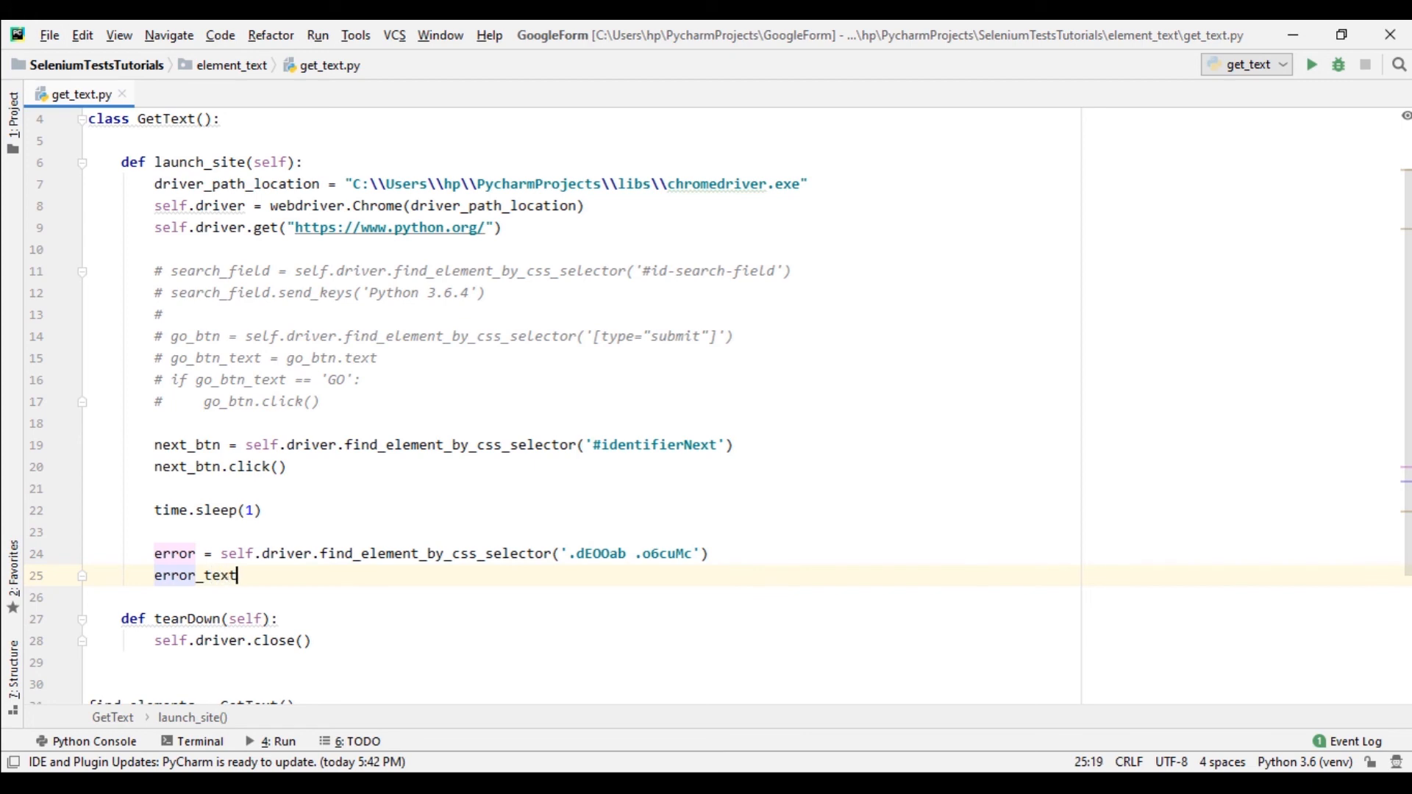
{"action": "type", "text": "= error.text"}
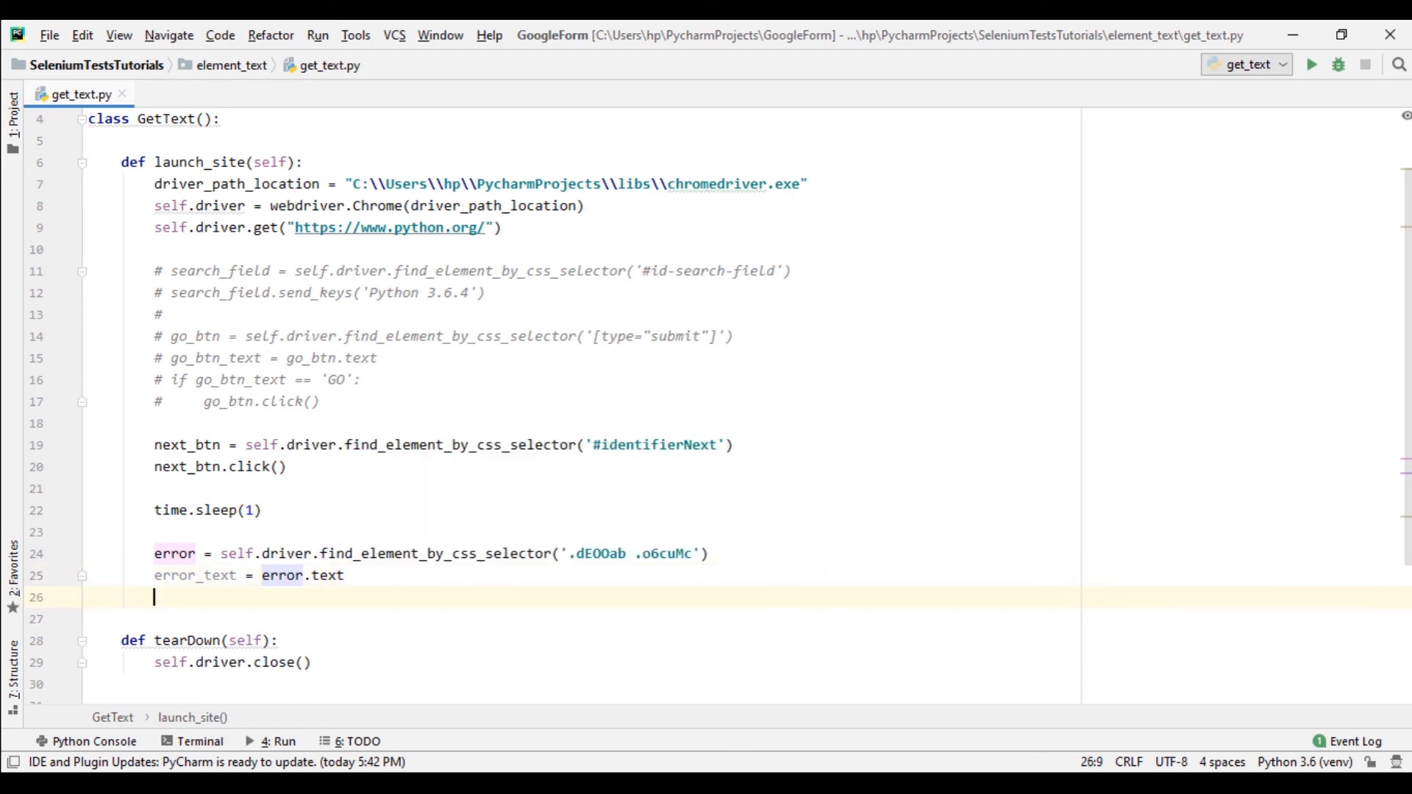
If error_text equals 'Enter an email or phone number', print 'We are able to find an error message!!!'.
{"action": "type", "text": "if"}
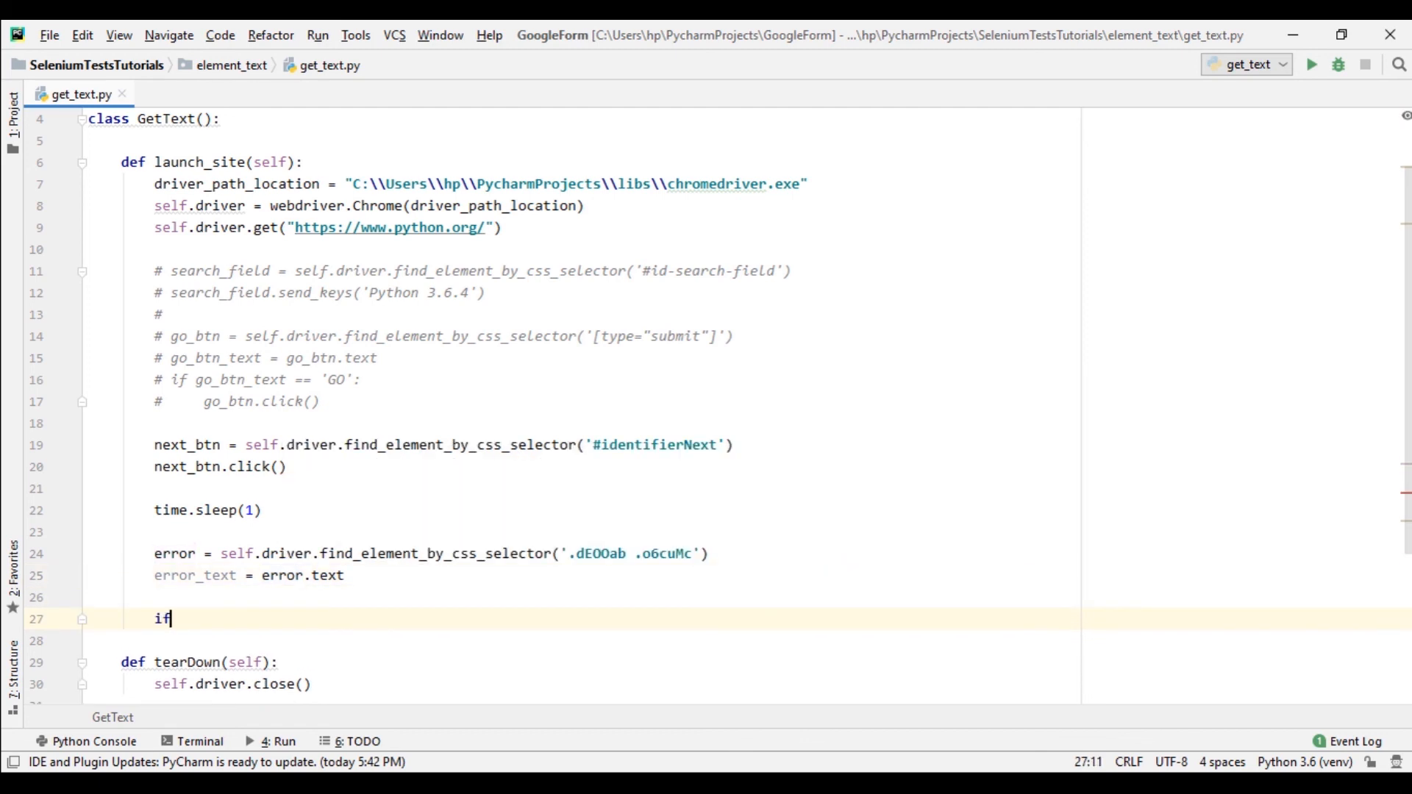
{"action": "type", "text": "error"}
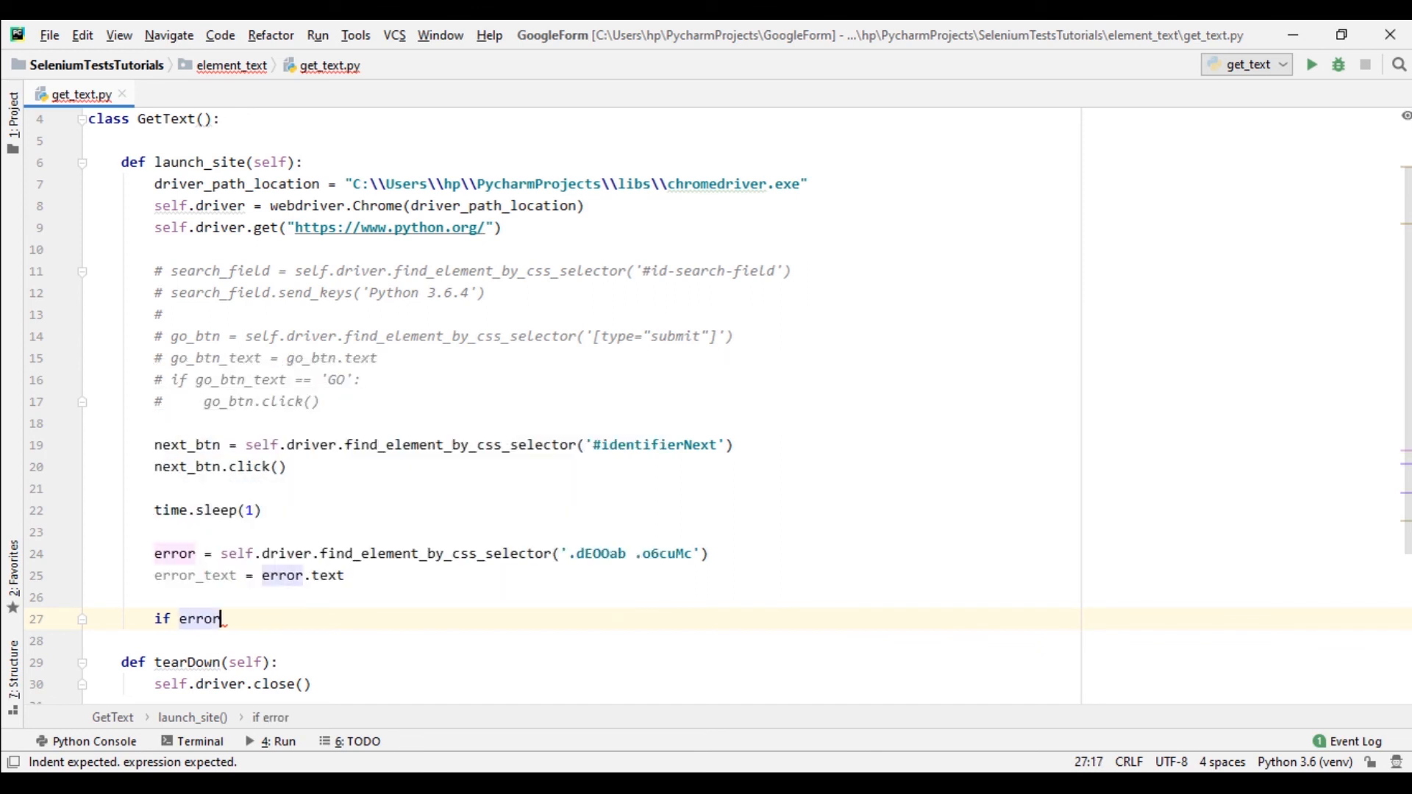
{"action": "type", "text": "_text"}
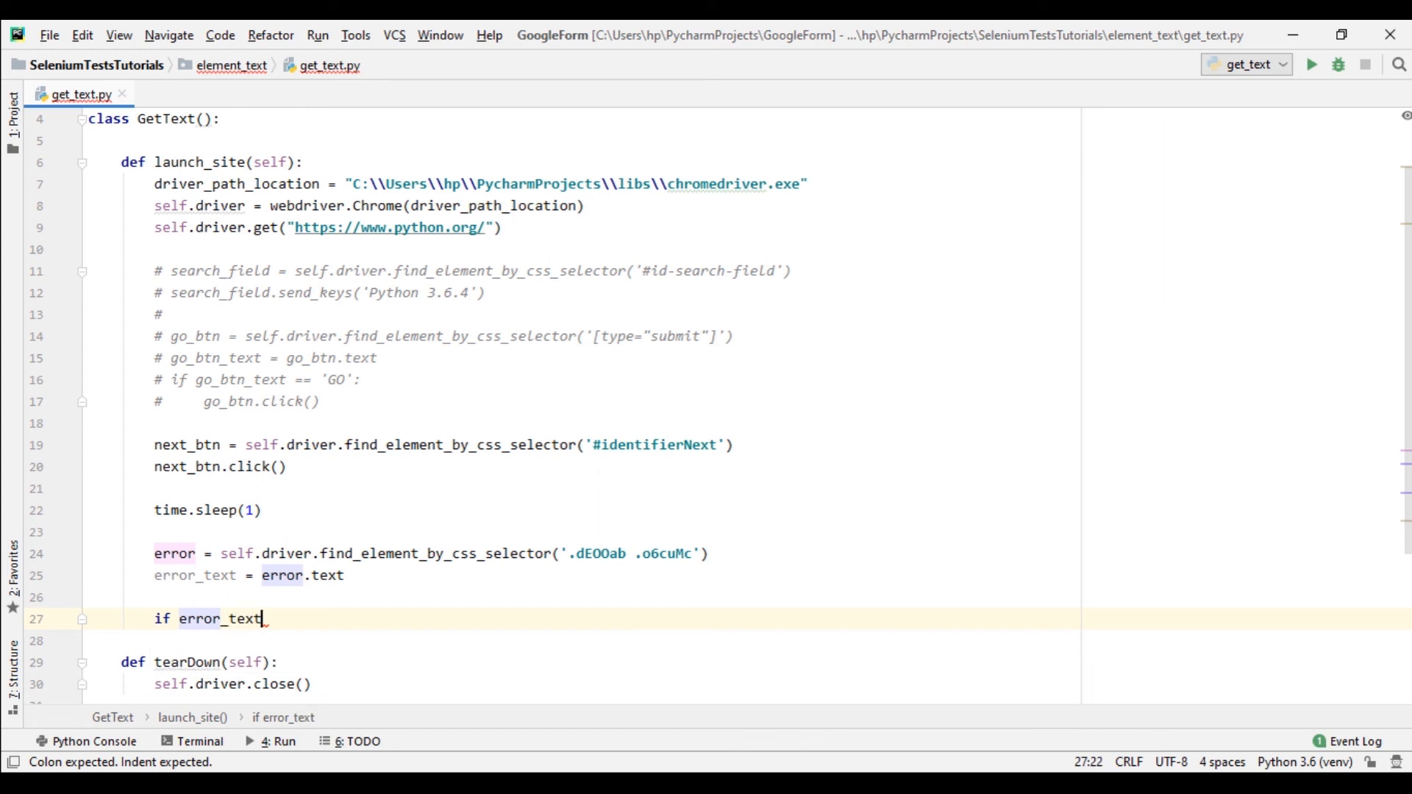
{"action": "type", "text": "=="}
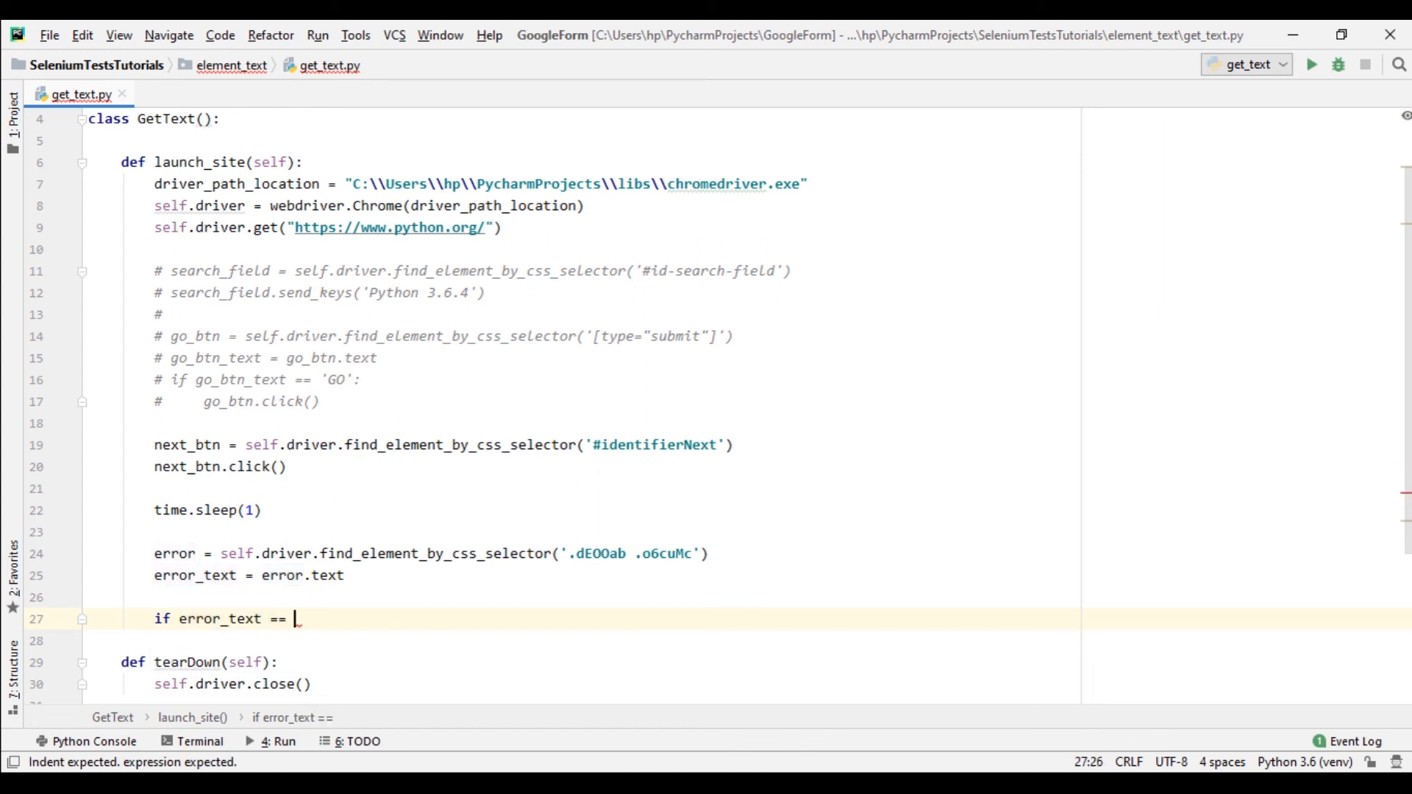
{"action": "type", "text": "''"}
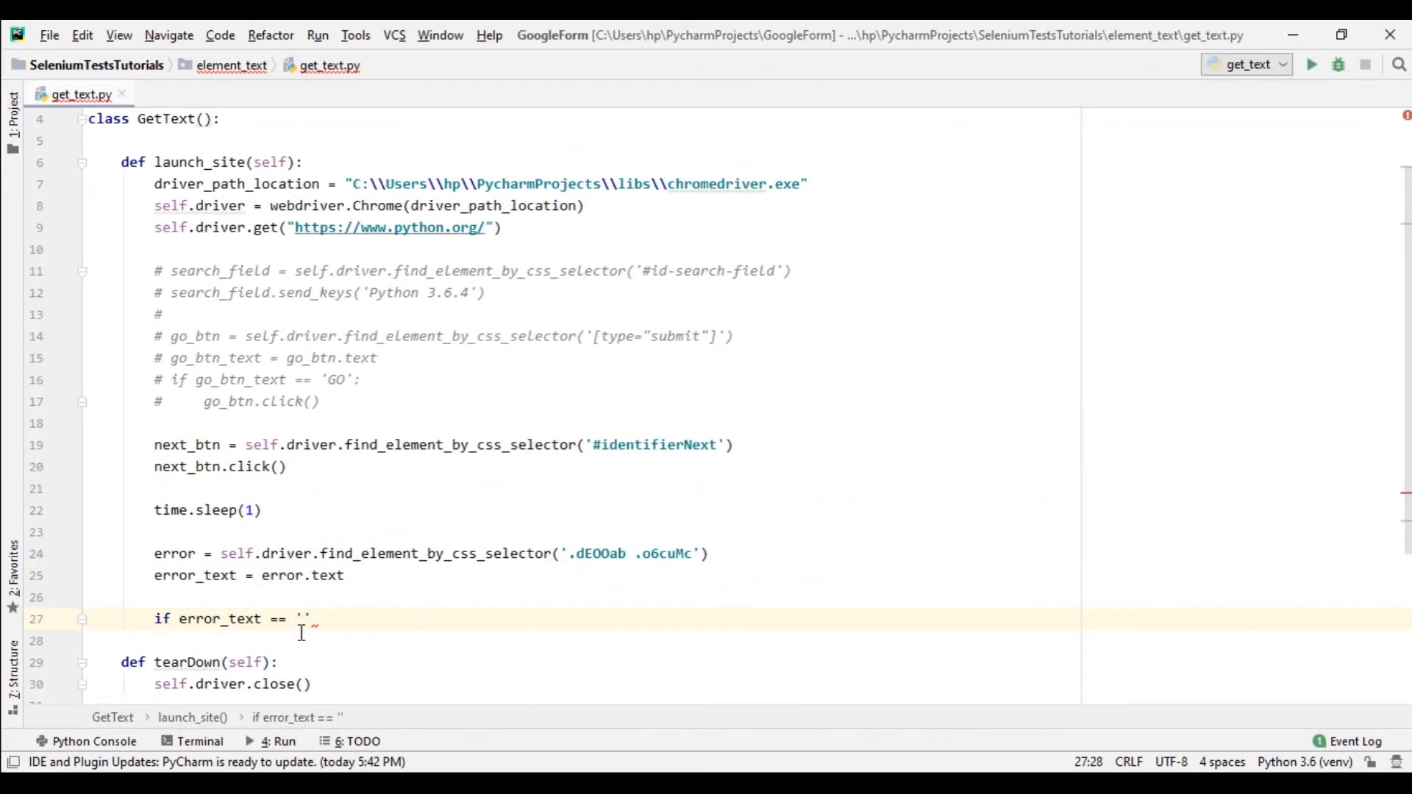
{"action": "type", "text": "Enter an email or phone number"}
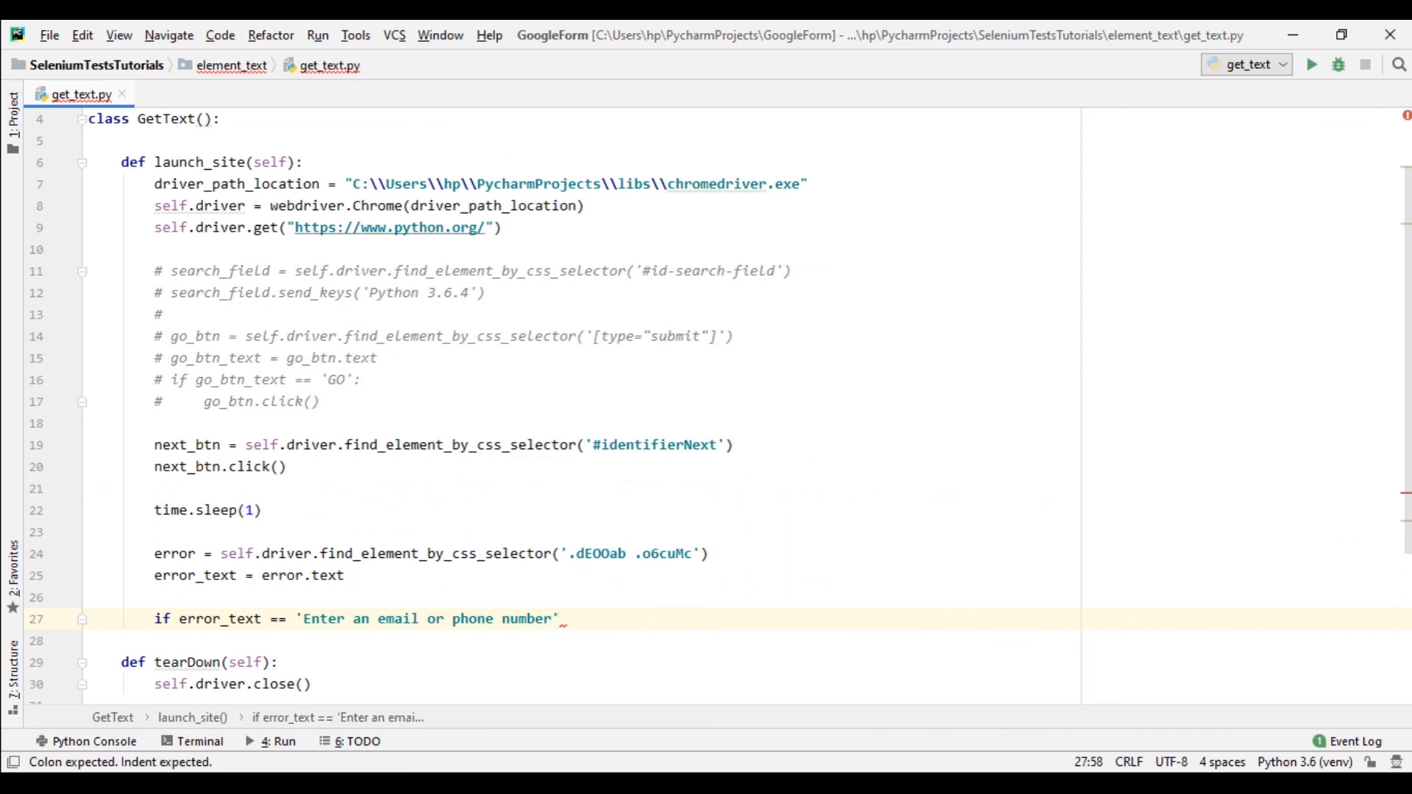
{"action": "type", "text": "print('"}
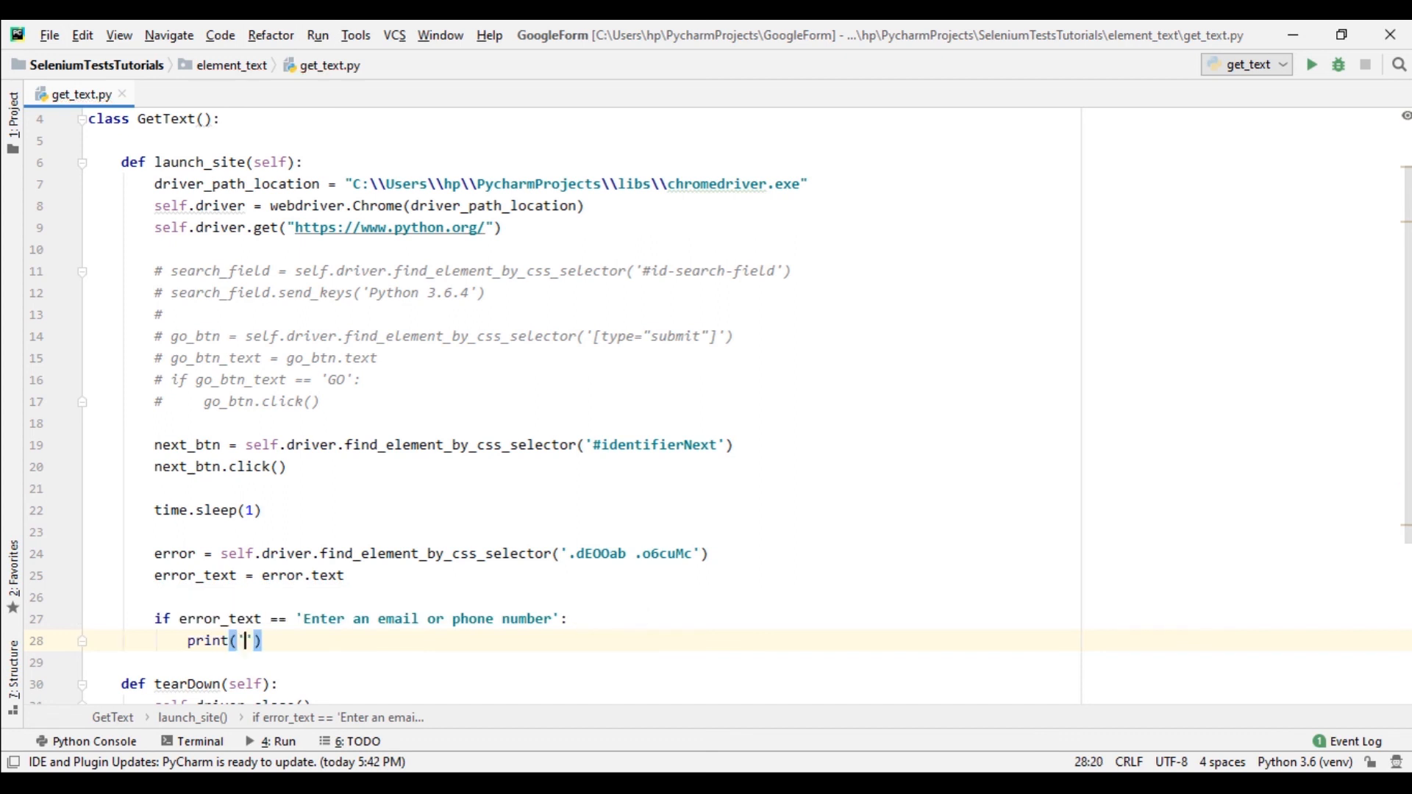
{"action": "type", "text": "We are able to find an error me"}
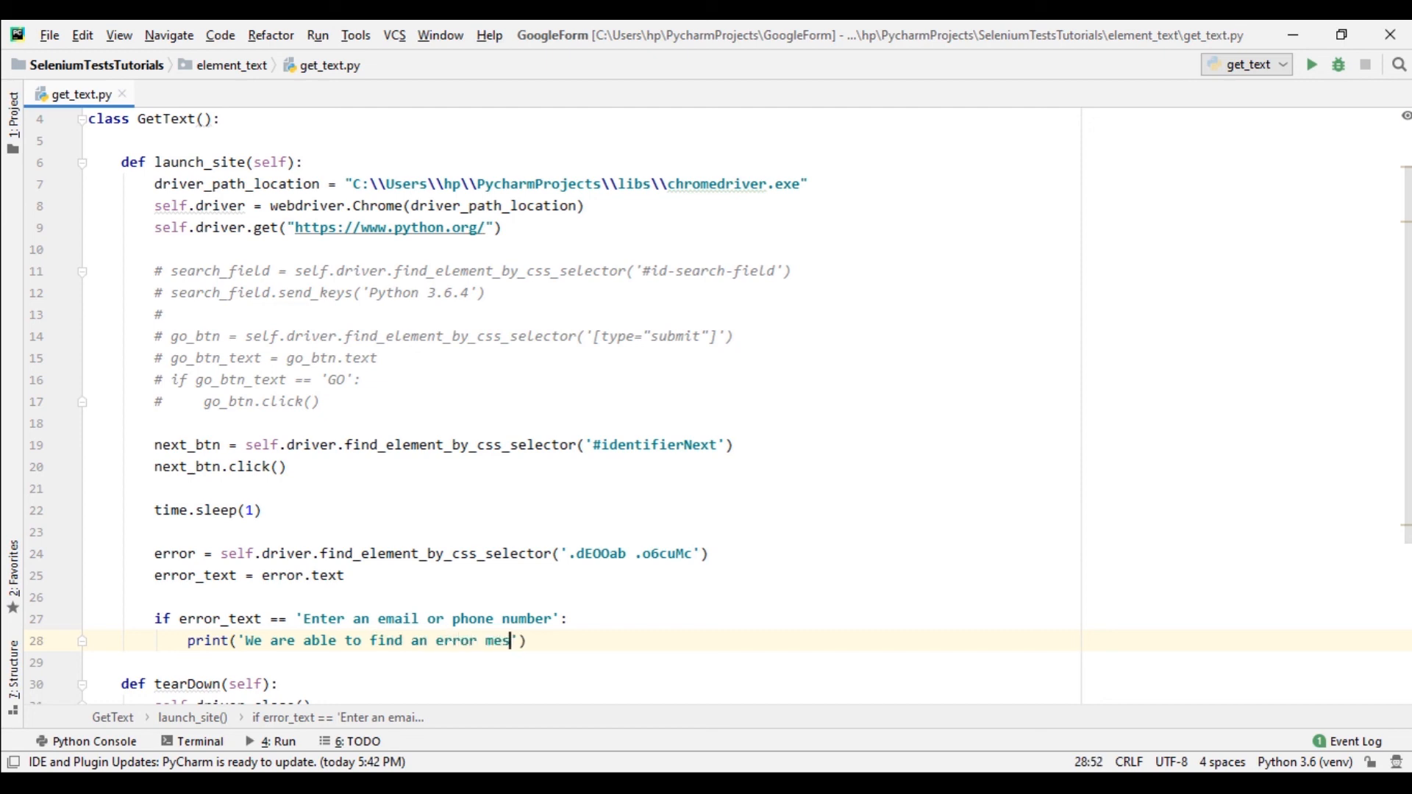
{"action": "type", "text": "sage!!!"}
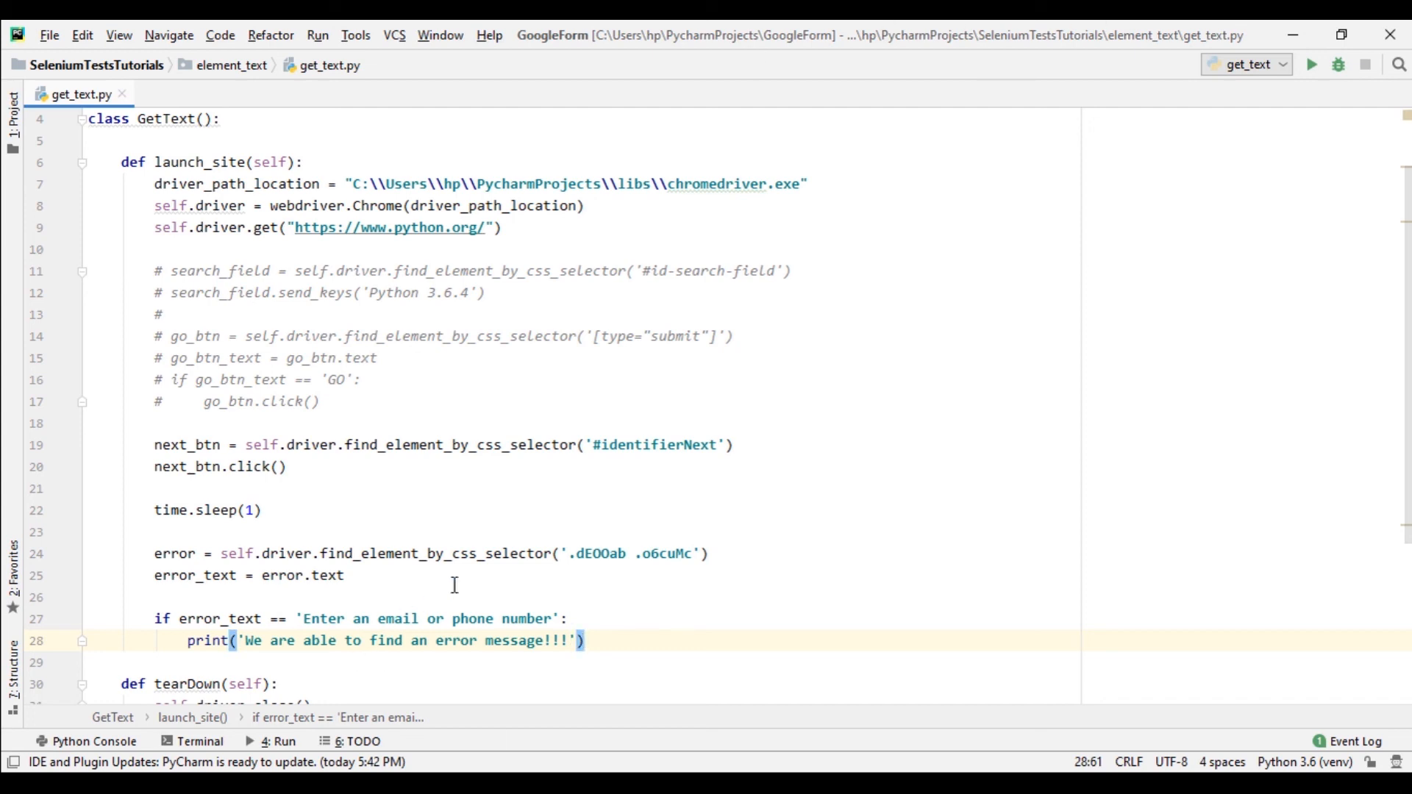
Run get_text against python.org and close the automated browser after it fails.
{"action": "right_click", "coordinate": [360, 510]}
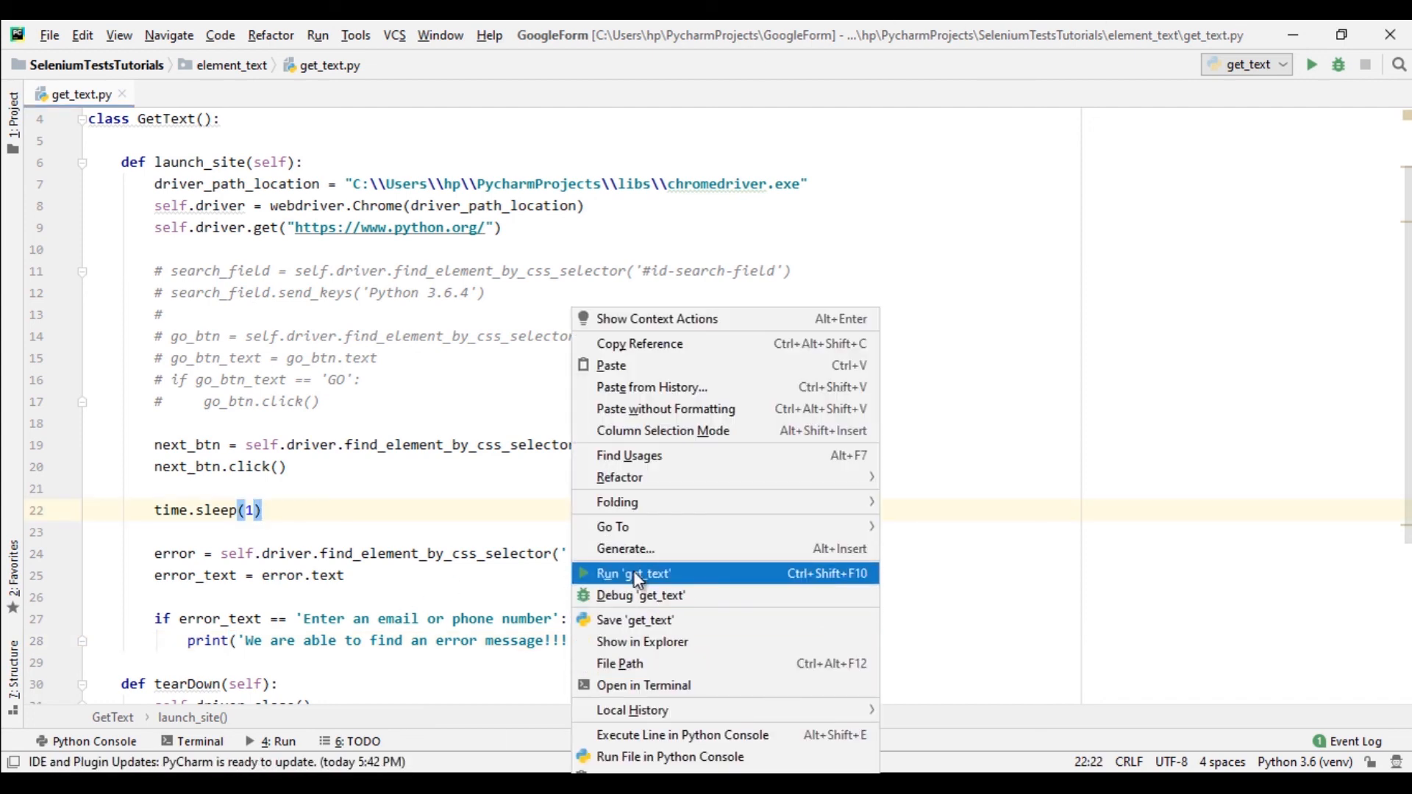
{"action": "left_click", "coordinate": [632, 574]}
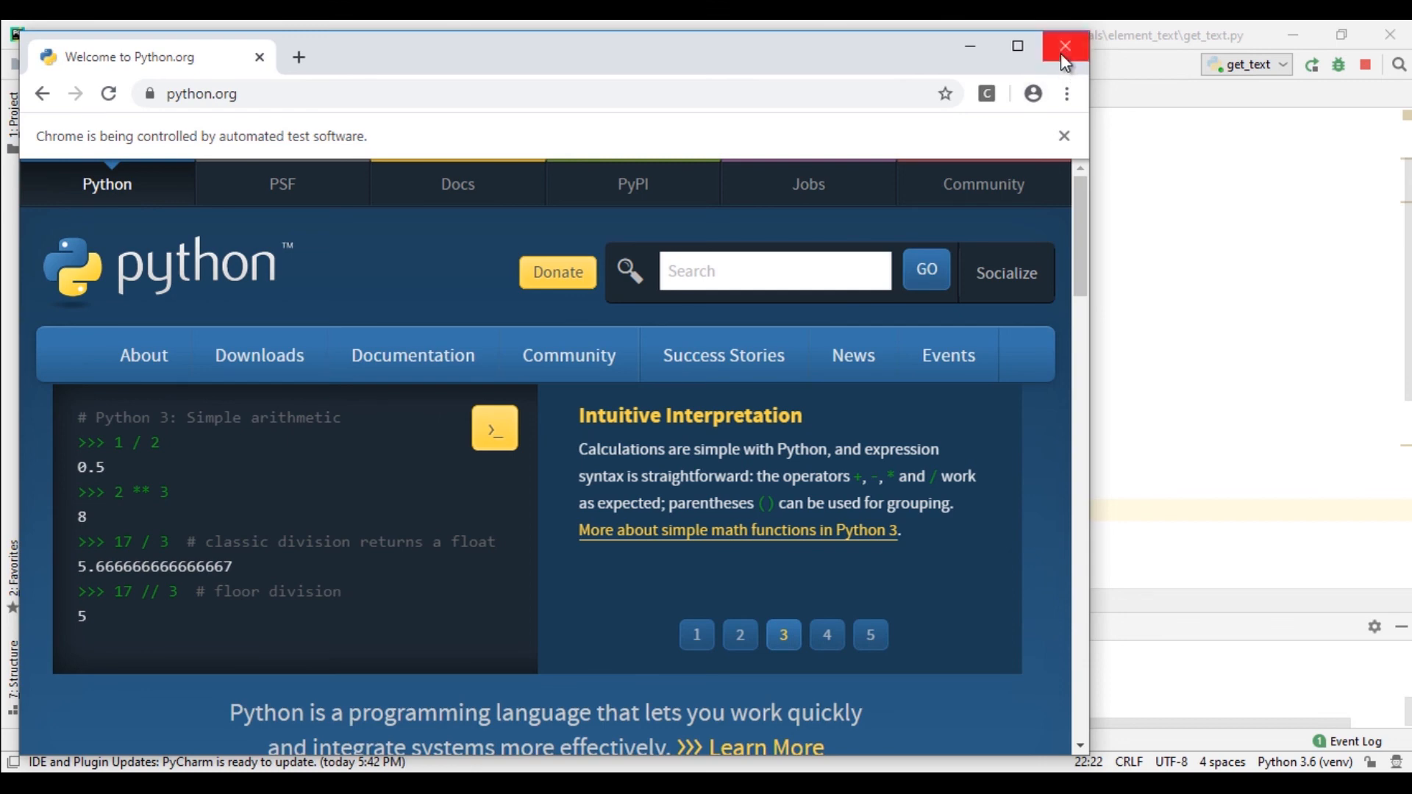
{"action": "left_click", "coordinate": [1063, 45]}
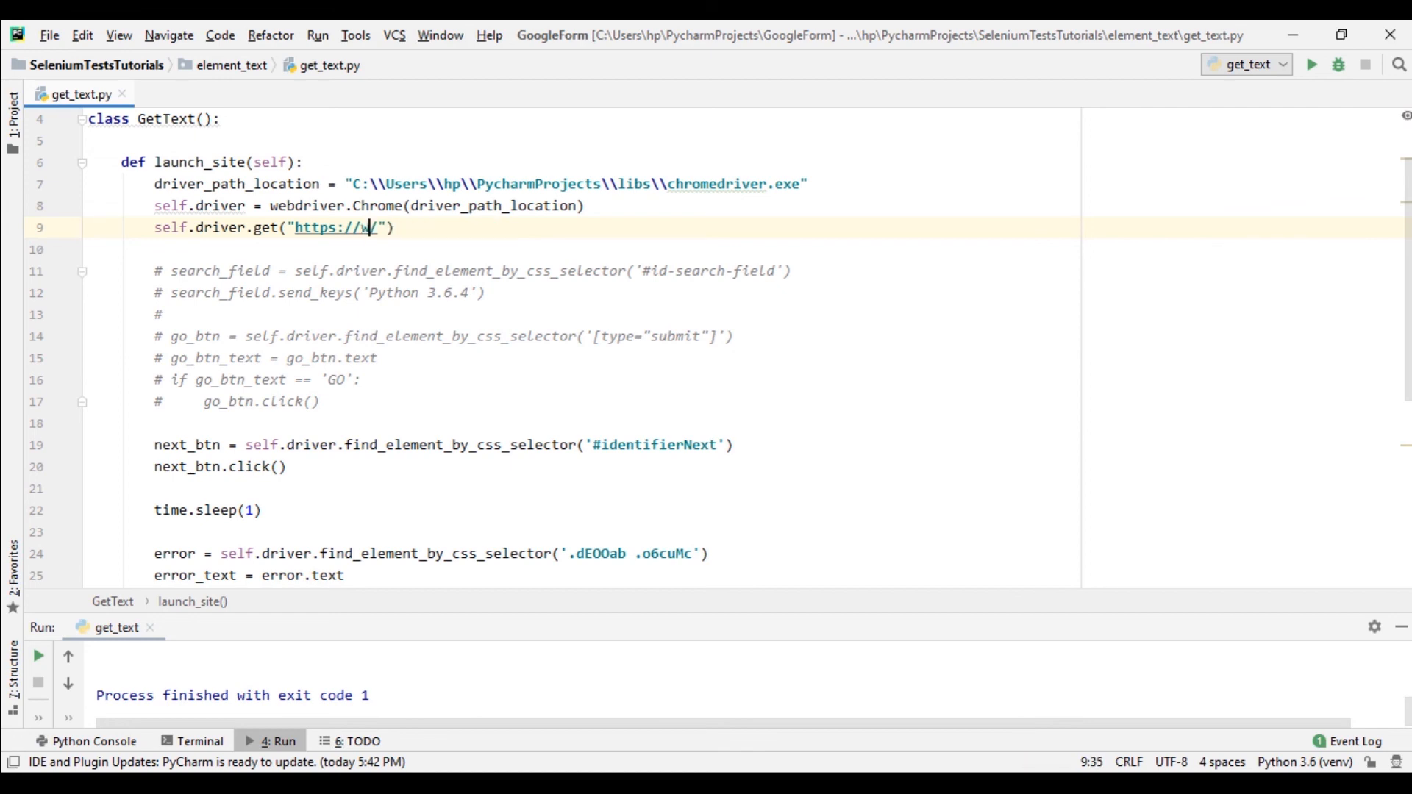
{"action": "type", "text": "ww.gm"}
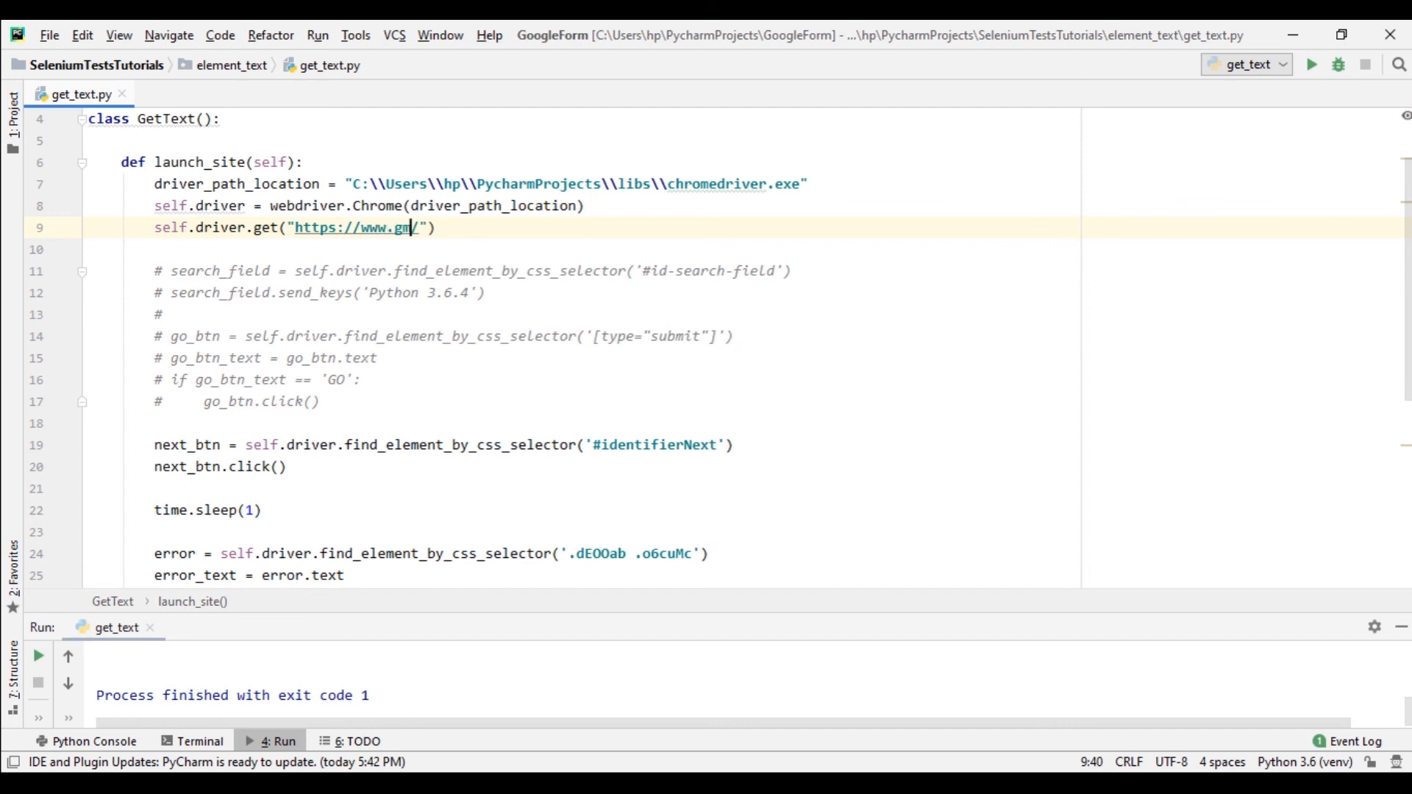
{"action": "type", "text": "ail.com"}
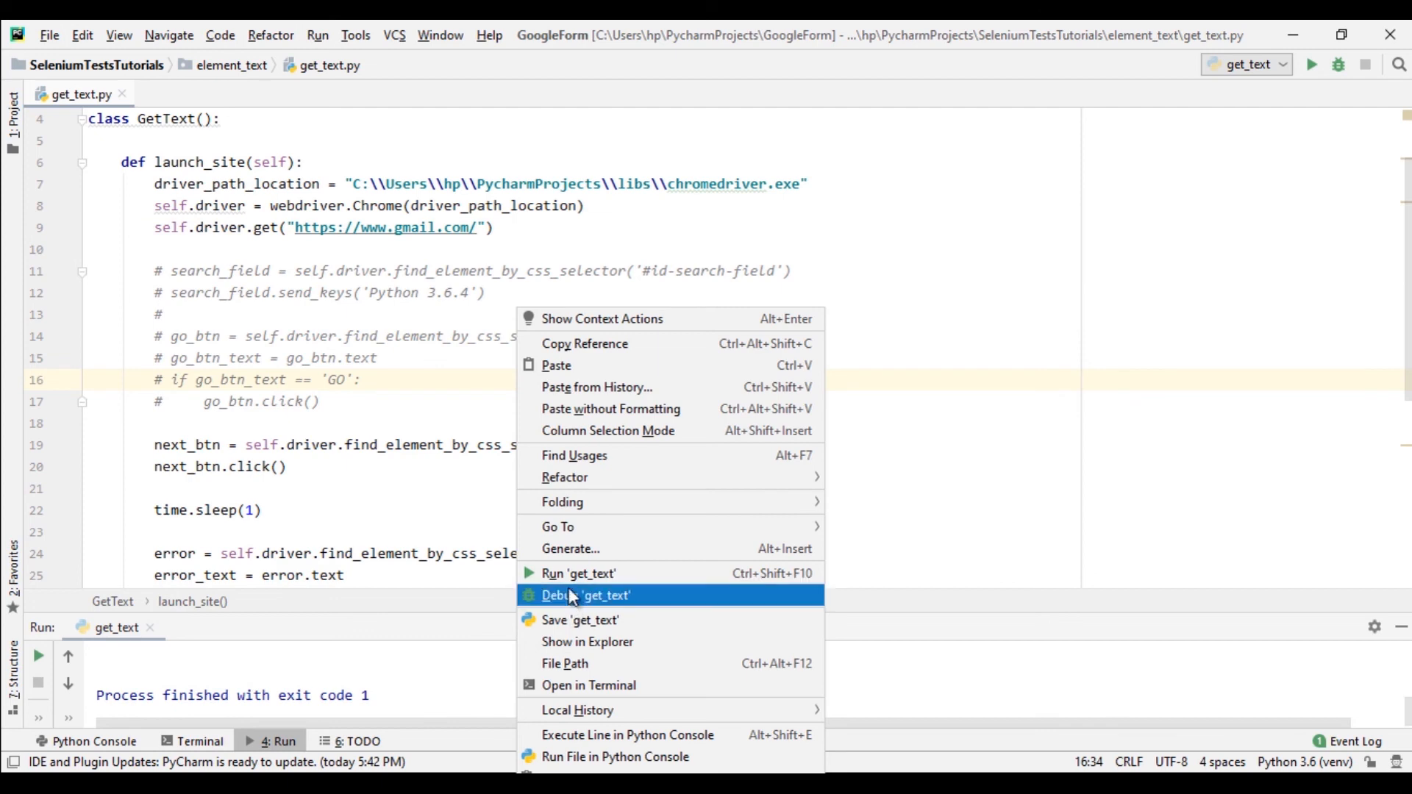
{"action": "left_click", "coordinate": [578, 572]}
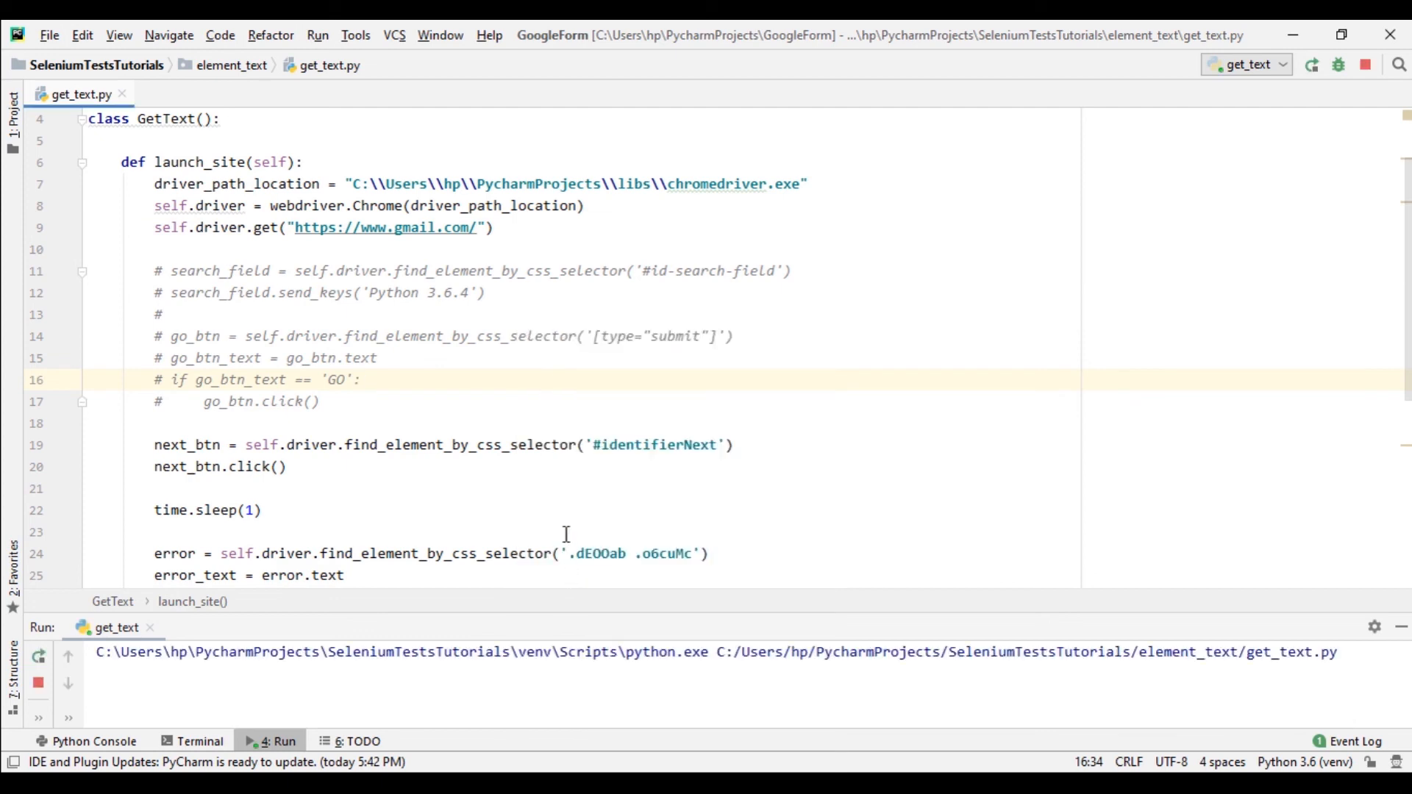